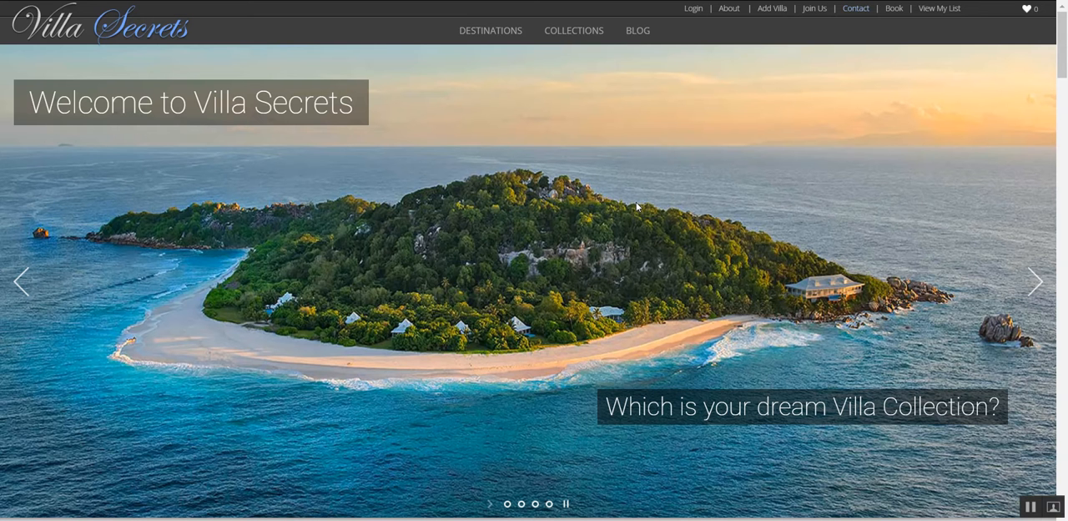
{"action": "mouse_move", "coordinate": [1033, 281]}
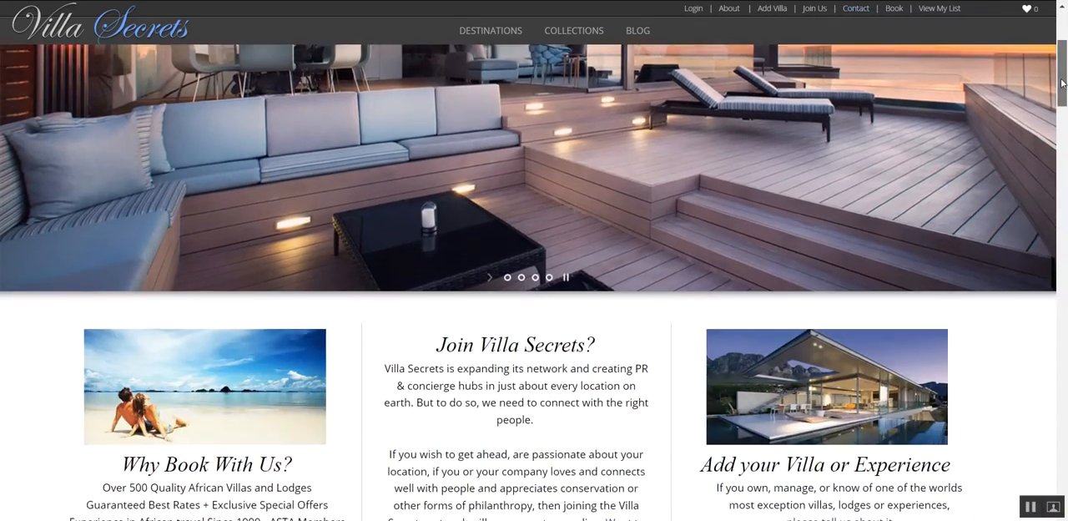
- Scroll down through the current Villa Secrets page and back up slightly
{"action": "scroll", "scroll_direction": "down", "scroll_amount": 3}
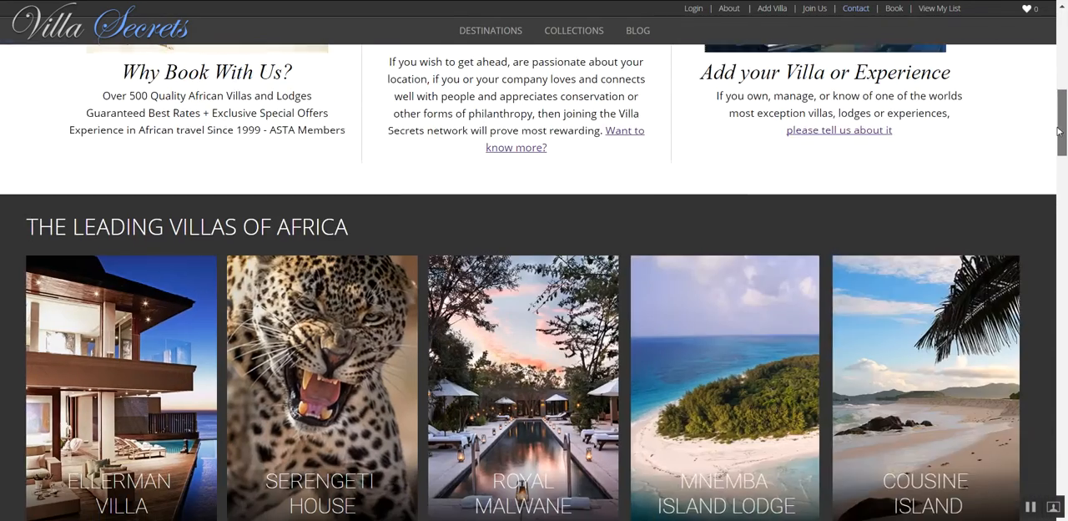
{"action": "scroll", "scroll_direction": "down", "scroll_amount": 3}
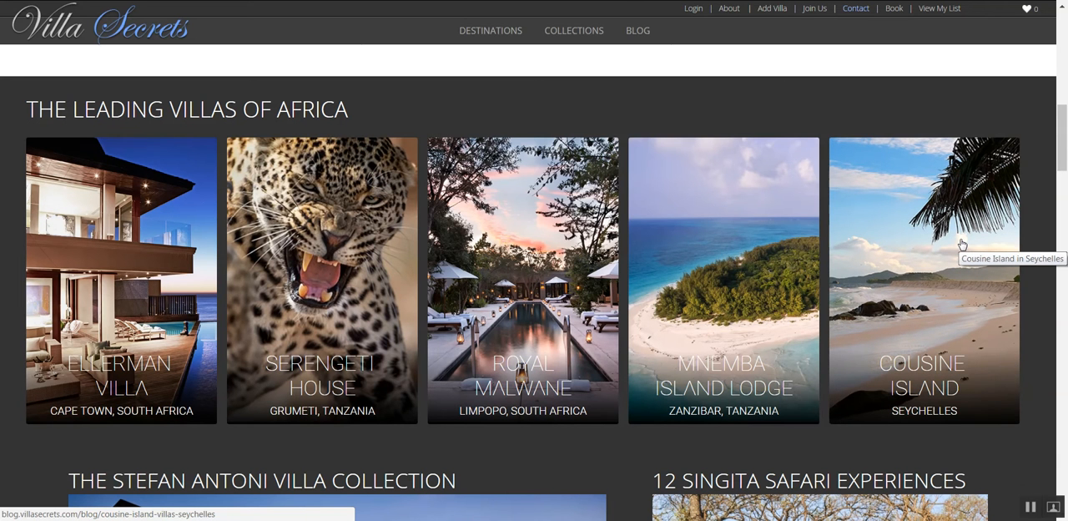
{"action": "mouse_move", "coordinate": [780, 262]}
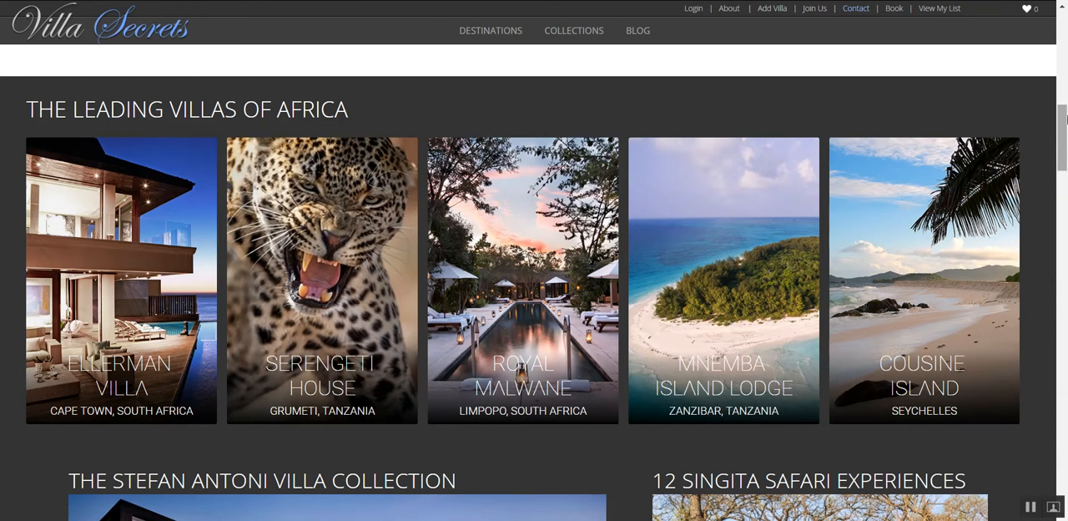
{"action": "scroll", "scroll_direction": "down", "scroll_amount": 3}
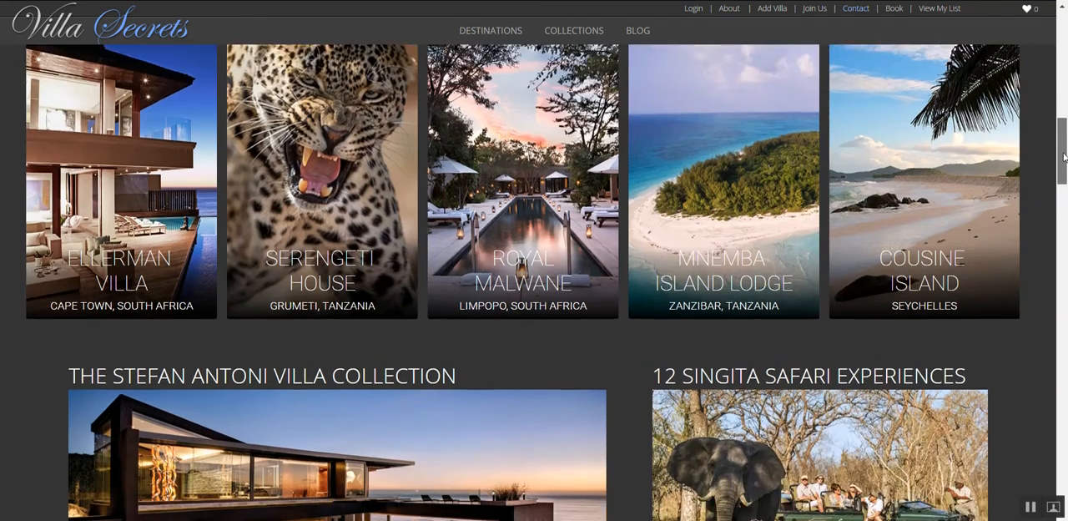
{"action": "scroll", "scroll_direction": "down", "scroll_amount": 3}
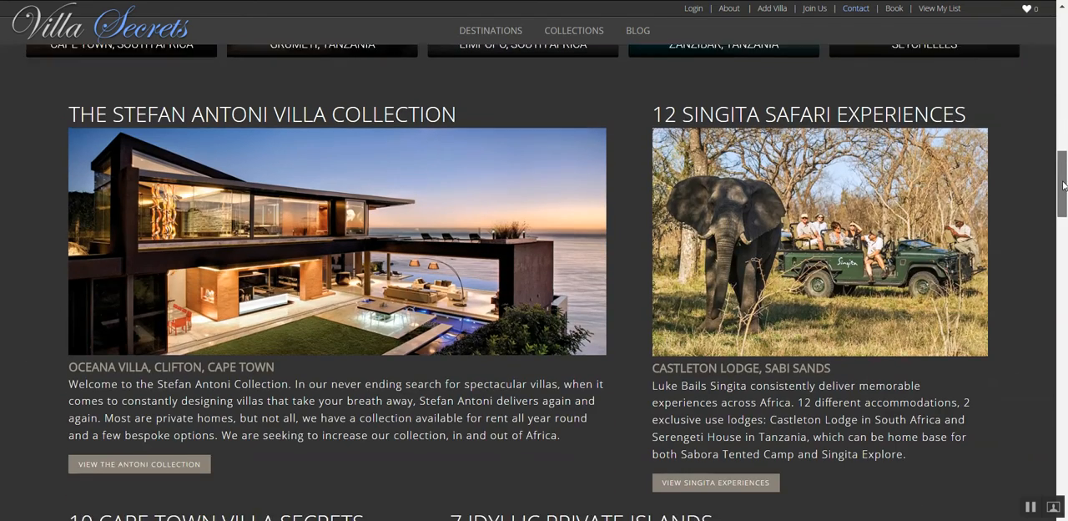
{"action": "scroll", "scroll_direction": "down", "scroll_amount": 3}
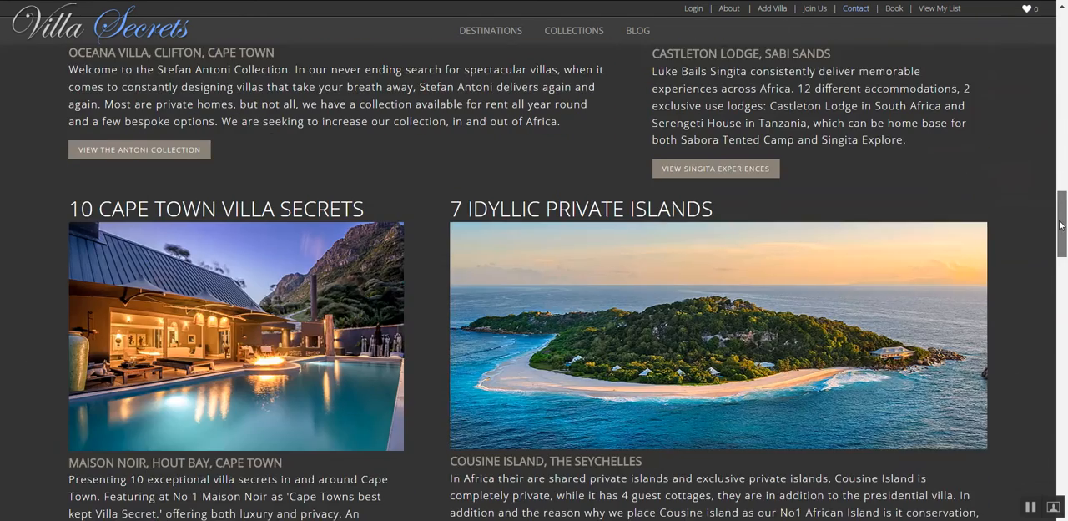
{"action": "scroll", "scroll_direction": "down", "scroll_amount": 3}
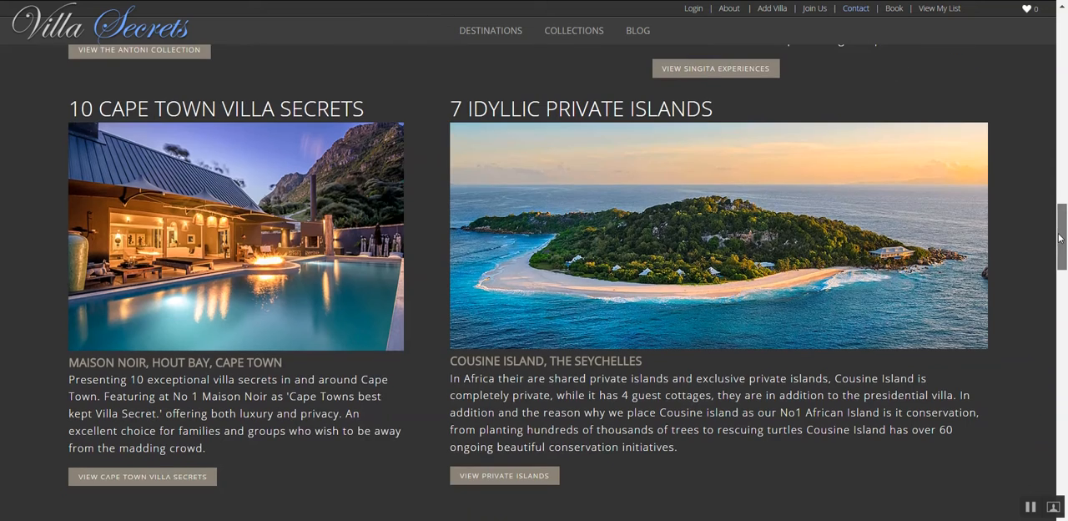
{"action": "scroll", "scroll_direction": "down", "scroll_amount": 3}
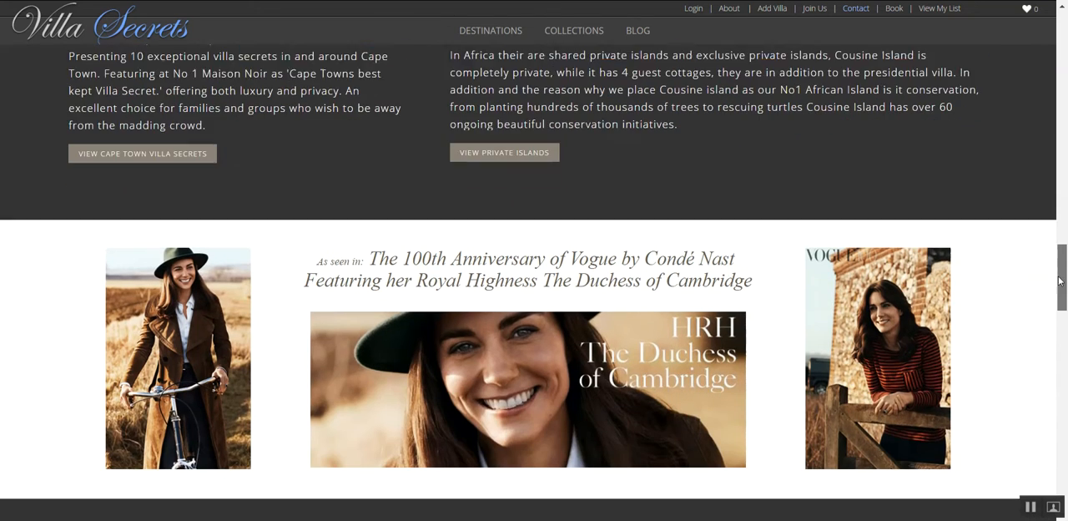
{"action": "scroll", "scroll_direction": "down", "scroll_amount": 3}
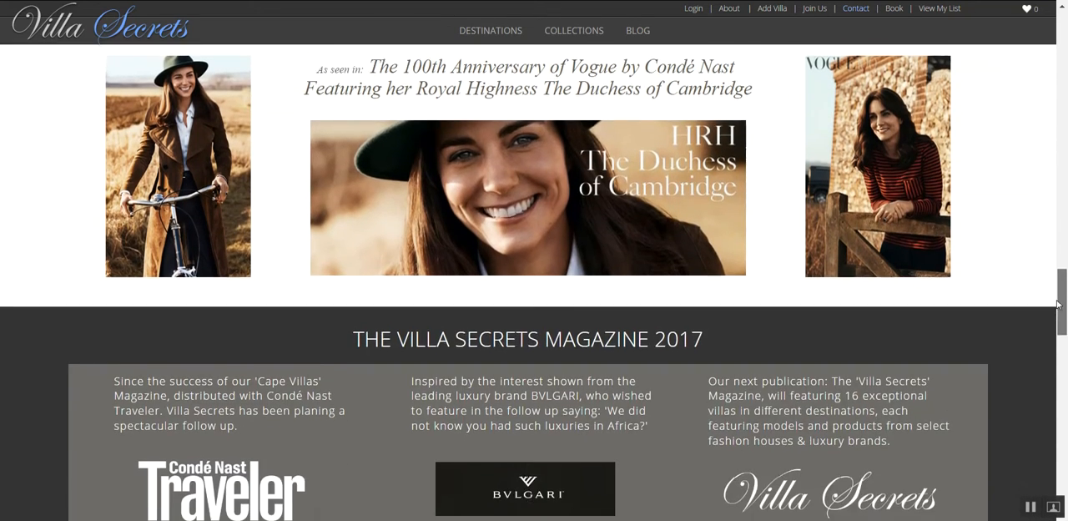
{"action": "scroll", "scroll_direction": "down", "scroll_amount": 3}
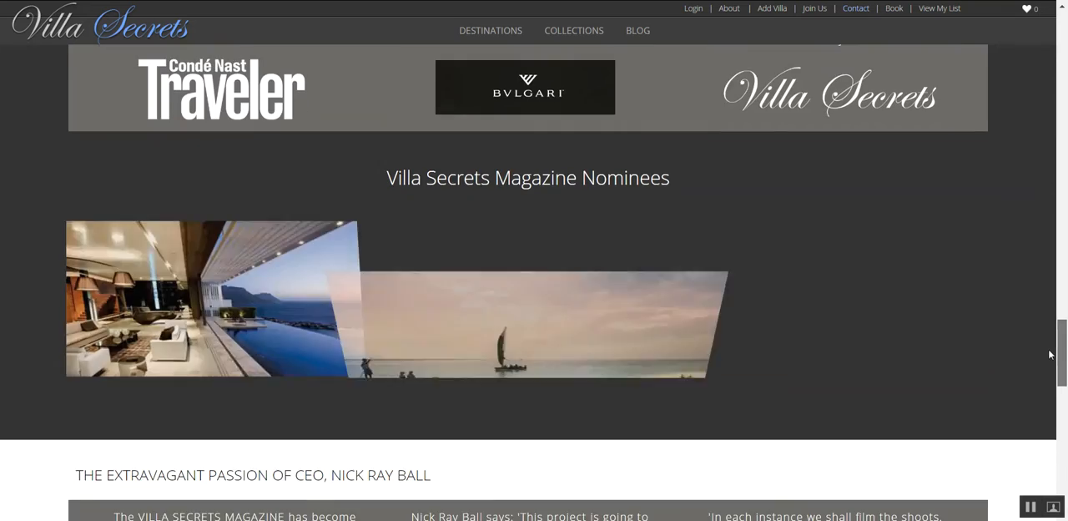
{"action": "scroll", "scroll_direction": "down", "scroll_amount": 3}
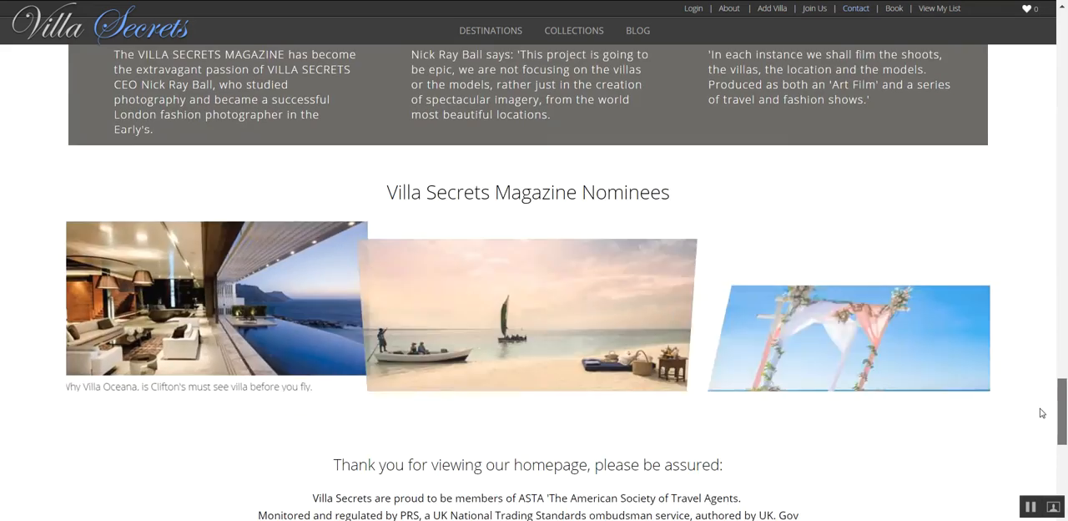
{"action": "scroll", "scroll_direction": "down", "scroll_amount": 3}
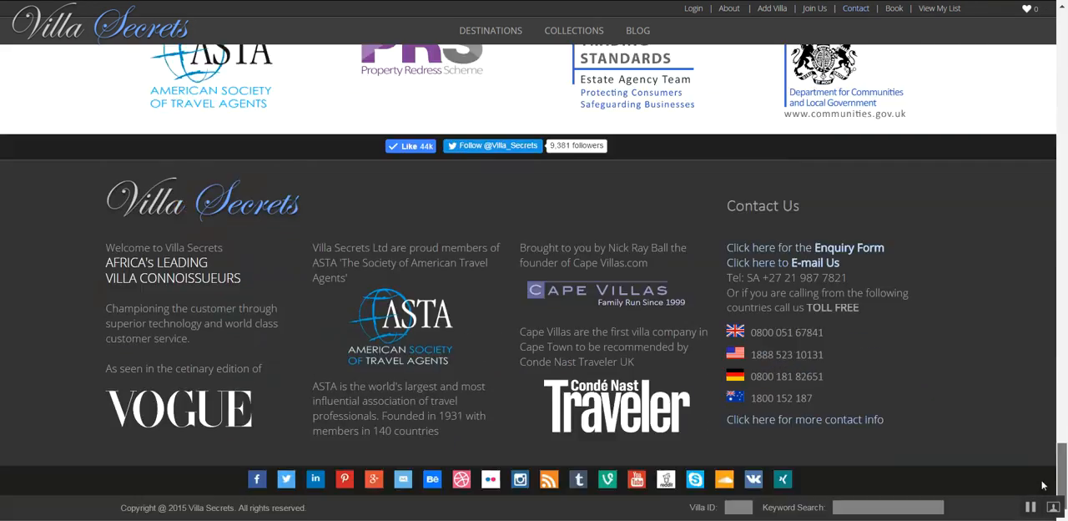
{"action": "scroll", "scroll_direction": "up", "scroll_amount": 3}
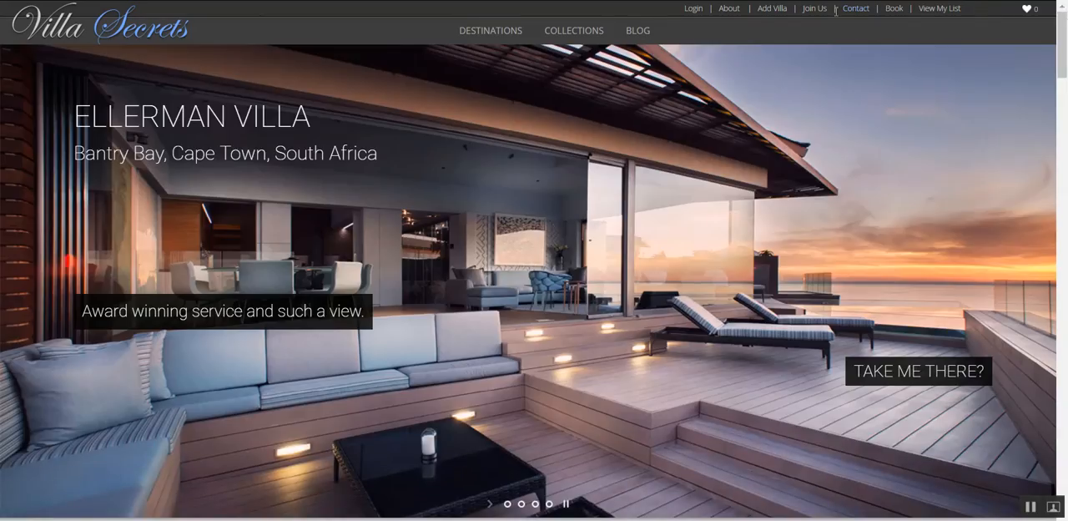
- Open the Villa Secrets BLOG page and scroll through its post listing
{"action": "left_click", "coordinate": [637, 31]}
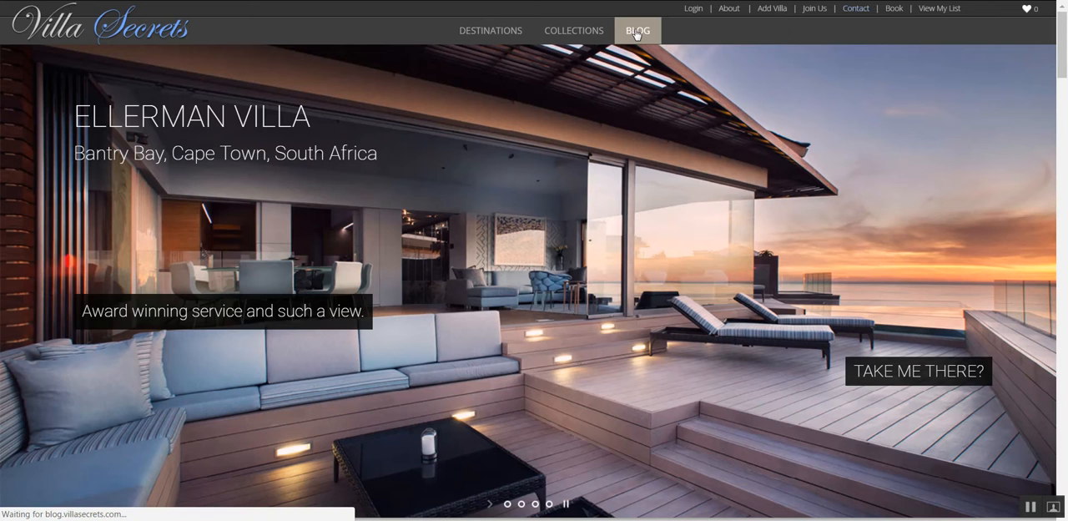
{"action": "left_click", "coordinate": [636, 30]}
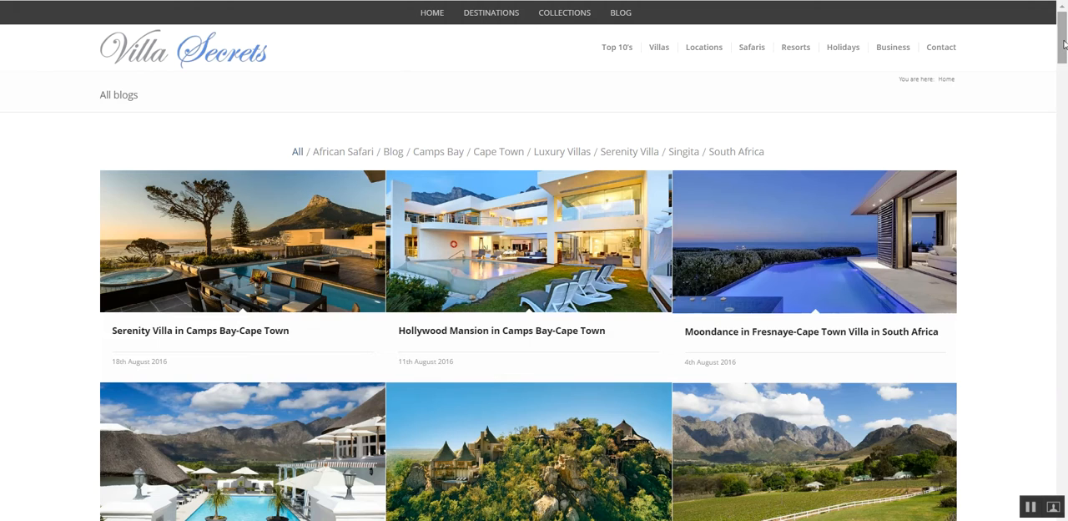
{"action": "scroll", "scroll_direction": "down", "scroll_amount": 3}
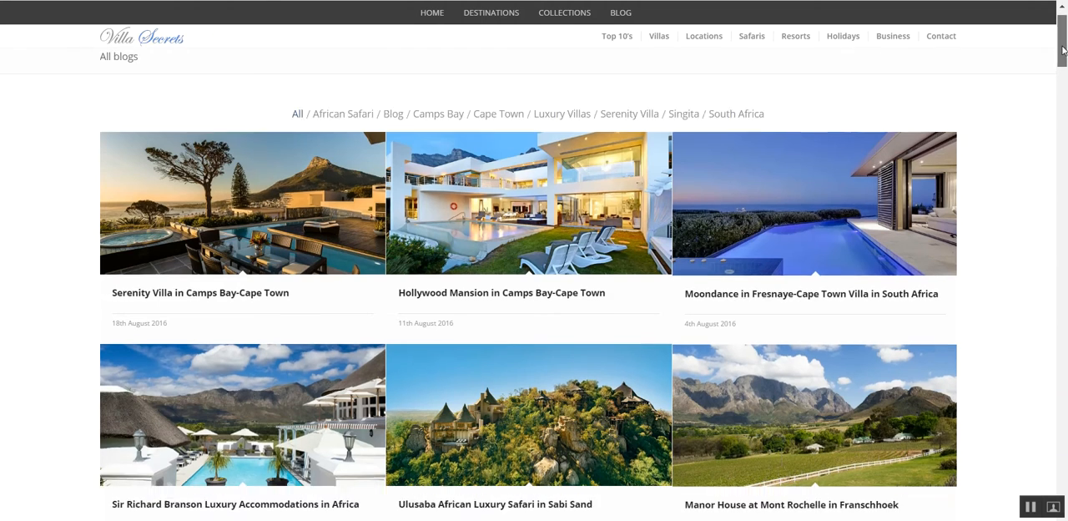
{"action": "scroll", "scroll_direction": "down", "scroll_amount": 3}
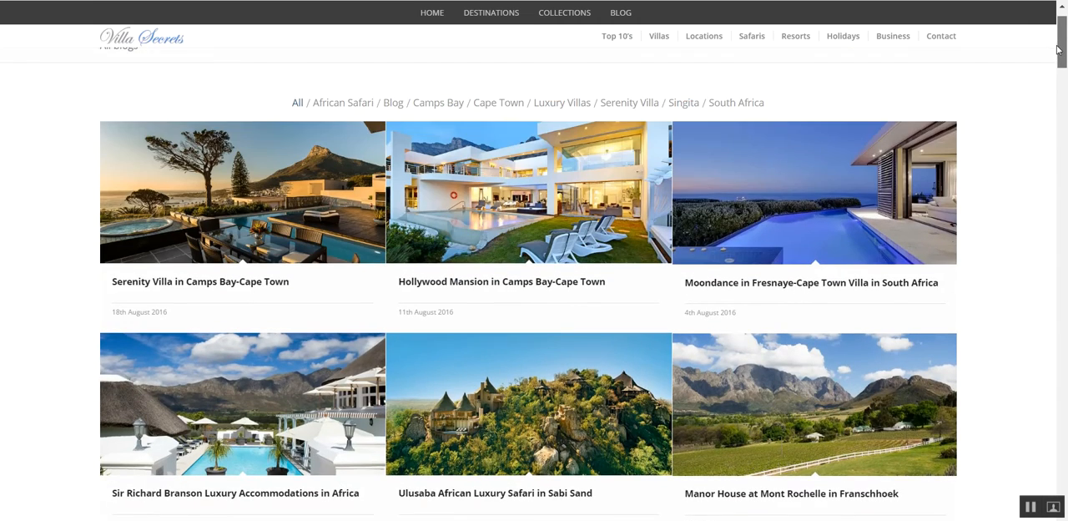
{"action": "scroll", "scroll_direction": "down", "scroll_amount": 3}
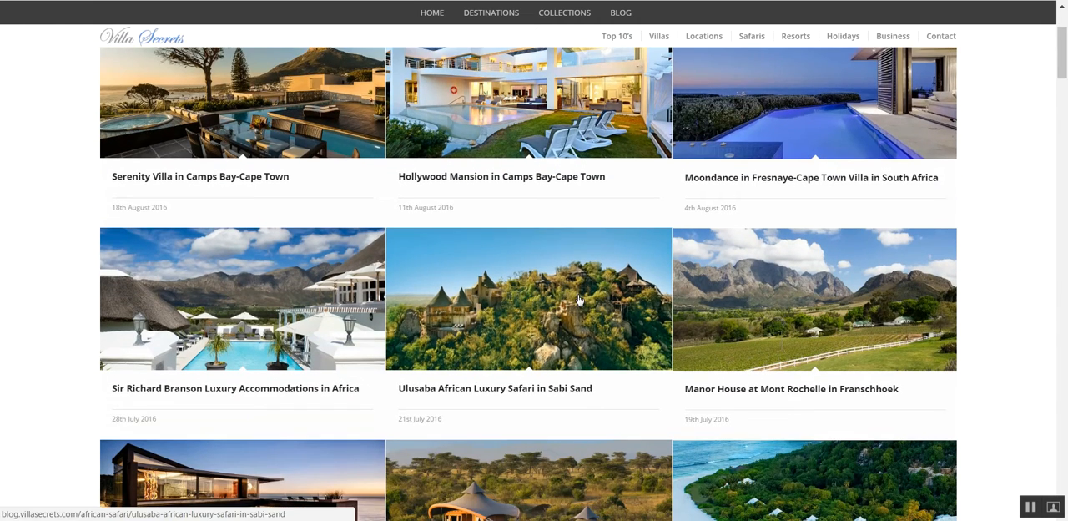
- Open the 'Ulusaba African Luxury Safari in Sabi Sand' post and scroll through the article
{"action": "left_click", "coordinate": [527, 299]}
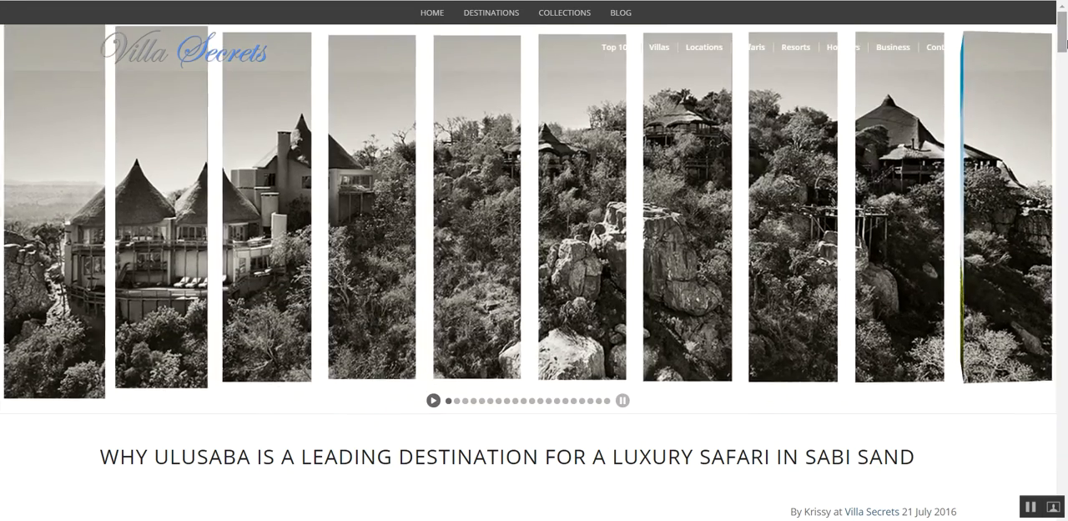
{"action": "scroll", "scroll_direction": "down", "scroll_amount": 3}
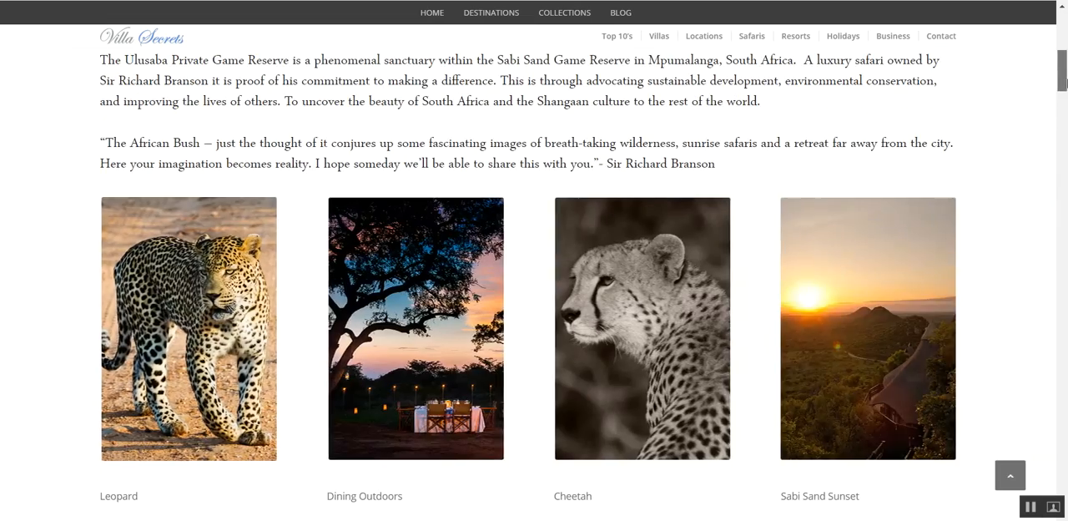
{"action": "scroll", "scroll_direction": "down", "scroll_amount": 3}
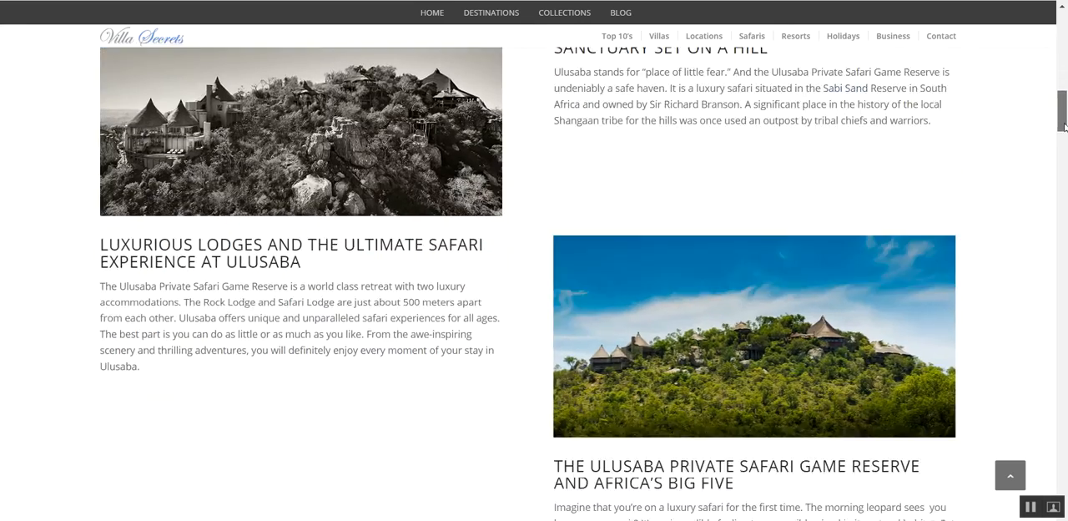
{"action": "scroll", "scroll_direction": "down", "scroll_amount": 3}
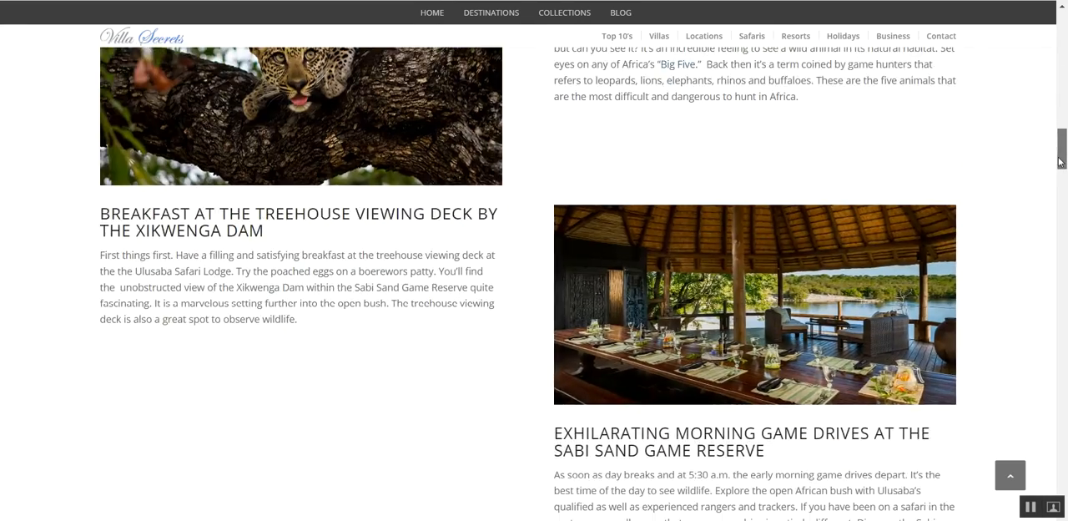
{"action": "scroll", "scroll_direction": "down", "scroll_amount": 3}
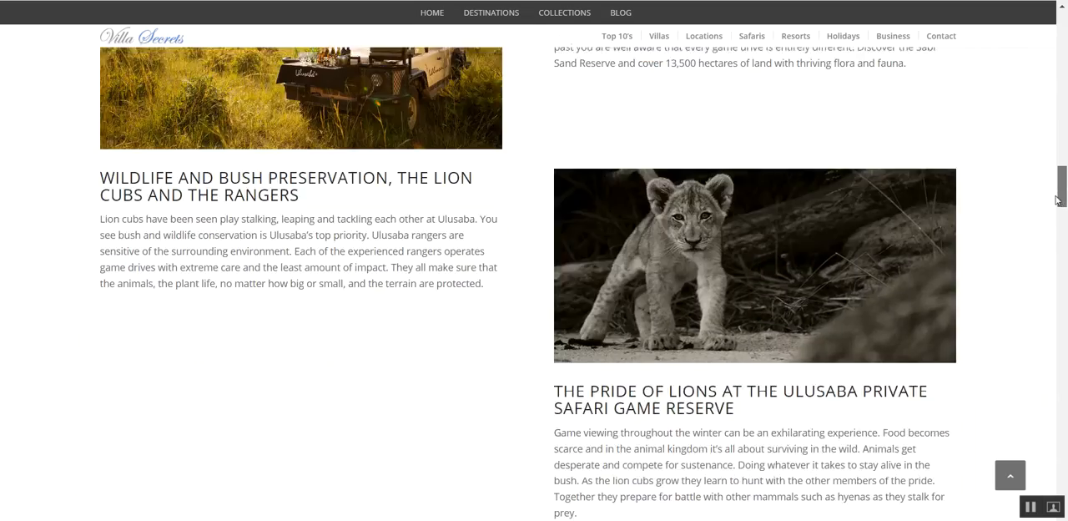
{"action": "scroll", "scroll_direction": "down", "scroll_amount": 3}
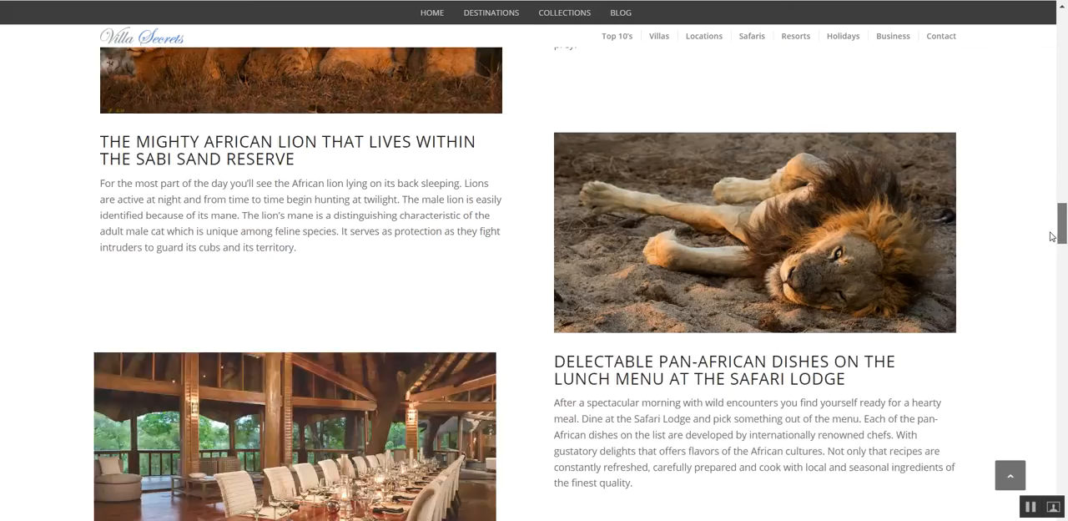
{"action": "scroll", "scroll_direction": "down", "scroll_amount": 3}
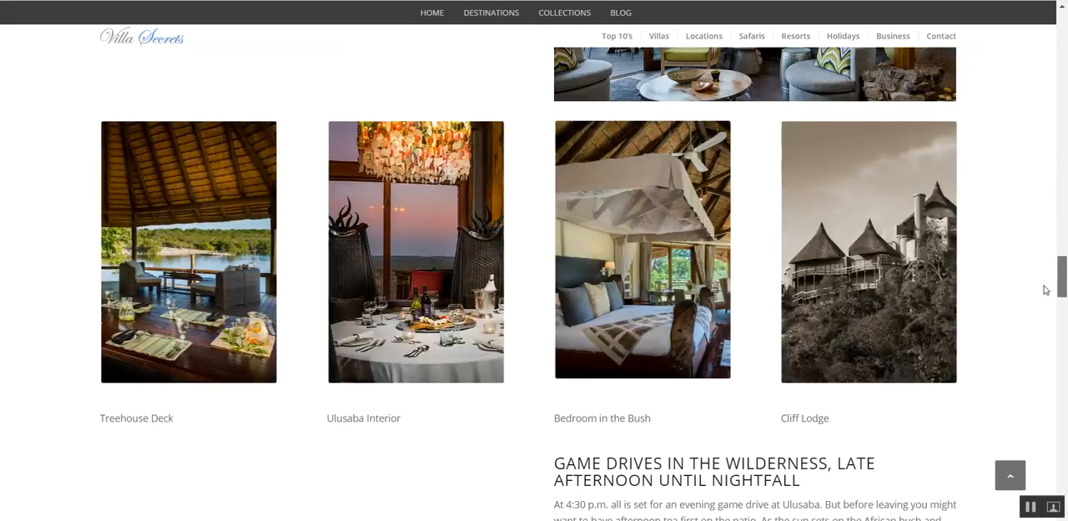
{"action": "scroll", "scroll_direction": "down", "scroll_amount": 3}
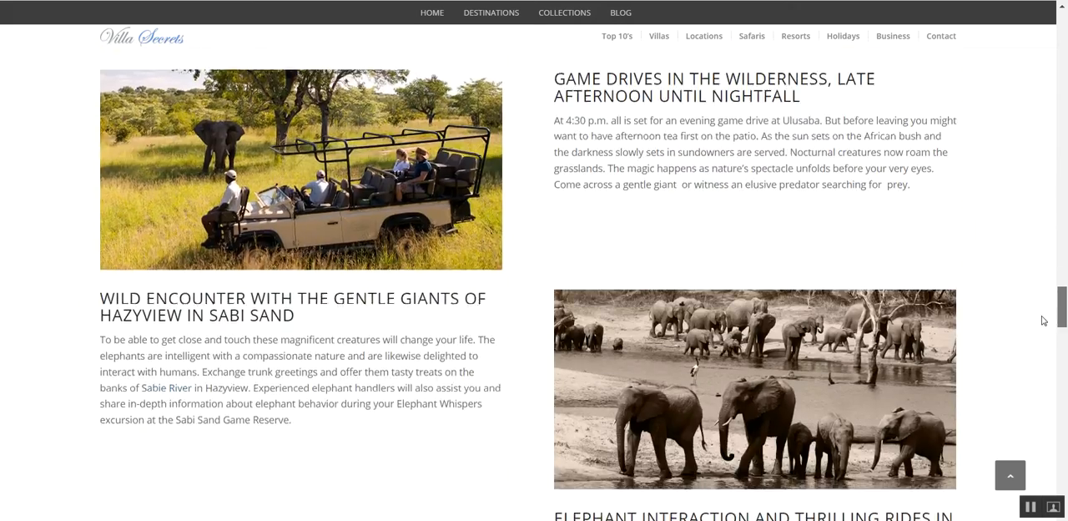
{"action": "scroll", "scroll_direction": "down", "scroll_amount": 3}
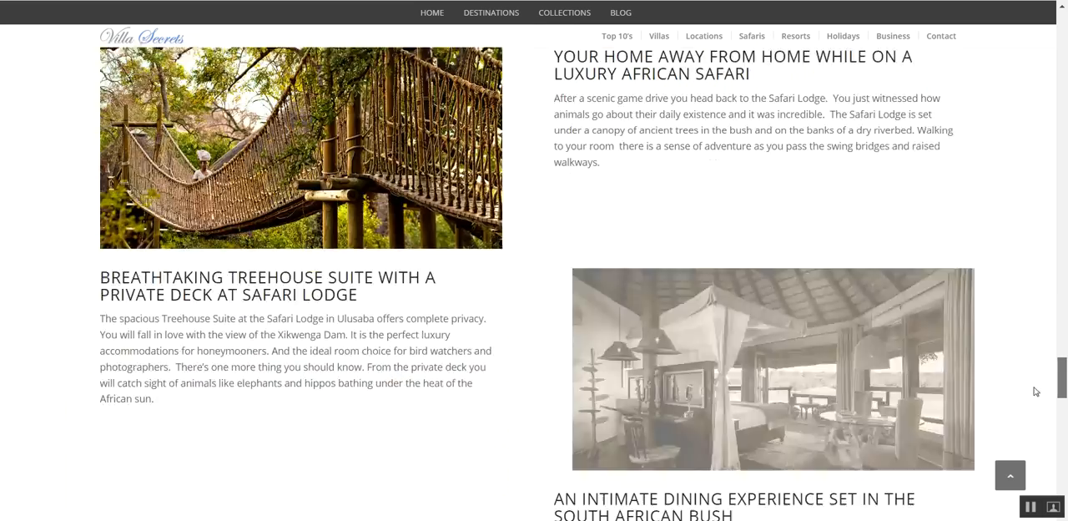
{"action": "scroll", "scroll_direction": "down", "scroll_amount": 3}
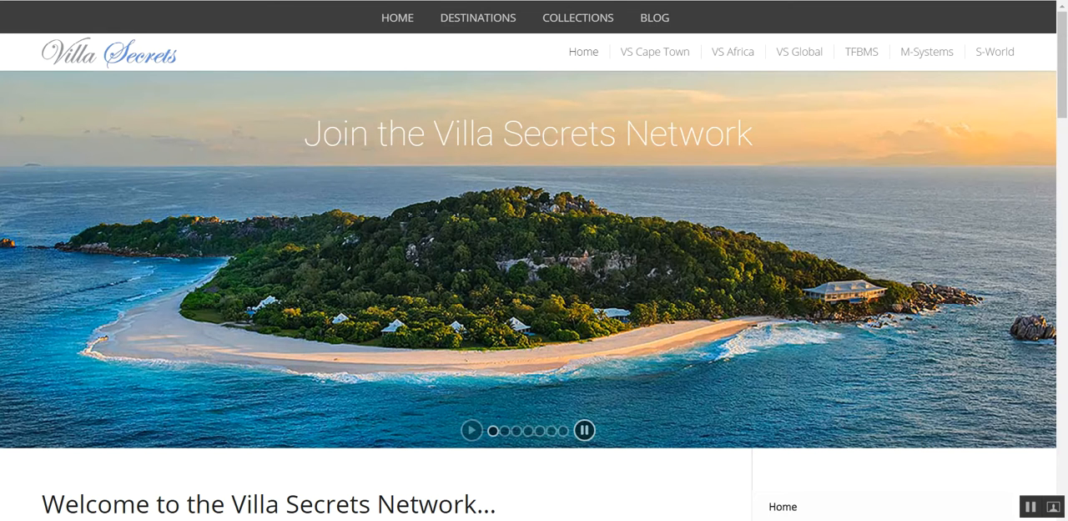
{"action": "mouse_move", "coordinate": [260, 18]}
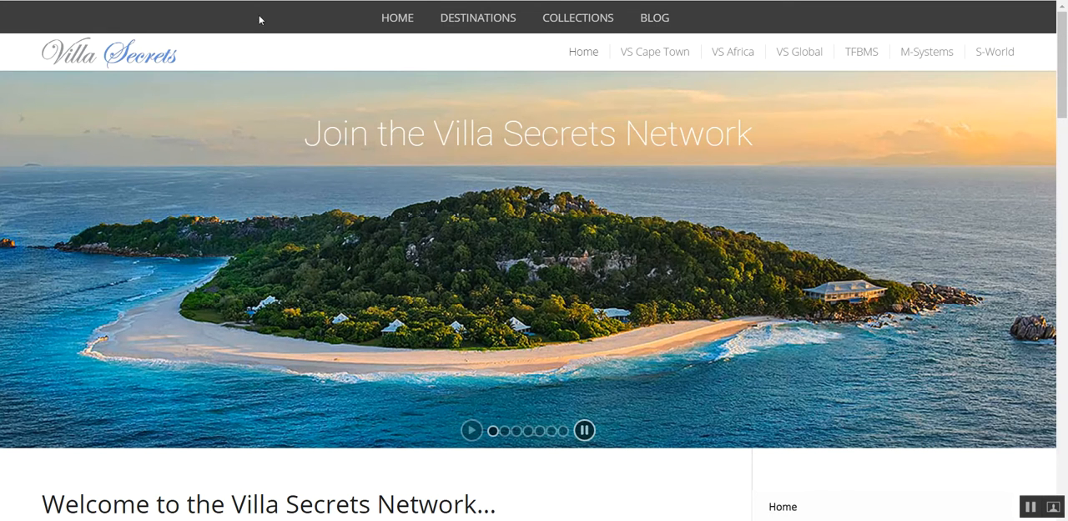
{"action": "mouse_move", "coordinate": [604, 396]}
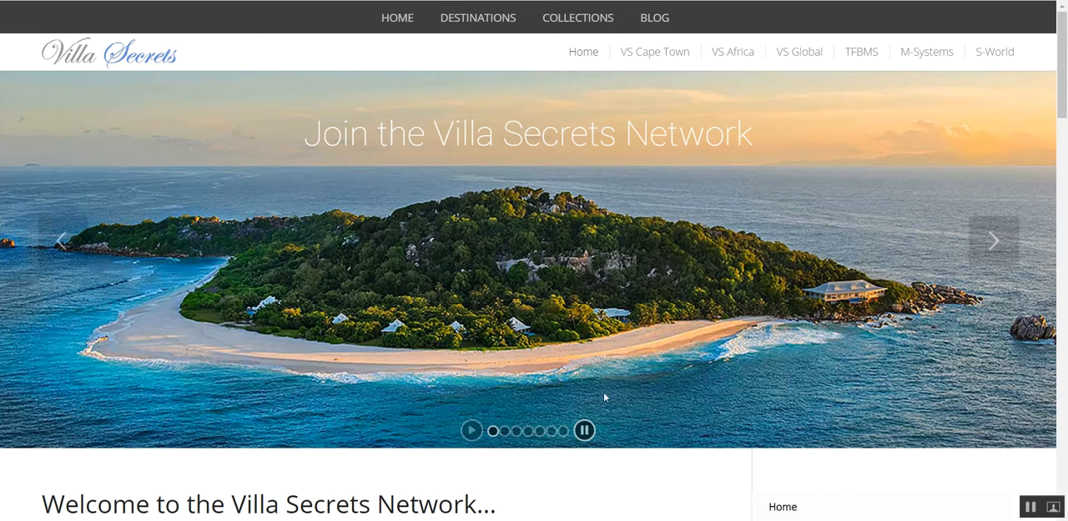
{"action": "mouse_move", "coordinate": [993, 241]}
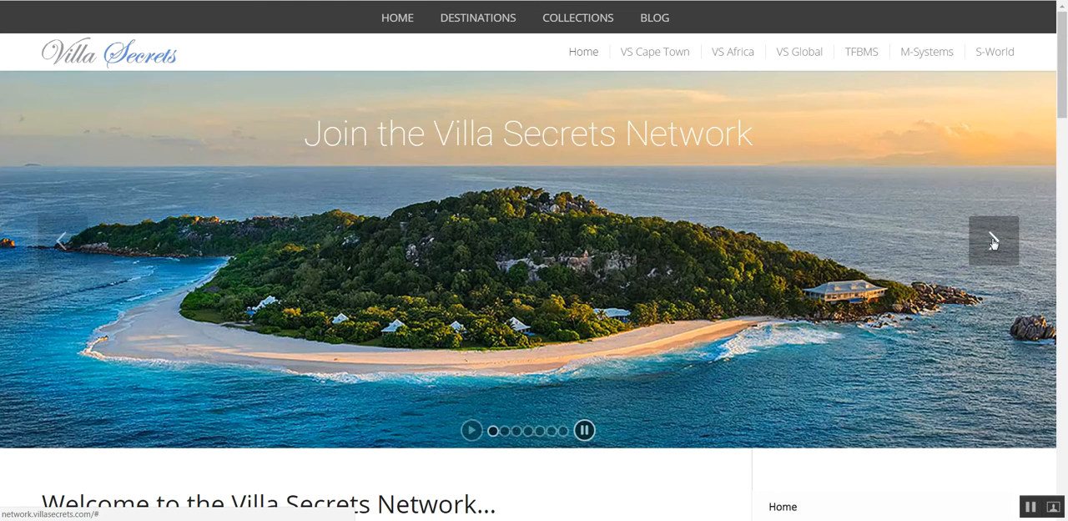
- Advance the homepage slideshow through Cape Town, Africa and TFBMS to the S-World slide
{"action": "left_click", "coordinate": [992, 240]}
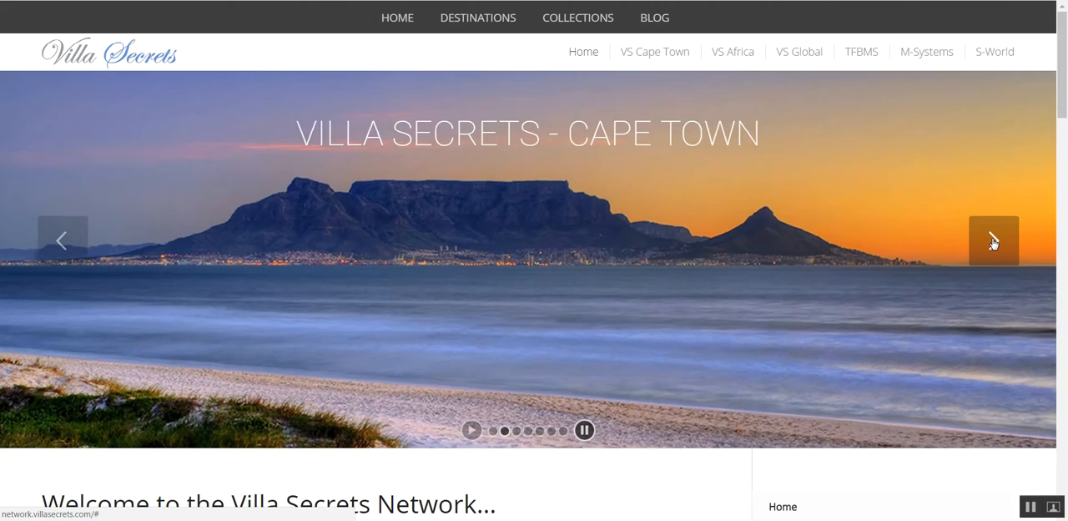
{"action": "left_click", "coordinate": [993, 240]}
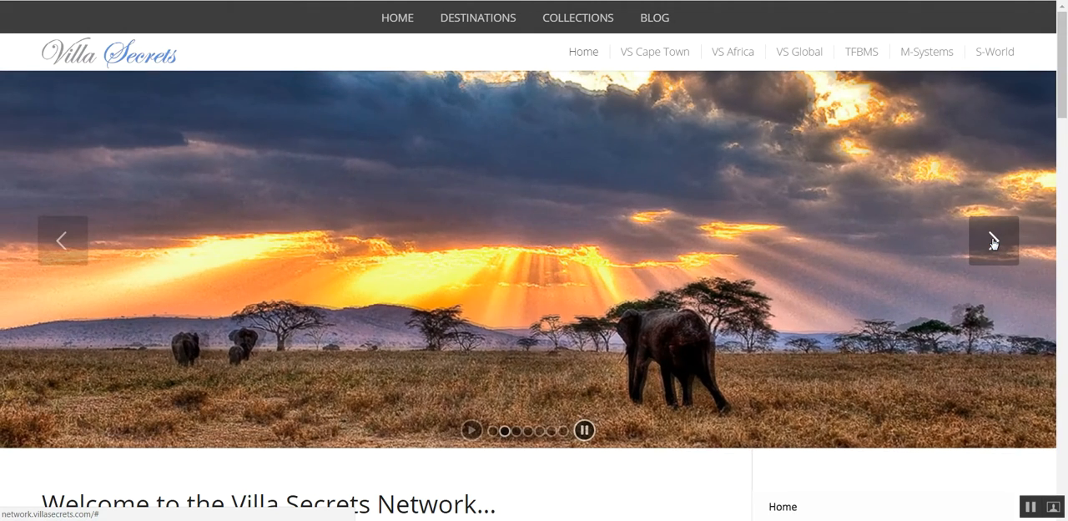
{"action": "left_click", "coordinate": [993, 240]}
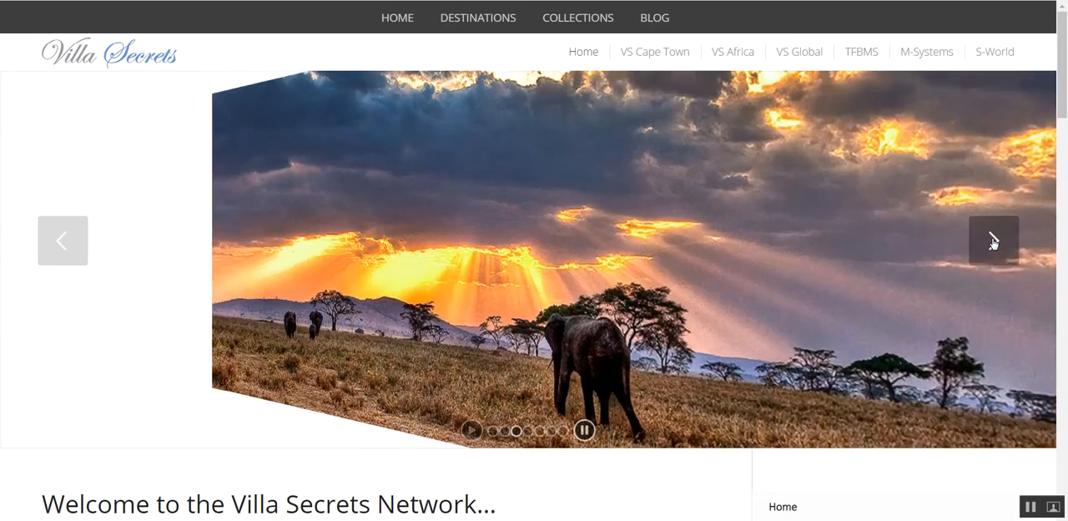
{"action": "left_click", "coordinate": [993, 240]}
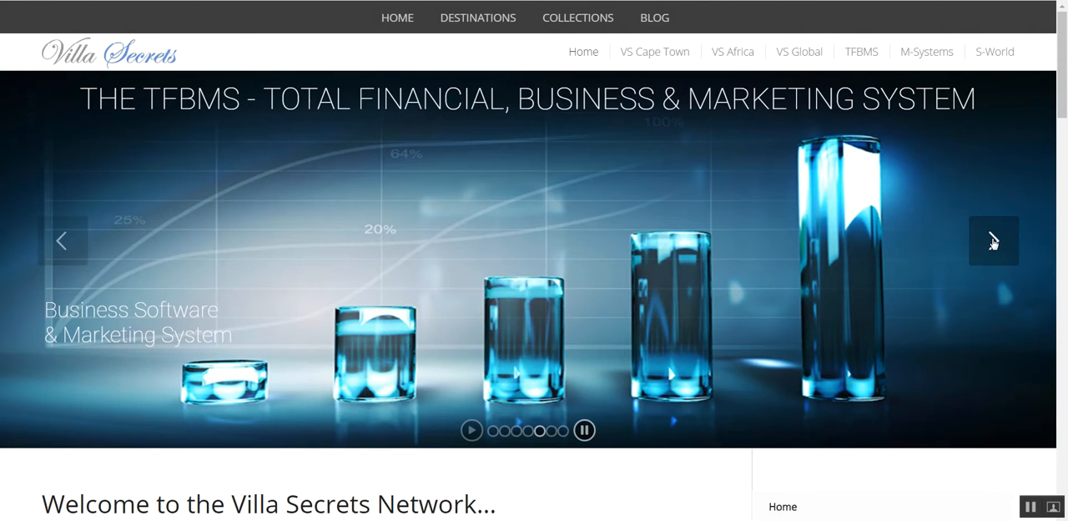
{"action": "mouse_move", "coordinate": [1020, 263]}
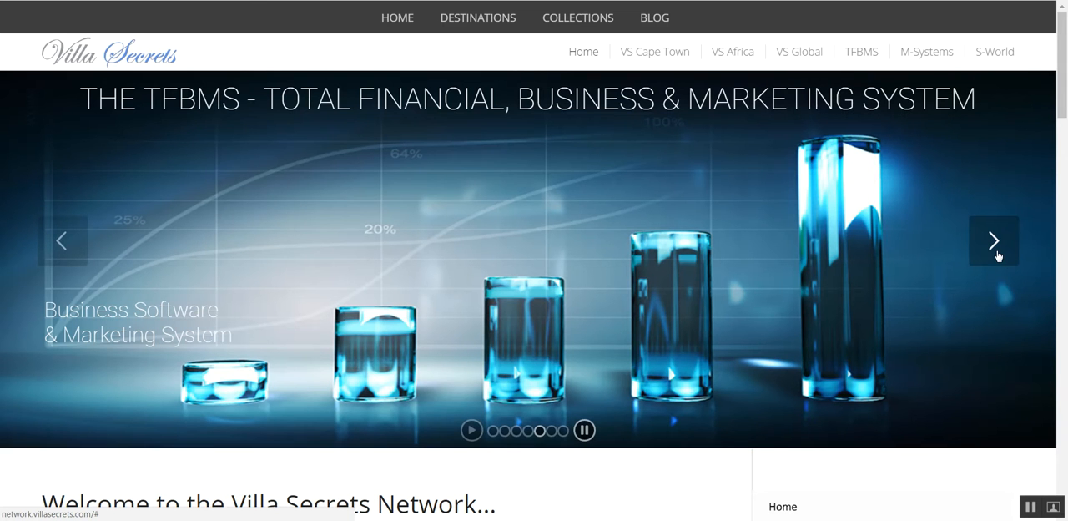
{"action": "left_click", "coordinate": [993, 240]}
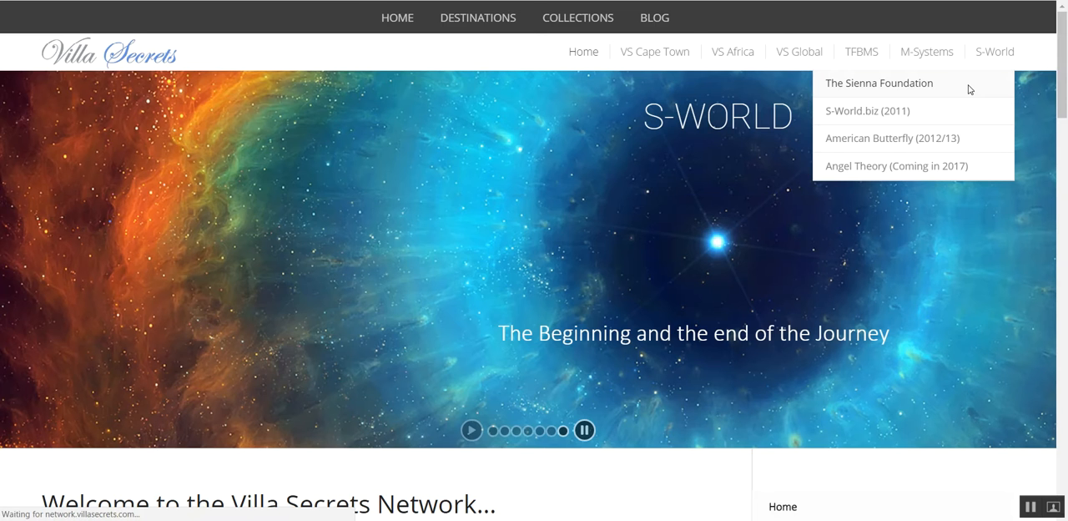
- Open the S-World 'Angel Theory' article and scroll partway through it
{"action": "left_click", "coordinate": [895, 165]}
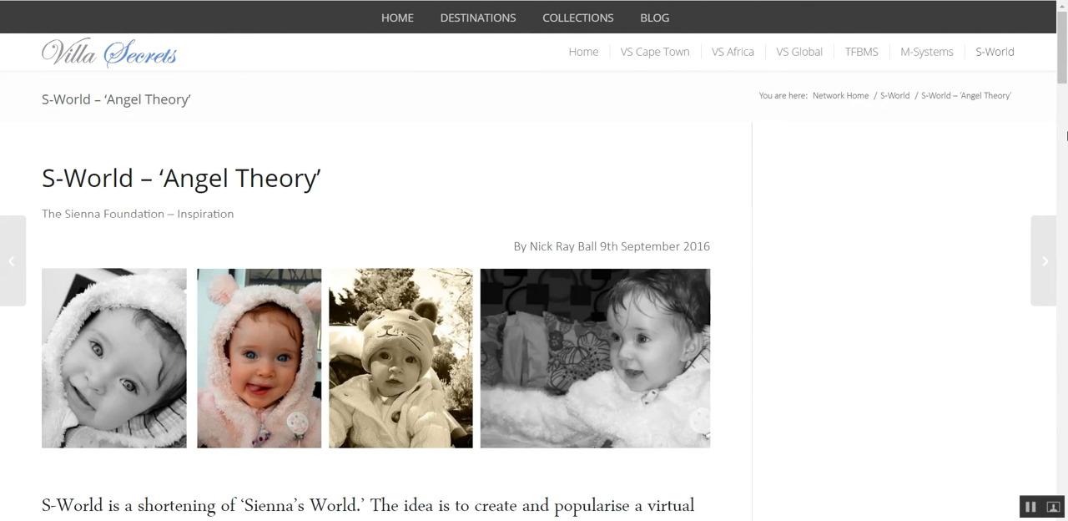
{"action": "scroll", "scroll_direction": "down", "scroll_amount": 3}
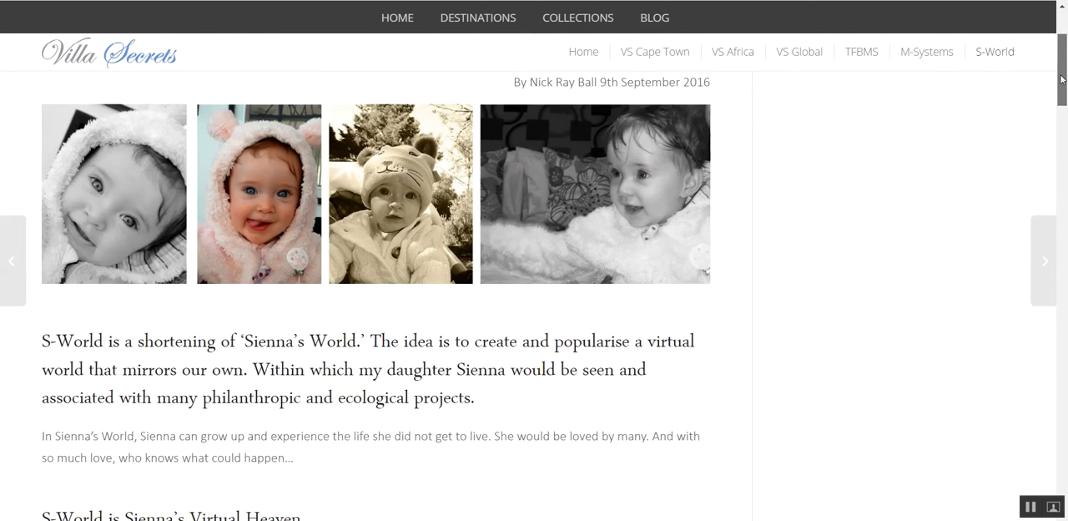
{"action": "scroll", "scroll_direction": "down", "scroll_amount": 3}
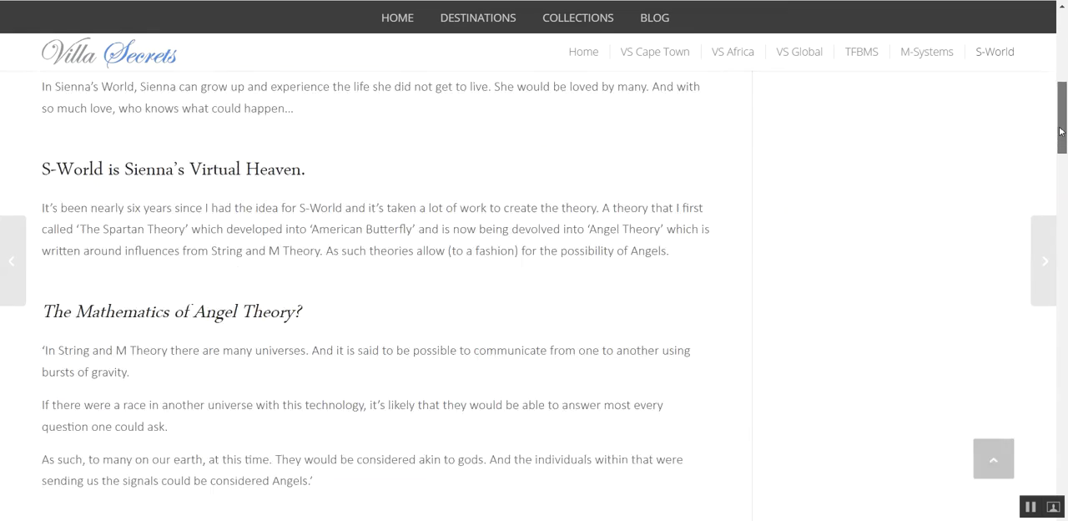
{"action": "scroll", "scroll_direction": "down", "scroll_amount": 3}
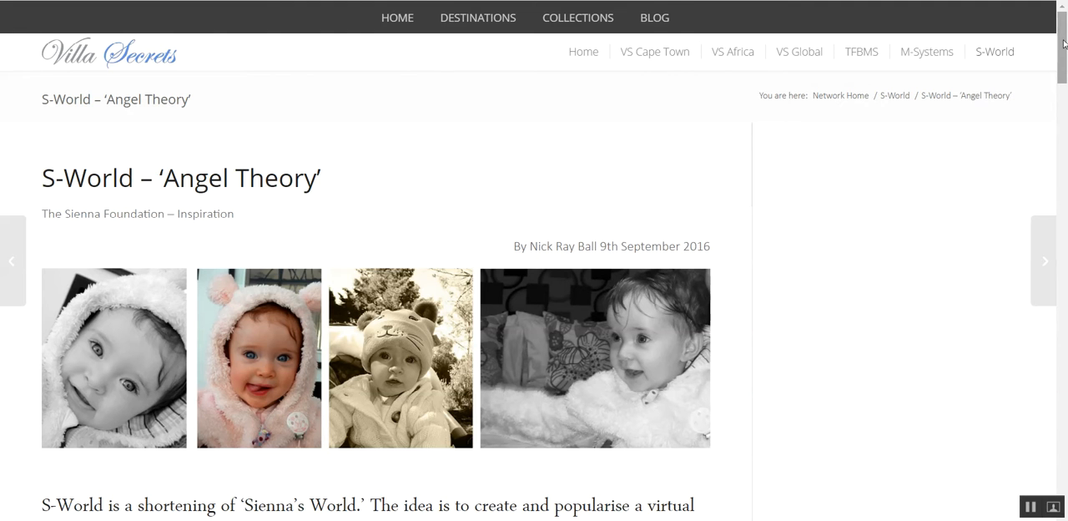
{"action": "mouse_move", "coordinate": [583, 51]}
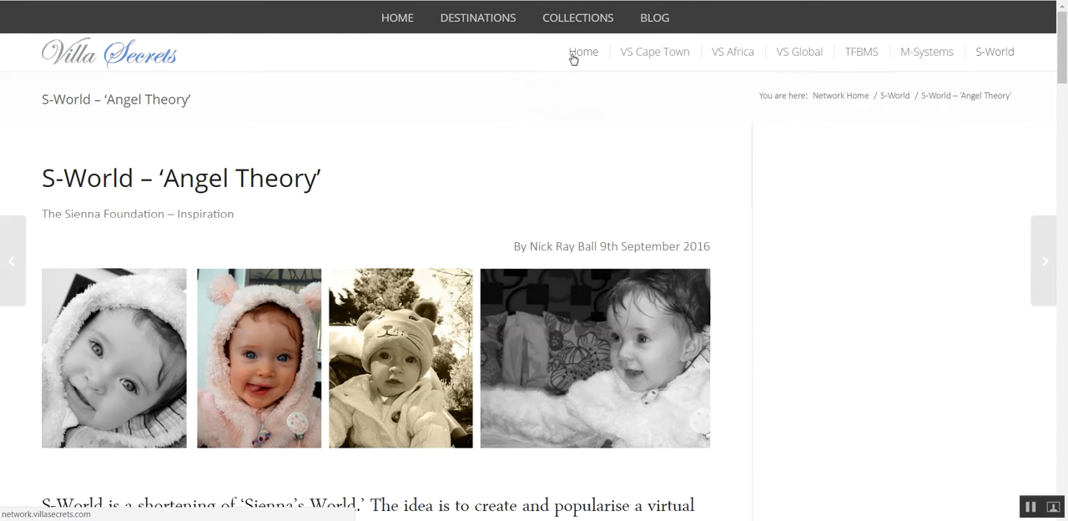
{"action": "mouse_move", "coordinate": [654, 51]}
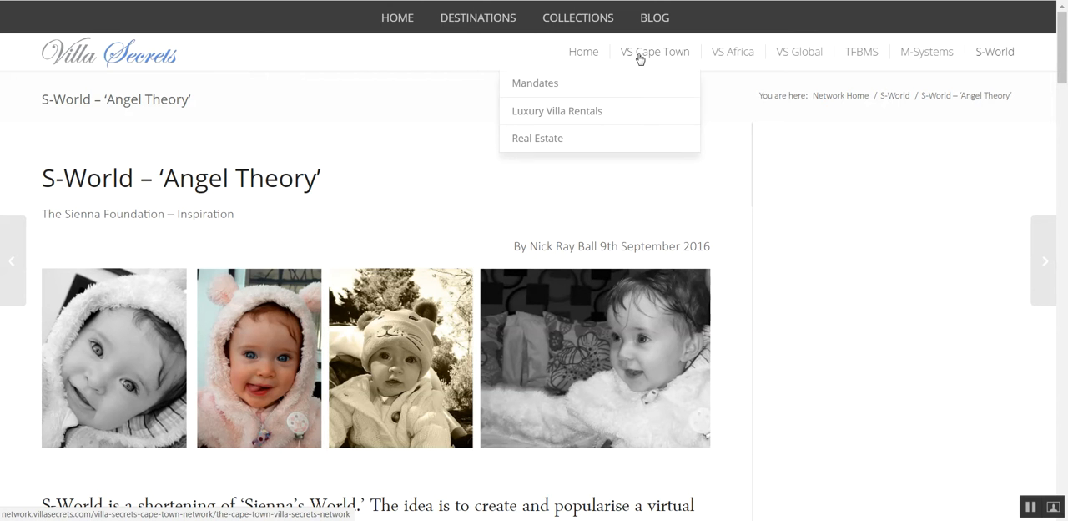
- Open the VS Cape Town welcome page from the navigation bar
{"action": "left_click", "coordinate": [654, 51]}
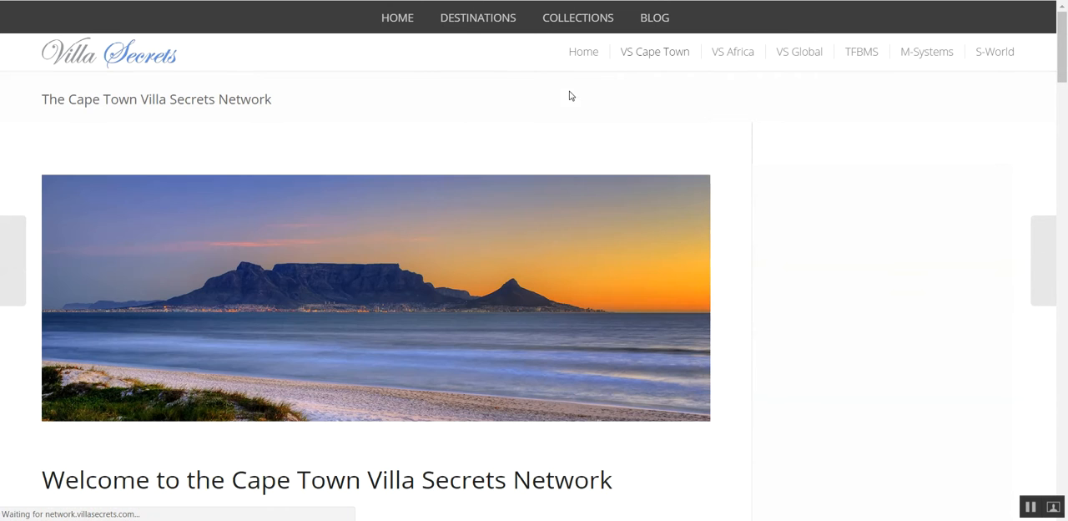
{"action": "mouse_move", "coordinate": [654, 51]}
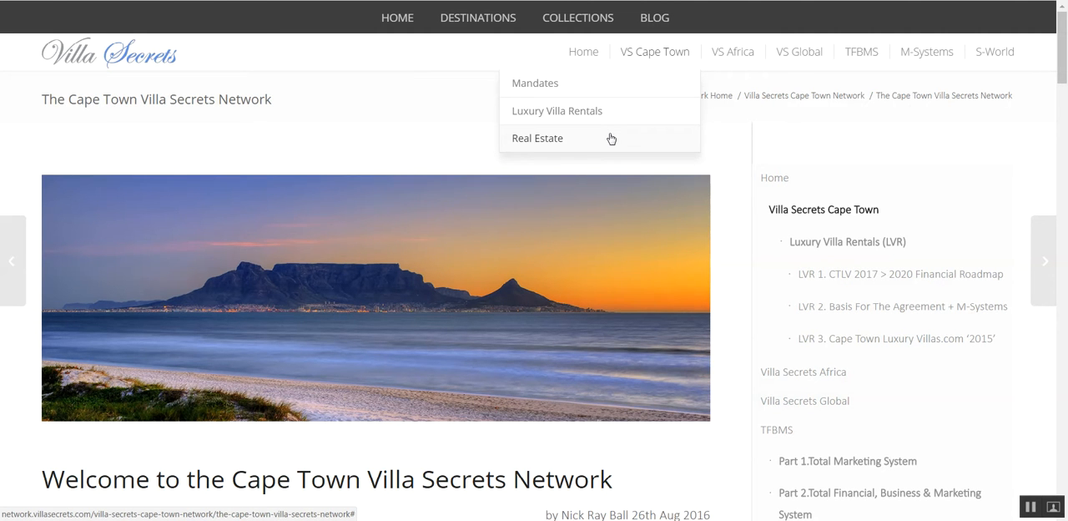
{"action": "mouse_move", "coordinate": [535, 82]}
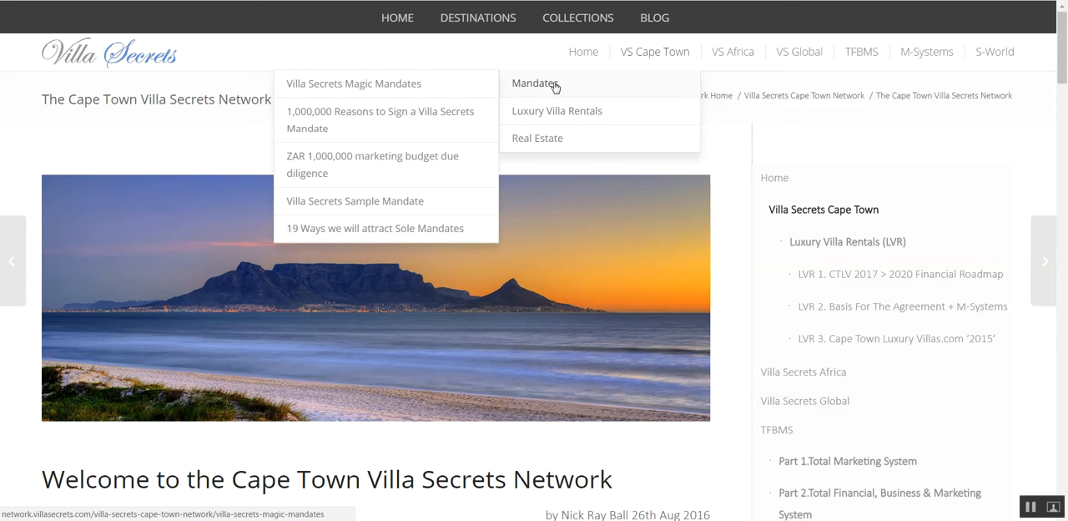
{"action": "mouse_move", "coordinate": [354, 82]}
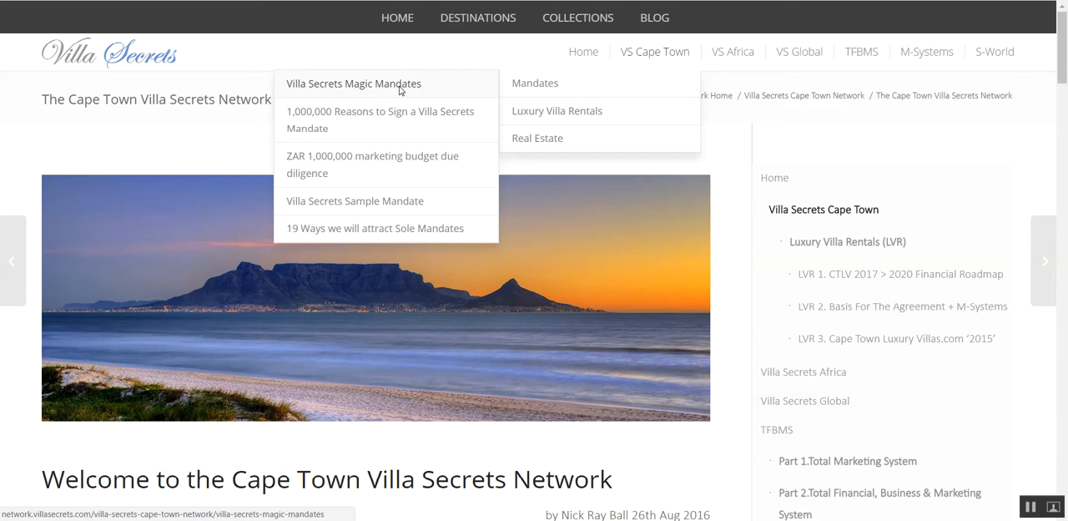
- Open Villa Secrets Magic Mandates, scroll to its four documents and back to the top
{"action": "left_click", "coordinate": [353, 83]}
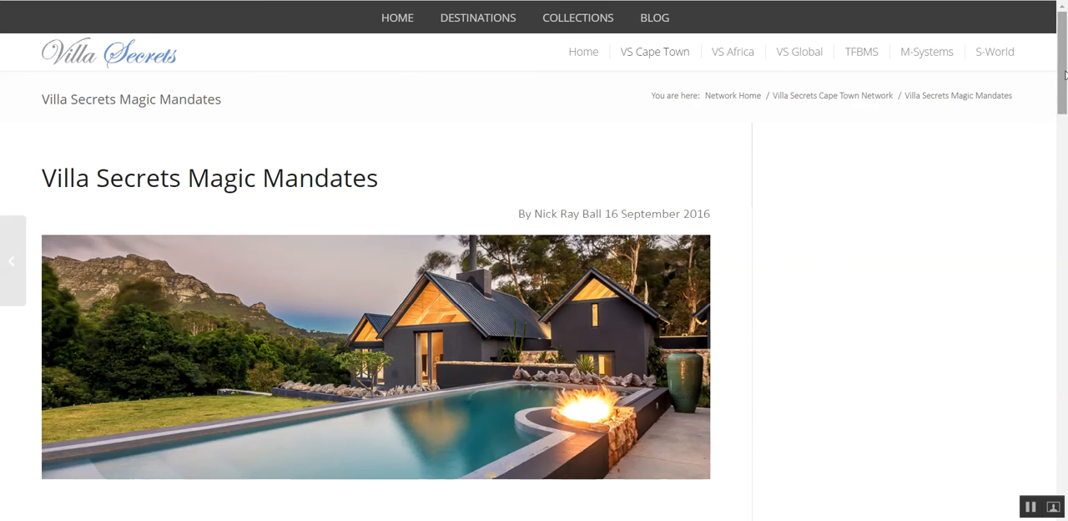
{"action": "scroll", "scroll_direction": "down", "scroll_amount": 3}
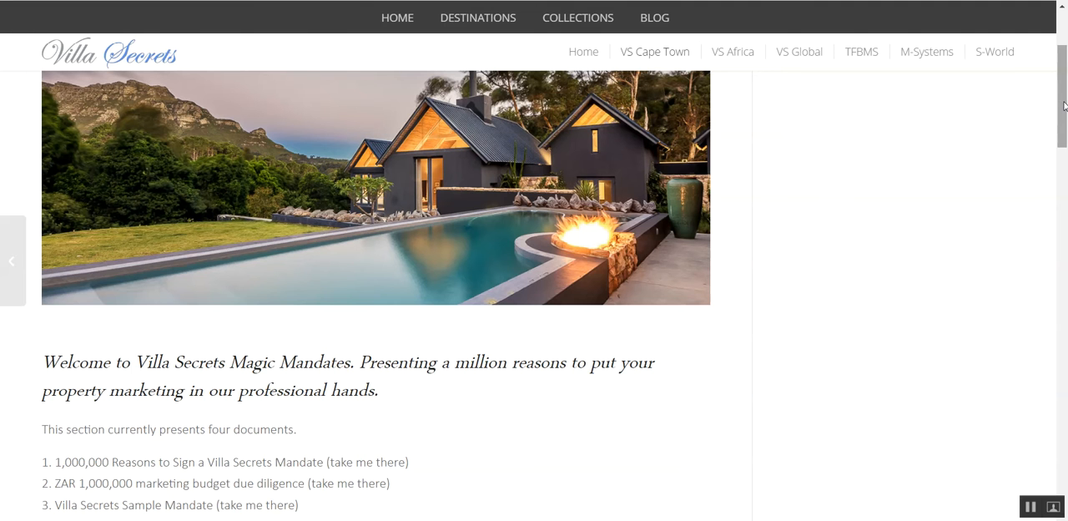
{"action": "scroll", "scroll_direction": "up", "scroll_amount": 3}
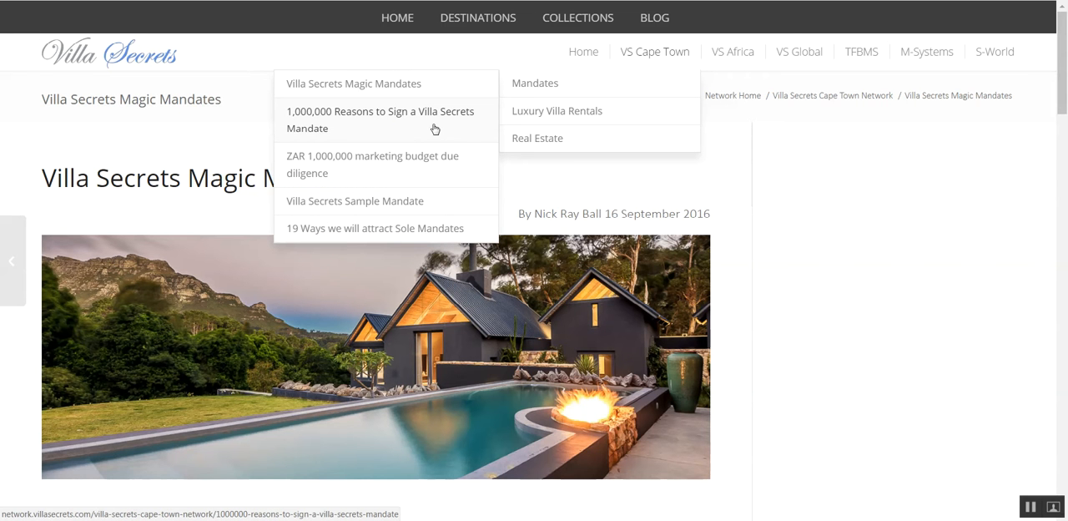
{"action": "mouse_move", "coordinate": [407, 131]}
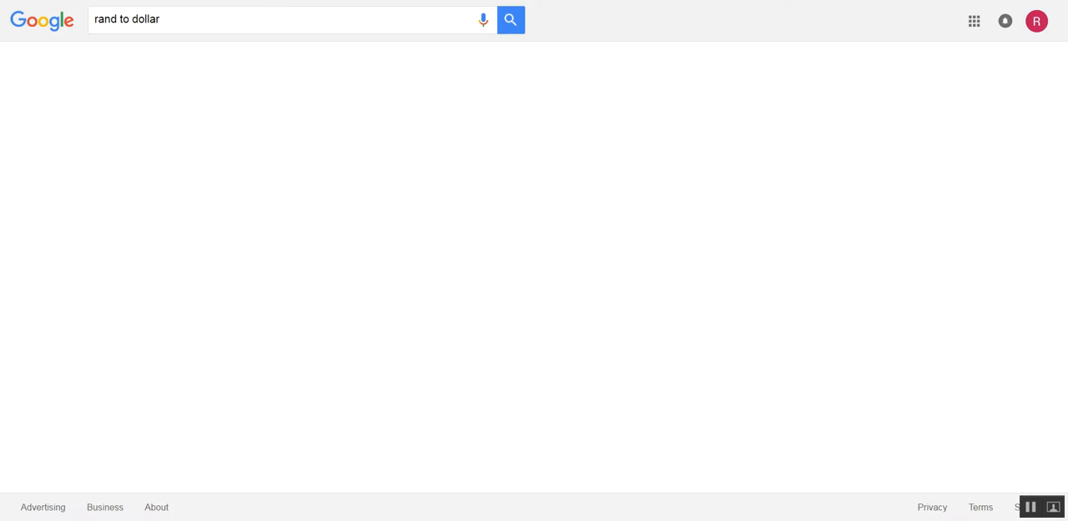
- Enter 1 rand in Google's rand-to-dollar converter, showing 0.070 US Dollar
{"action": "left_click", "coordinate": [509, 19]}
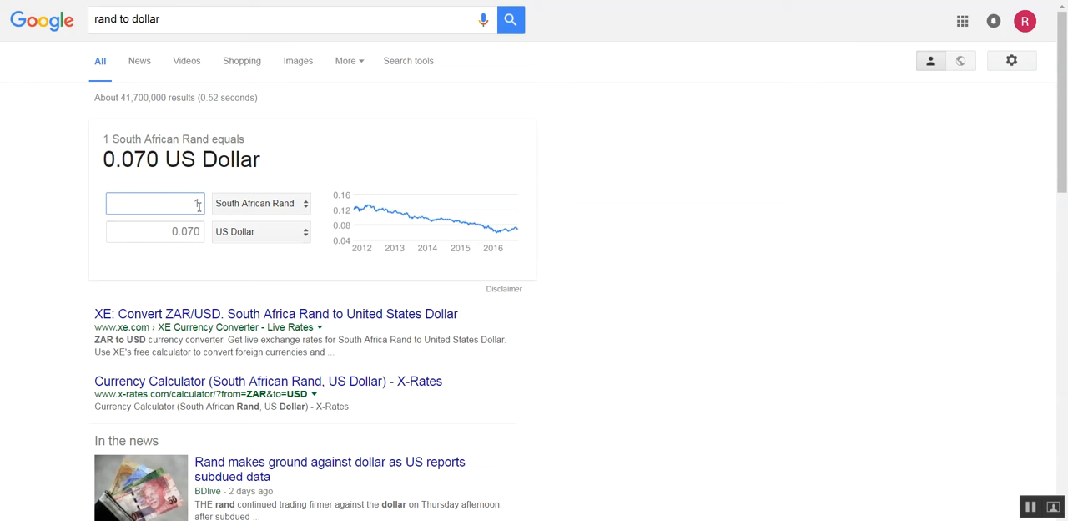
{"action": "type", "text": "1"}
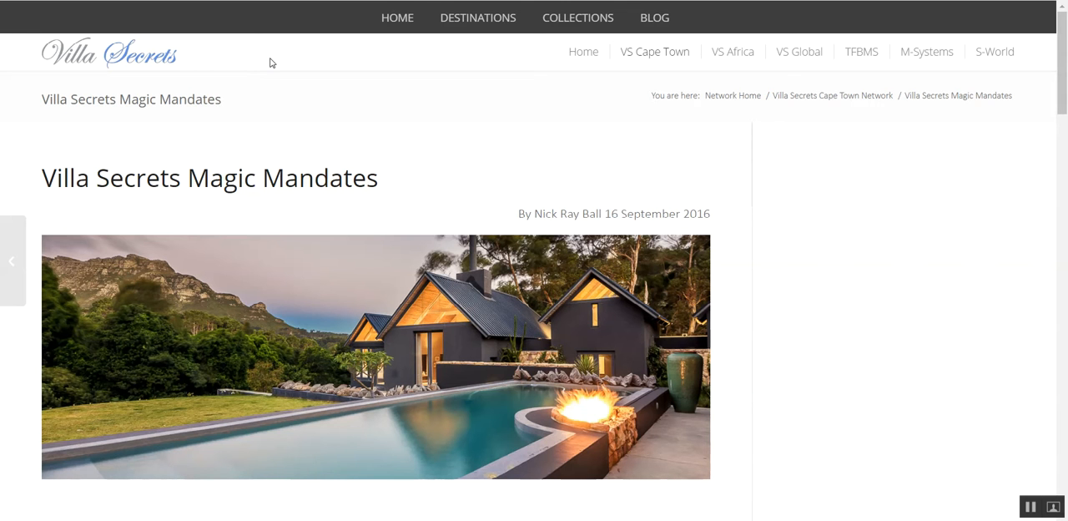
{"action": "mouse_move", "coordinate": [370, 73]}
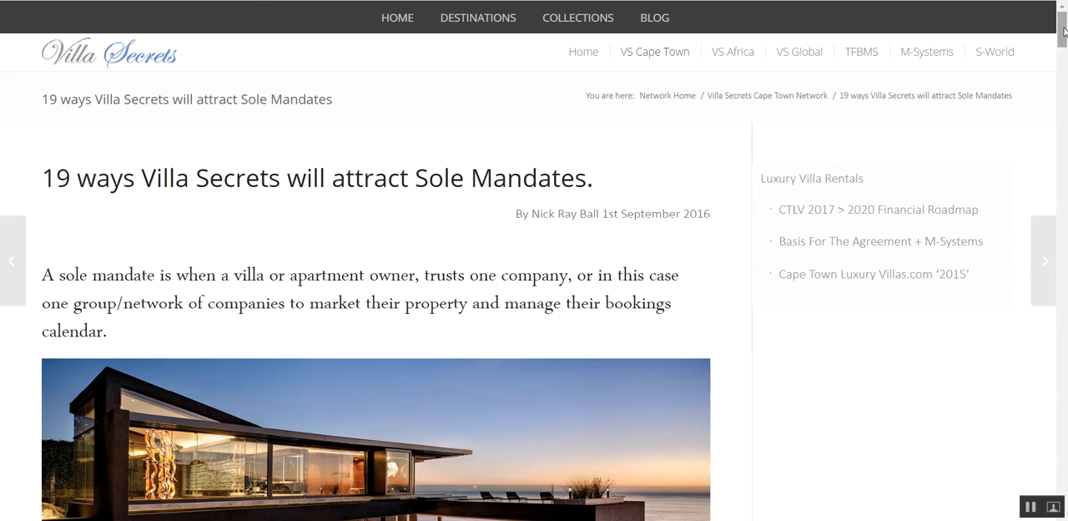
- Scroll partway through the '19 ways Villa Secrets will attract Sole Mandates' article
{"action": "scroll", "scroll_direction": "down", "scroll_amount": 3}
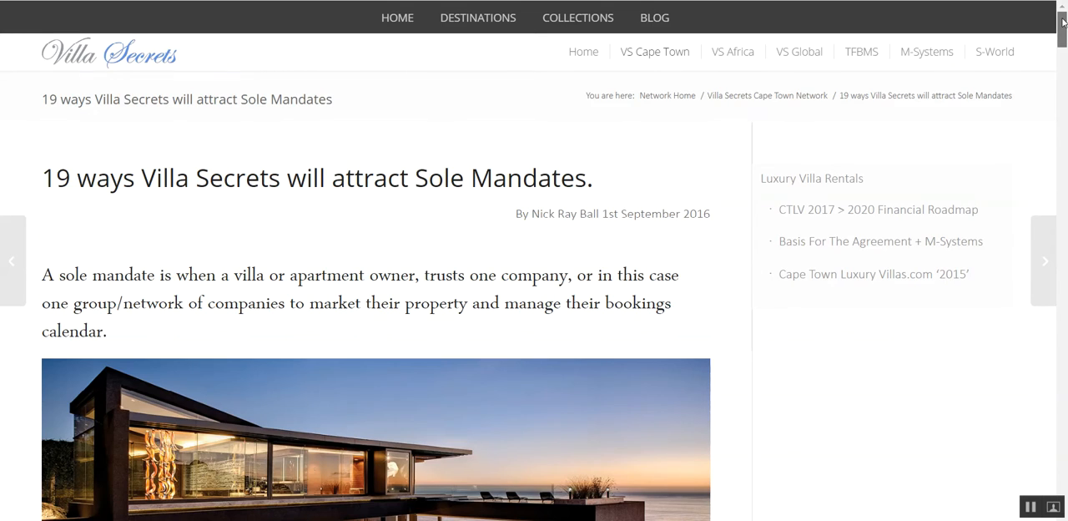
{"action": "scroll", "scroll_direction": "down", "scroll_amount": 3}
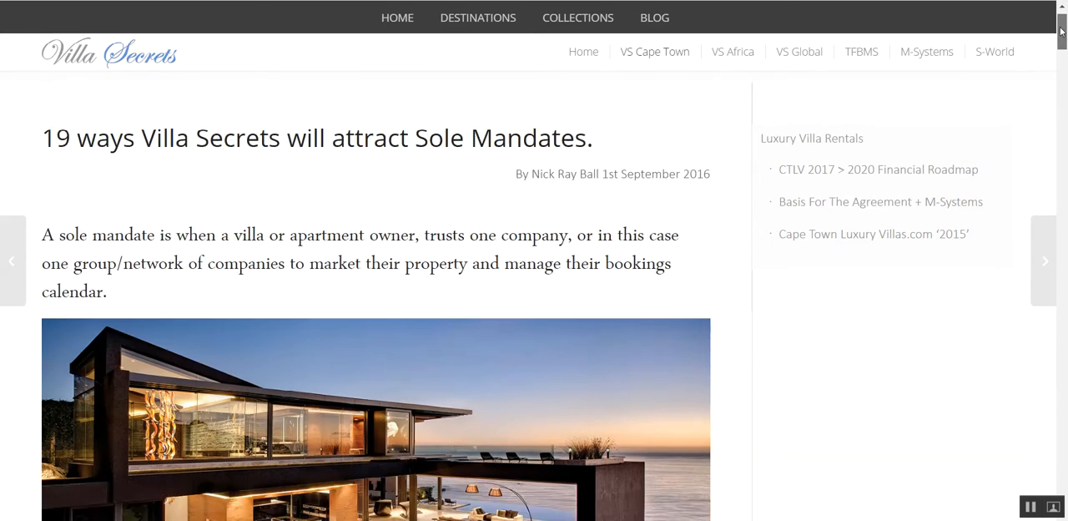
{"action": "scroll", "scroll_direction": "down", "scroll_amount": 3}
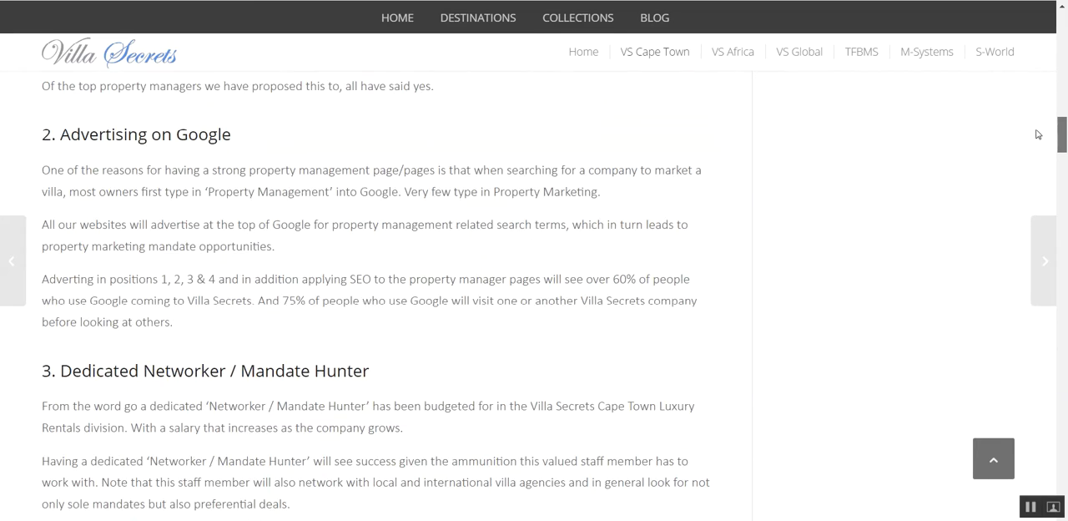
{"action": "scroll", "scroll_direction": "down", "scroll_amount": 3}
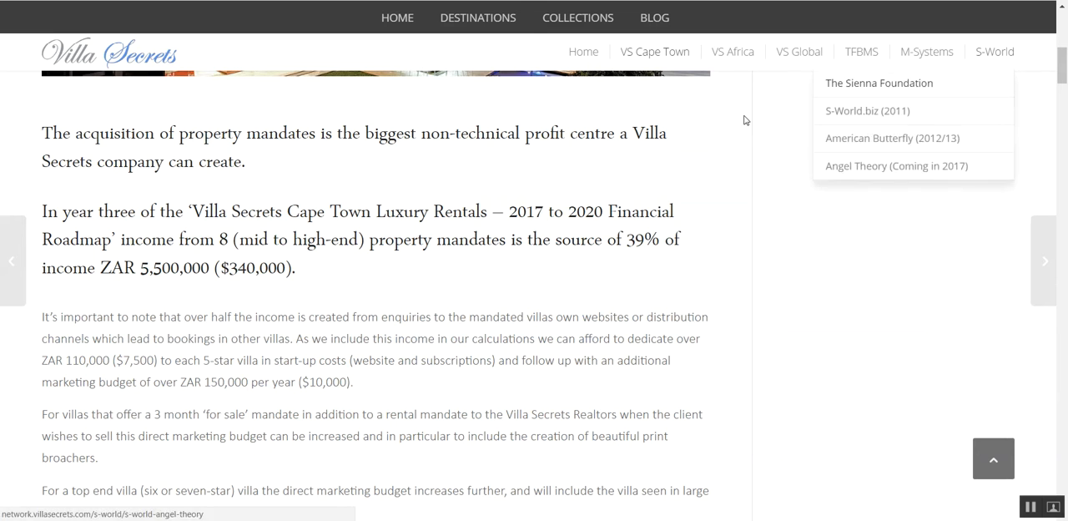
{"action": "scroll", "scroll_direction": "down", "scroll_amount": 3}
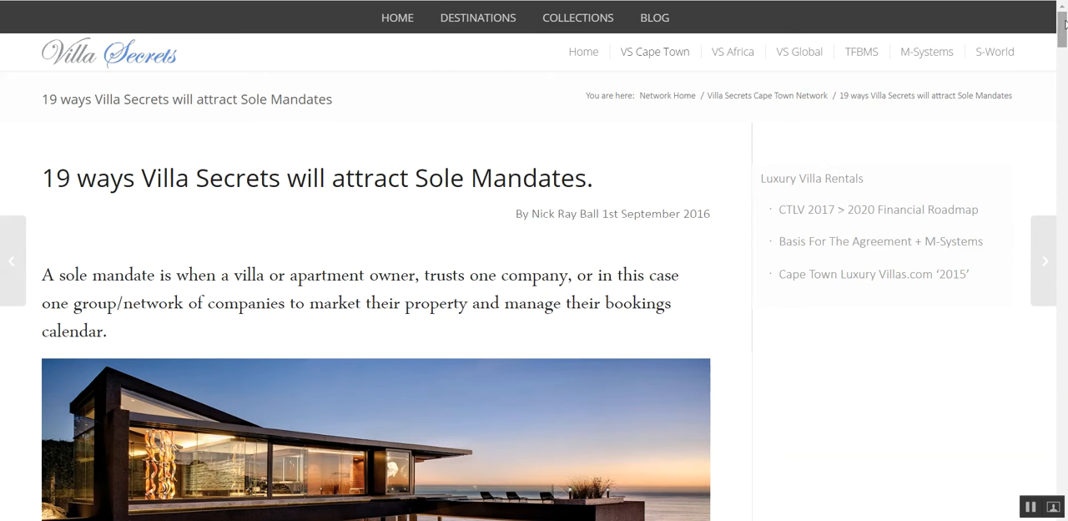
{"action": "left_click", "coordinate": [578, 16]}
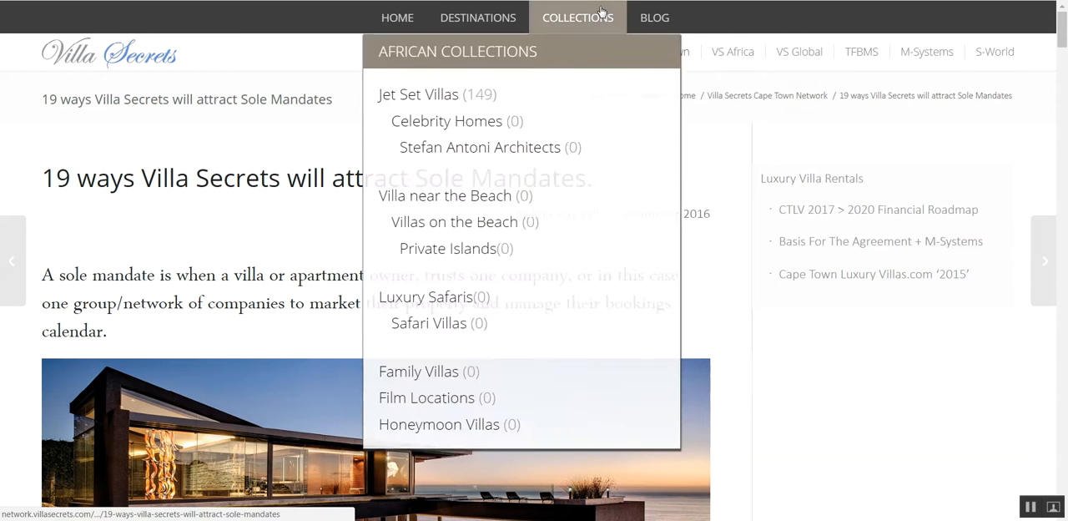
{"action": "mouse_move", "coordinate": [416, 497]}
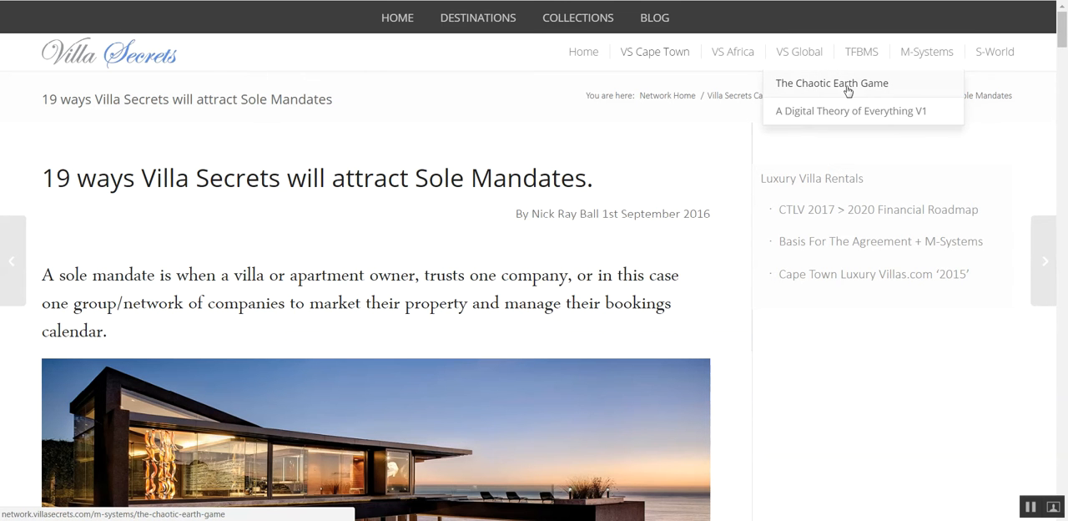
{"action": "mouse_move", "coordinate": [845, 87]}
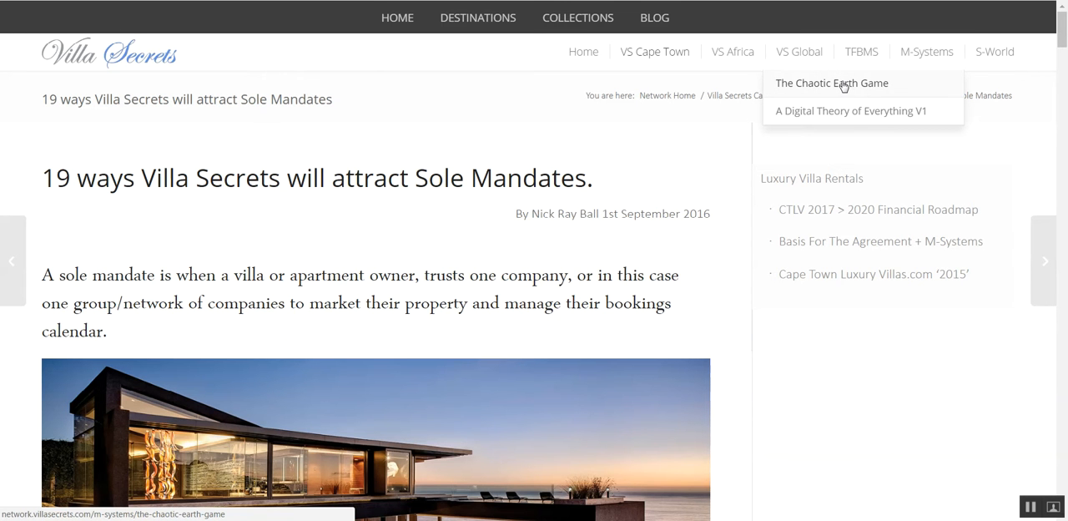
{"action": "mouse_move", "coordinate": [994, 51]}
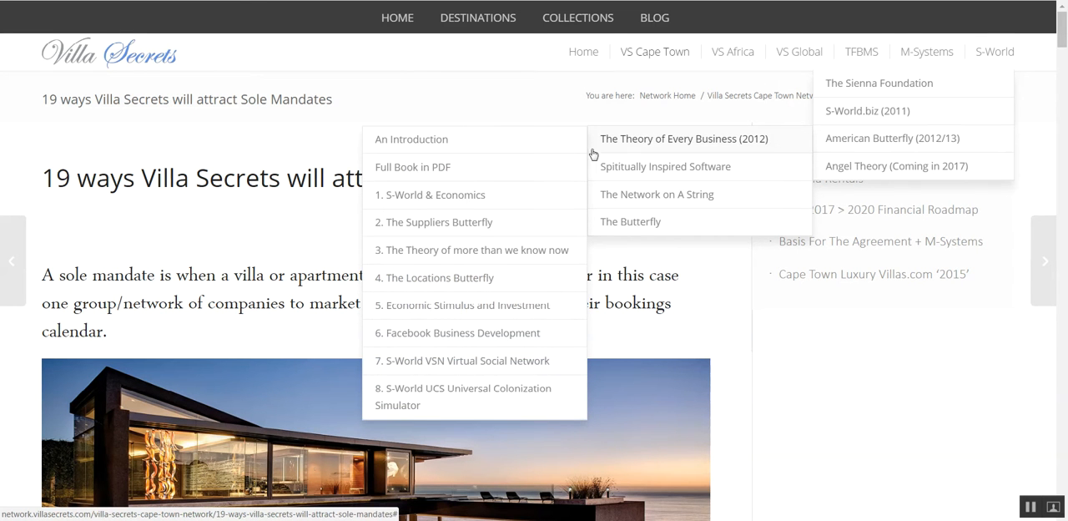
{"action": "mouse_move", "coordinate": [466, 182]}
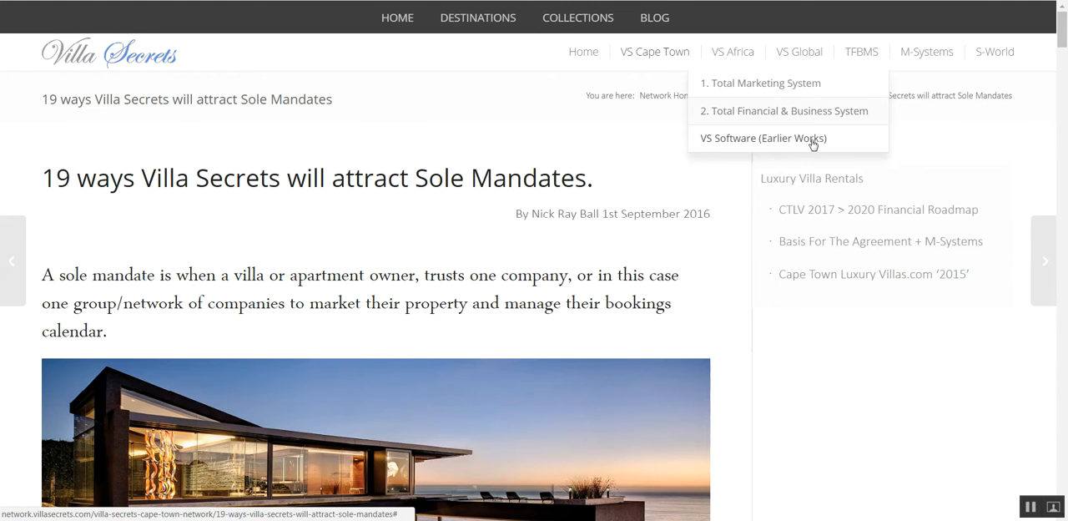
{"action": "mouse_move", "coordinate": [926, 51]}
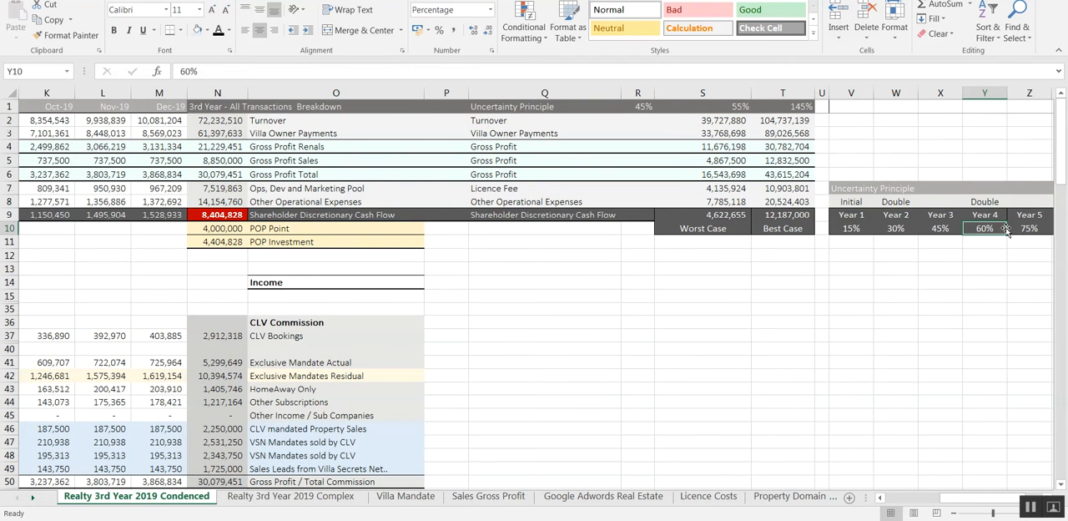
- Inspect the Year 3 uncertainty percentage, discretionary cash flow total and worst-case cash-flow formula
{"action": "left_click", "coordinate": [940, 227]}
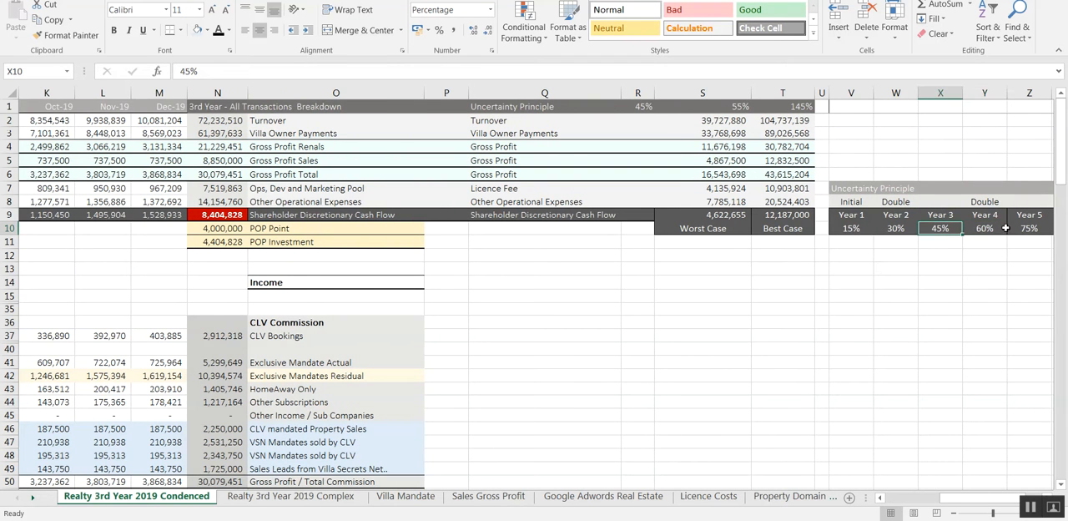
{"action": "mouse_move", "coordinate": [703, 274]}
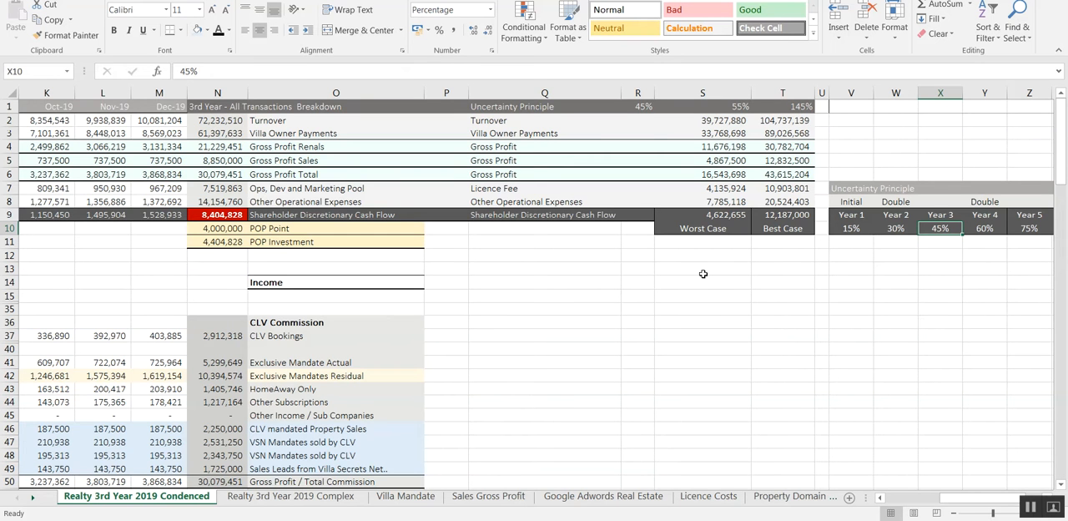
{"action": "mouse_move", "coordinate": [804, 151]}
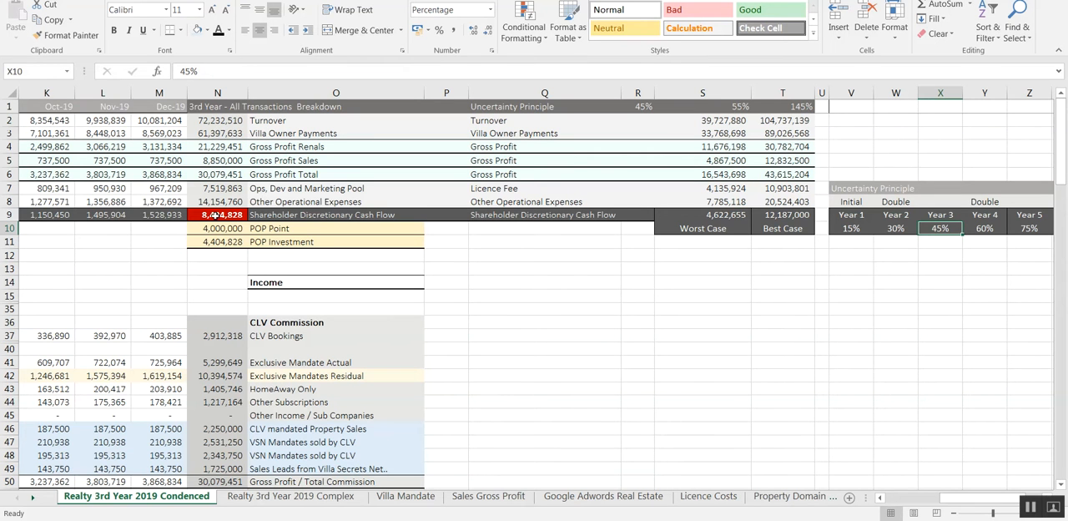
{"action": "left_click", "coordinate": [217, 214]}
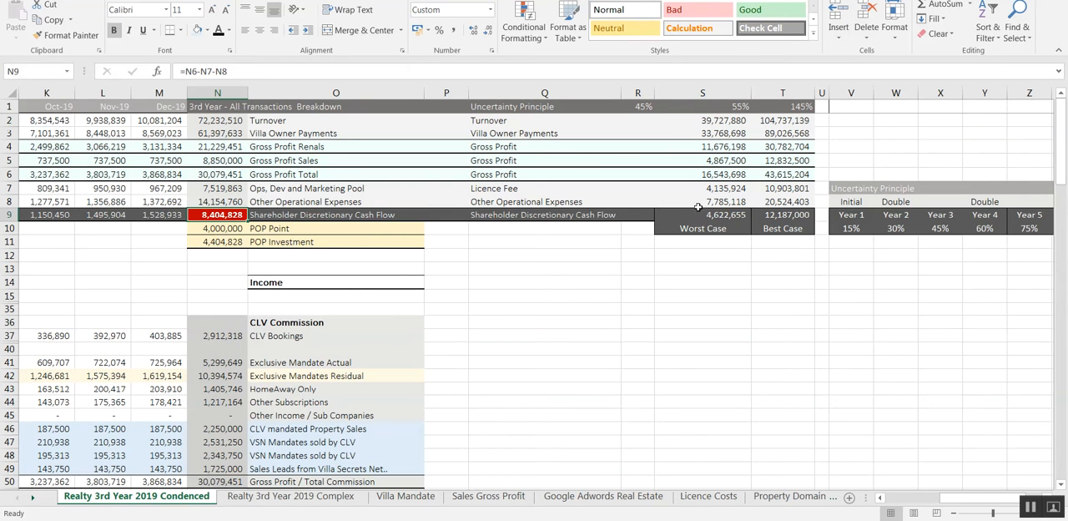
{"action": "mouse_move", "coordinate": [723, 217]}
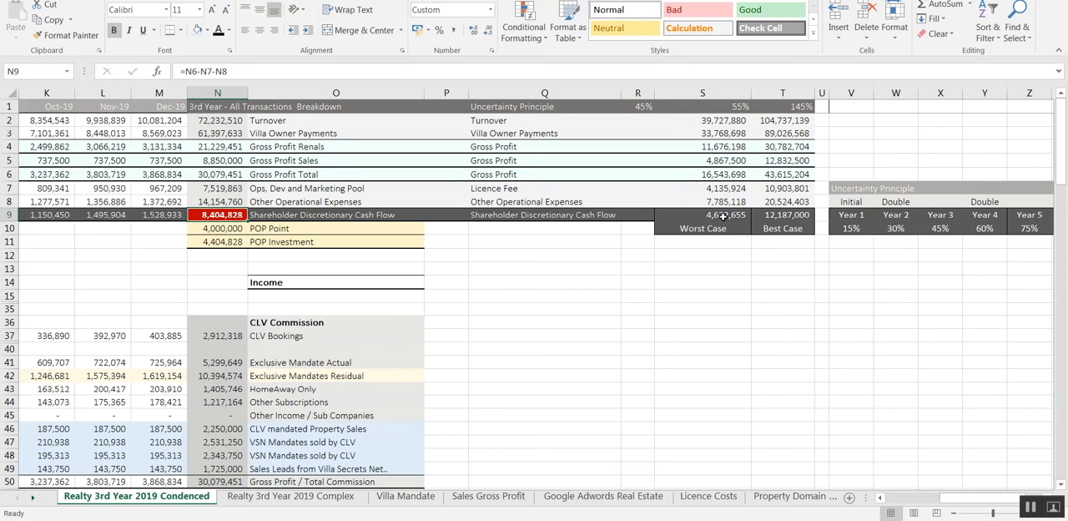
{"action": "left_click", "coordinate": [701, 214]}
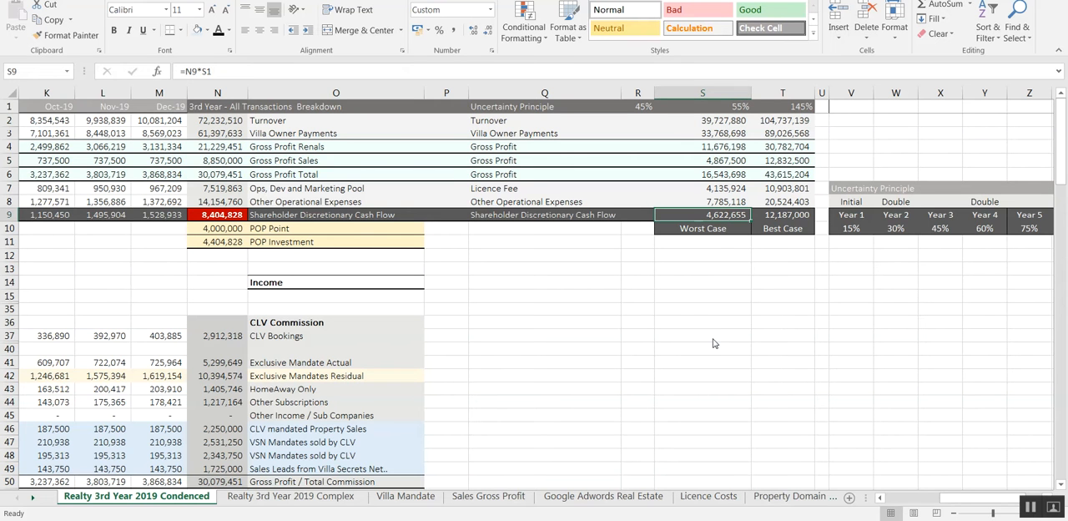
{"action": "mouse_move", "coordinate": [713, 339]}
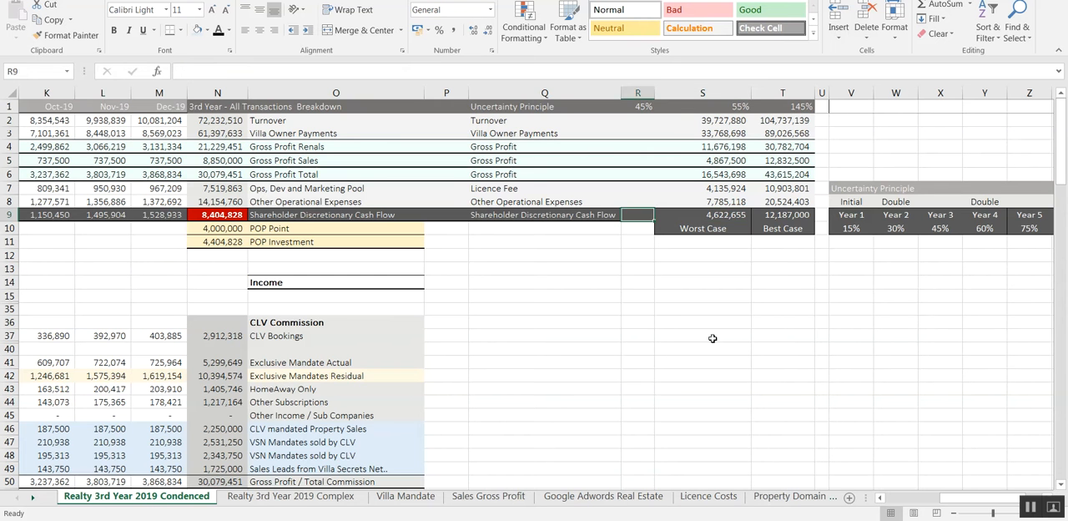
{"action": "scroll", "scroll_direction": "left", "scroll_amount": 3}
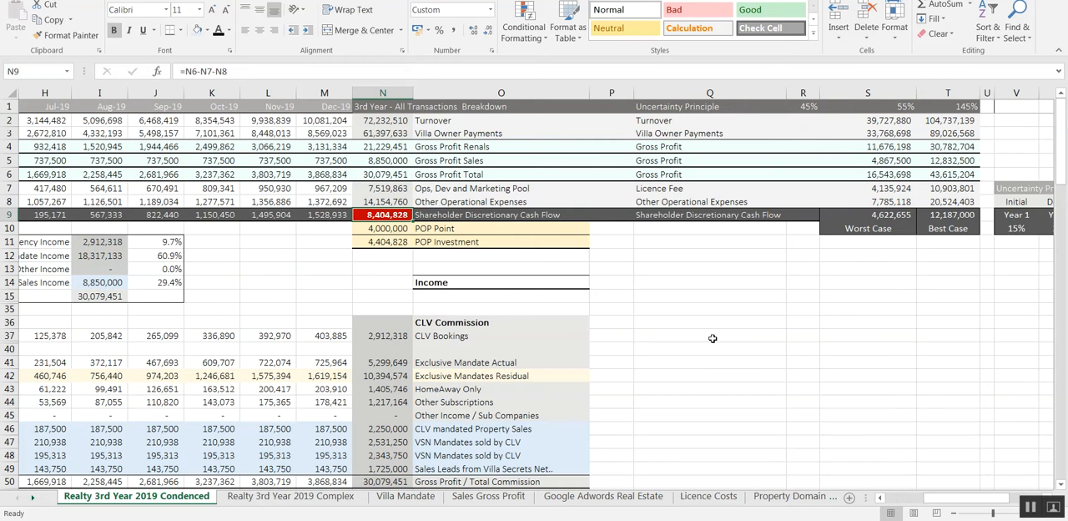
{"action": "mouse_move", "coordinate": [451, 243]}
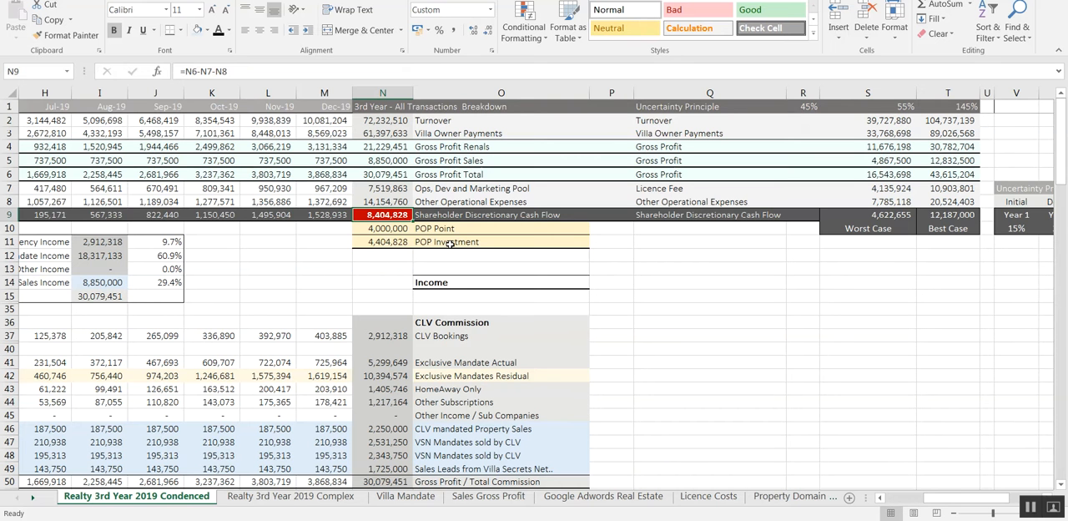
- Inspect the Gross Profit Rentals and Villa Owner Payments (Sales) row labels
{"action": "left_click", "coordinate": [383, 146]}
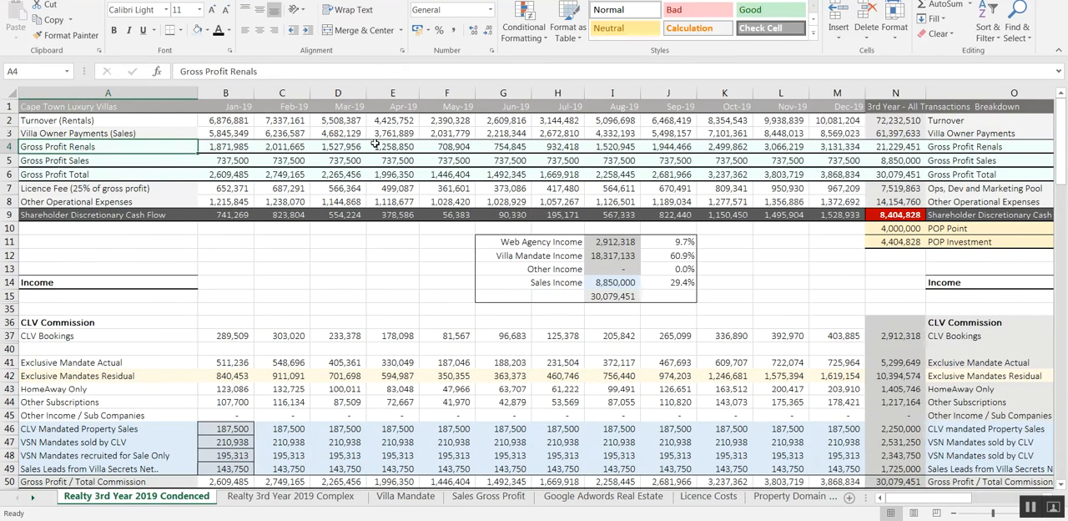
{"action": "left_click", "coordinate": [107, 133]}
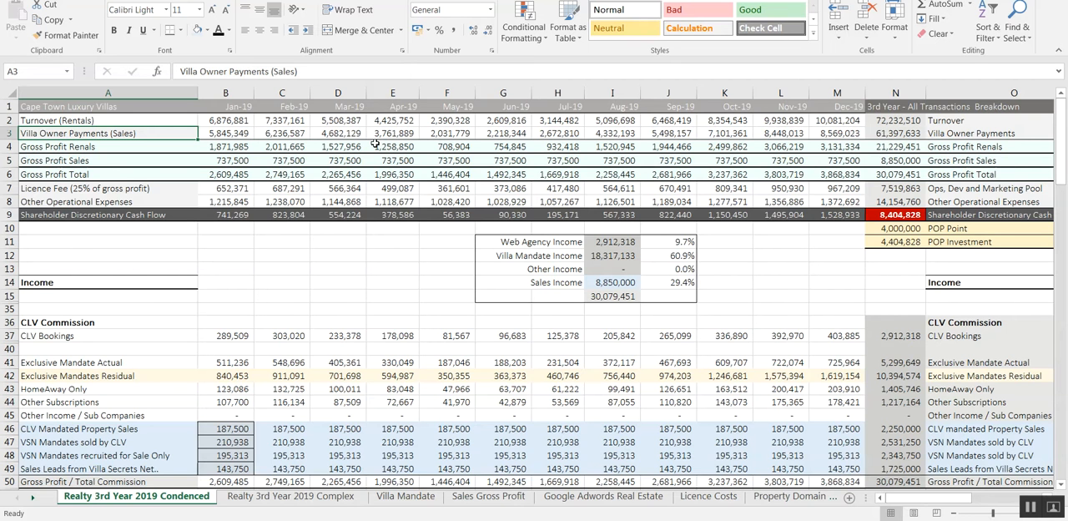
{"action": "left_click", "coordinate": [108, 146]}
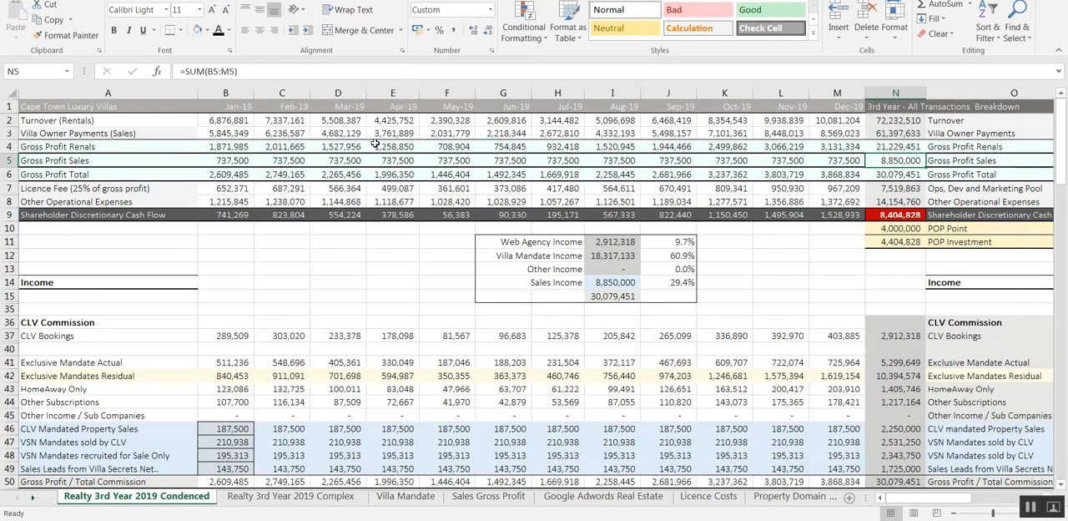
- Check yearly Other Operational Expenses, Licence Fee and Discretionary Cash Flow totals, then view the Complex sheet
{"action": "left_click", "coordinate": [896, 188]}
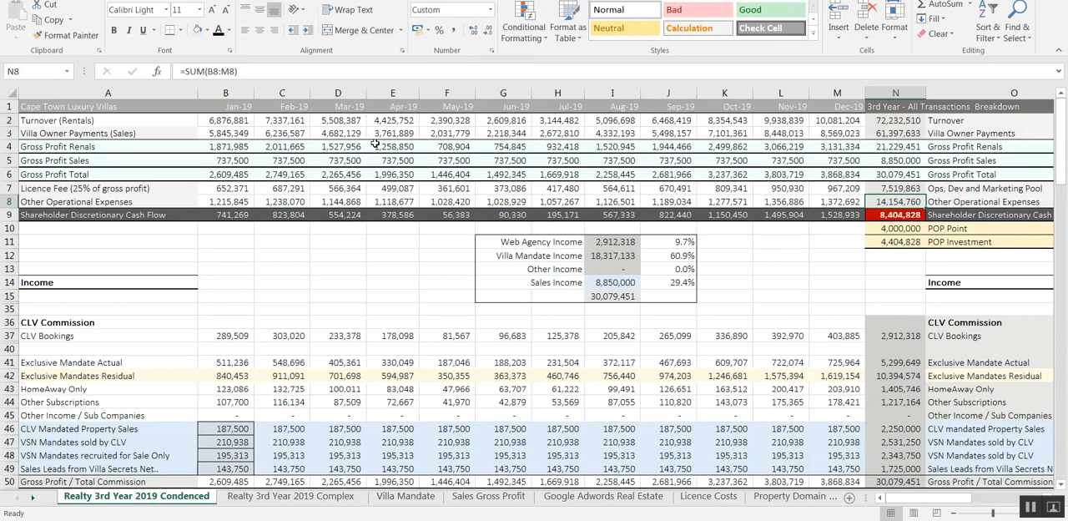
{"action": "left_click", "coordinate": [895, 201]}
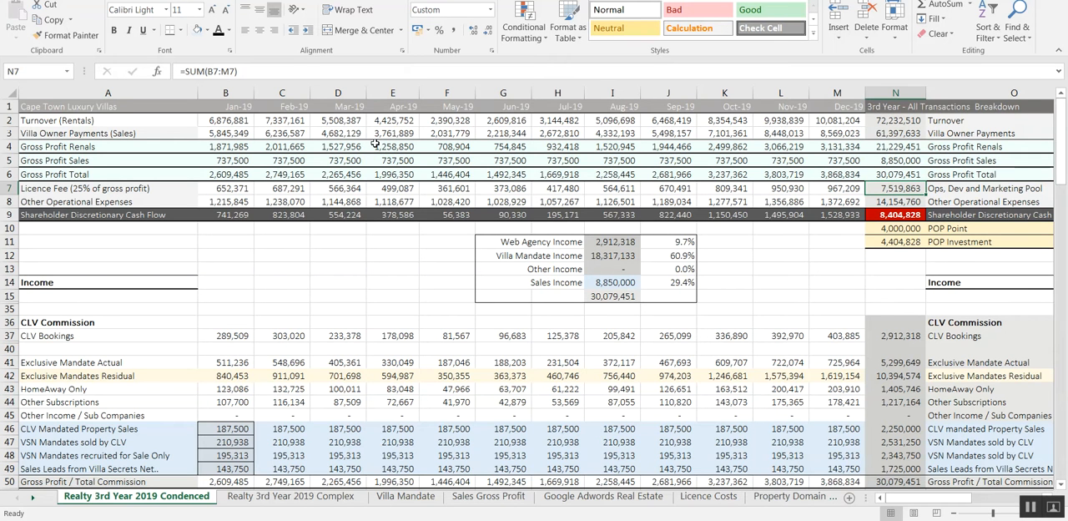
{"action": "left_click", "coordinate": [895, 175]}
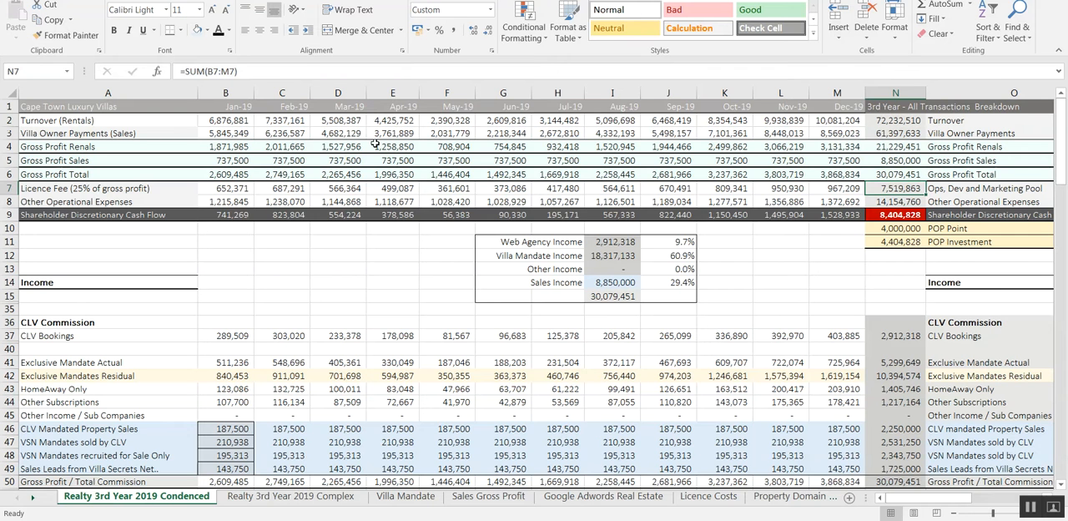
{"action": "left_click", "coordinate": [895, 215]}
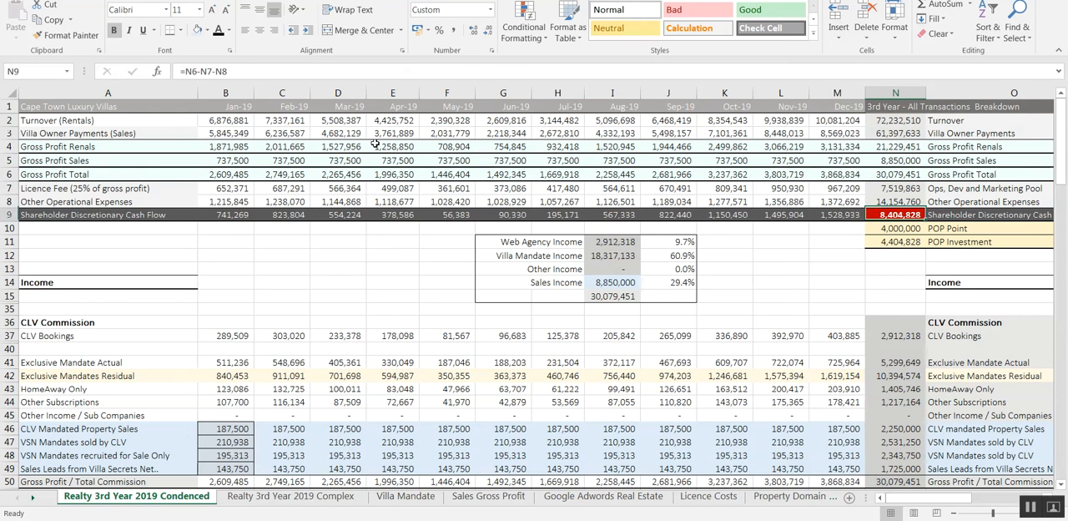
{"action": "left_click", "coordinate": [895, 349]}
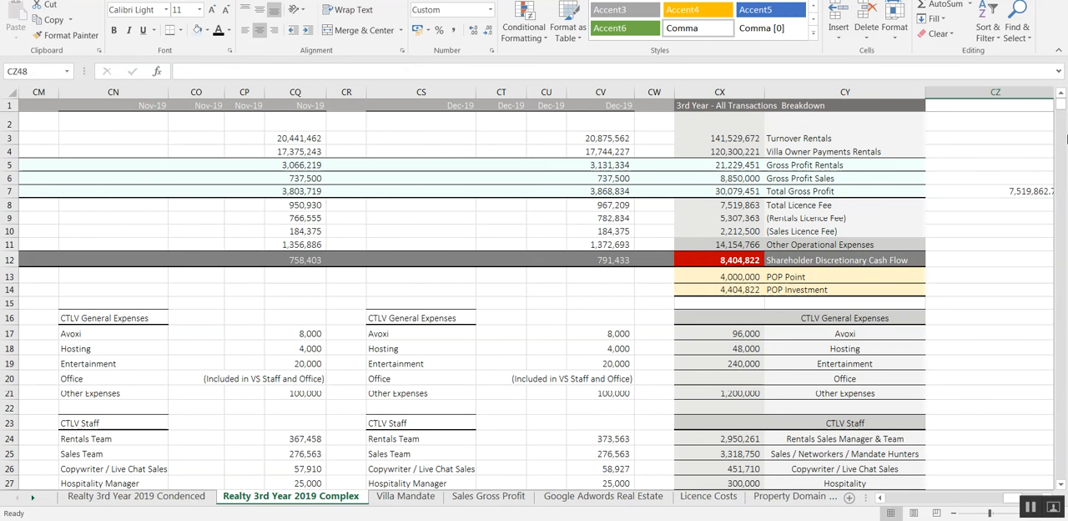
{"action": "scroll", "scroll_direction": "down", "scroll_amount": 3}
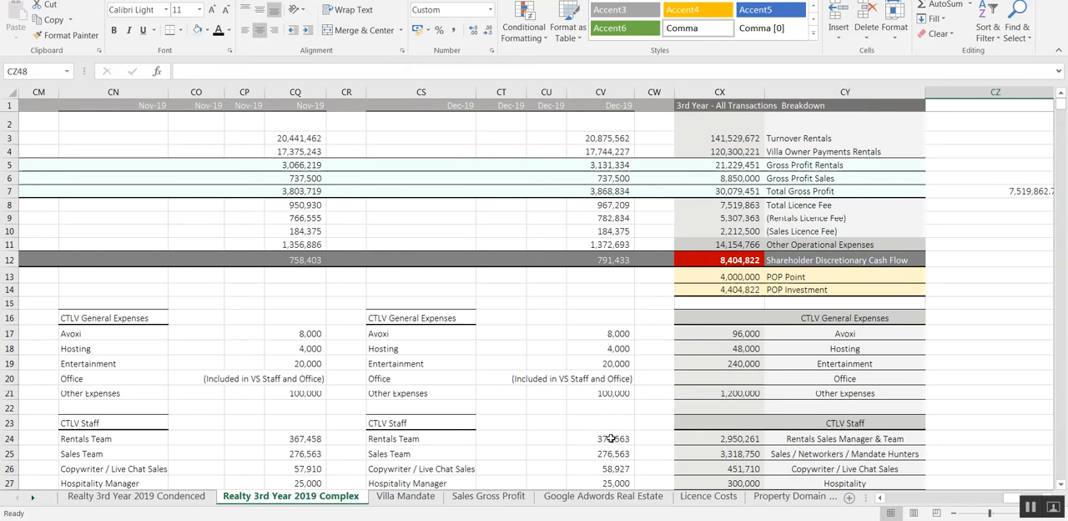
{"action": "left_click", "coordinate": [599, 438]}
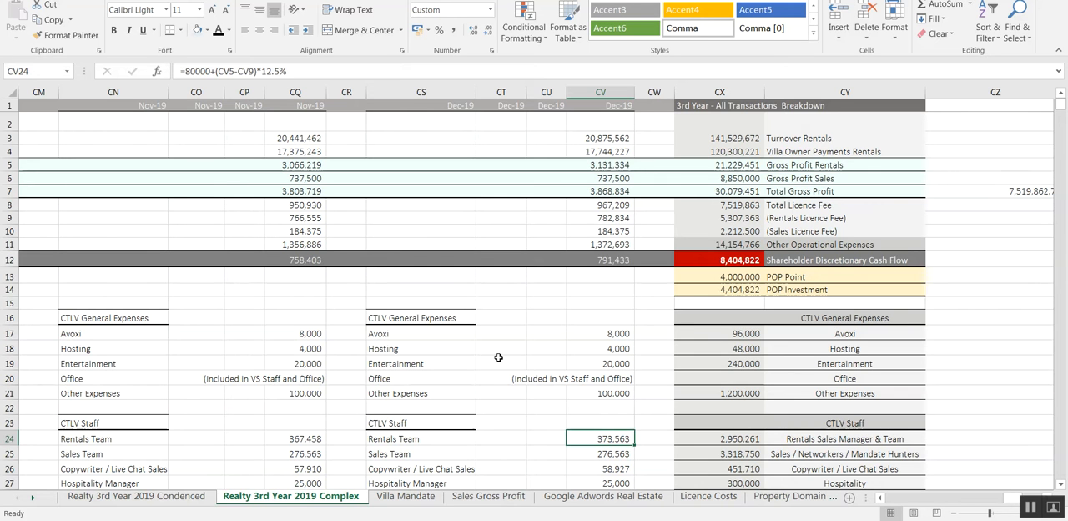
{"action": "left_click", "coordinate": [599, 453]}
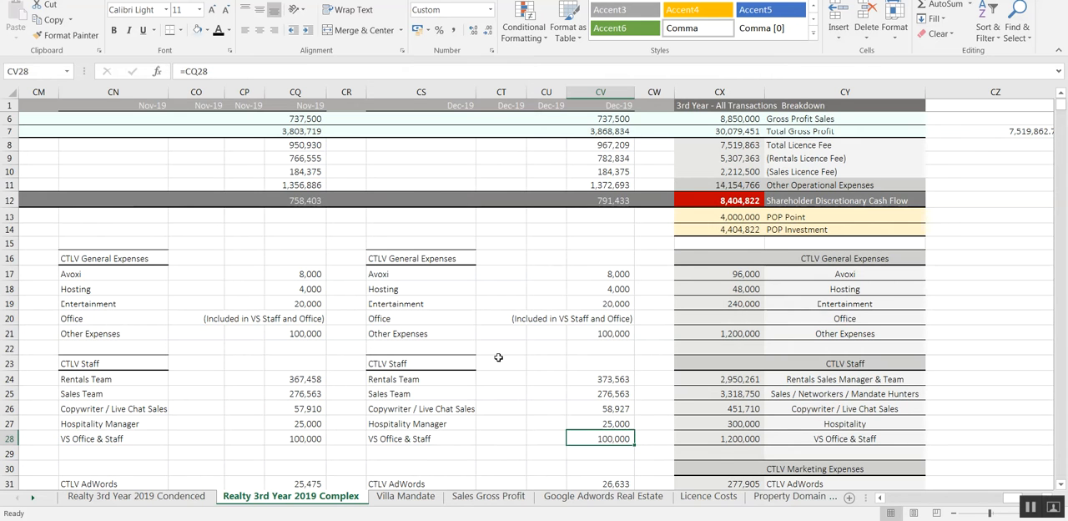
{"action": "left_click", "coordinate": [600, 393]}
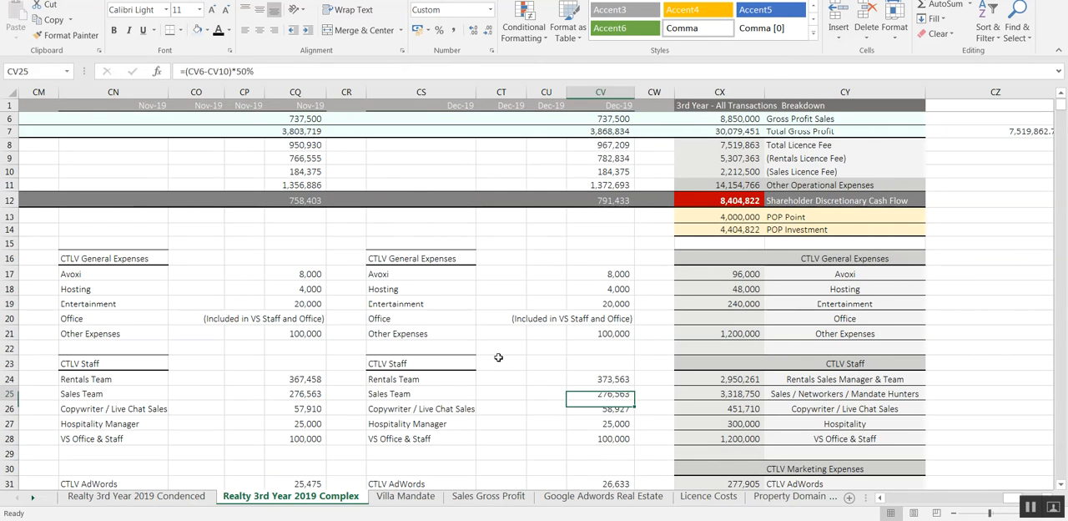
{"action": "left_click", "coordinate": [600, 333]}
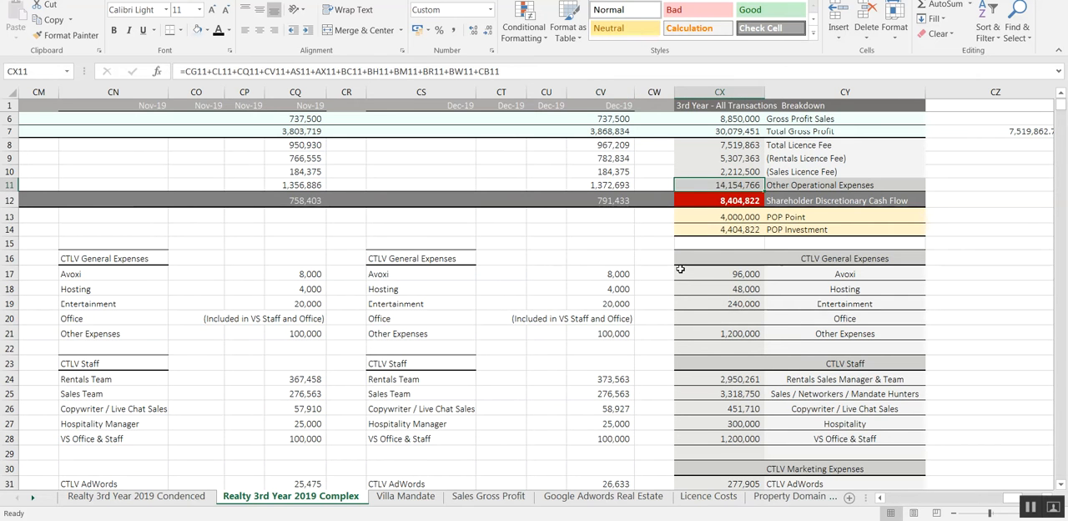
{"action": "left_click", "coordinate": [599, 184]}
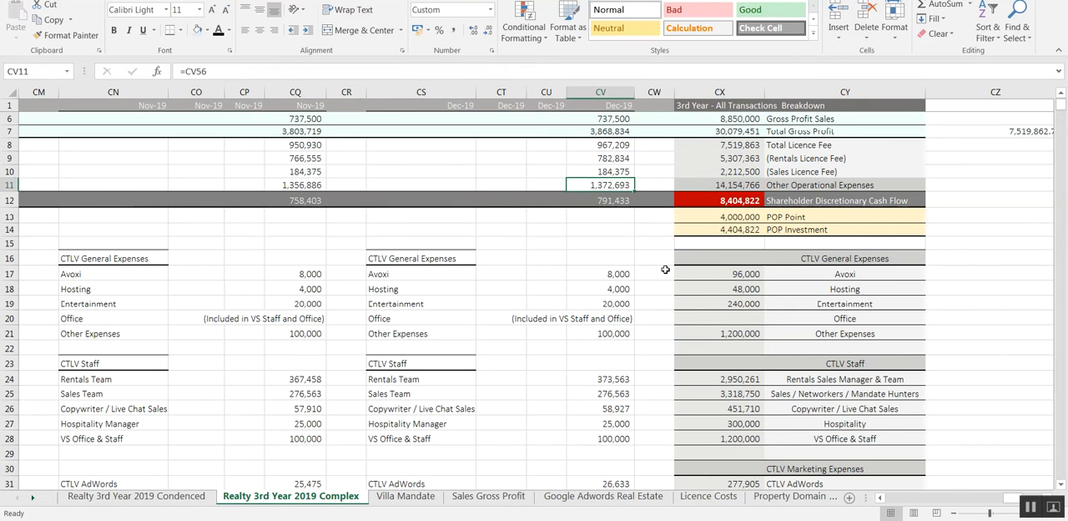
- Scroll the Complex sheet's December income detail and check December's CLV Mandated Sales figure
{"action": "scroll", "scroll_direction": "down", "scroll_amount": 3}
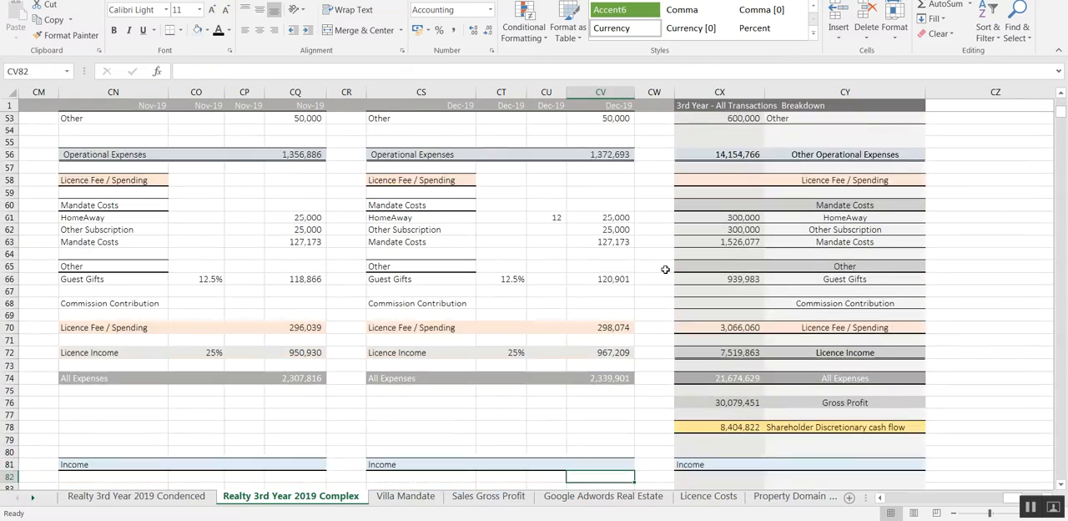
{"action": "scroll", "scroll_direction": "down", "scroll_amount": 3}
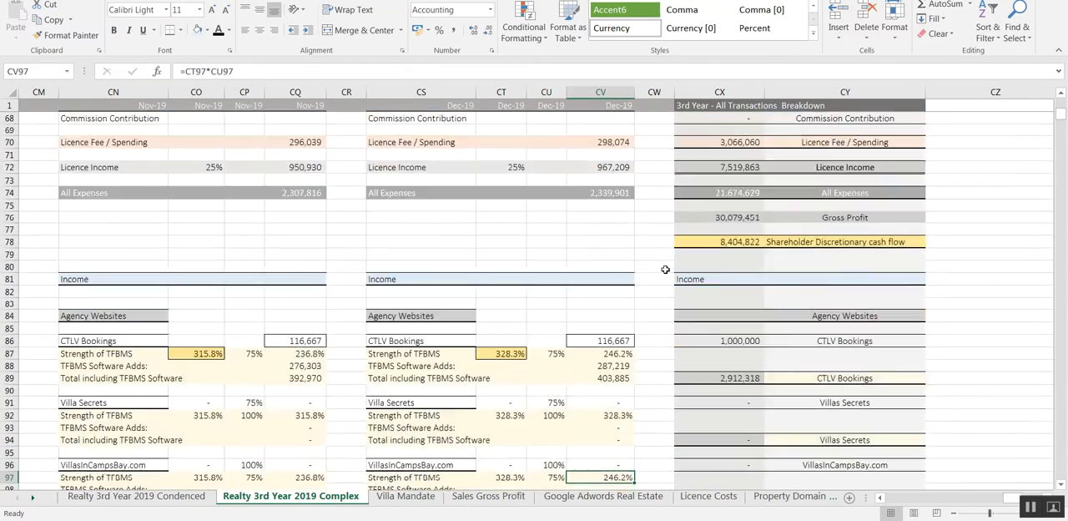
{"action": "scroll", "scroll_direction": "down", "scroll_amount": 3}
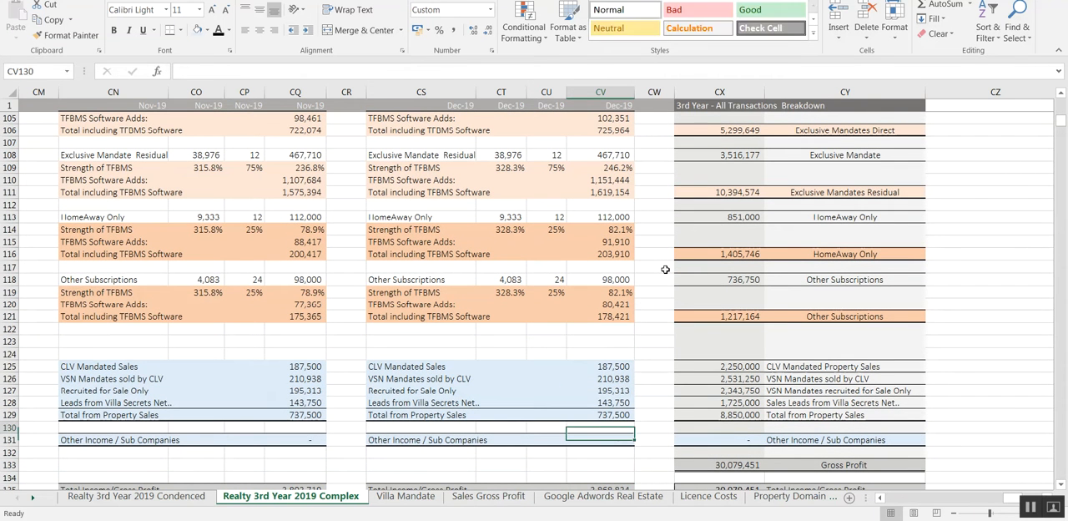
{"action": "left_click", "coordinate": [599, 366]}
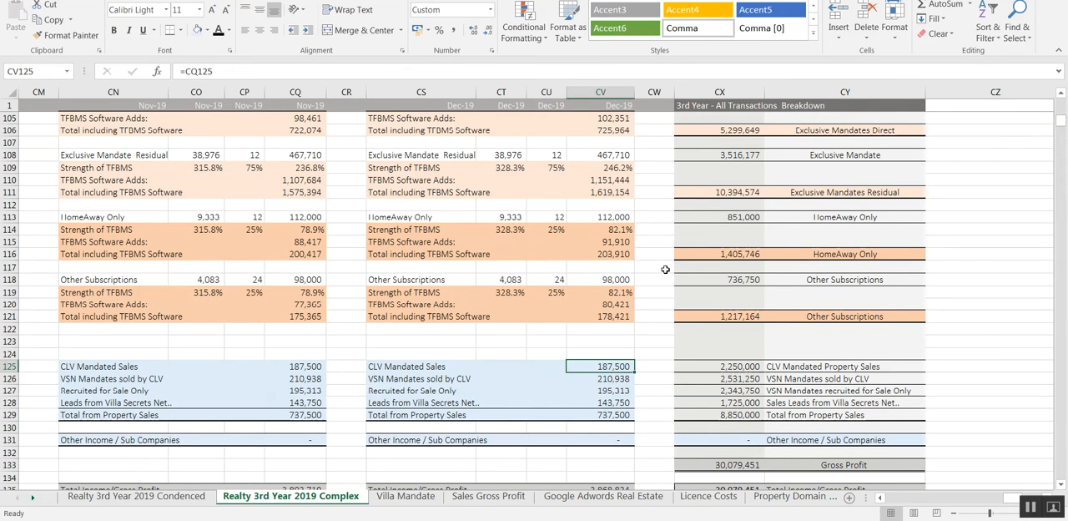
{"action": "scroll", "scroll_direction": "left", "scroll_amount": 3}
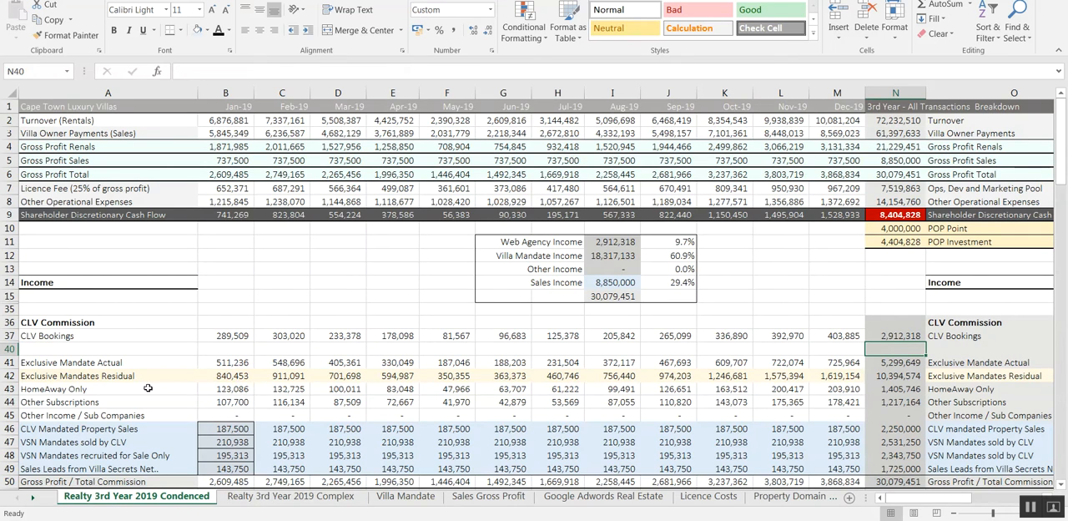
- Inspect the CLV Mandated Property Sales row, Real Estate Sales Costs heading and AdWords + AdRoll + Bing row
{"action": "left_click", "coordinate": [79, 428]}
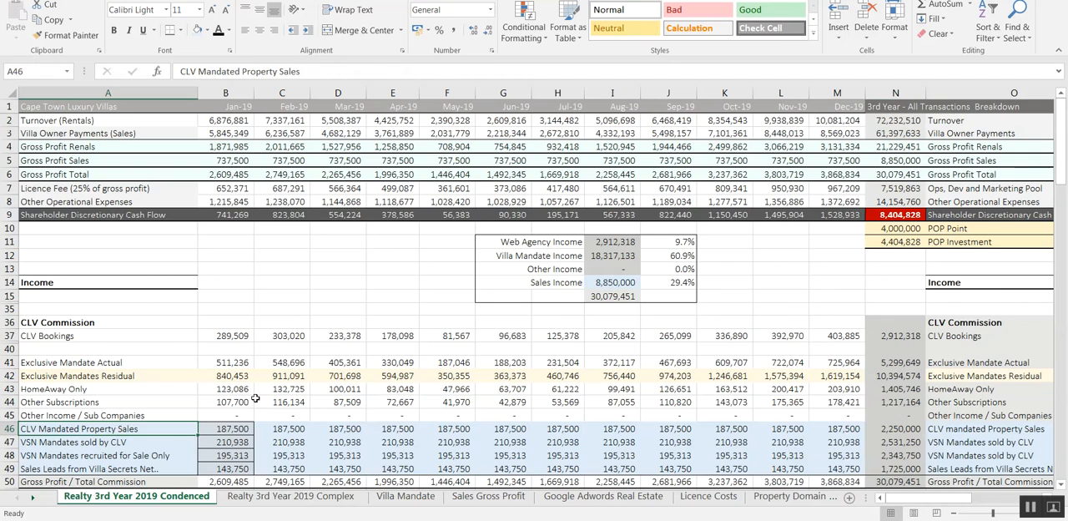
{"action": "scroll", "scroll_direction": "down", "scroll_amount": 3}
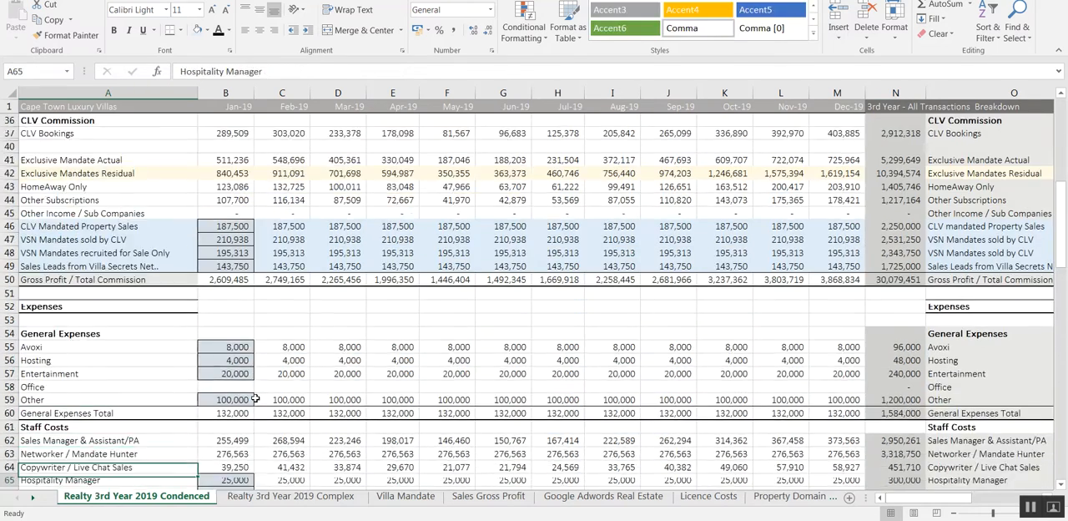
{"action": "scroll", "scroll_direction": "down", "scroll_amount": 3}
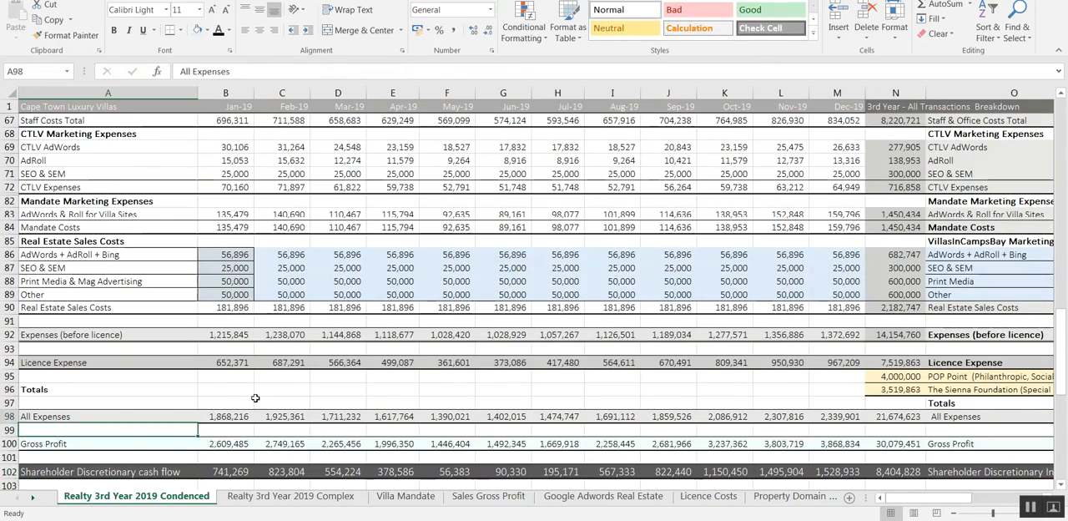
{"action": "left_click", "coordinate": [108, 240]}
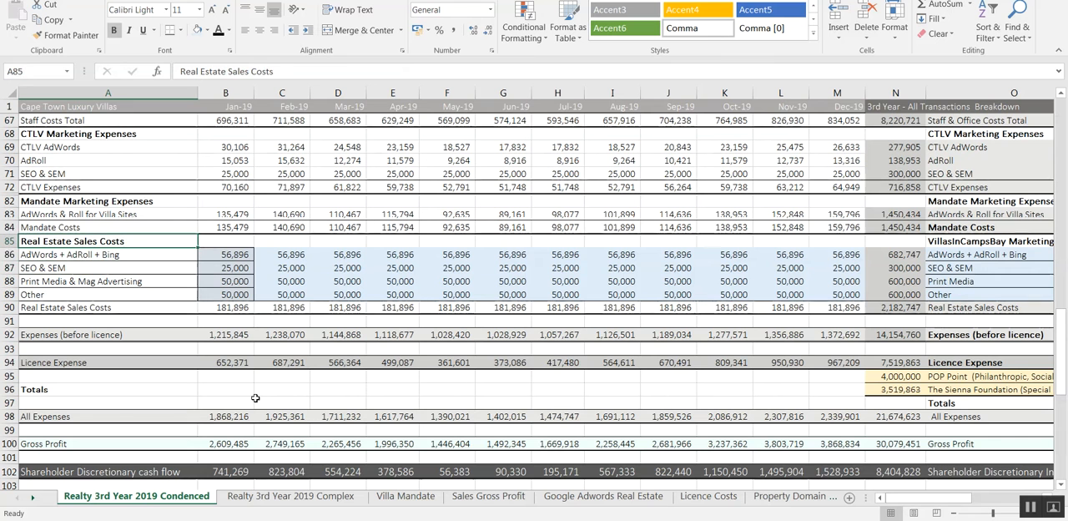
{"action": "left_click", "coordinate": [107, 254]}
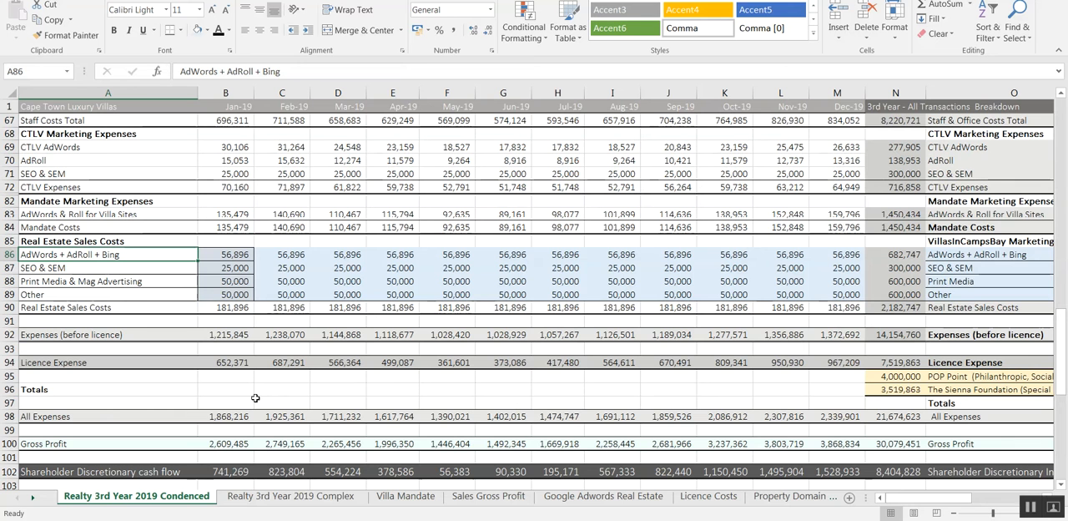
{"action": "mouse_move", "coordinate": [485, 404]}
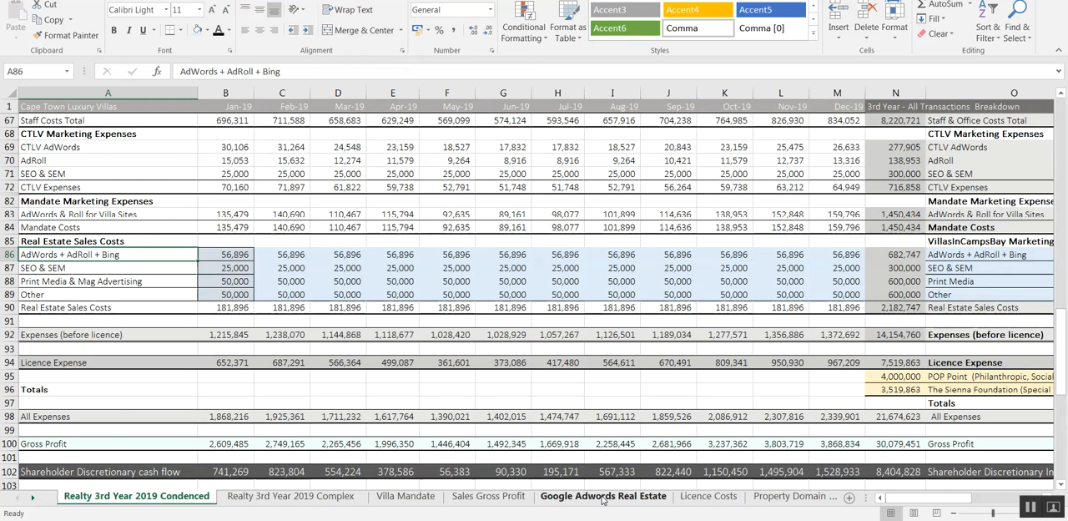
{"action": "left_click", "coordinate": [603, 495]}
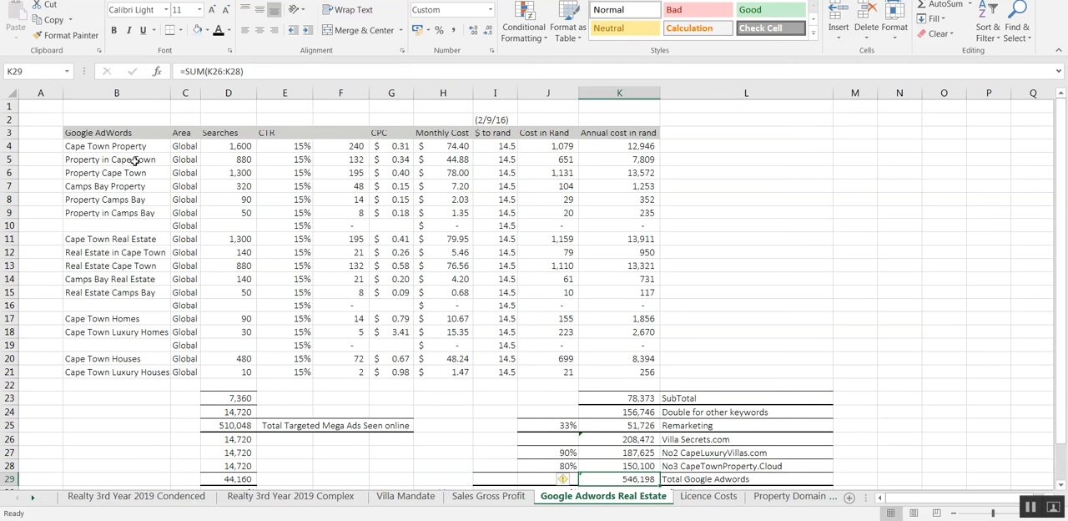
- Check cost per click for Cape Town Property and Cape Town Homes, and the Camps Bay keyword
{"action": "left_click", "coordinate": [228, 146]}
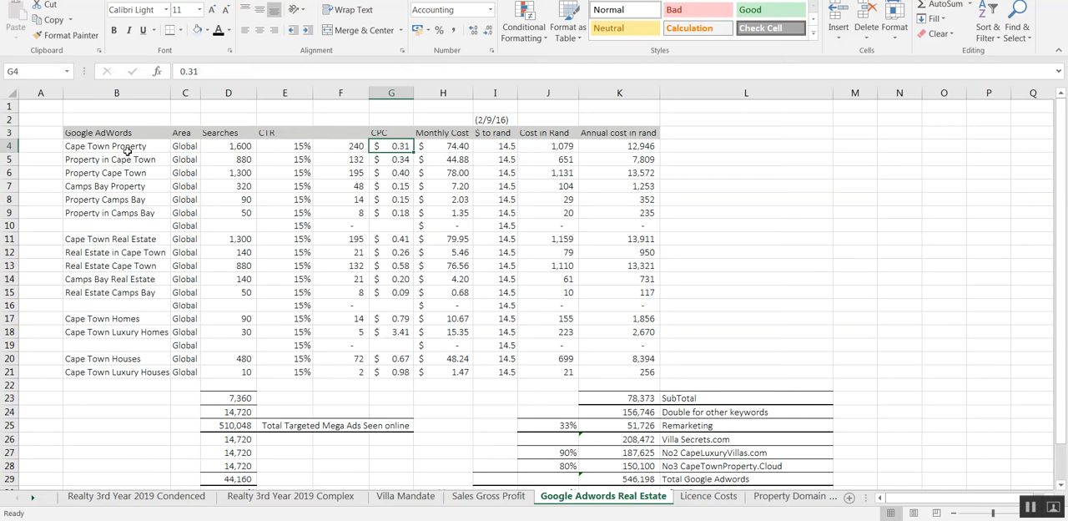
{"action": "left_click", "coordinate": [391, 304]}
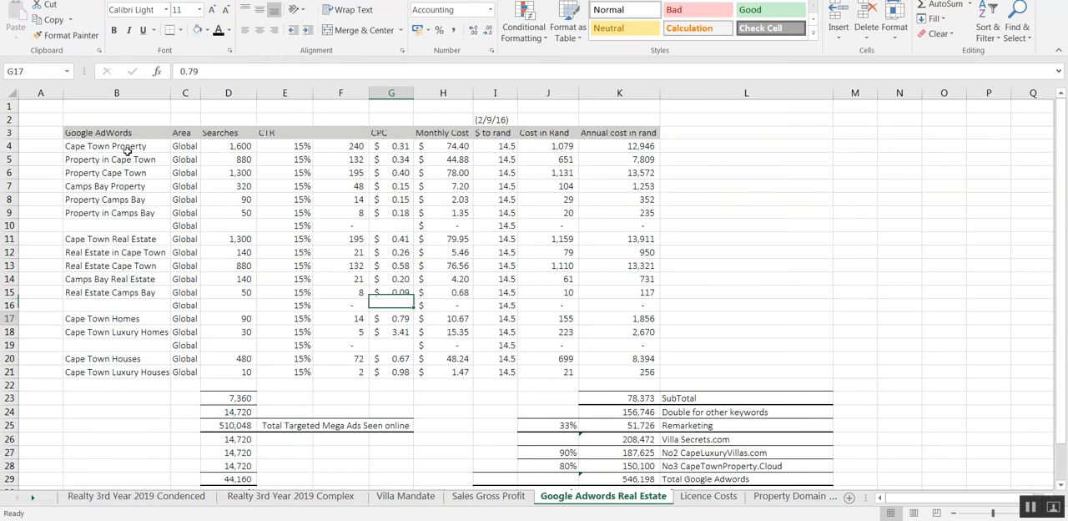
{"action": "scroll", "scroll_direction": "down", "scroll_amount": 3}
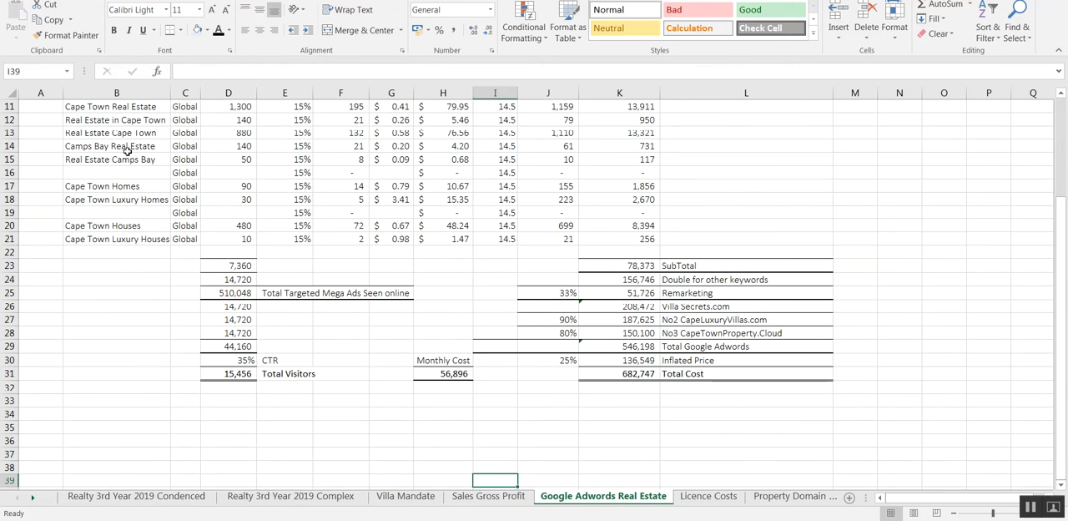
{"action": "left_click", "coordinate": [745, 251]}
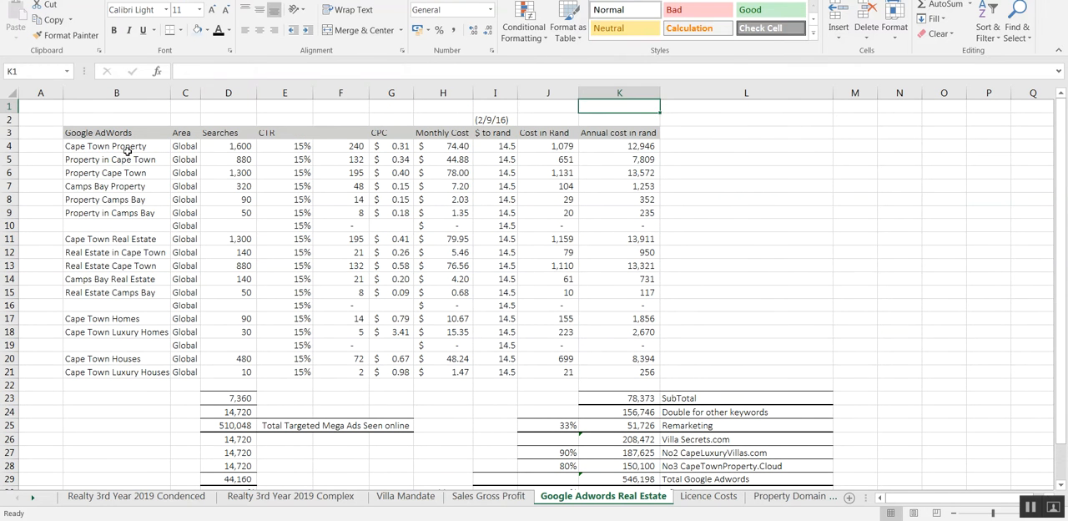
{"action": "left_click", "coordinate": [116, 145]}
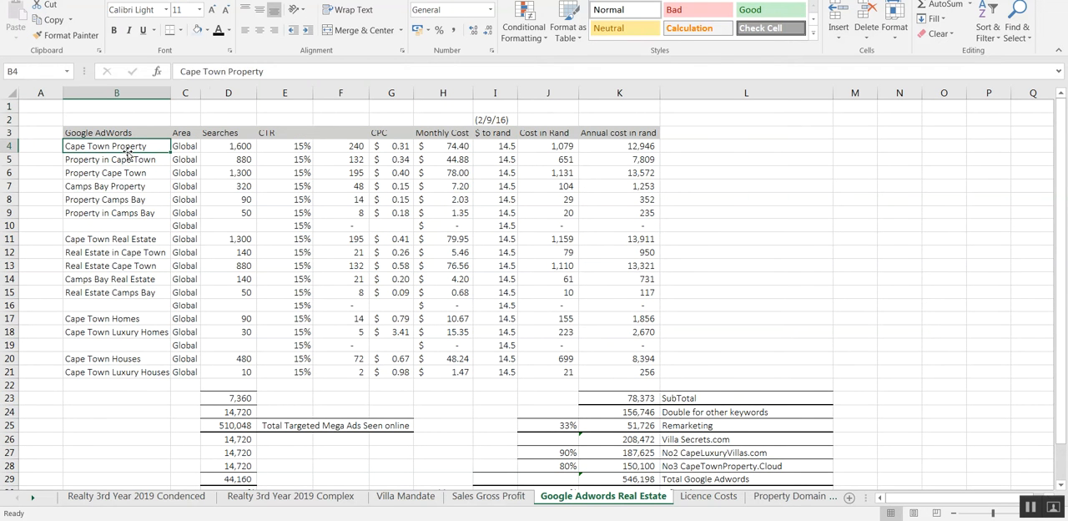
{"action": "left_click", "coordinate": [115, 213]}
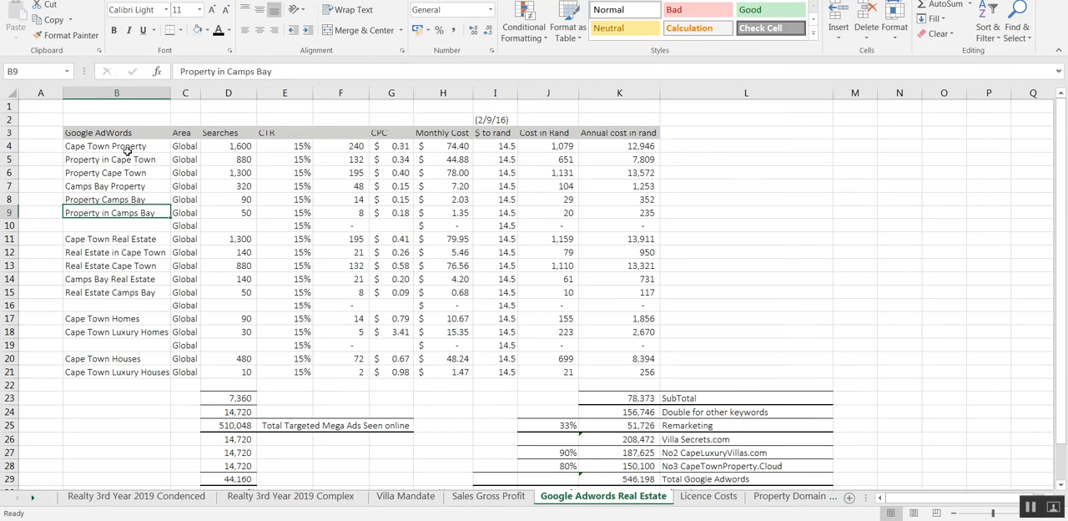
- Inspect formulas for the searches subtotal, targeted ads, Remarketing and Villa Secrets.com costs
{"action": "left_click", "coordinate": [116, 398]}
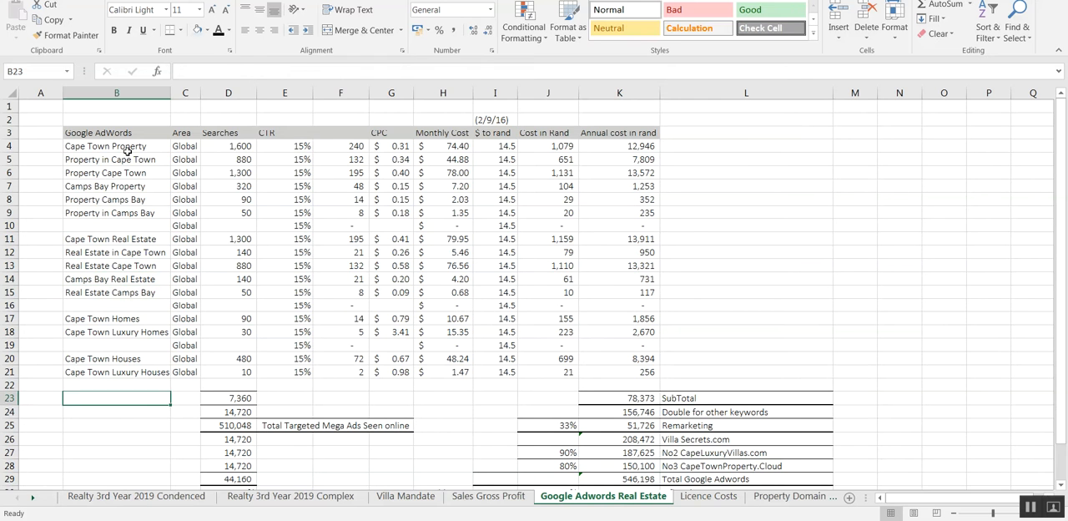
{"action": "left_click", "coordinate": [227, 397]}
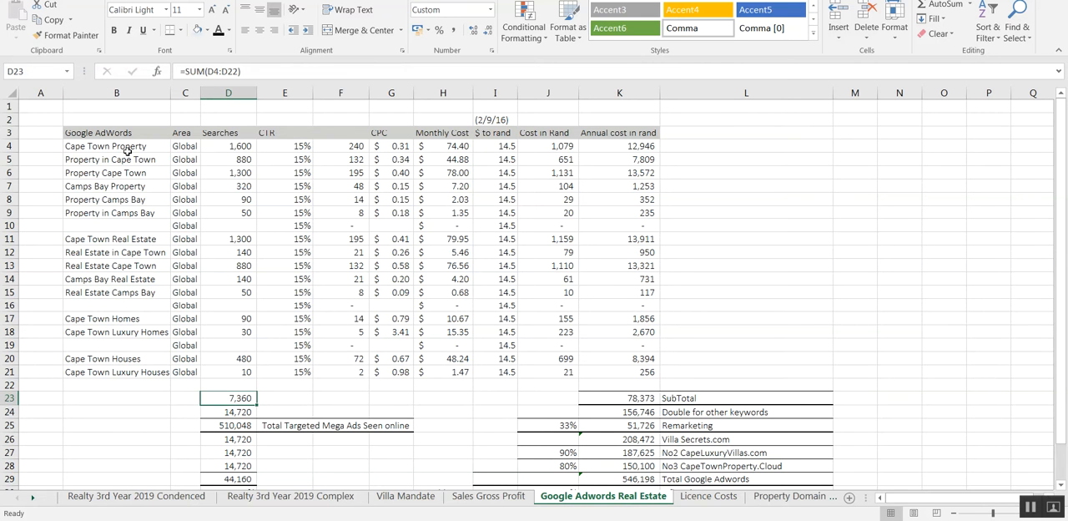
{"action": "left_click", "coordinate": [228, 411]}
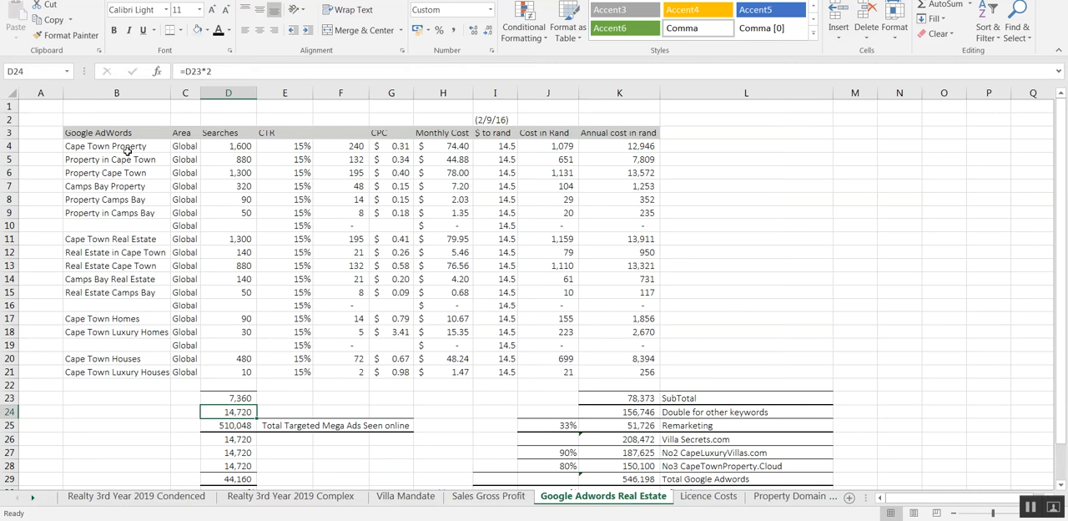
{"action": "left_click", "coordinate": [228, 425]}
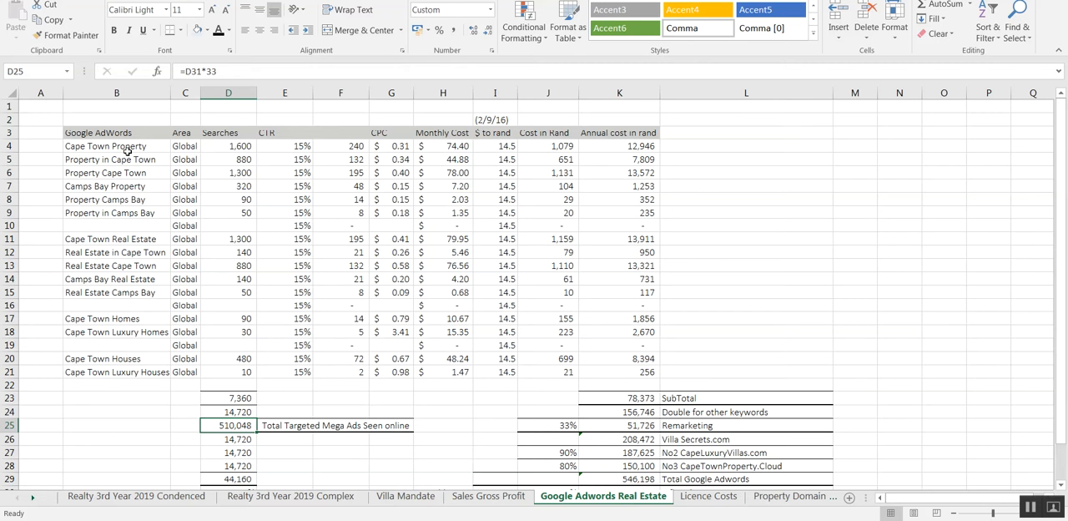
{"action": "left_click", "coordinate": [341, 425]}
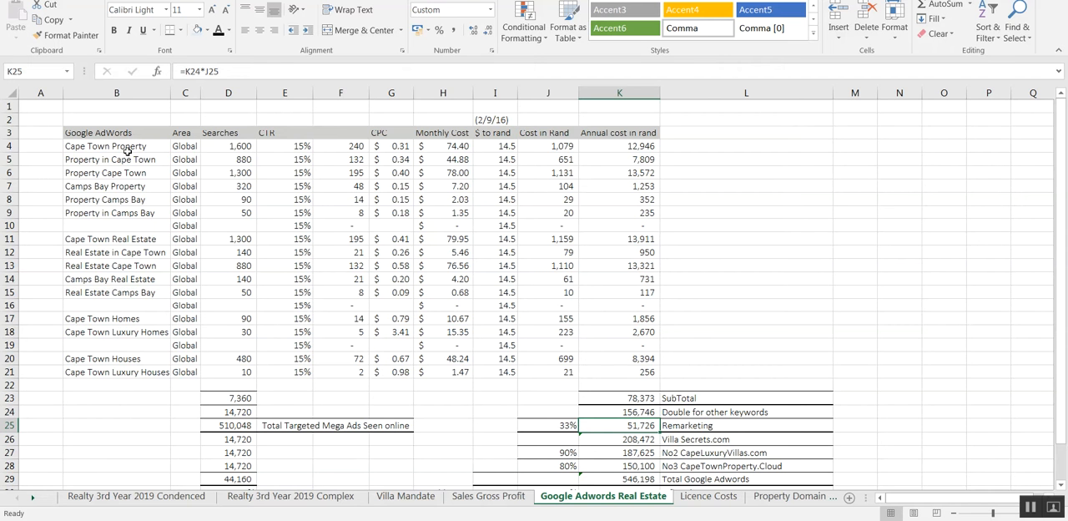
{"action": "left_click", "coordinate": [619, 438]}
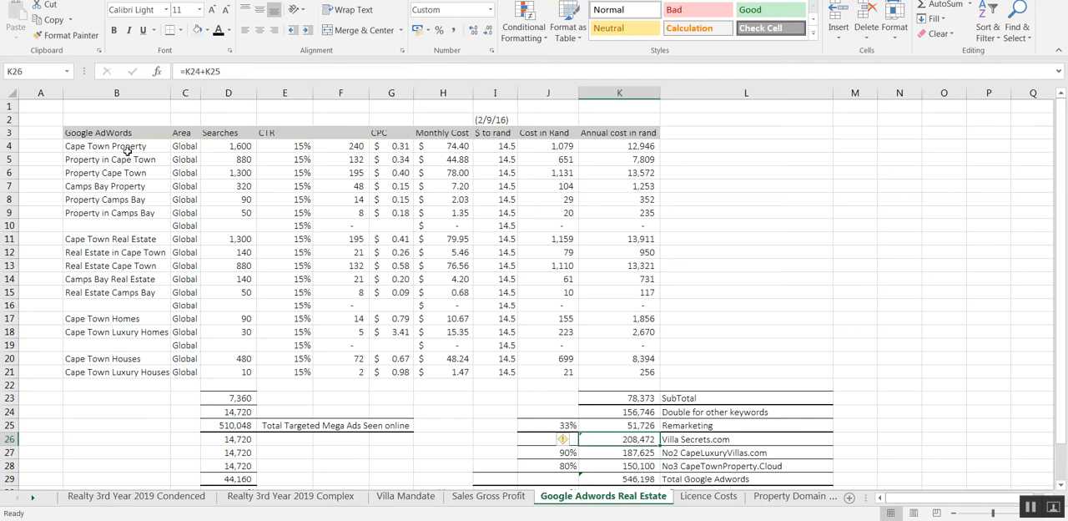
{"action": "left_click", "coordinate": [619, 452]}
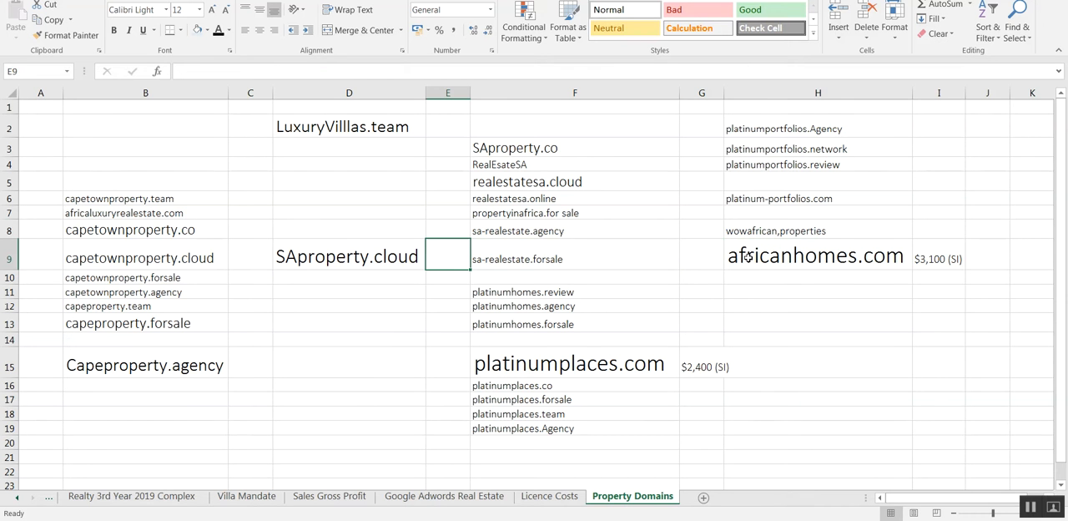
- Select platinumplaces.com and africanhomes.com, then browse Licence Costs and CTLV expenses sheets before returning
{"action": "left_click", "coordinate": [574, 363]}
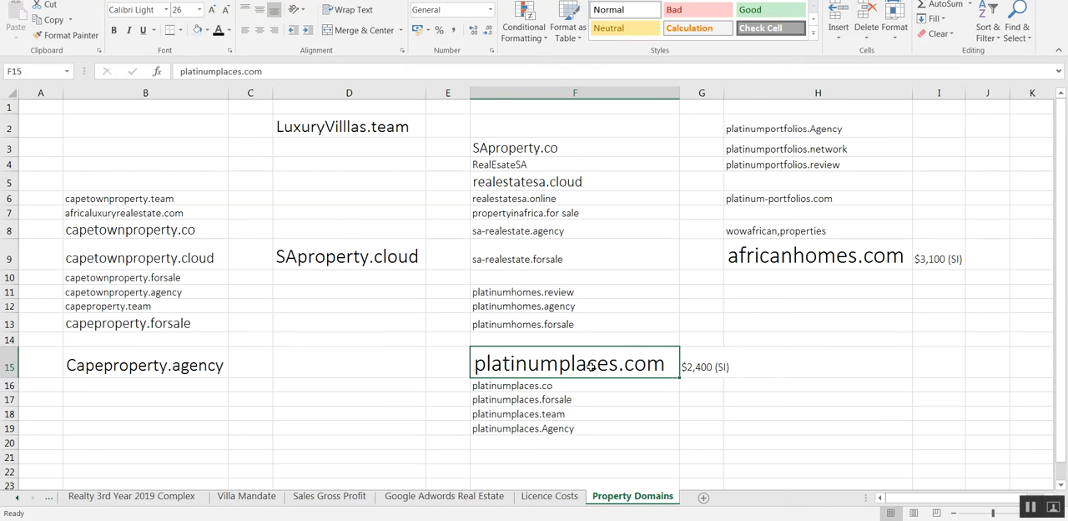
{"action": "left_click", "coordinate": [816, 255]}
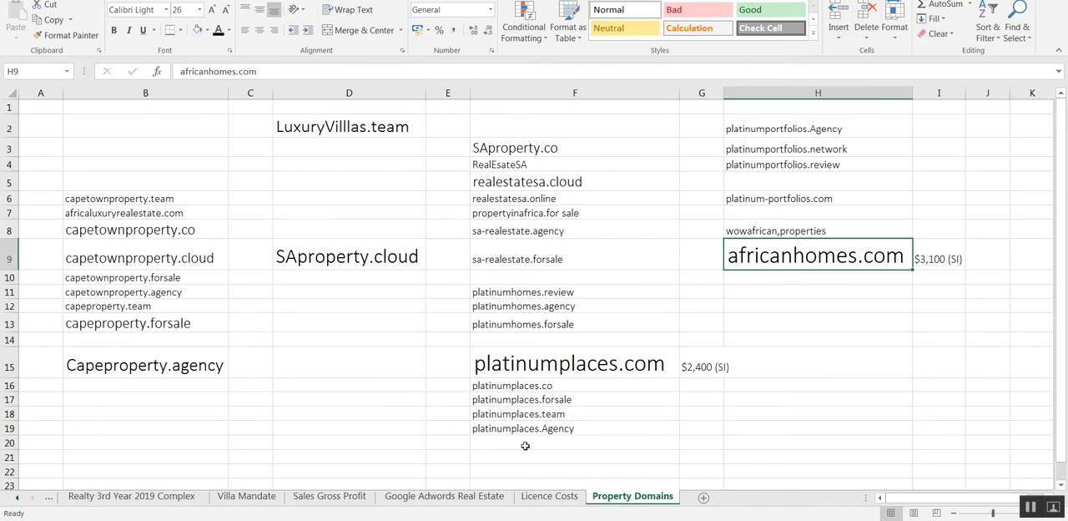
{"action": "left_click", "coordinate": [549, 496]}
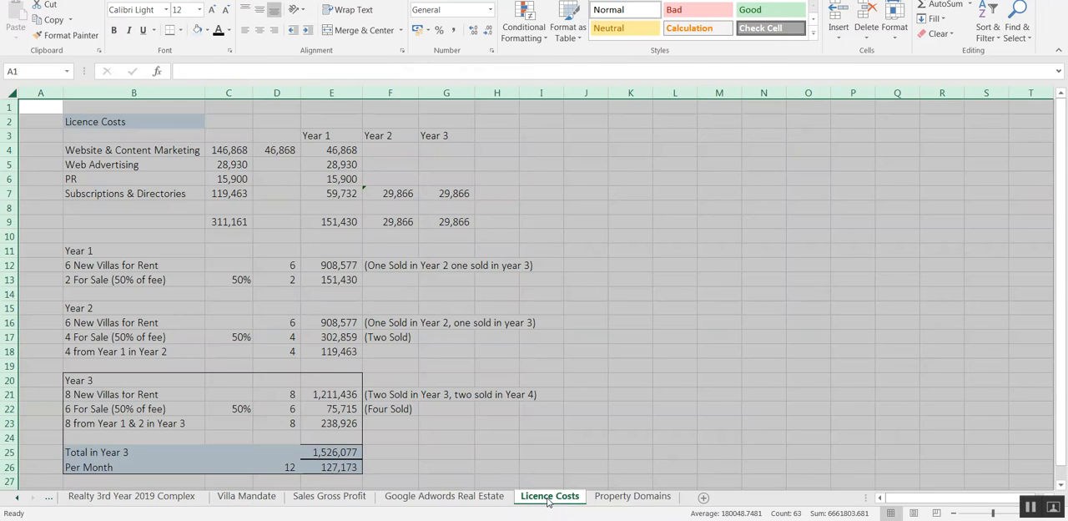
{"action": "left_click", "coordinate": [443, 496]}
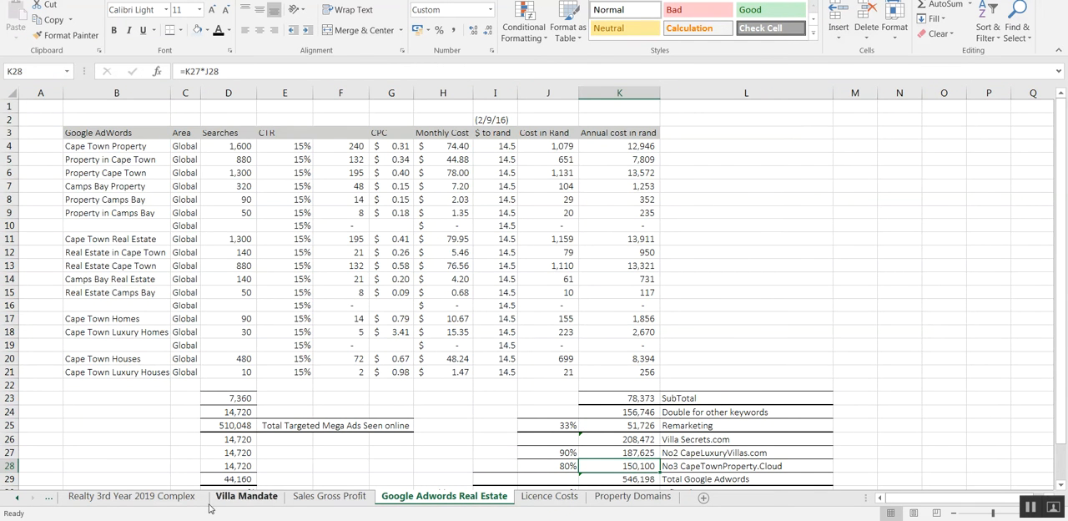
{"action": "left_click", "coordinate": [247, 495]}
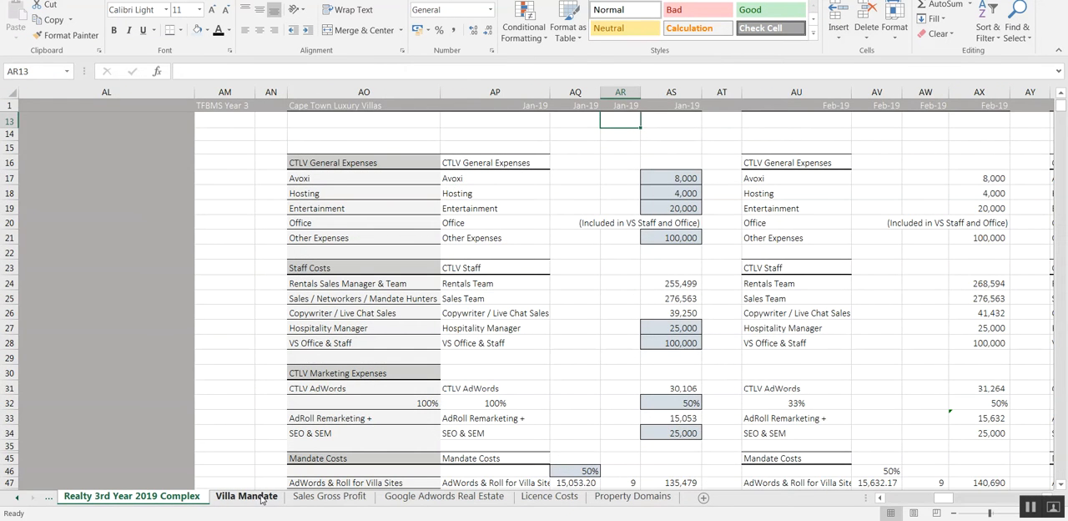
{"action": "left_click", "coordinate": [632, 496]}
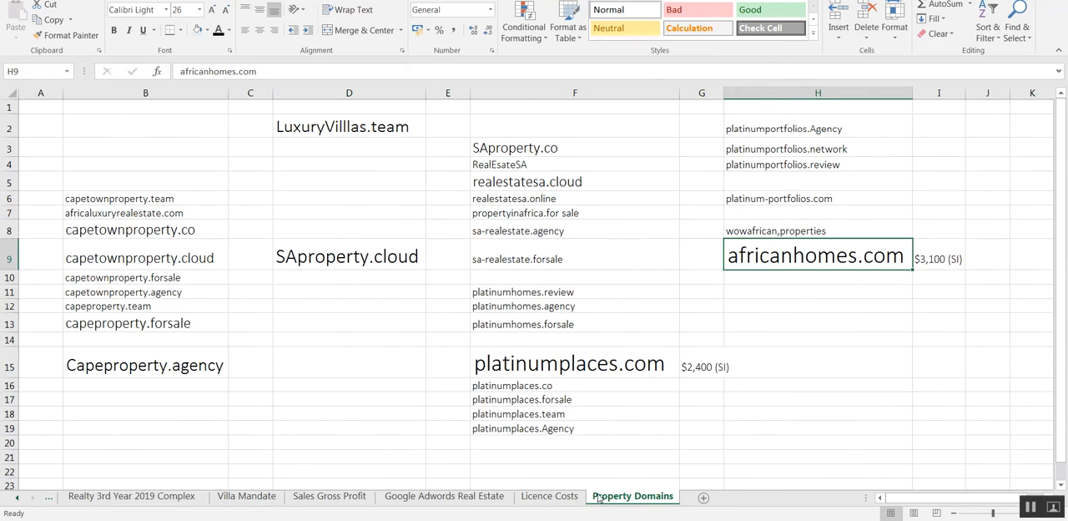
{"action": "left_click", "coordinate": [444, 496]}
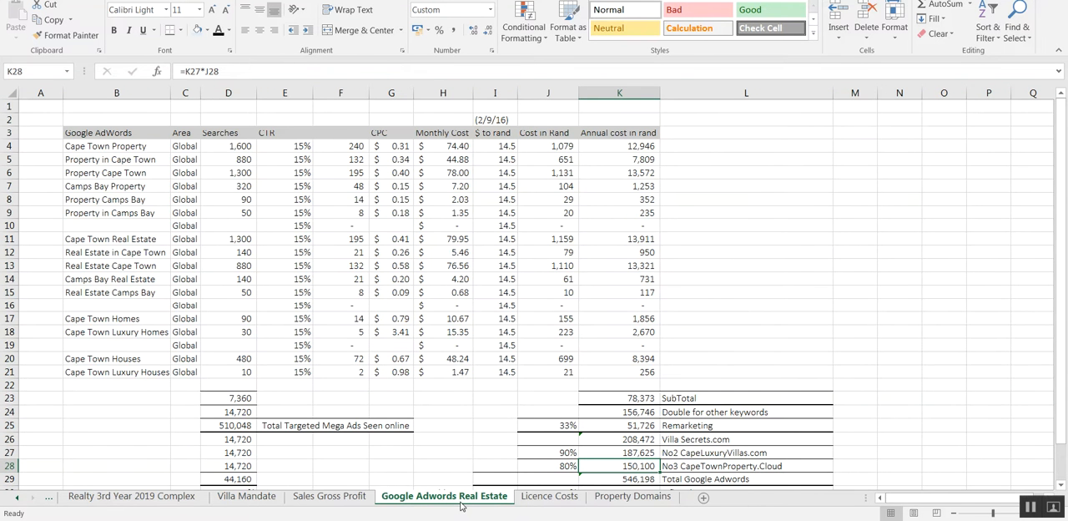
{"action": "mouse_move", "coordinate": [425, 504]}
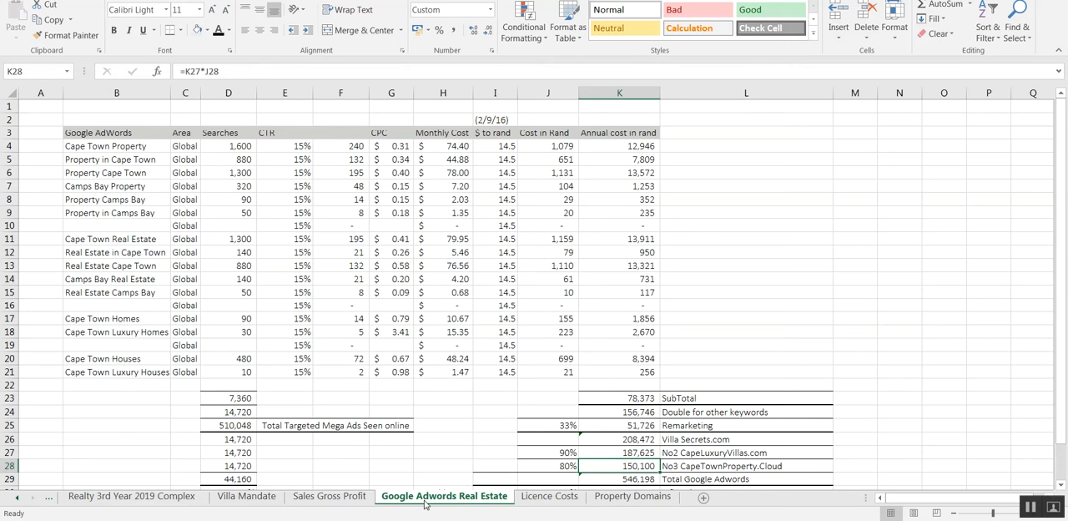
{"action": "left_click", "coordinate": [746, 465]}
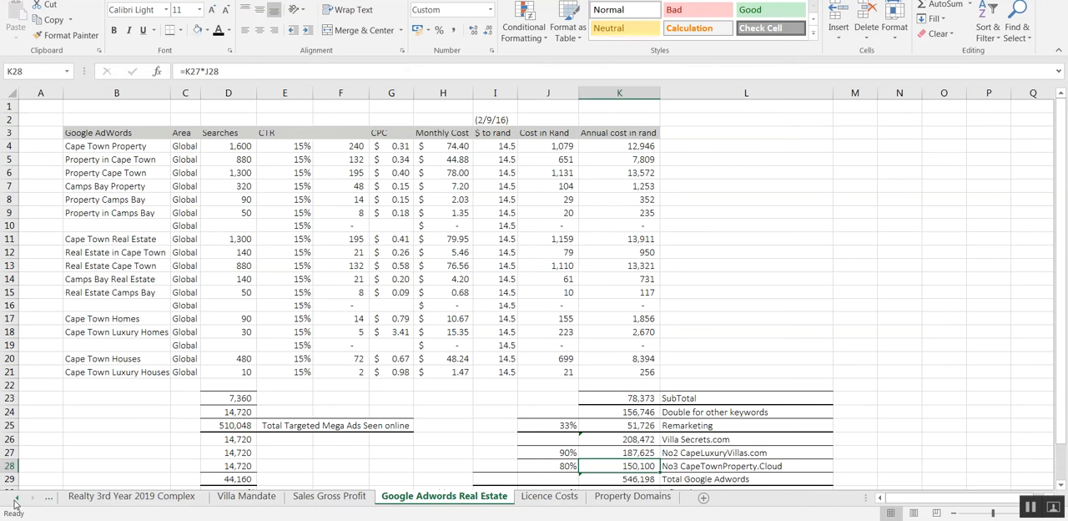
- Inspect SEO & SEM and Print Media labels, November Print Media cost, and January Other cost source
{"action": "left_click", "coordinate": [136, 496]}
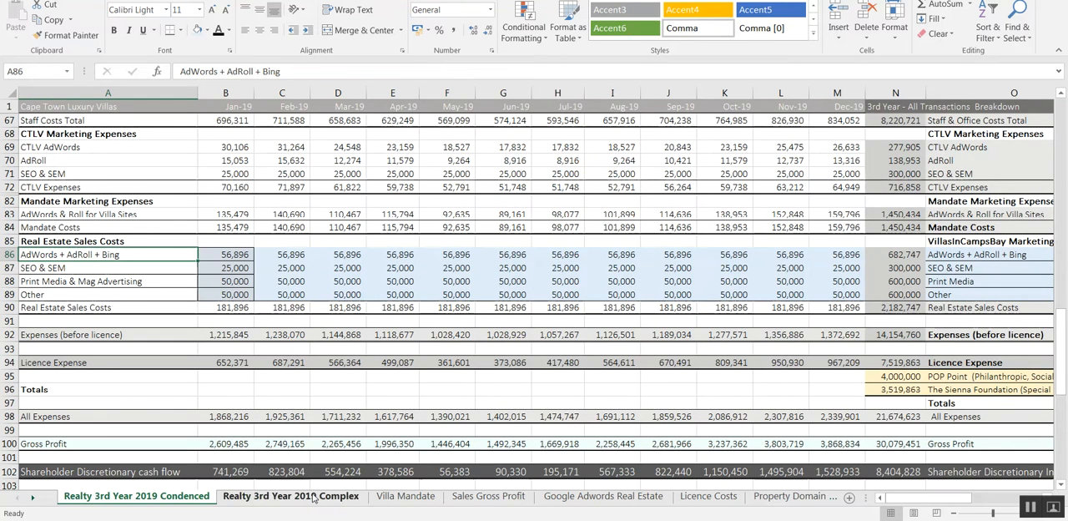
{"action": "left_click", "coordinate": [290, 496]}
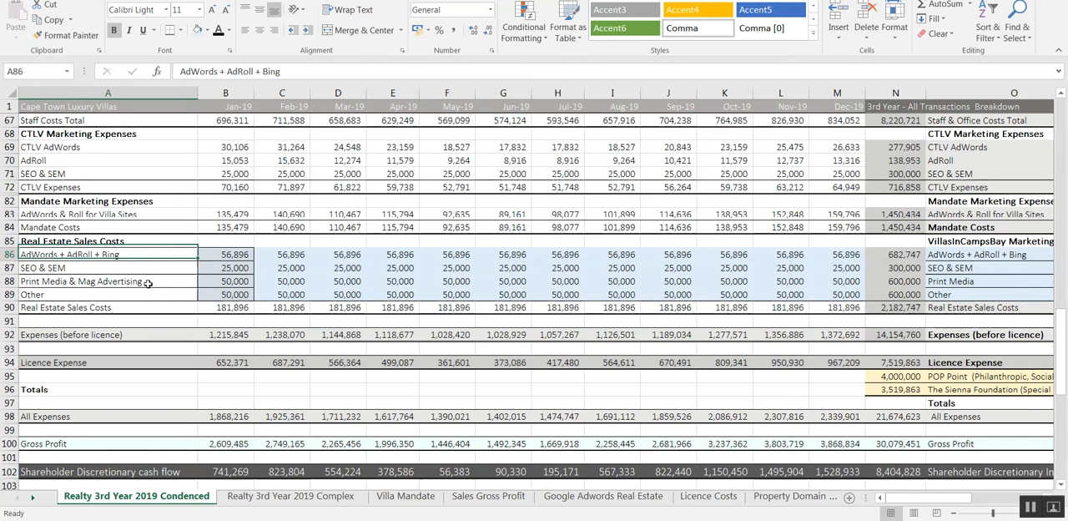
{"action": "left_click", "coordinate": [108, 267]}
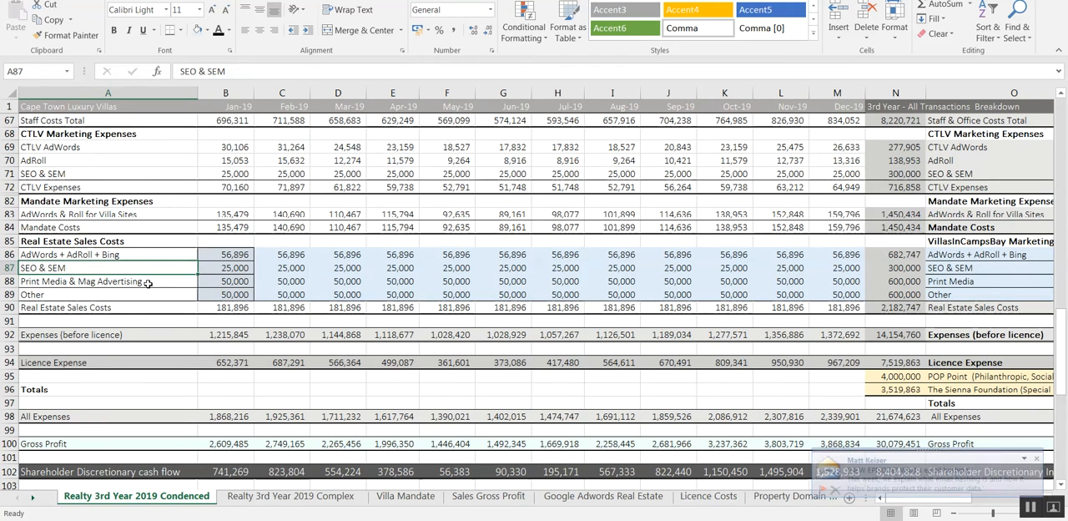
{"action": "left_click", "coordinate": [106, 281]}
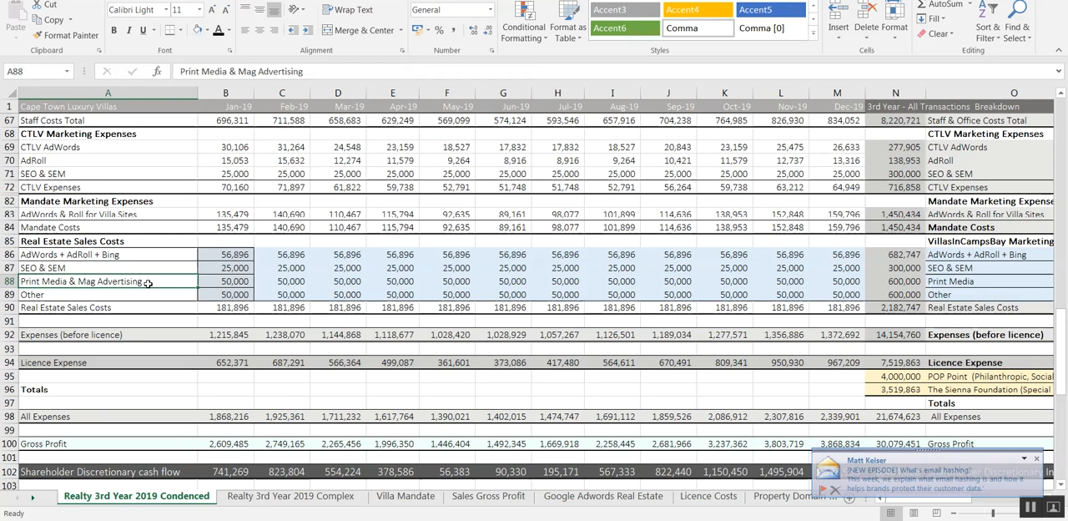
{"action": "left_click", "coordinate": [446, 281]}
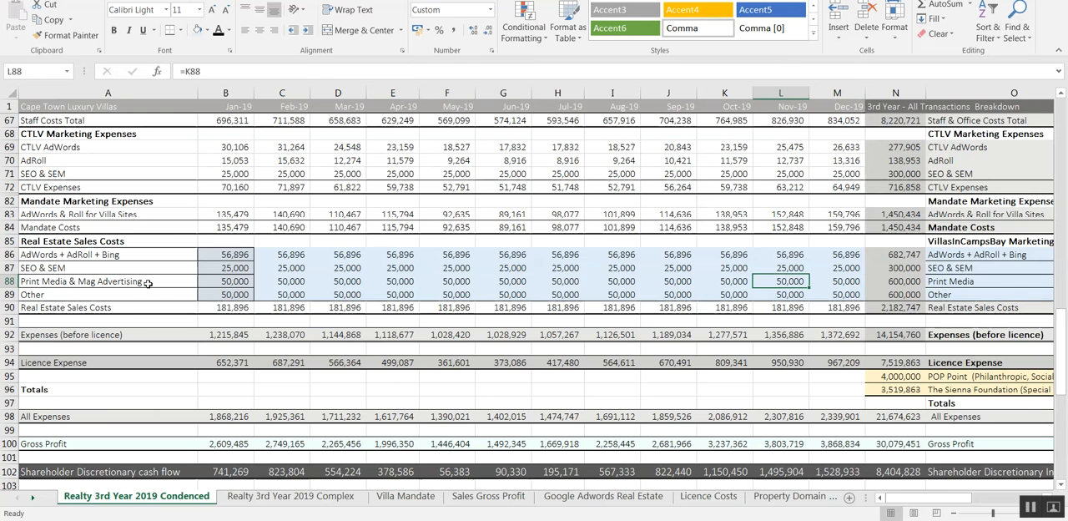
{"action": "left_click", "coordinate": [108, 281]}
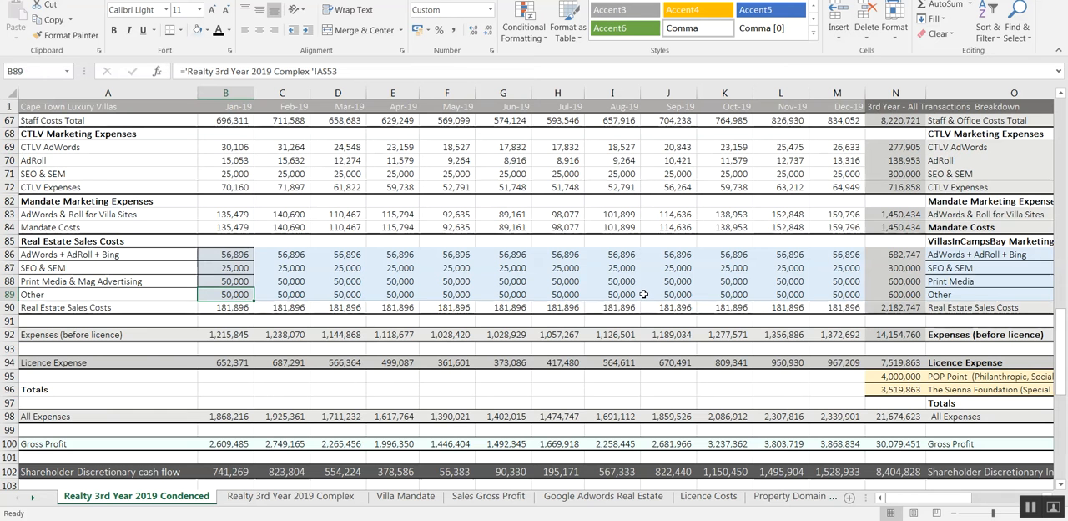
{"action": "mouse_move", "coordinate": [416, 285]}
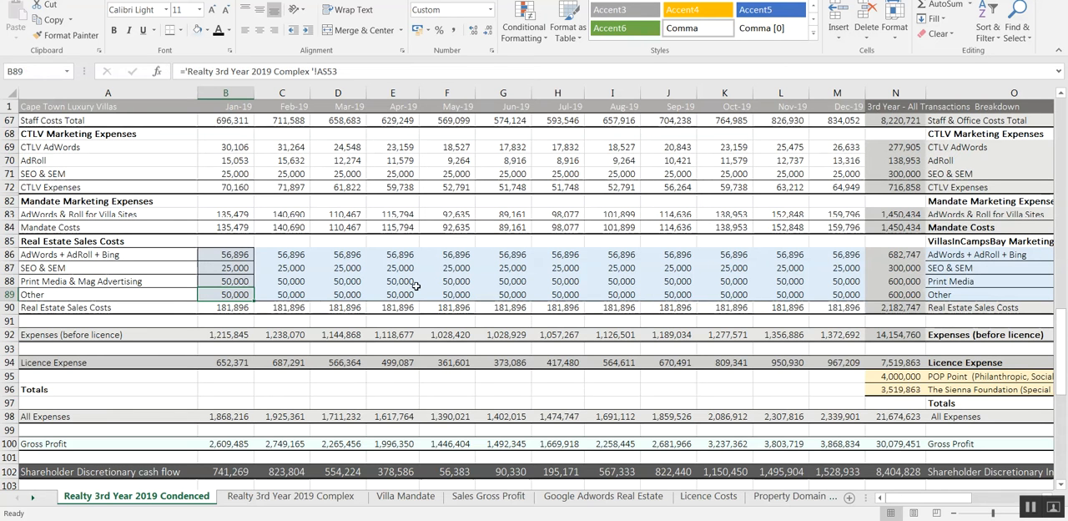
{"action": "mouse_move", "coordinate": [639, 279]}
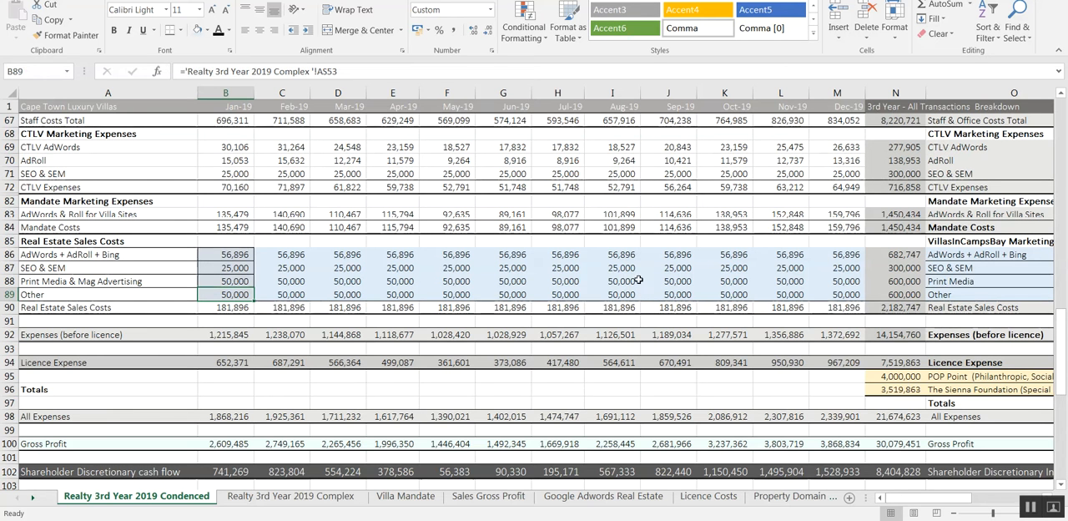
- Inspect the CLV Bookings formulas for the yearly total, March, September and December
{"action": "scroll", "scroll_direction": "up", "scroll_amount": 3}
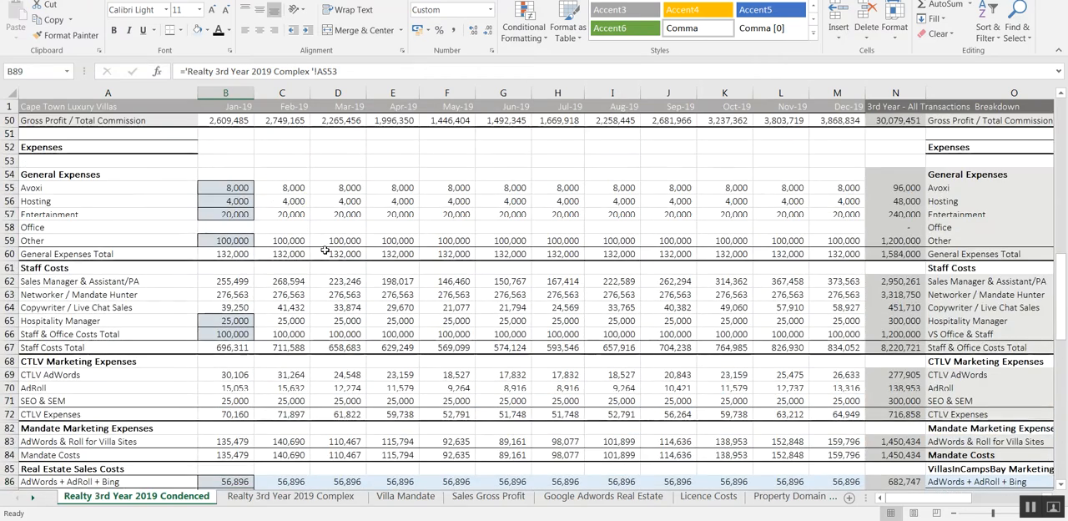
{"action": "scroll", "scroll_direction": "up", "scroll_amount": 3}
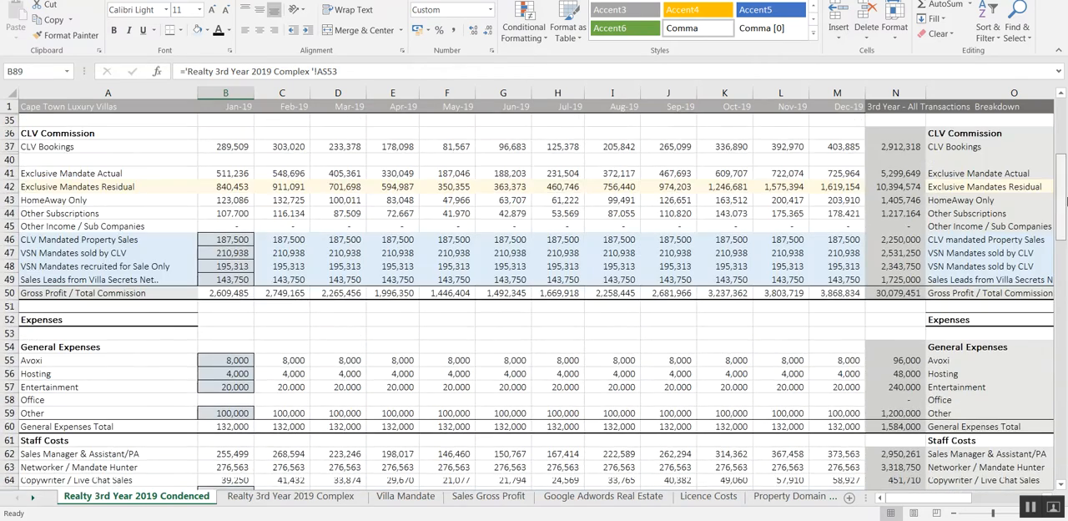
{"action": "scroll", "scroll_direction": "down", "scroll_amount": 3}
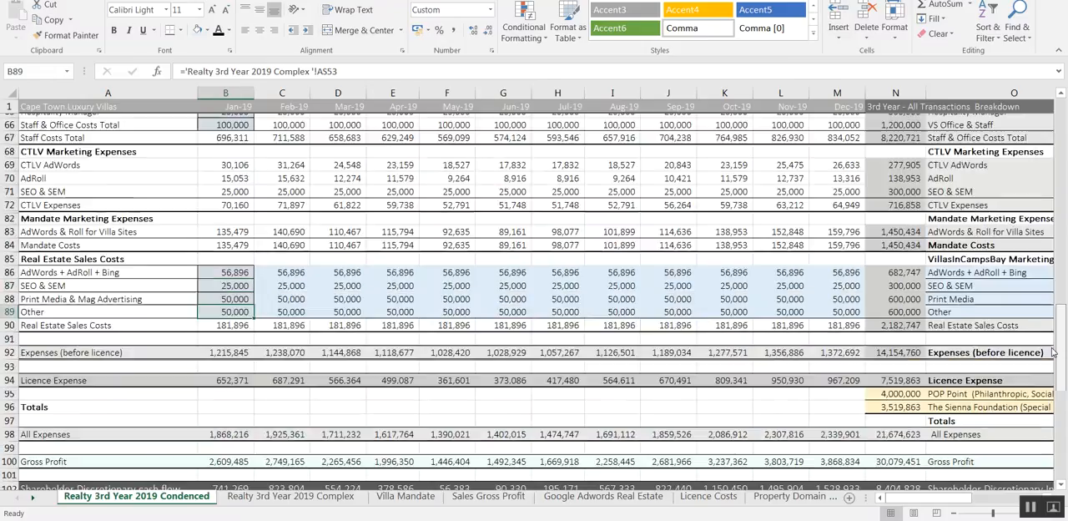
{"action": "scroll", "scroll_direction": "up", "scroll_amount": 3}
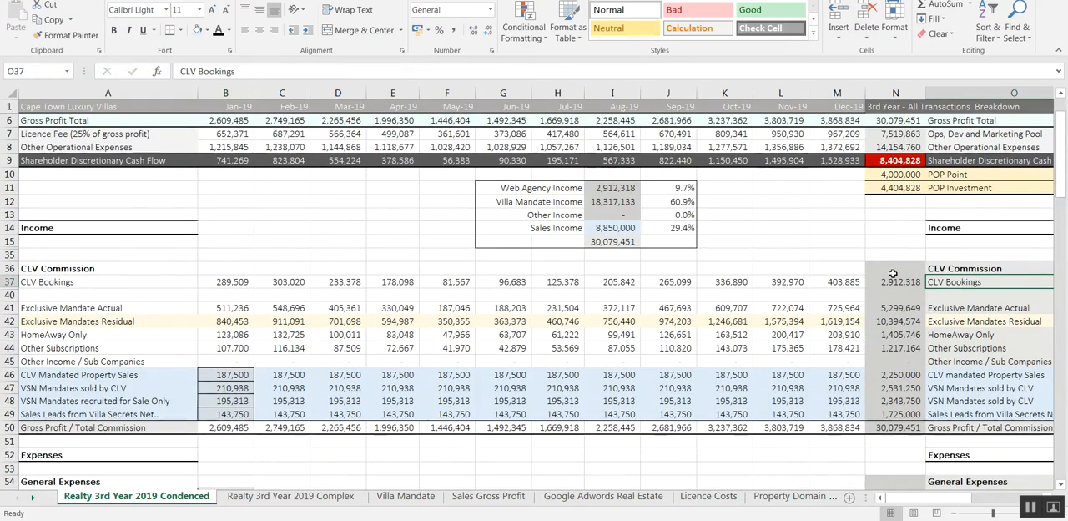
{"action": "left_click", "coordinate": [895, 281]}
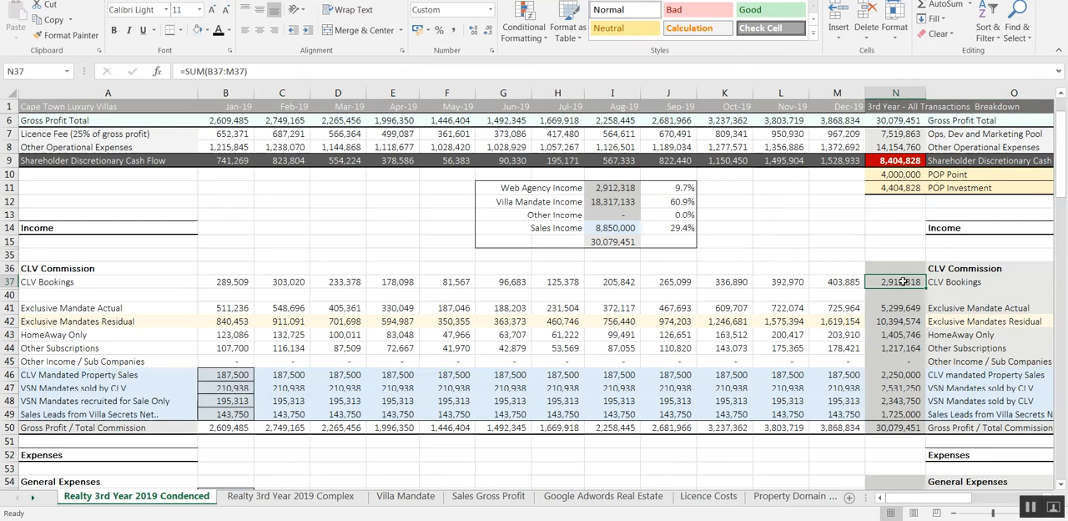
{"action": "left_click", "coordinate": [337, 281]}
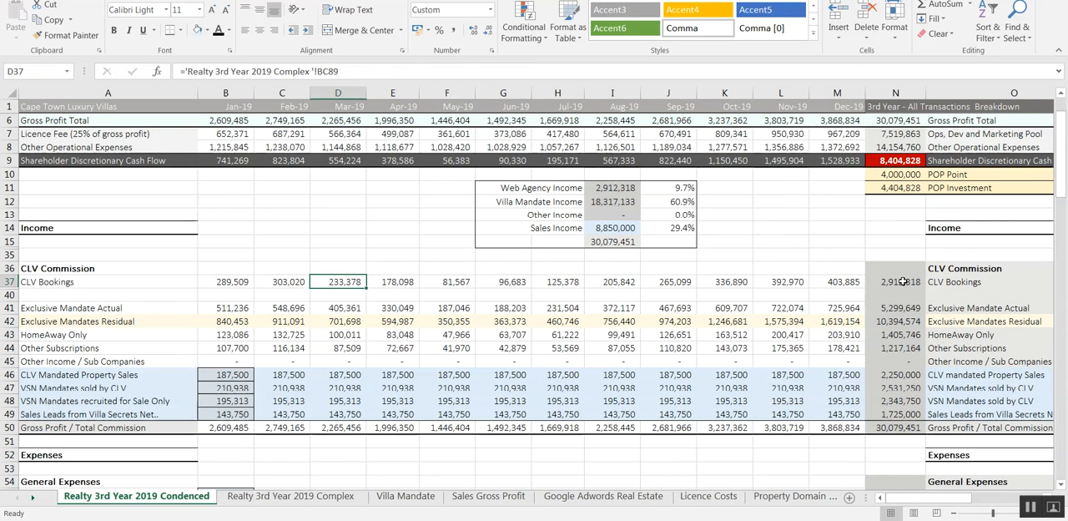
{"action": "left_click", "coordinate": [667, 281]}
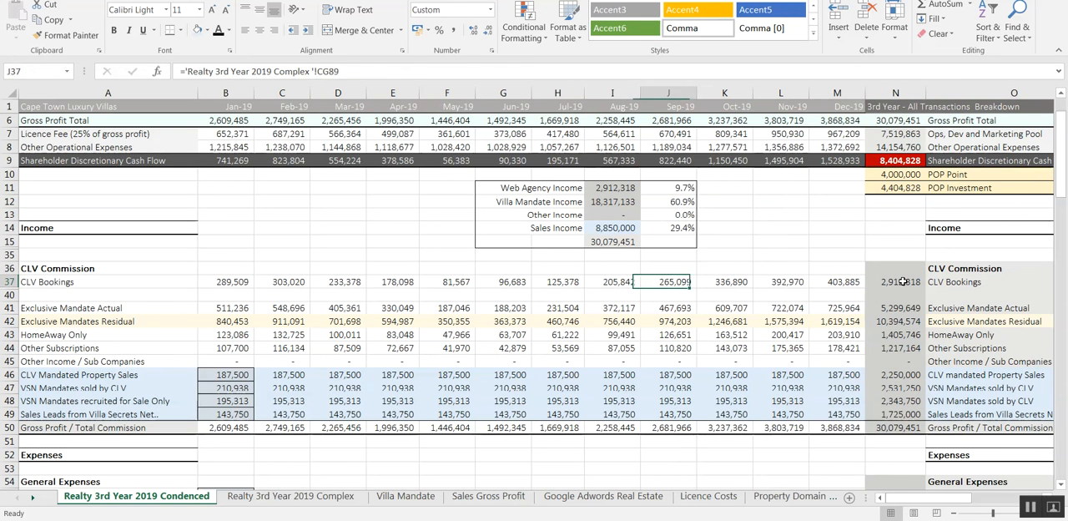
{"action": "left_click", "coordinate": [837, 281]}
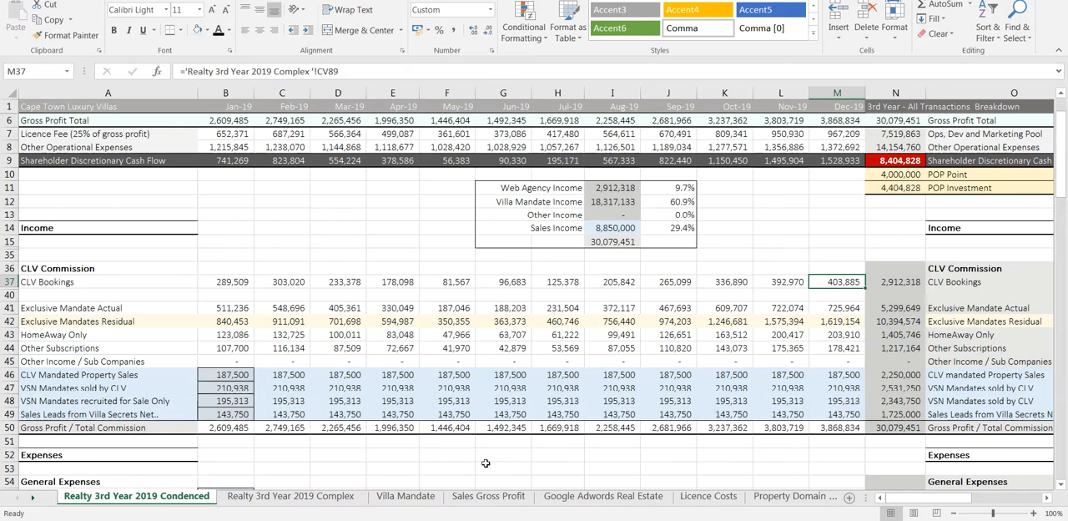
- Scroll the Complex sheet to the low-estimate CTLV Gross Profit table with ZAR 1,000,000
{"action": "left_click", "coordinate": [290, 496]}
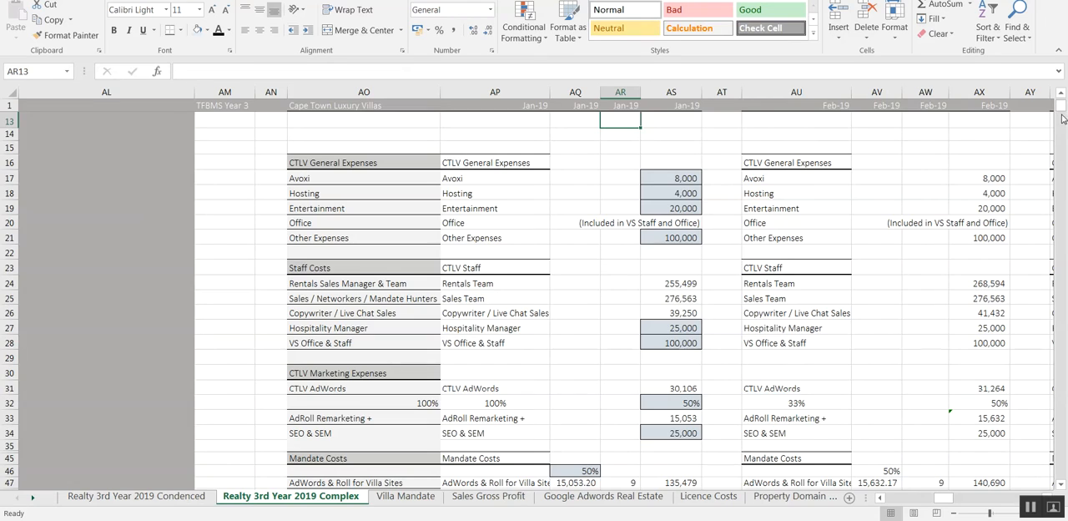
{"action": "scroll", "scroll_direction": "down", "scroll_amount": 3}
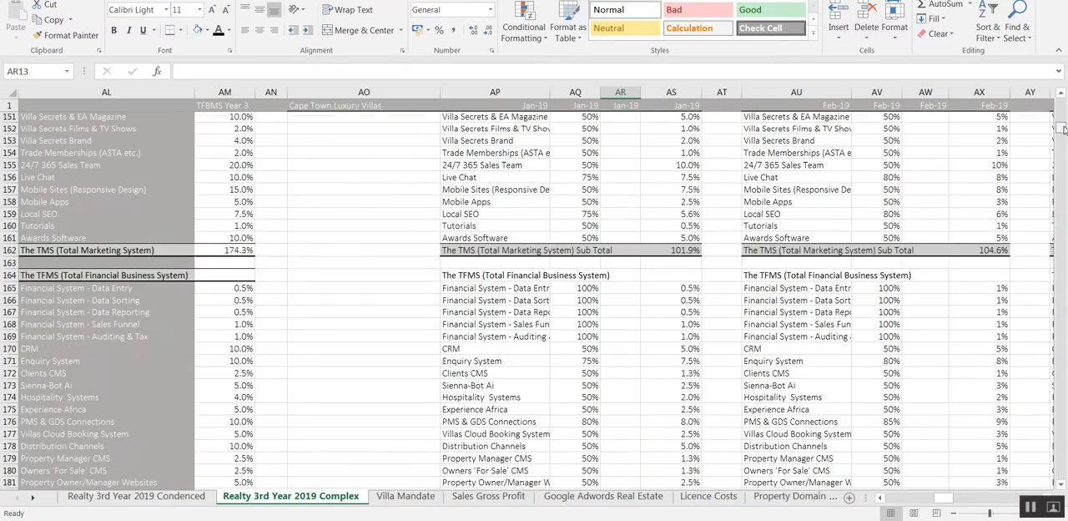
{"action": "scroll", "scroll_direction": "down", "scroll_amount": 3}
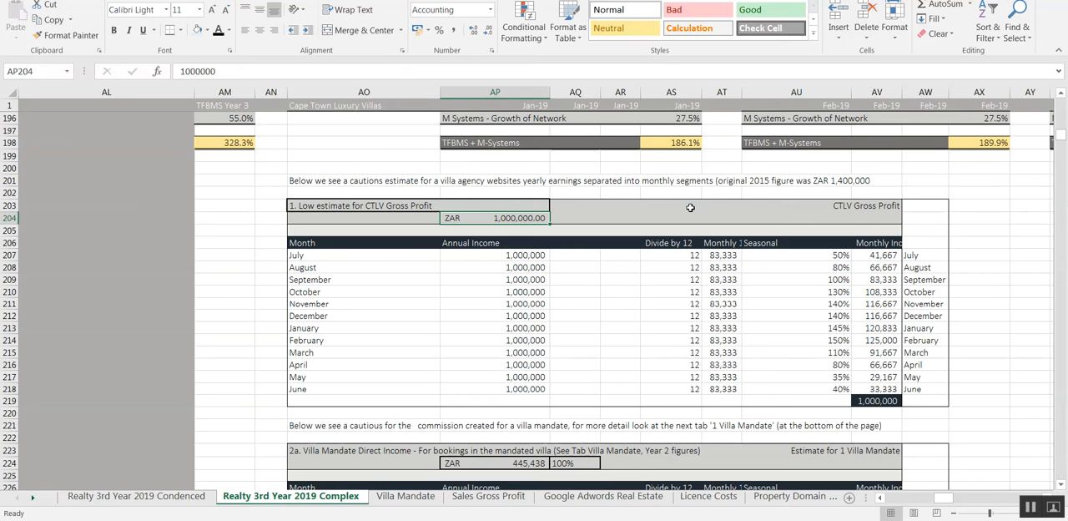
{"action": "mouse_move", "coordinate": [886, 264]}
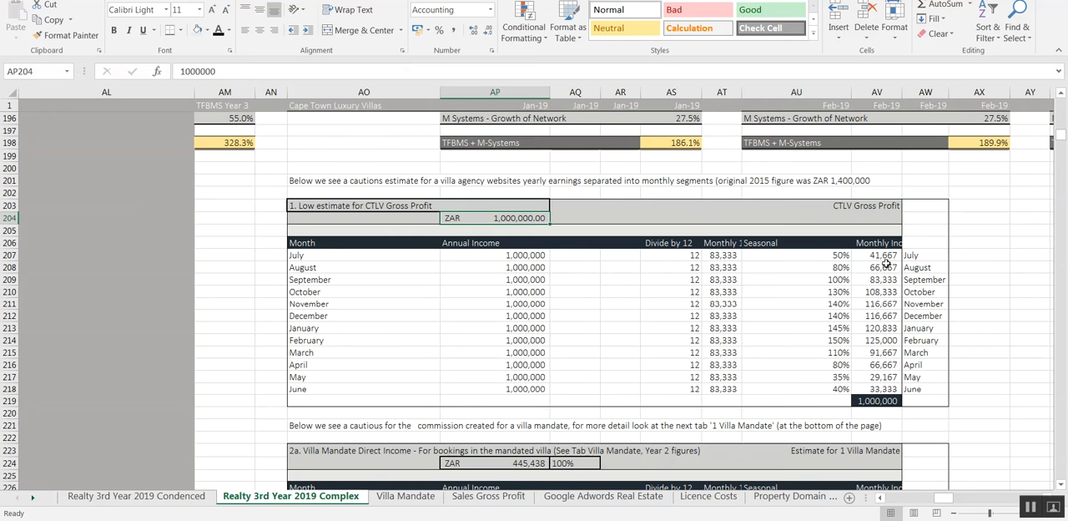
{"action": "mouse_move", "coordinate": [880, 262]}
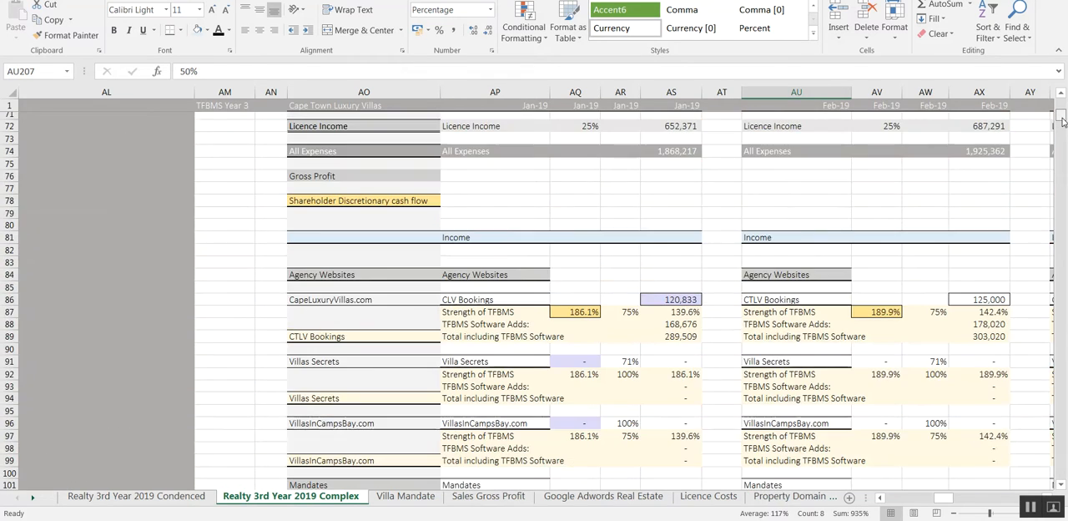
{"action": "scroll", "scroll_direction": "down", "scroll_amount": 3}
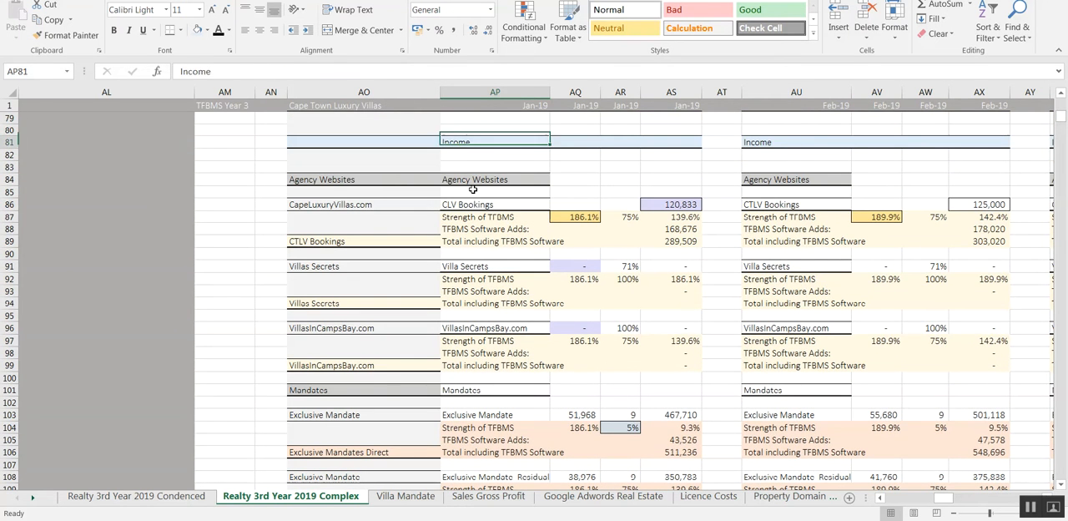
{"action": "left_click", "coordinate": [363, 205]}
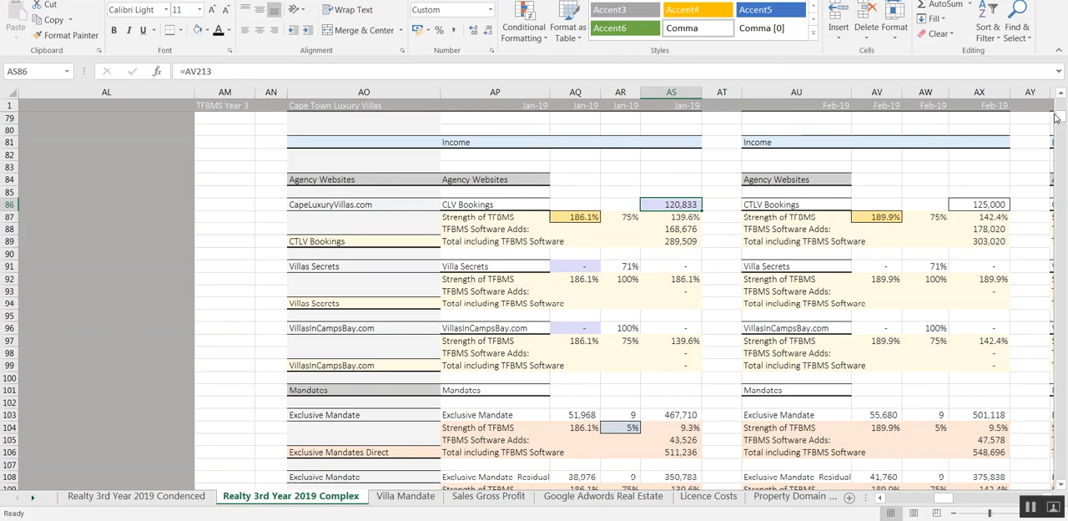
{"action": "mouse_move", "coordinate": [1058, 120]}
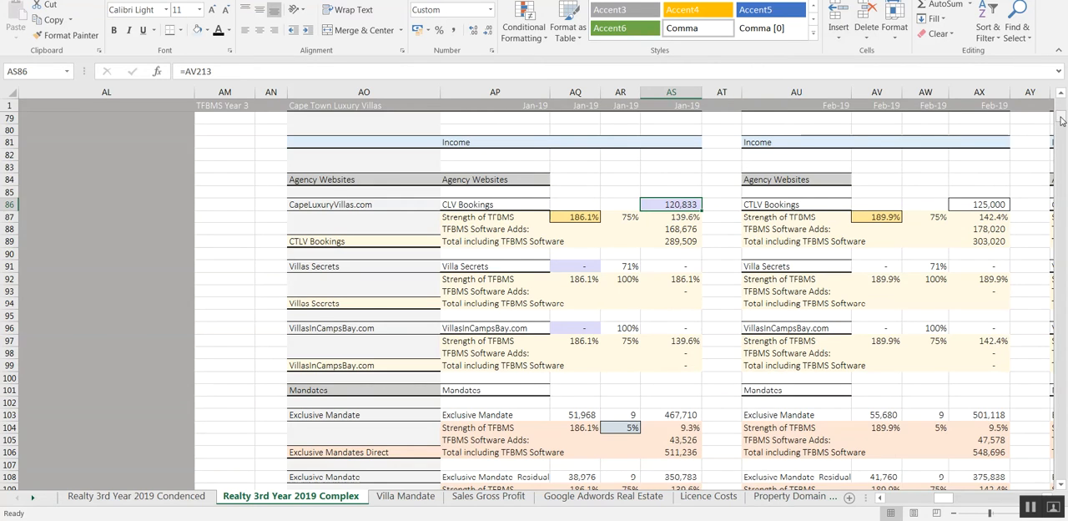
{"action": "scroll", "scroll_direction": "down", "scroll_amount": 3}
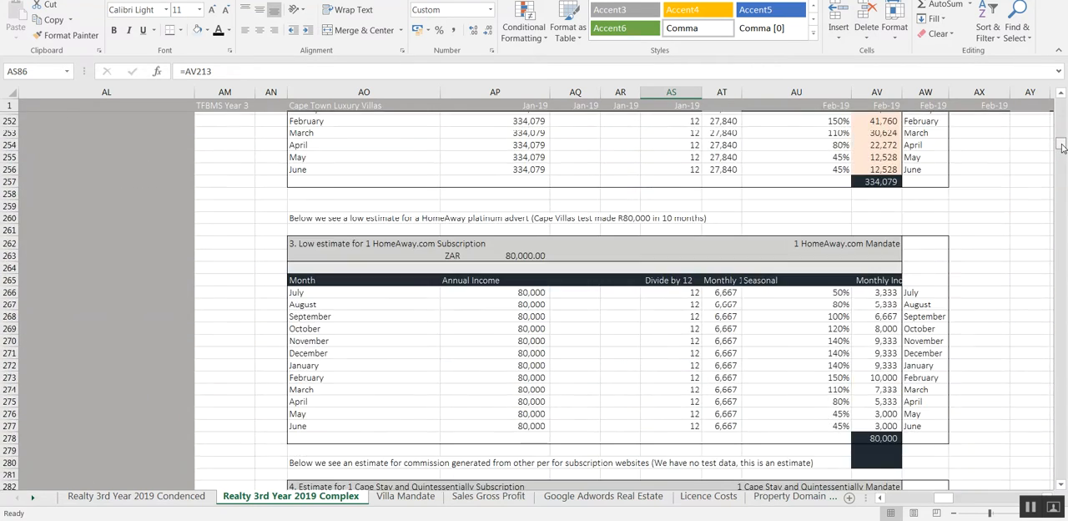
{"action": "scroll", "scroll_direction": "down", "scroll_amount": 3}
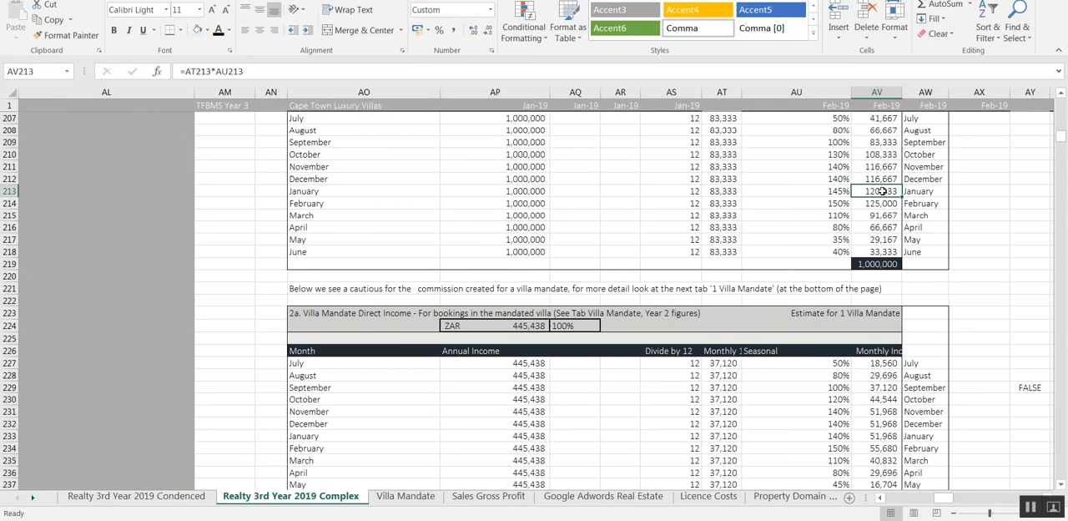
{"action": "scroll", "scroll_direction": "down", "scroll_amount": 3}
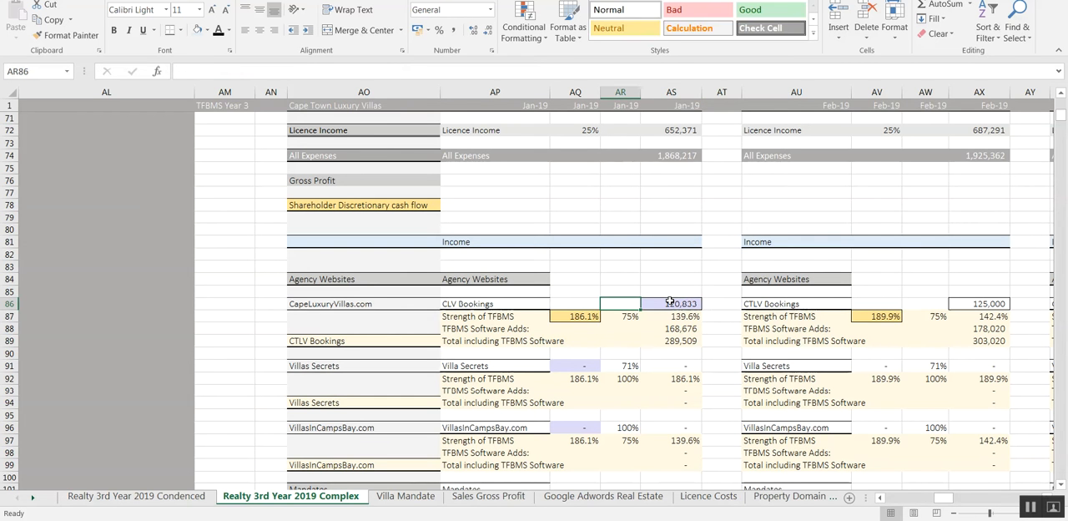
{"action": "left_click", "coordinate": [620, 316]}
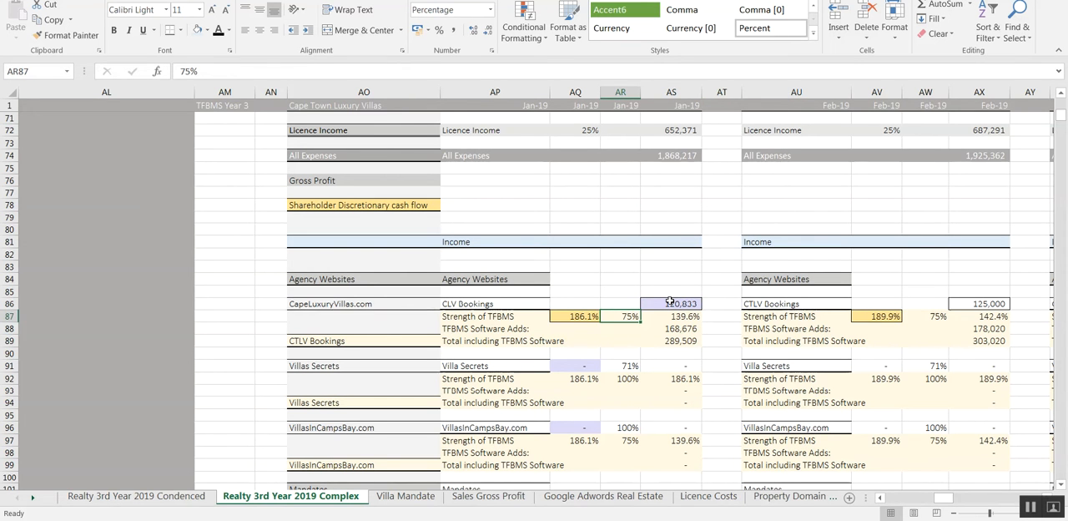
{"action": "left_click", "coordinate": [671, 315]}
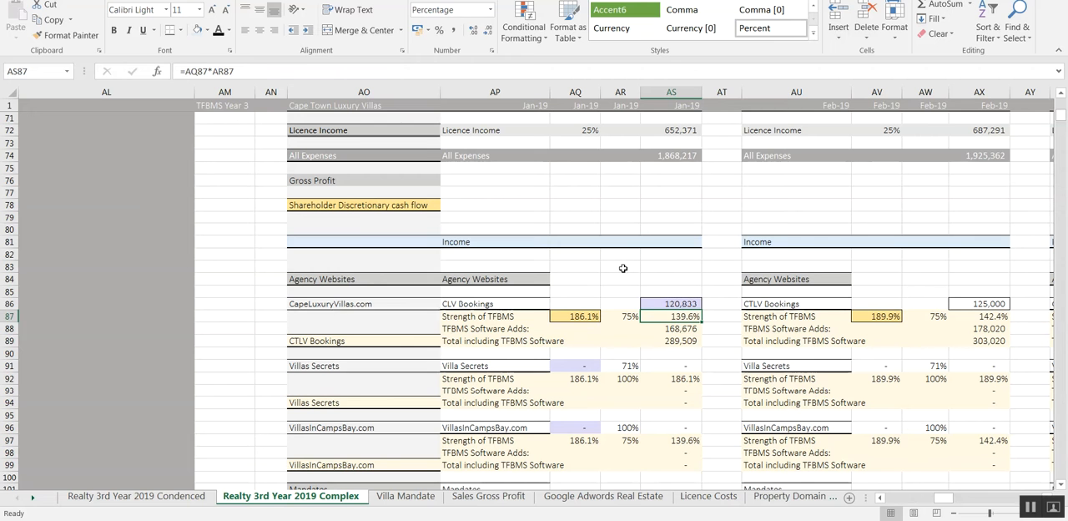
{"action": "left_click", "coordinate": [671, 303]}
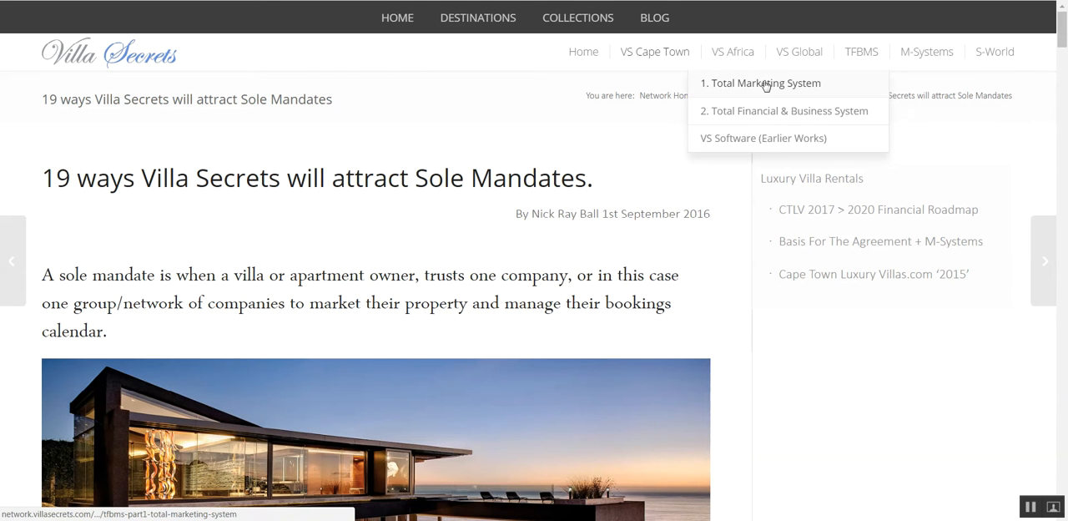
- Open the Total Marketing System article and read down its 21-point list
{"action": "left_click", "coordinate": [766, 82]}
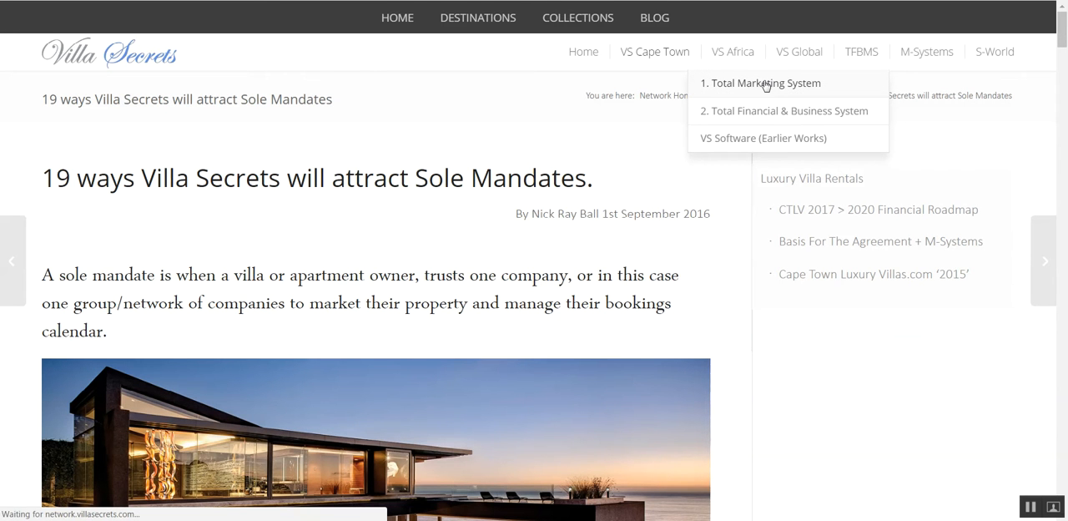
{"action": "left_click", "coordinate": [764, 83]}
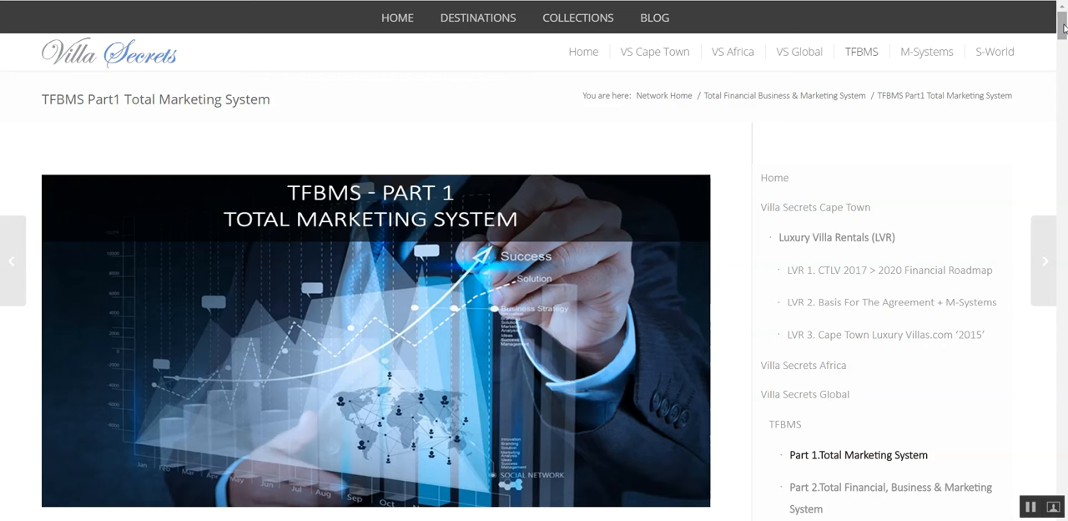
{"action": "scroll", "scroll_direction": "down", "scroll_amount": 3}
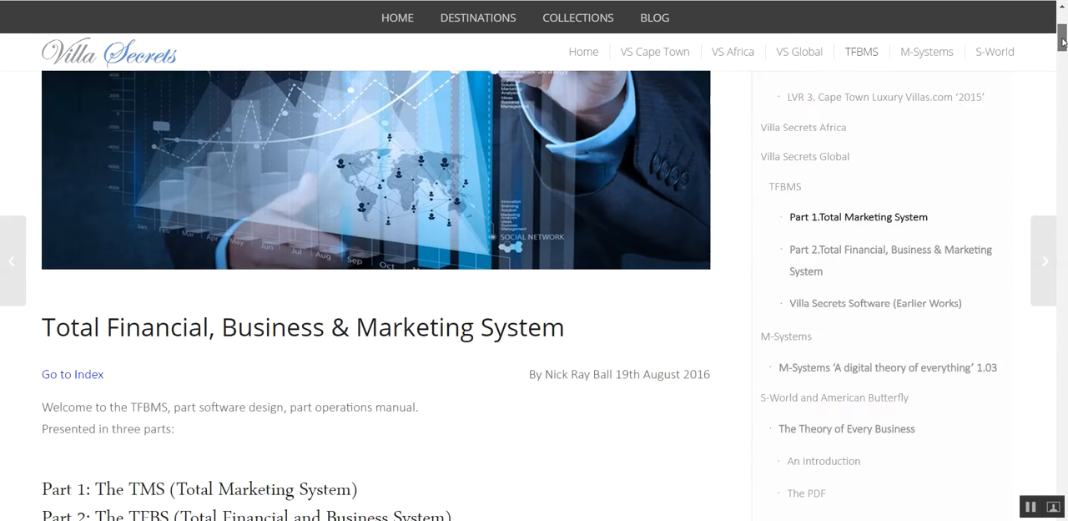
{"action": "scroll", "scroll_direction": "down", "scroll_amount": 3}
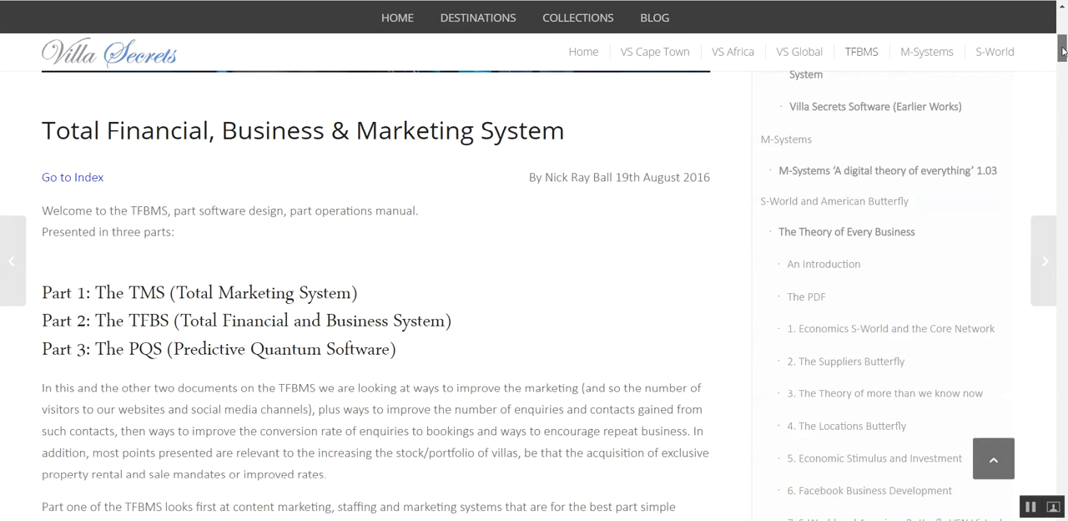
{"action": "scroll", "scroll_direction": "down", "scroll_amount": 3}
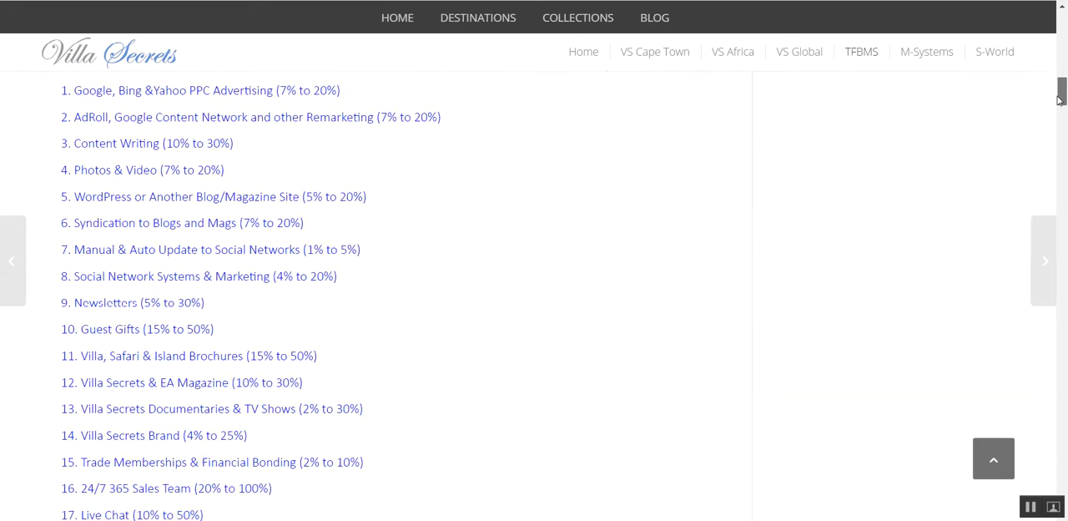
{"action": "scroll", "scroll_direction": "down", "scroll_amount": 3}
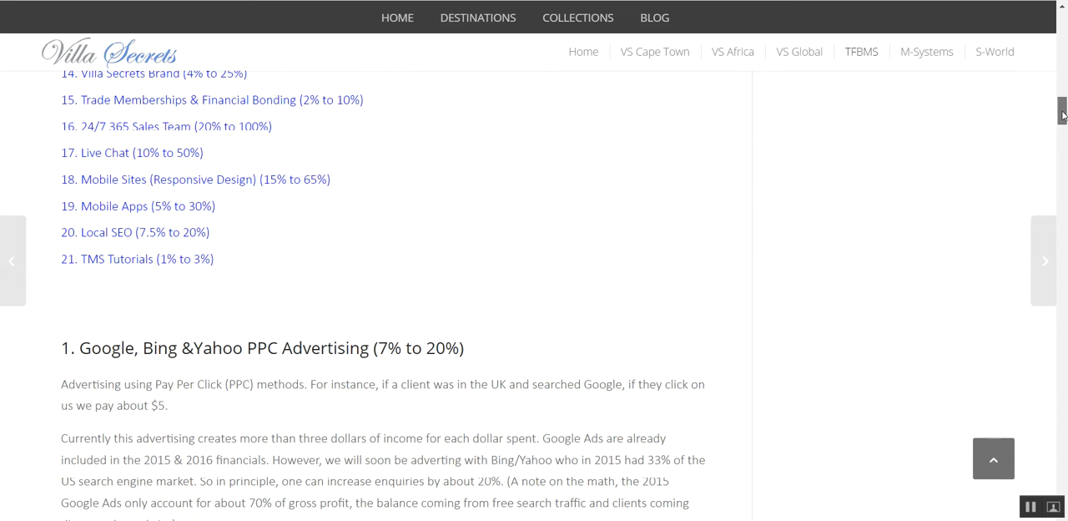
- Highlight the 7% low estimate in the PPC heading and read on to section 3, Content Writing
{"action": "scroll", "scroll_direction": "down", "scroll_amount": 3}
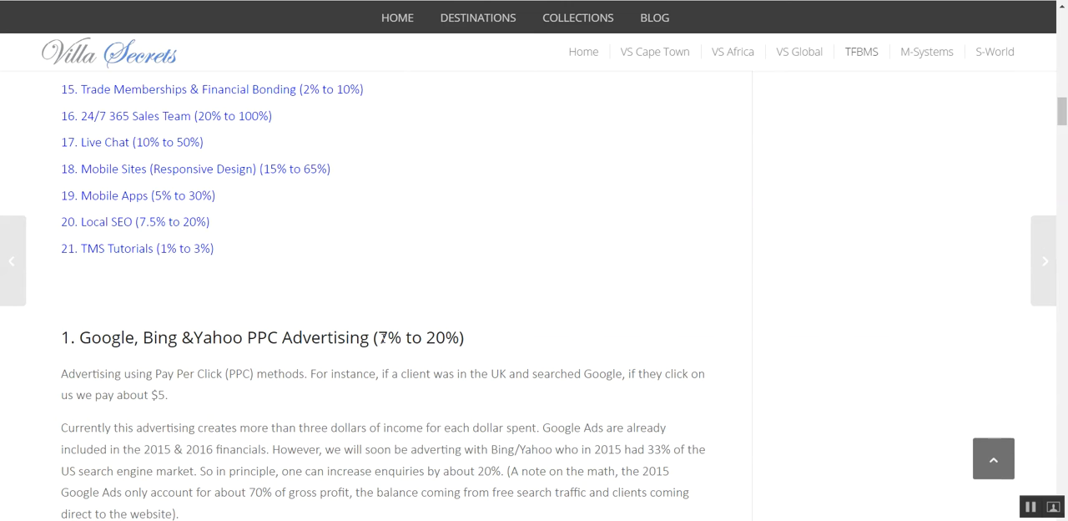
{"action": "double_click", "coordinate": [448, 337]}
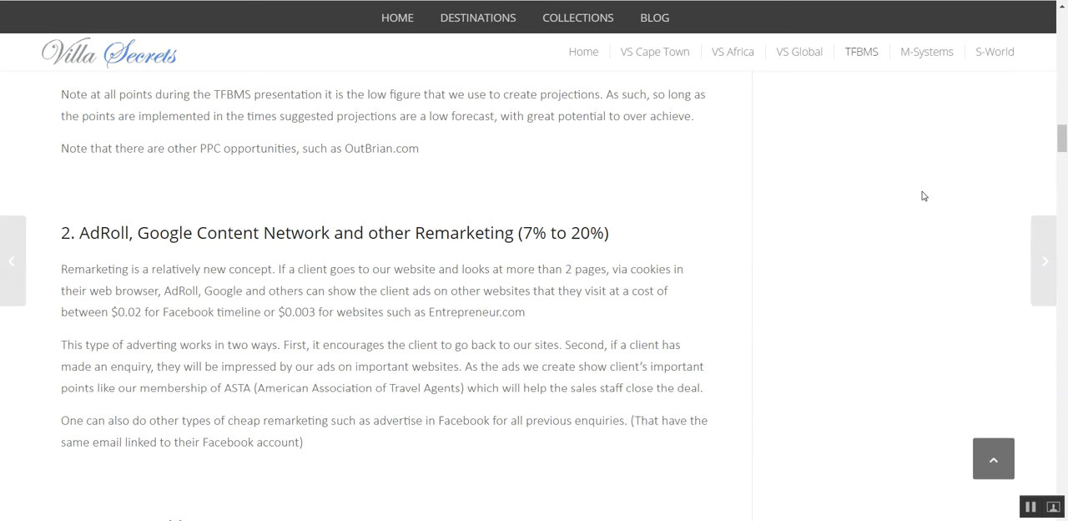
{"action": "scroll", "scroll_direction": "down", "scroll_amount": 3}
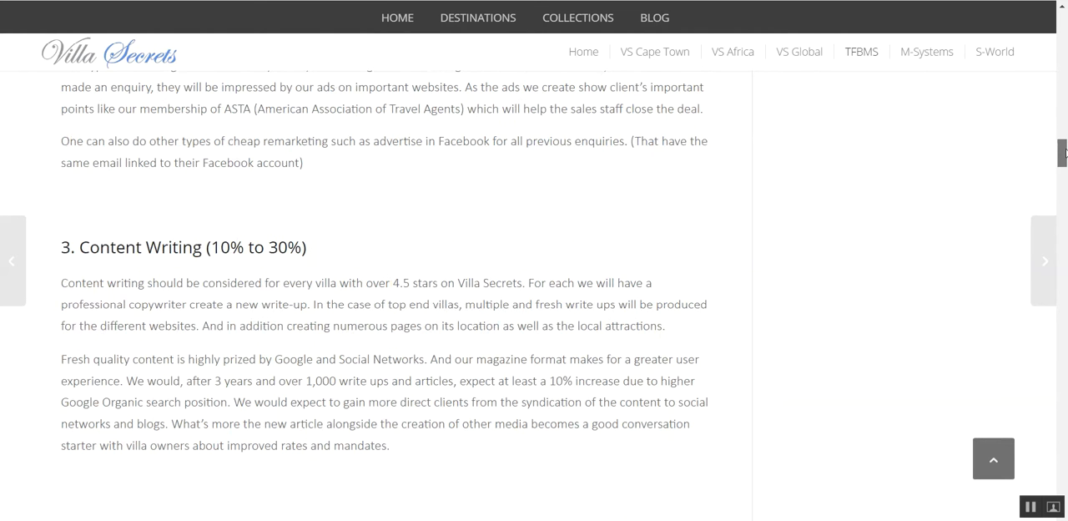
{"action": "scroll", "scroll_direction": "down", "scroll_amount": 3}
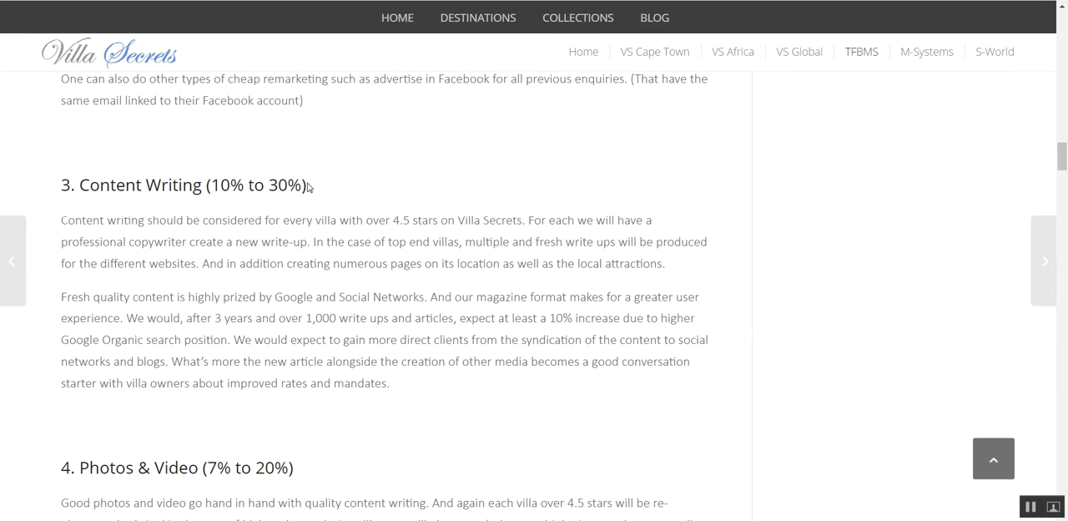
{"action": "scroll", "scroll_direction": "down", "scroll_amount": 3}
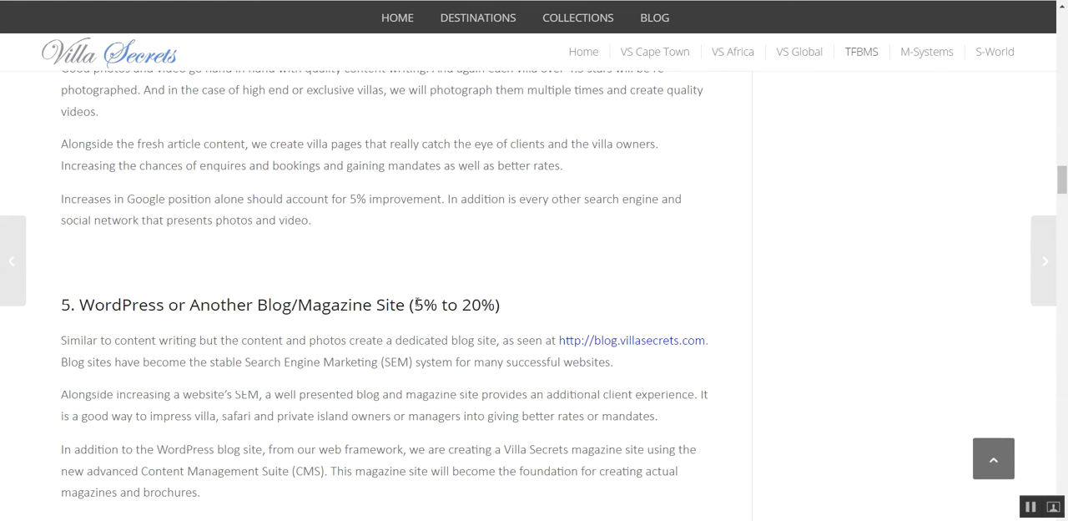
{"action": "double_click", "coordinate": [434, 304]}
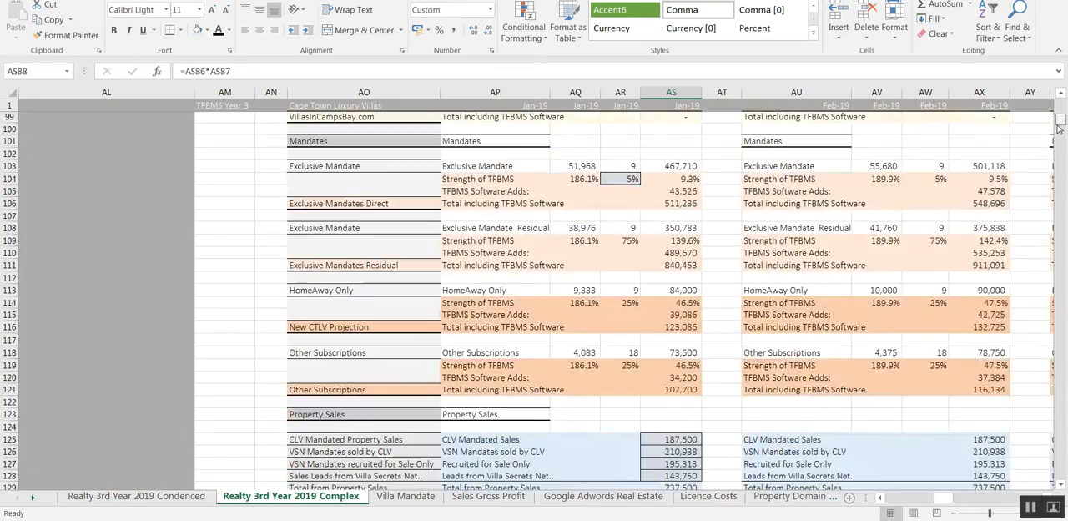
- Scroll down to the TMS table of 21 marketing items, starting at Google & Bing PPC 7%–20%
{"action": "scroll", "scroll_direction": "down", "scroll_amount": 3}
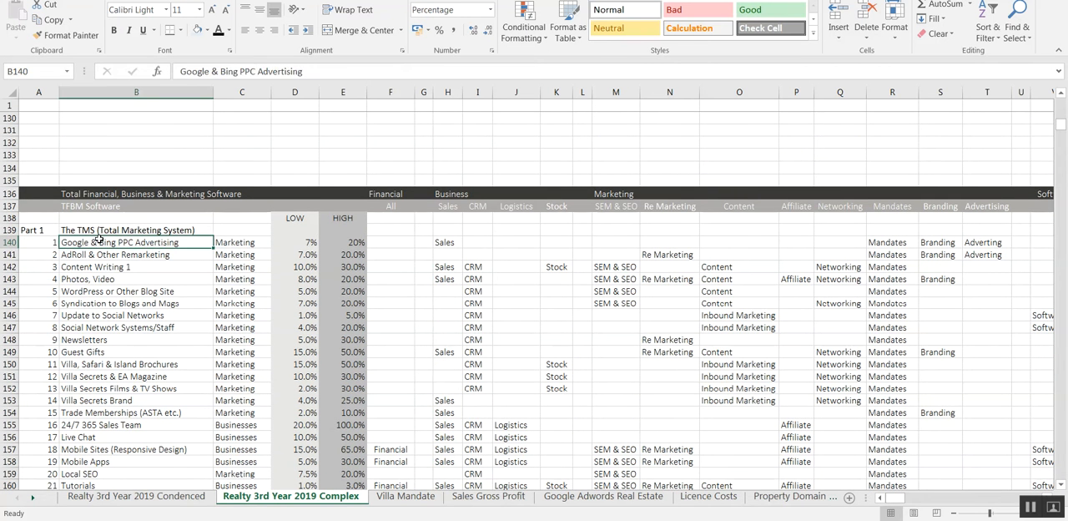
{"action": "left_click", "coordinate": [343, 242]}
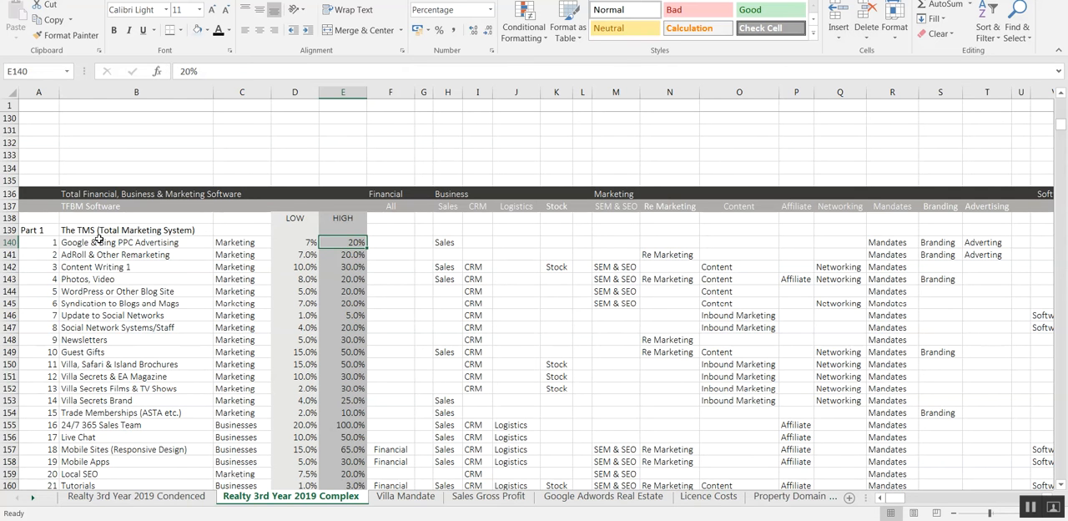
{"action": "left_click", "coordinate": [390, 266]}
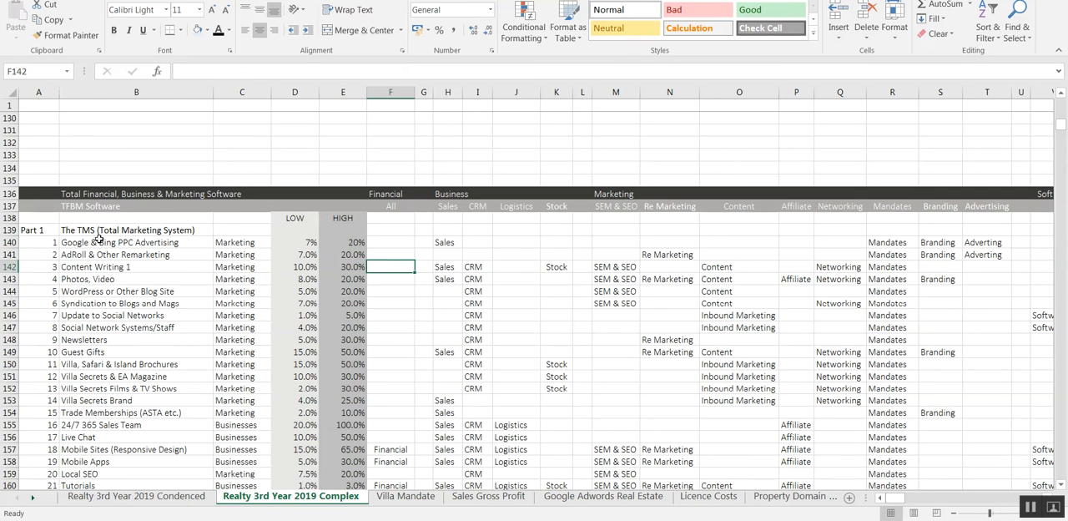
{"action": "left_click", "coordinate": [795, 266]}
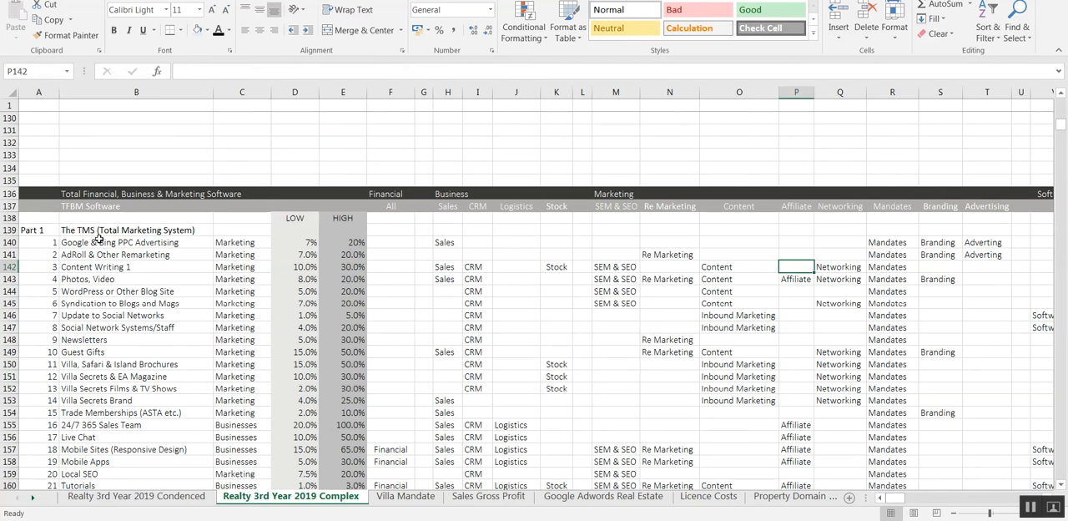
{"action": "scroll", "scroll_direction": "down", "scroll_amount": 3}
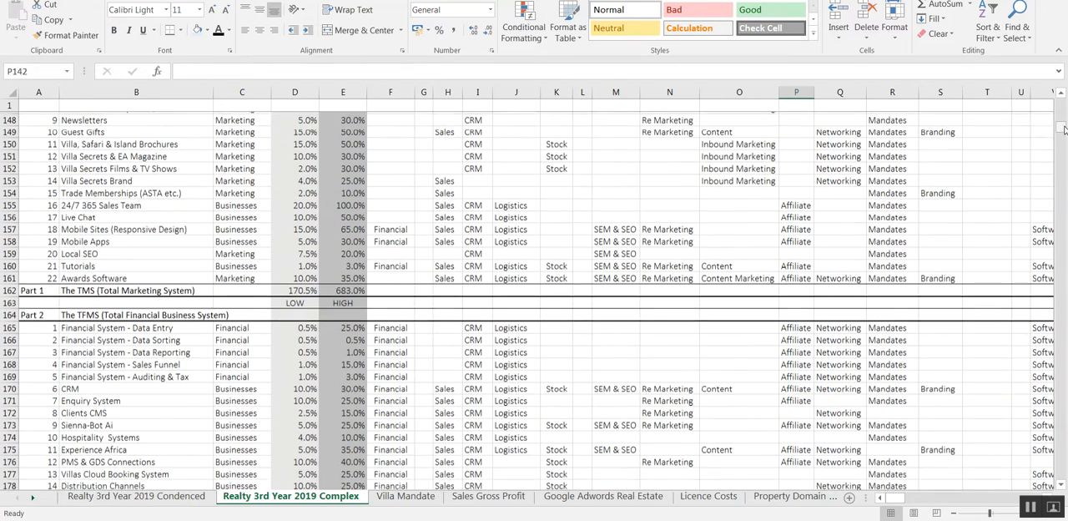
{"action": "scroll", "scroll_direction": "down", "scroll_amount": 3}
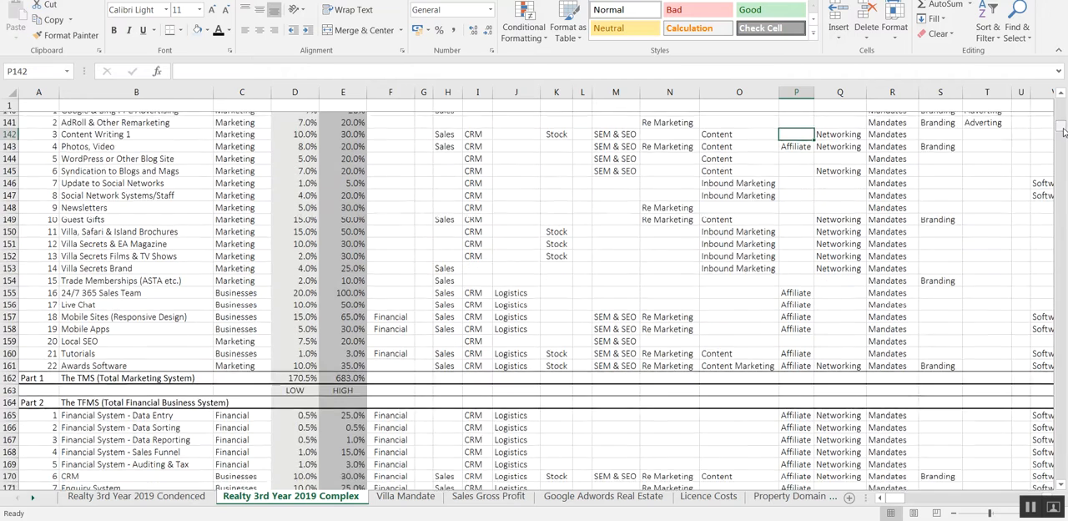
{"action": "scroll", "scroll_direction": "up", "scroll_amount": 3}
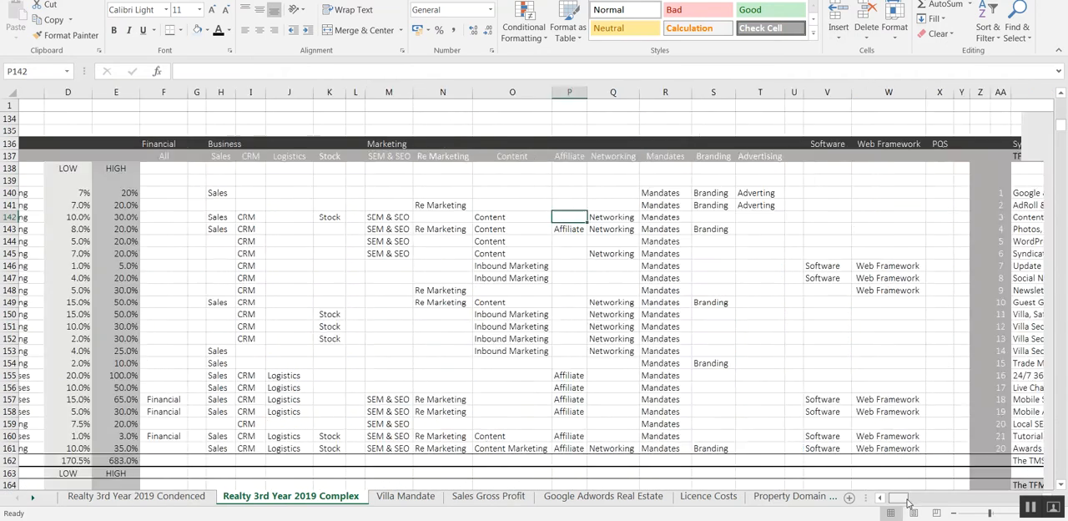
{"action": "scroll", "scroll_direction": "right", "scroll_amount": 3}
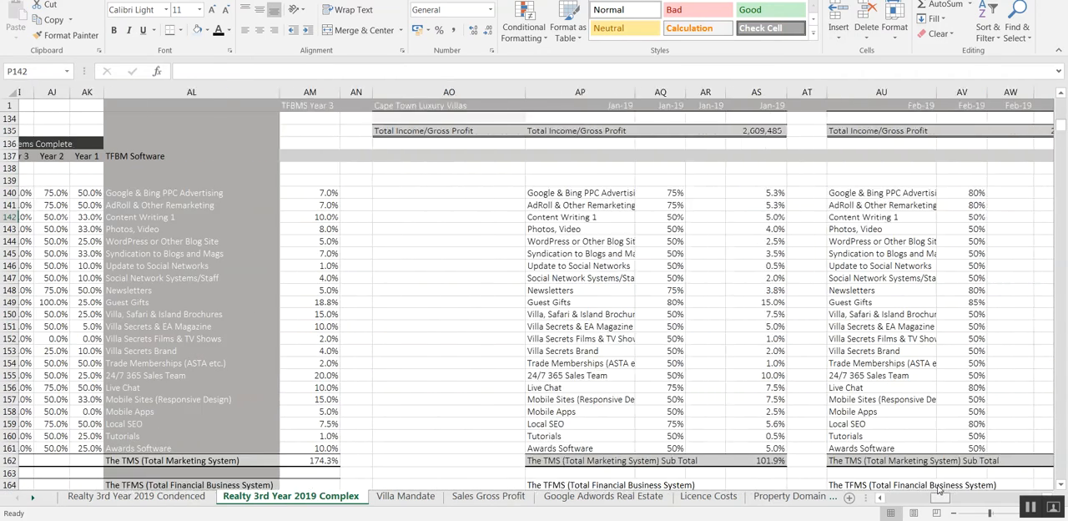
{"action": "scroll", "scroll_direction": "right", "scroll_amount": 3}
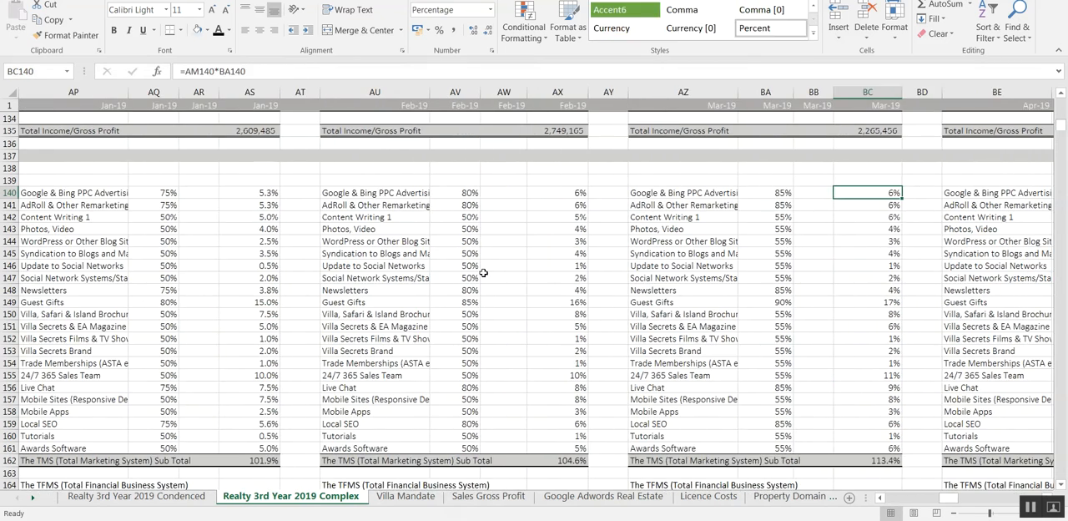
{"action": "scroll", "scroll_direction": "right", "scroll_amount": 3}
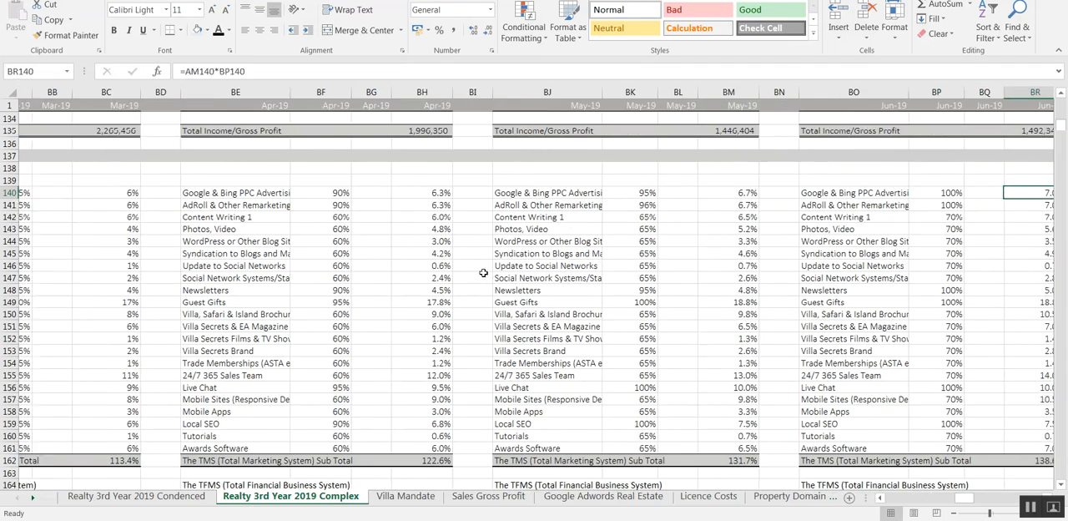
{"action": "scroll", "scroll_direction": "right", "scroll_amount": 3}
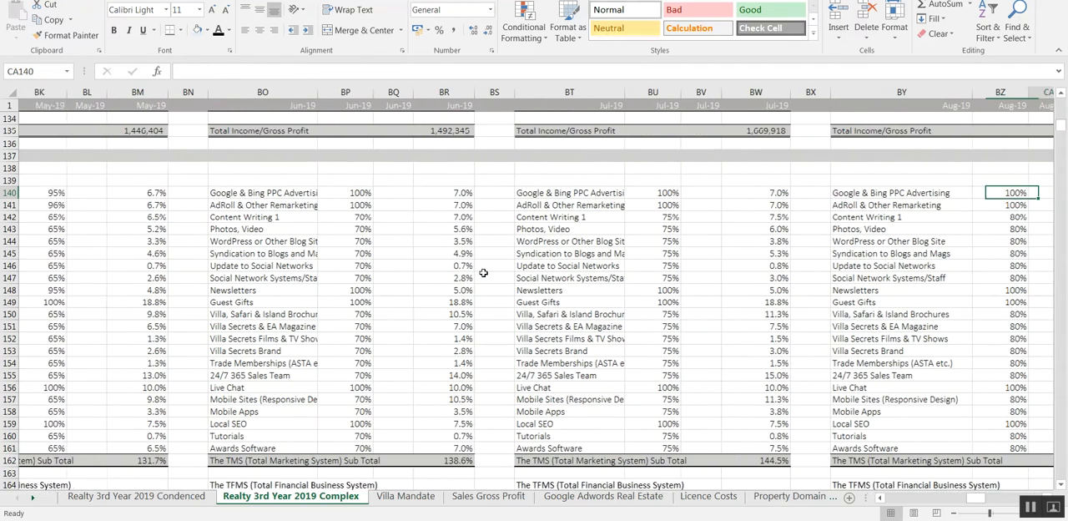
{"action": "scroll", "scroll_direction": "right", "scroll_amount": 3}
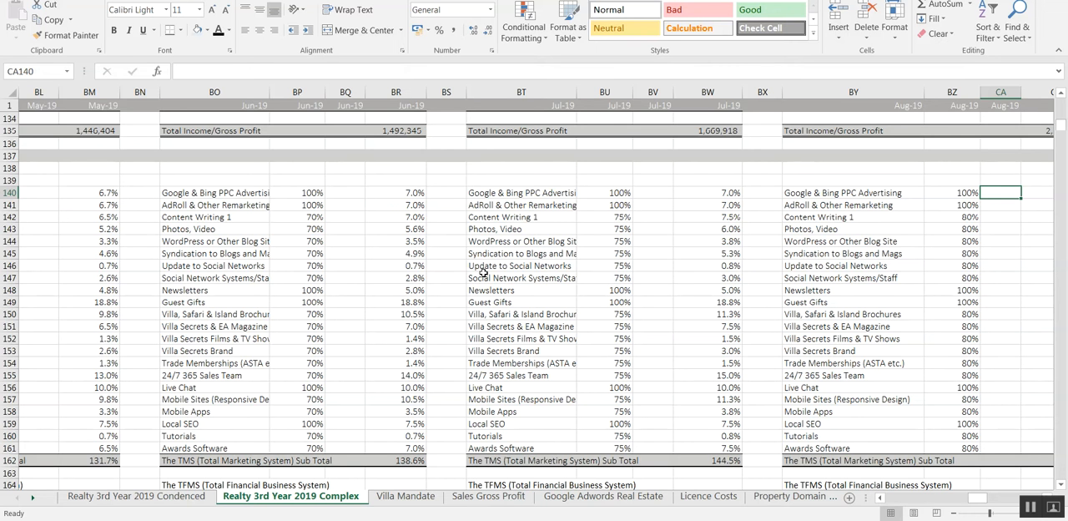
{"action": "mouse_move", "coordinate": [1043, 129]}
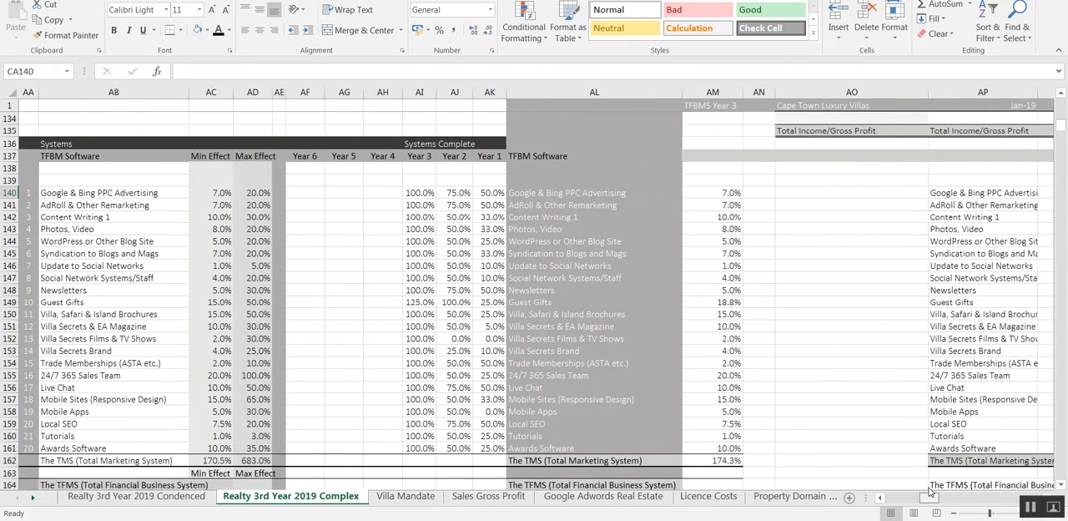
- Scroll to the Agency Websites income rows showing February's 189.9% CLV Bookings TFBMS strength
{"action": "scroll", "scroll_direction": "right", "scroll_amount": 3}
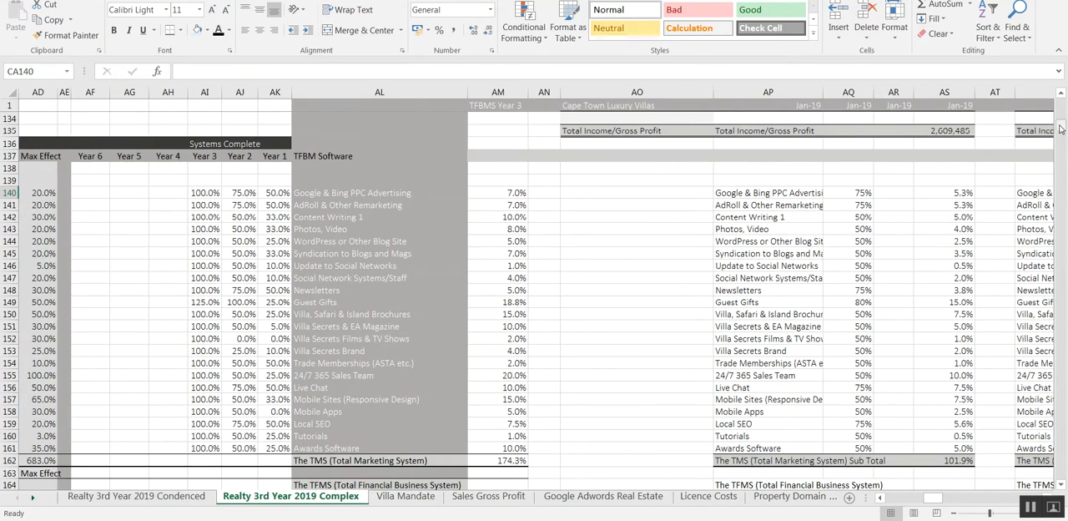
{"action": "scroll", "scroll_direction": "down", "scroll_amount": 3}
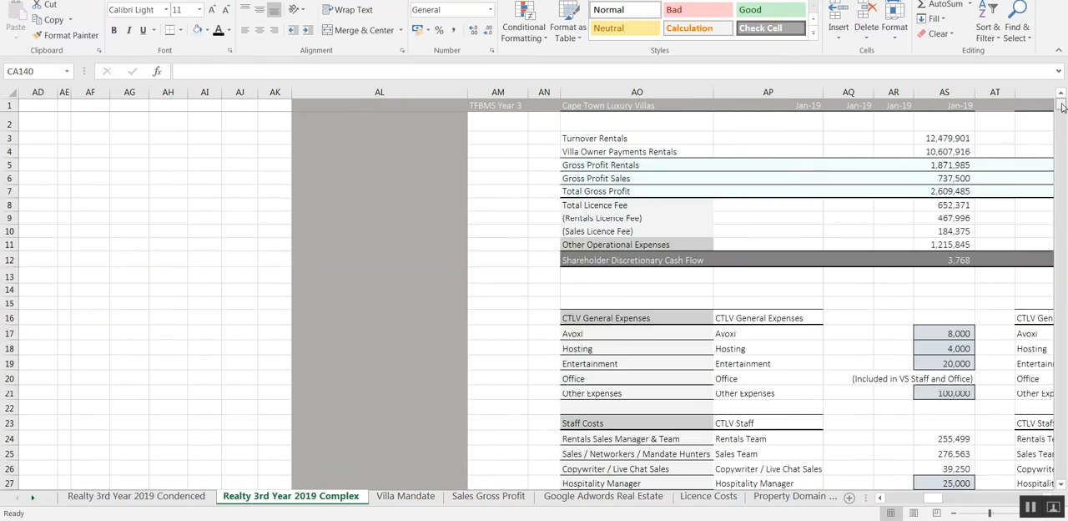
{"action": "scroll", "scroll_direction": "down", "scroll_amount": 3}
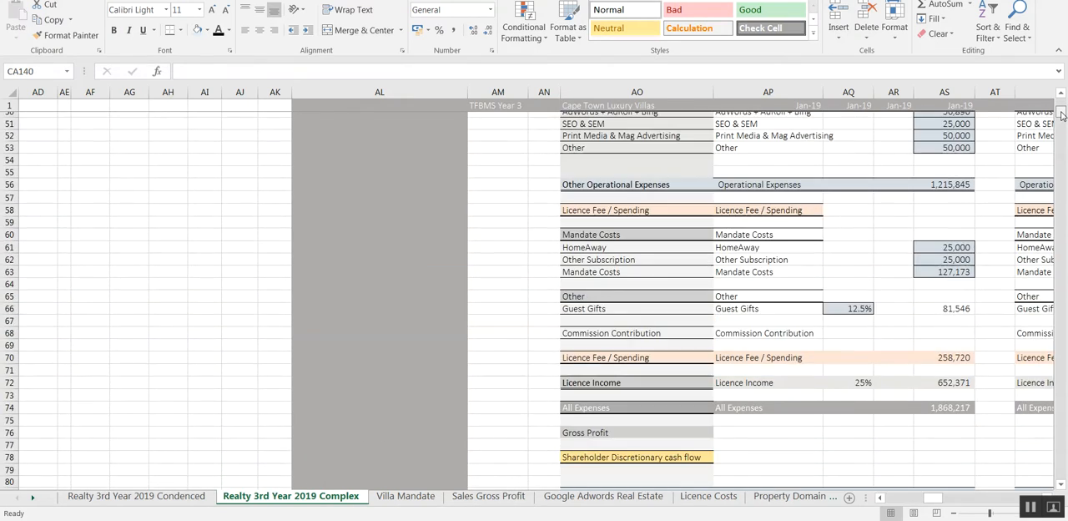
{"action": "scroll", "scroll_direction": "down", "scroll_amount": 3}
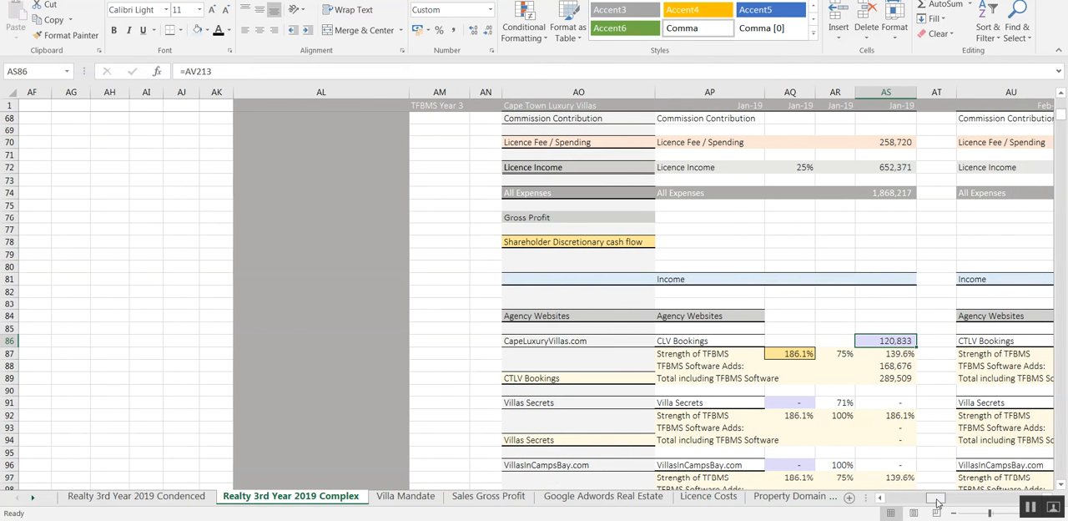
{"action": "scroll", "scroll_direction": "right", "scroll_amount": 3}
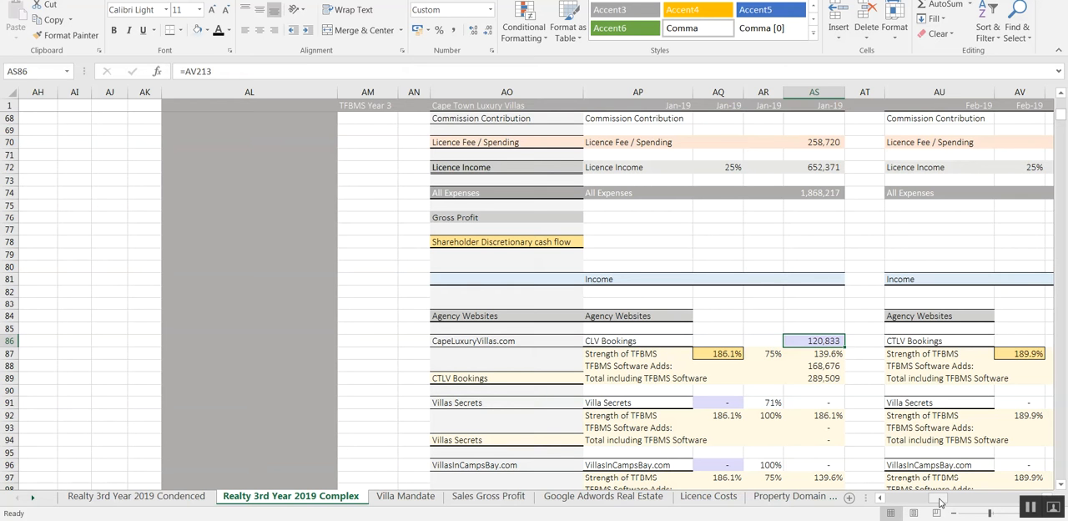
{"action": "left_click", "coordinate": [763, 353]}
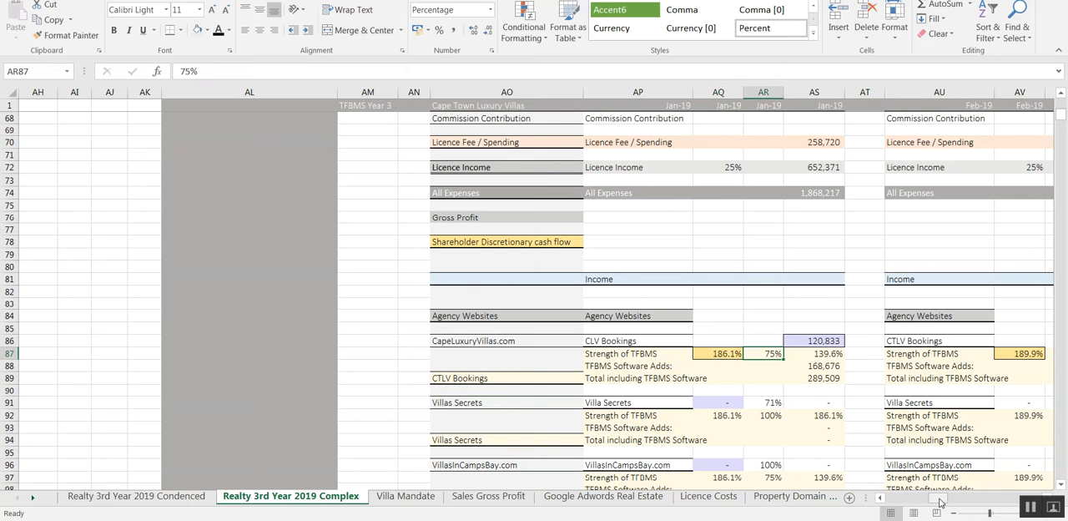
{"action": "left_click", "coordinate": [718, 353]}
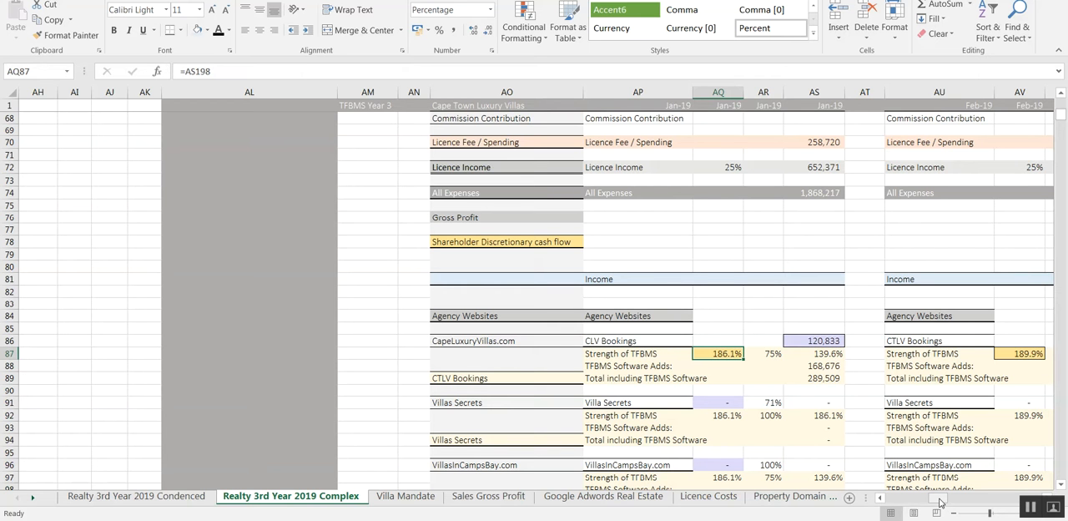
{"action": "left_click", "coordinate": [763, 353]}
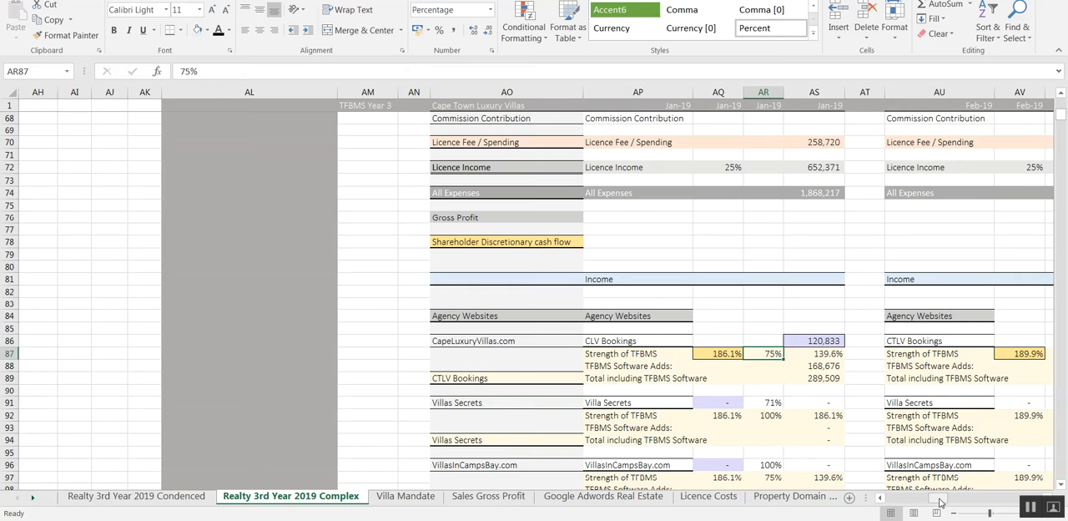
{"action": "left_click", "coordinate": [813, 378]}
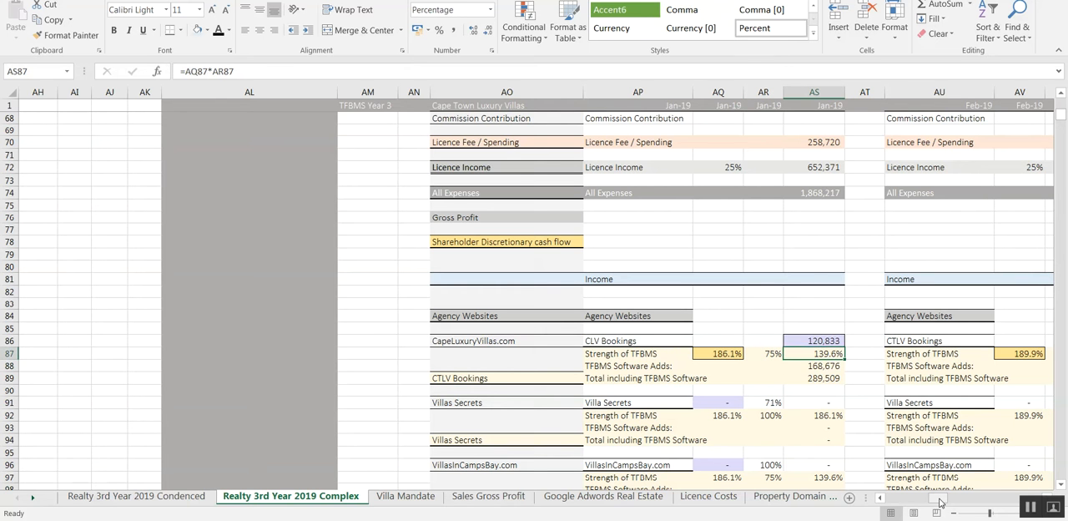
{"action": "left_click", "coordinate": [814, 366]}
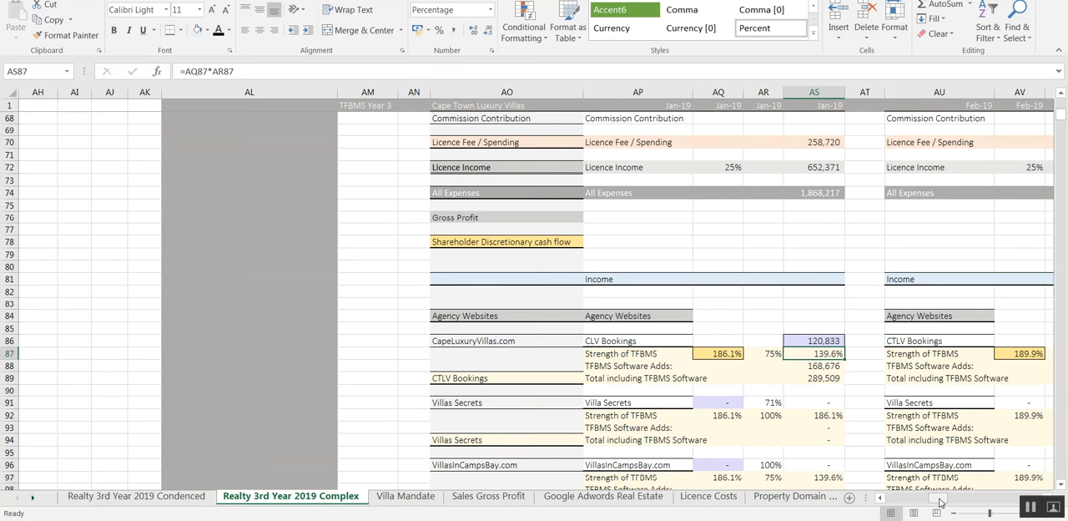
{"action": "left_click", "coordinate": [813, 365]}
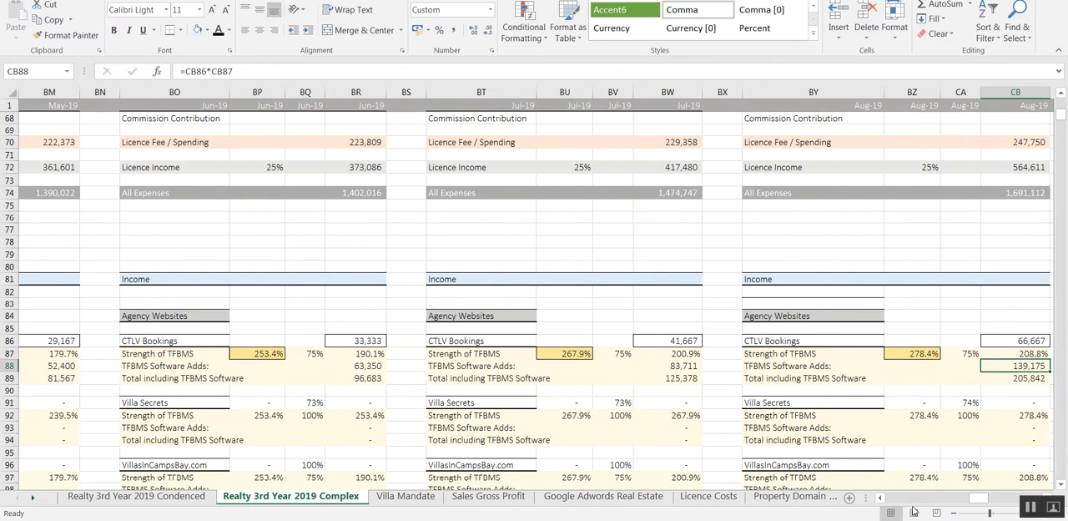
- Select cell CB88 to view the August TFBMS Software Adds formula
{"action": "left_click", "coordinate": [136, 496]}
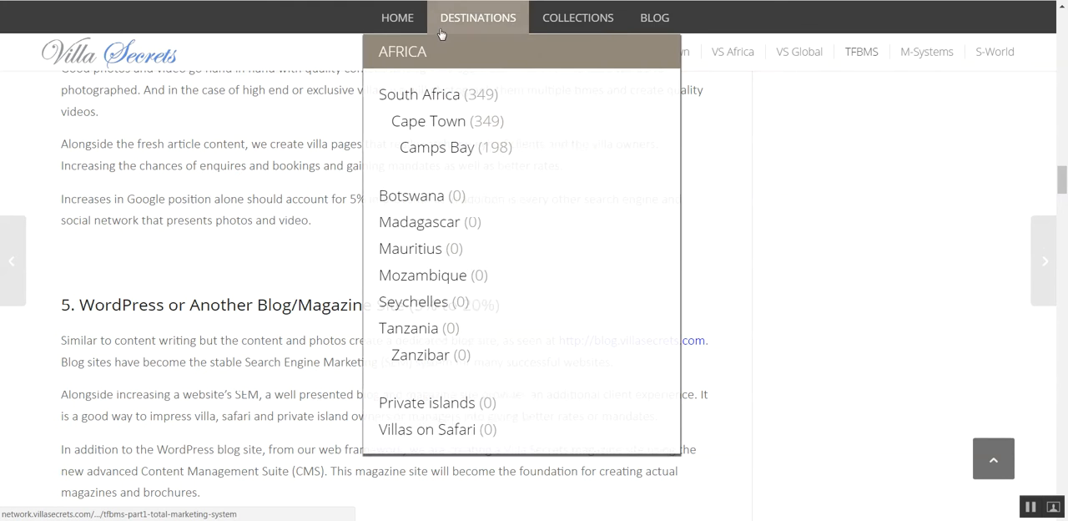
{"action": "mouse_move", "coordinate": [655, 51]}
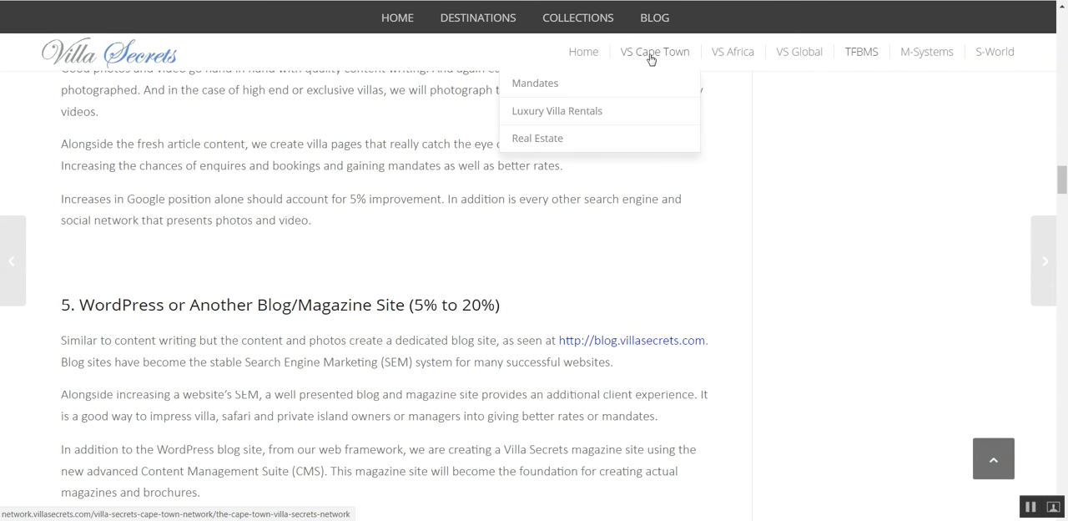
{"action": "mouse_move", "coordinate": [535, 83]}
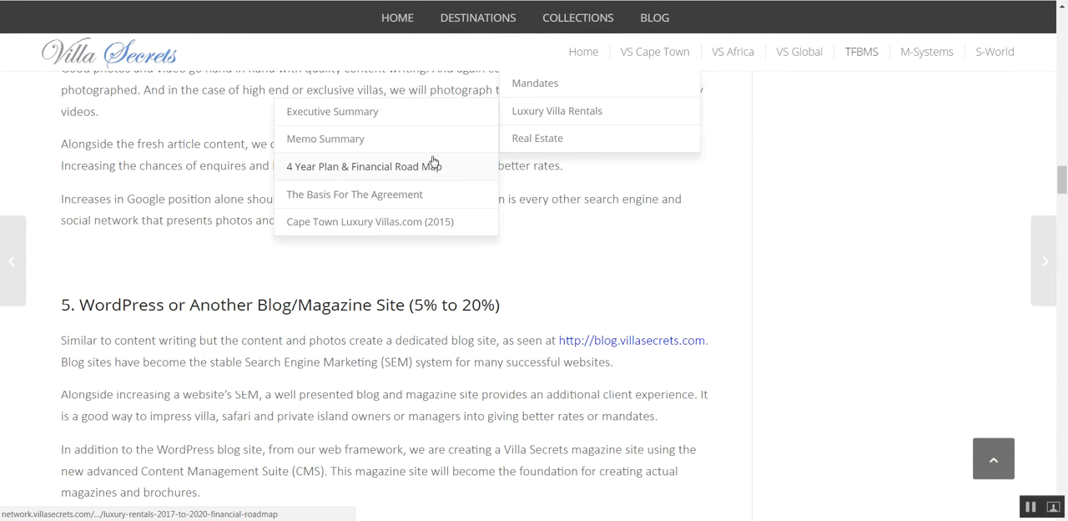
{"action": "mouse_move", "coordinate": [459, 168]}
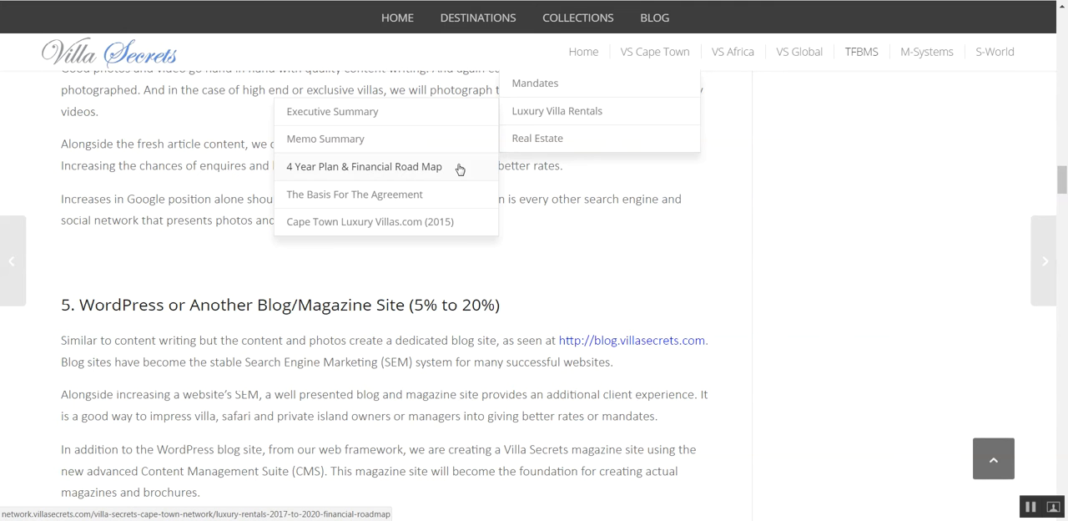
- Open the CTLV 2017–2020 Financial Roadmap article and scroll to its forecast spreadsheet downloads
{"action": "left_click", "coordinate": [363, 166]}
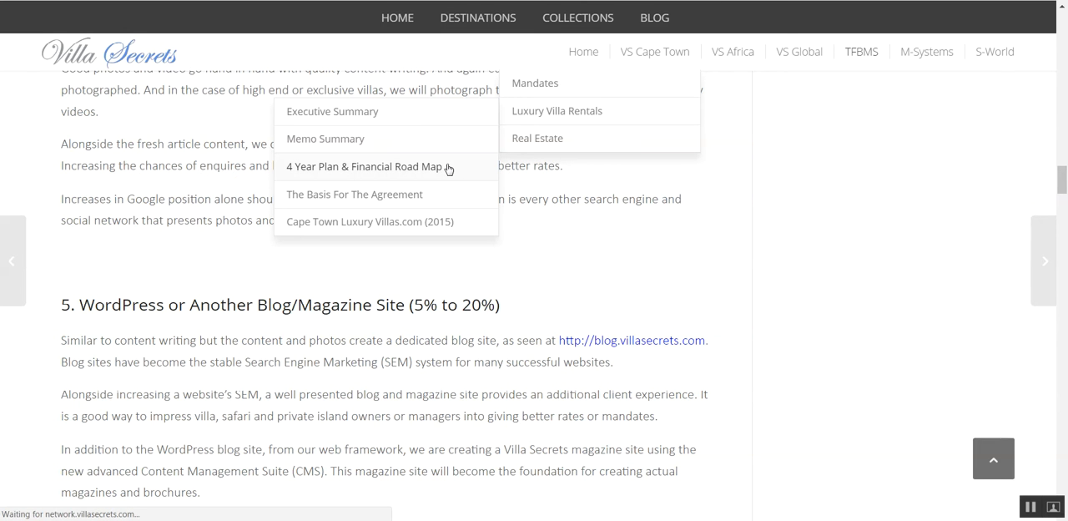
{"action": "left_click", "coordinate": [365, 166]}
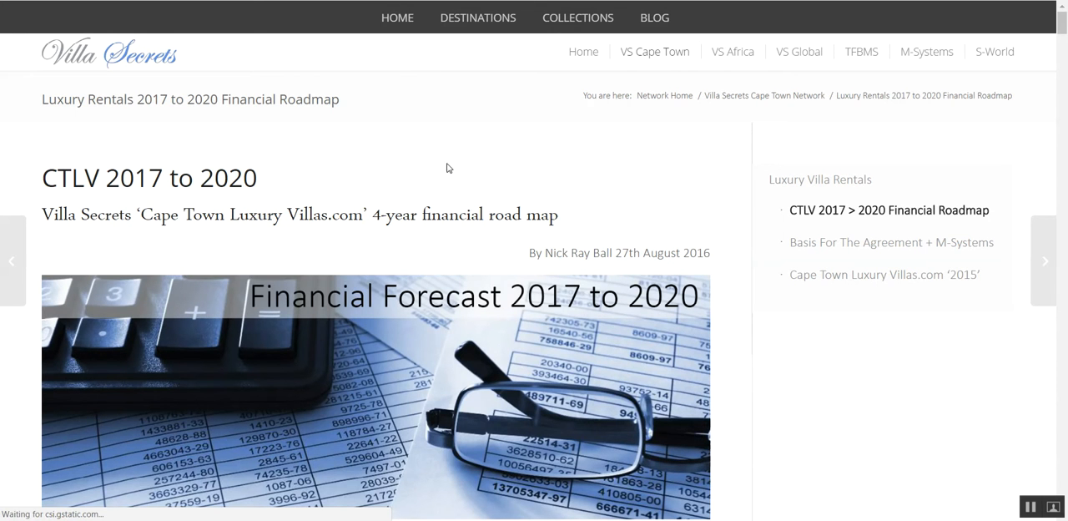
{"action": "scroll", "scroll_direction": "down", "scroll_amount": 3}
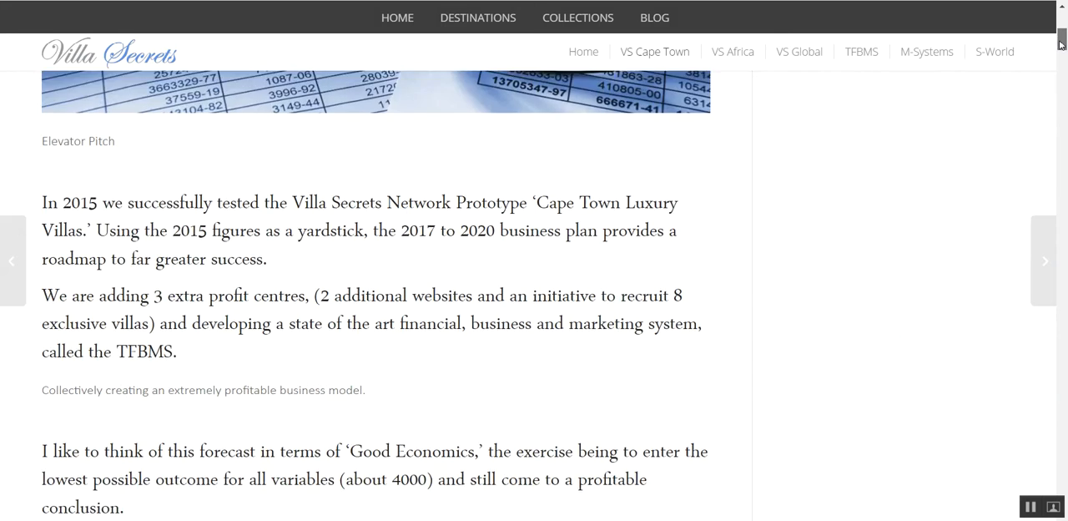
{"action": "scroll", "scroll_direction": "down", "scroll_amount": 3}
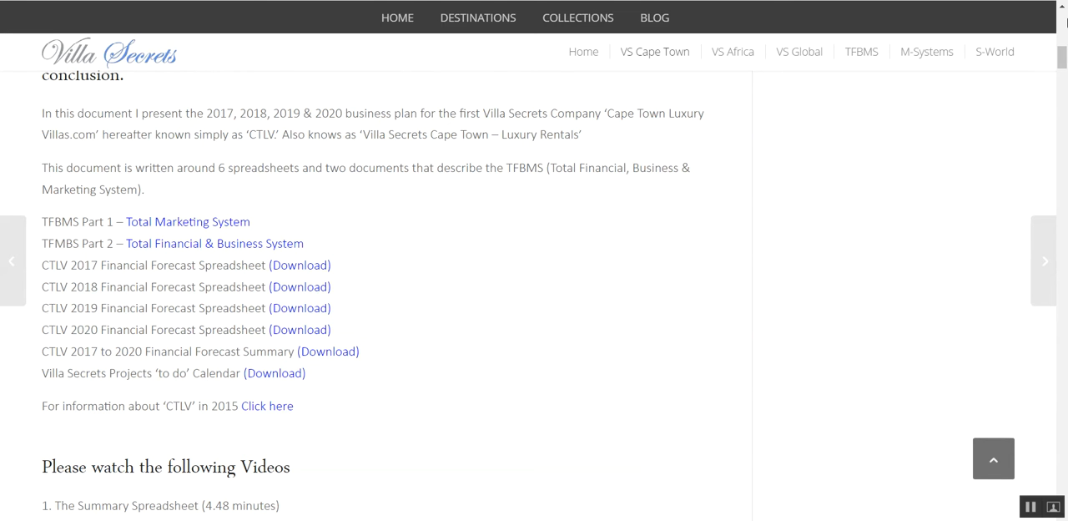
{"action": "mouse_move", "coordinate": [472, 456]}
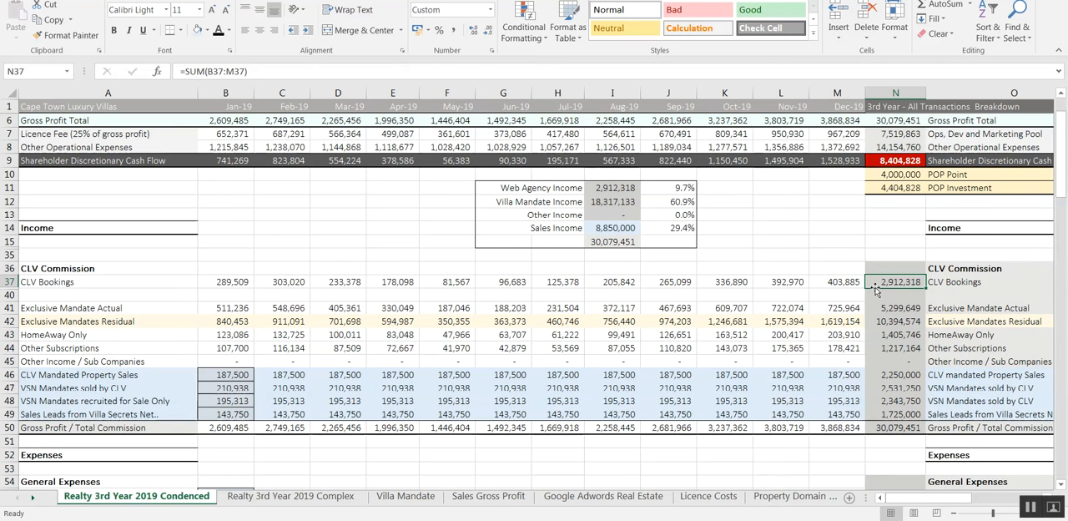
{"action": "left_click", "coordinate": [895, 320]}
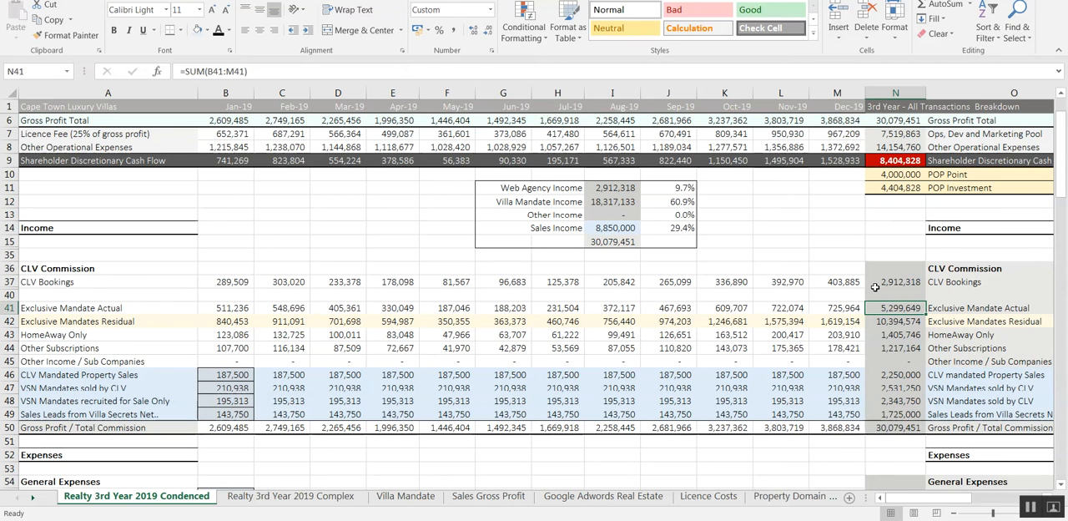
{"action": "left_click", "coordinate": [896, 321]}
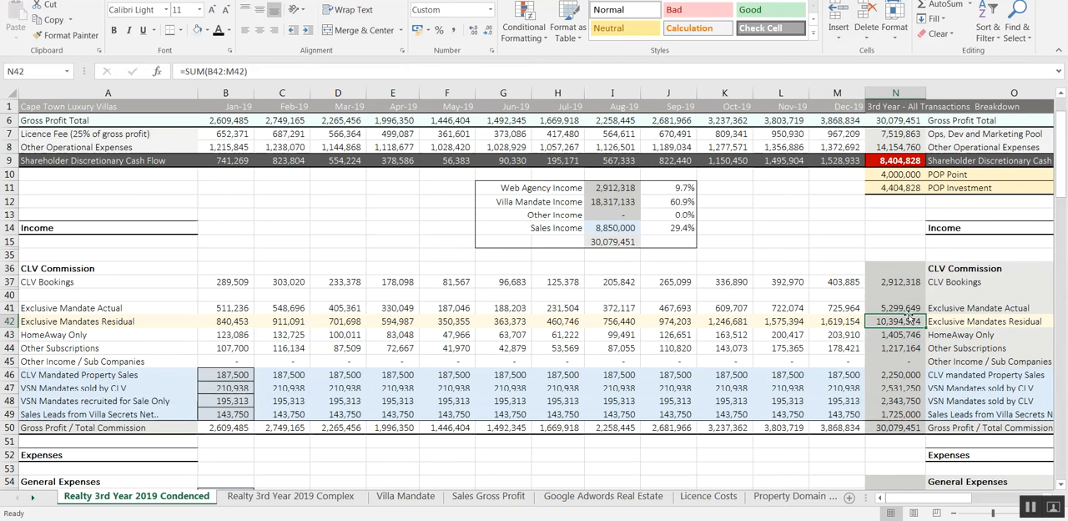
{"action": "left_click", "coordinate": [896, 308]}
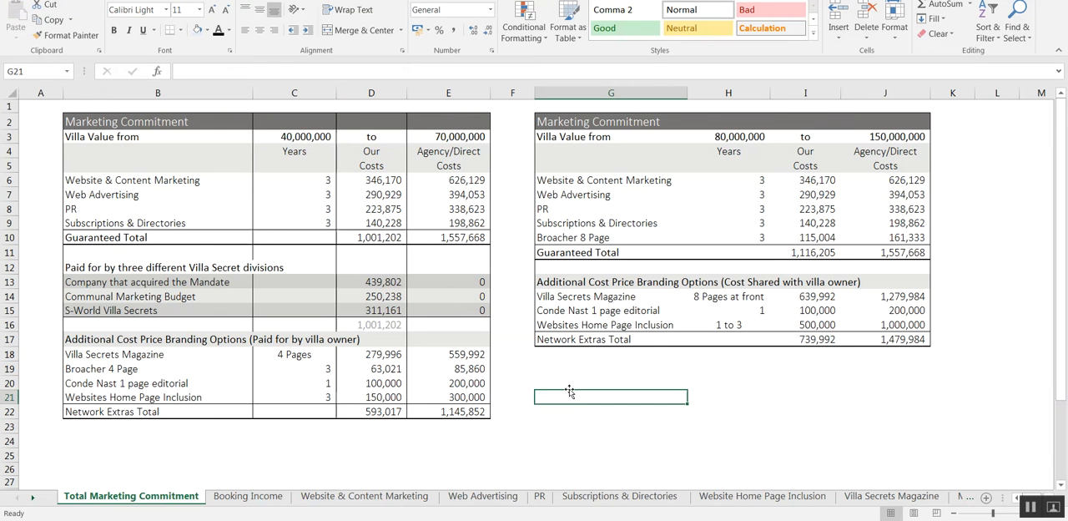
{"action": "mouse_move", "coordinate": [561, 397]}
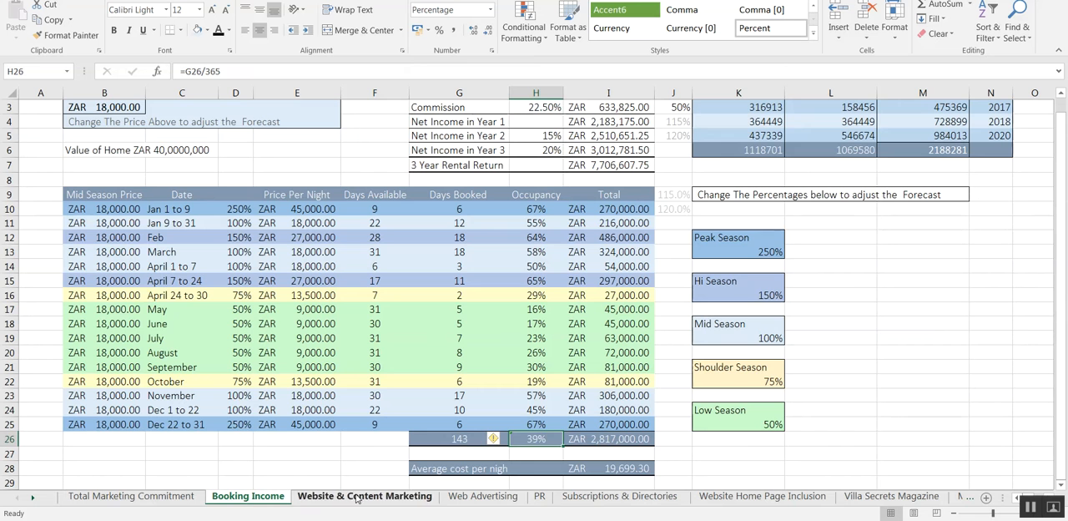
- Switch to the Website & Content Marketing sheet itemising costs totalling 346,170 rand
{"action": "left_click", "coordinate": [365, 495]}
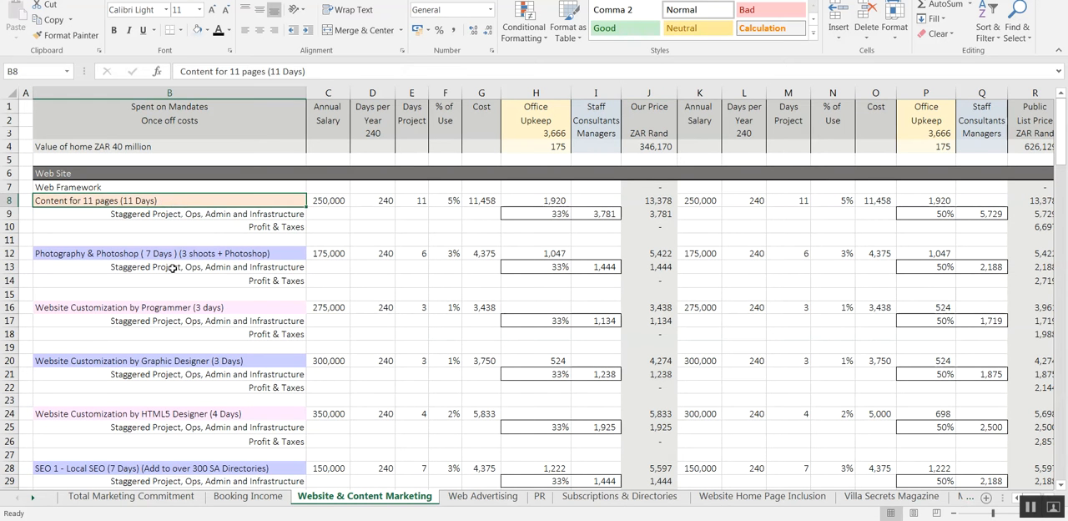
- Review the Profit & Taxes and HTML5 designer customization cost lines
{"action": "left_click", "coordinate": [169, 266]}
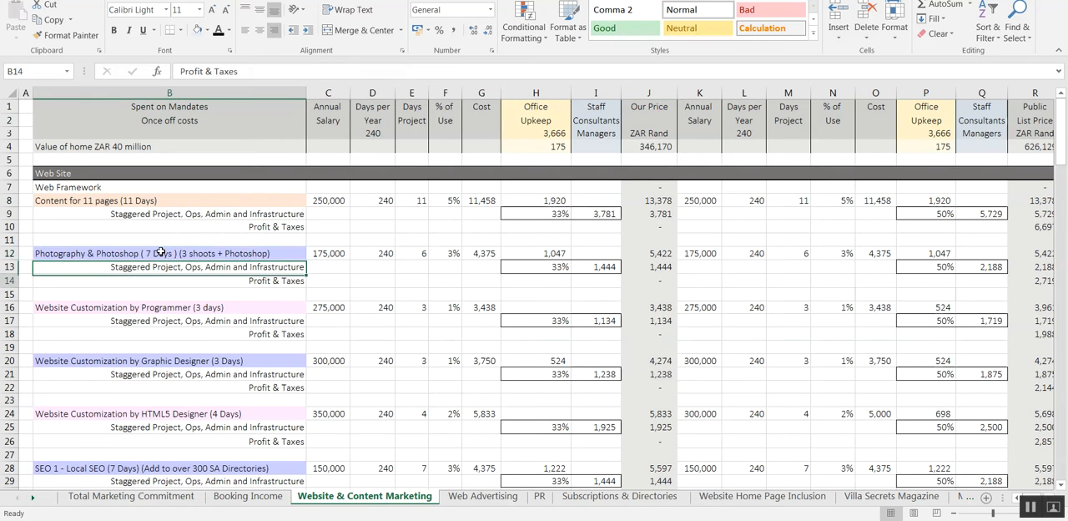
{"action": "left_click", "coordinate": [170, 413]}
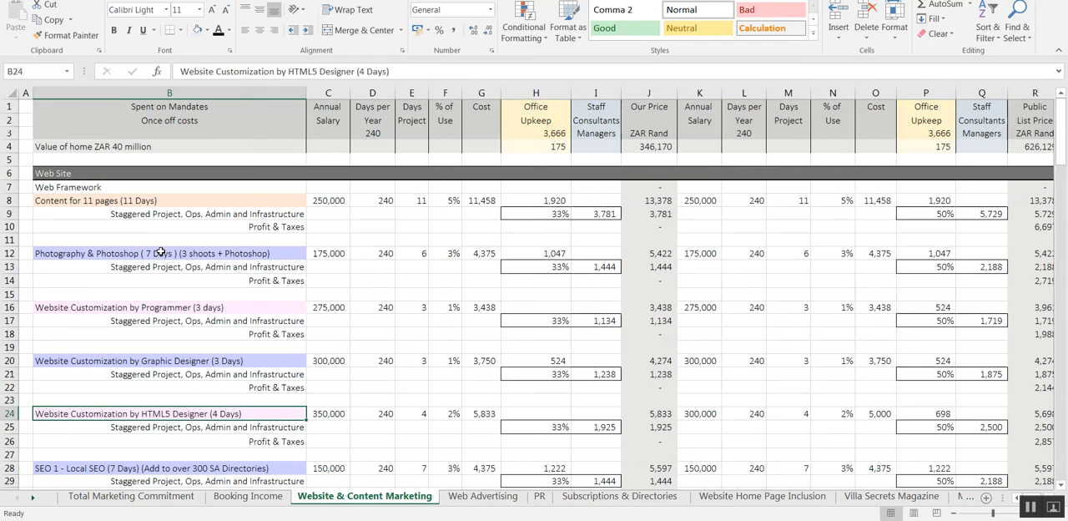
{"action": "scroll", "scroll_direction": "down", "scroll_amount": 3}
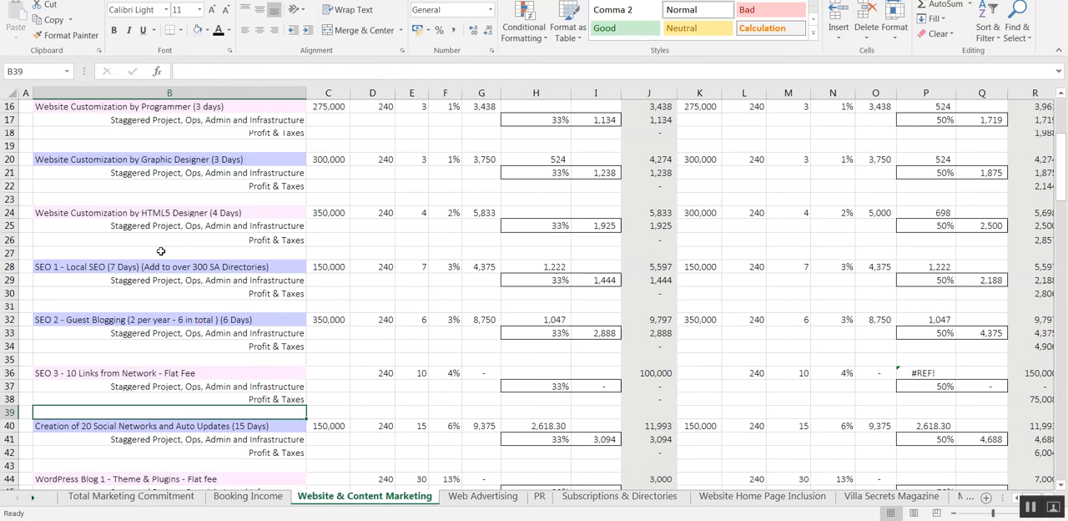
{"action": "scroll", "scroll_direction": "down", "scroll_amount": 3}
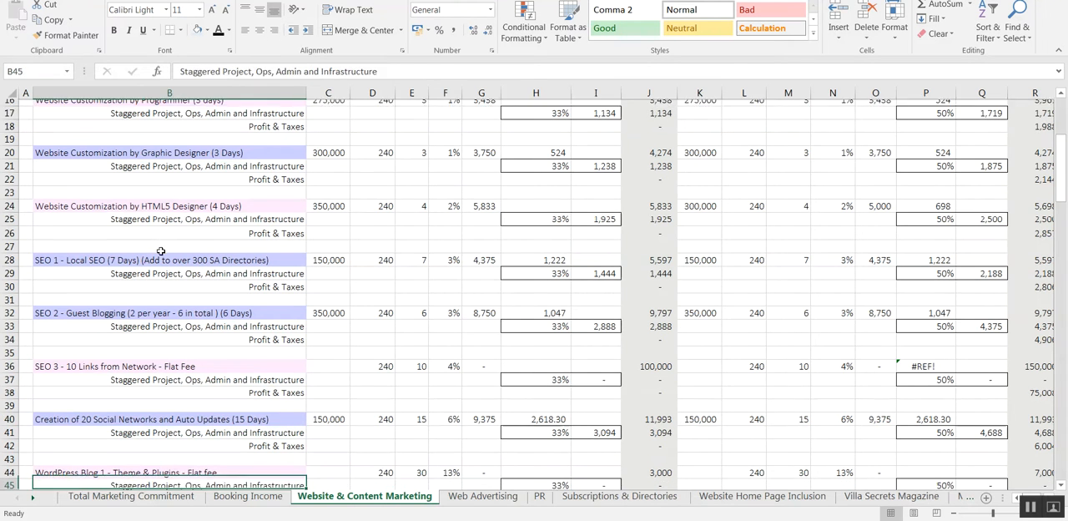
{"action": "scroll", "scroll_direction": "down", "scroll_amount": 3}
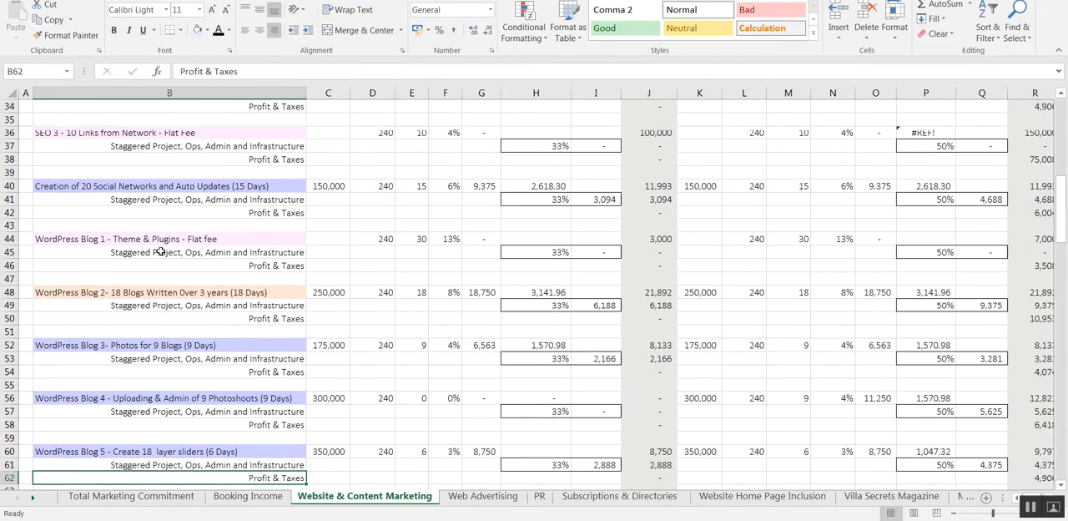
{"action": "scroll", "scroll_direction": "down", "scroll_amount": 3}
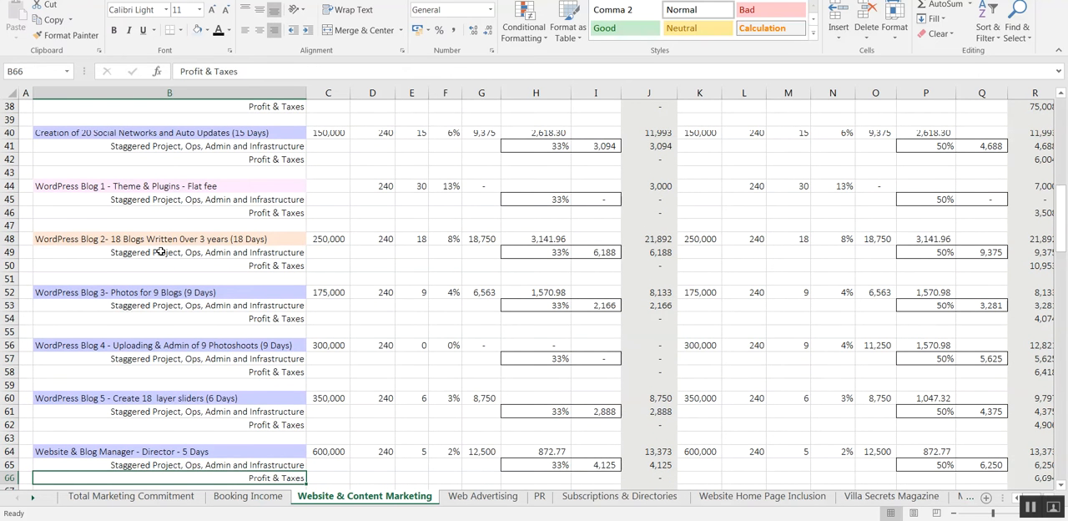
{"action": "scroll", "scroll_direction": "down", "scroll_amount": 3}
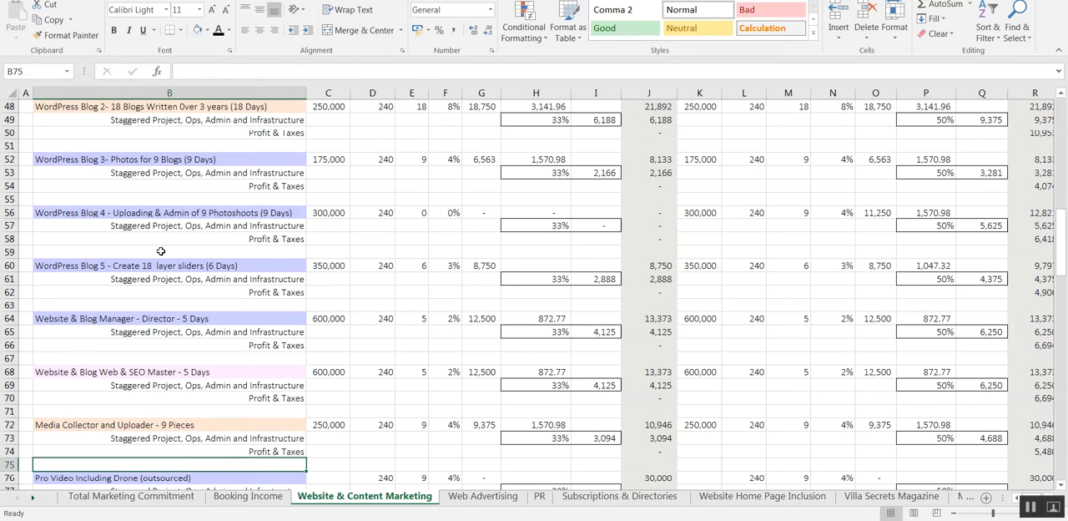
- Review the Media Collector and Uploader and 3 Layer Slider Videos items
{"action": "left_click", "coordinate": [170, 424]}
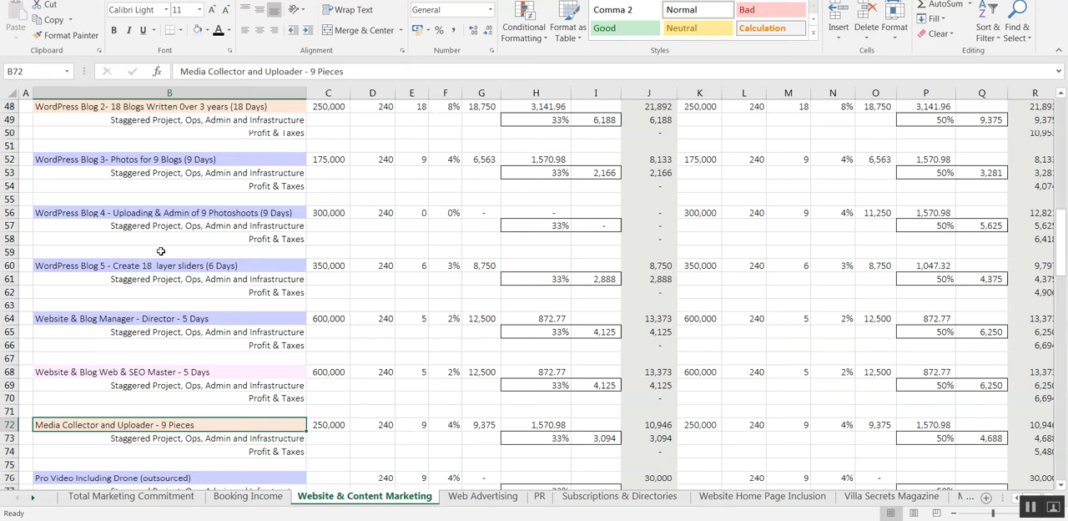
{"action": "scroll", "scroll_direction": "down", "scroll_amount": 3}
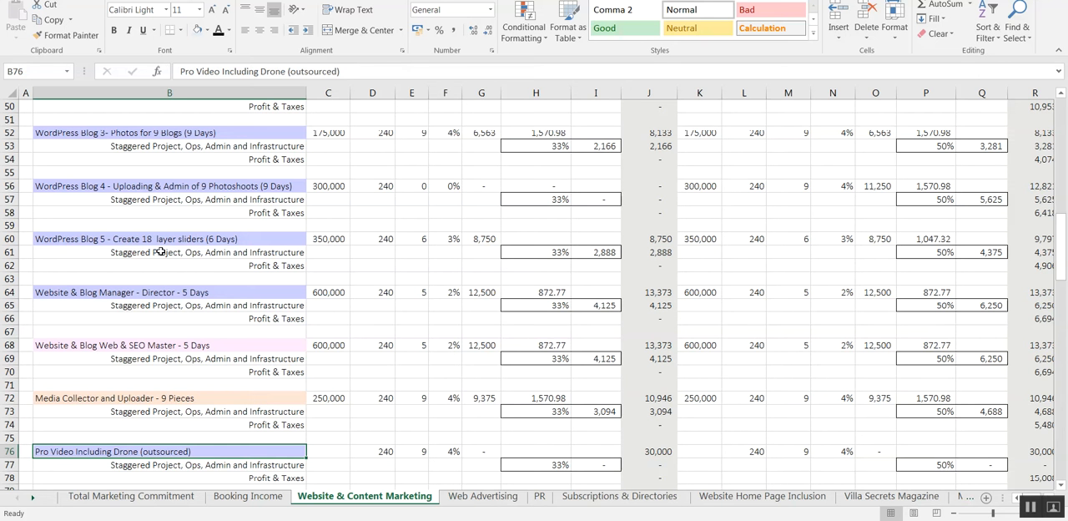
{"action": "scroll", "scroll_direction": "down", "scroll_amount": 3}
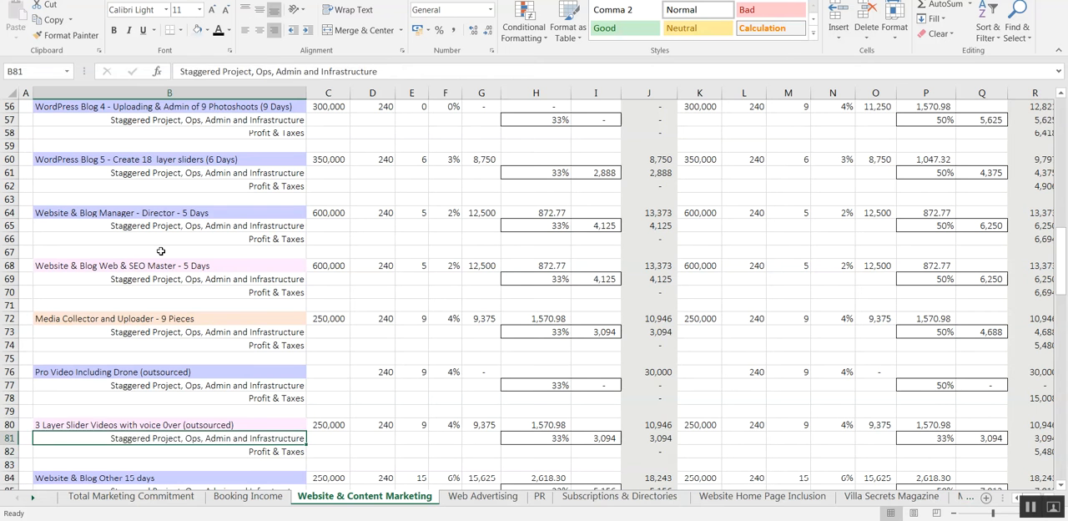
{"action": "left_click", "coordinate": [169, 410]}
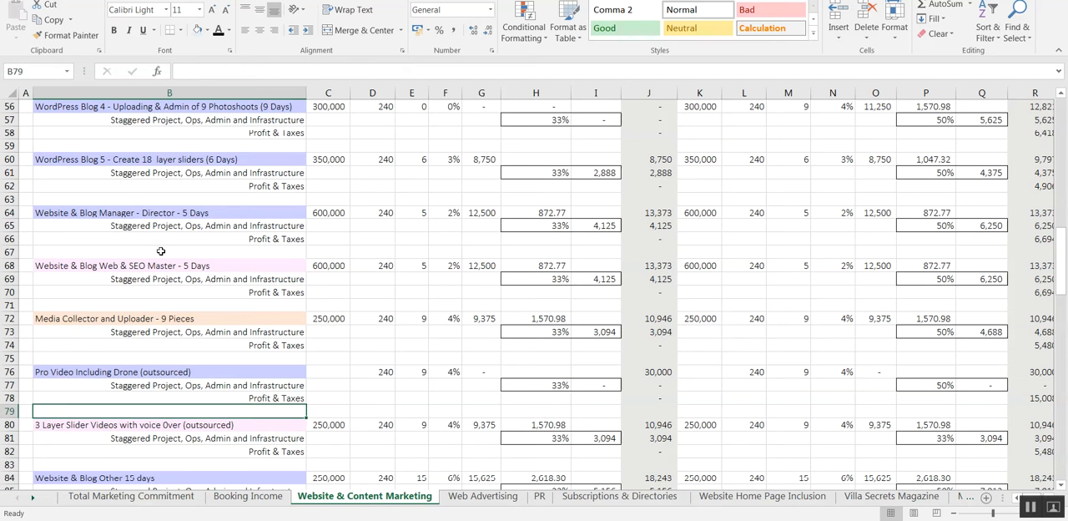
{"action": "left_click", "coordinate": [169, 372]}
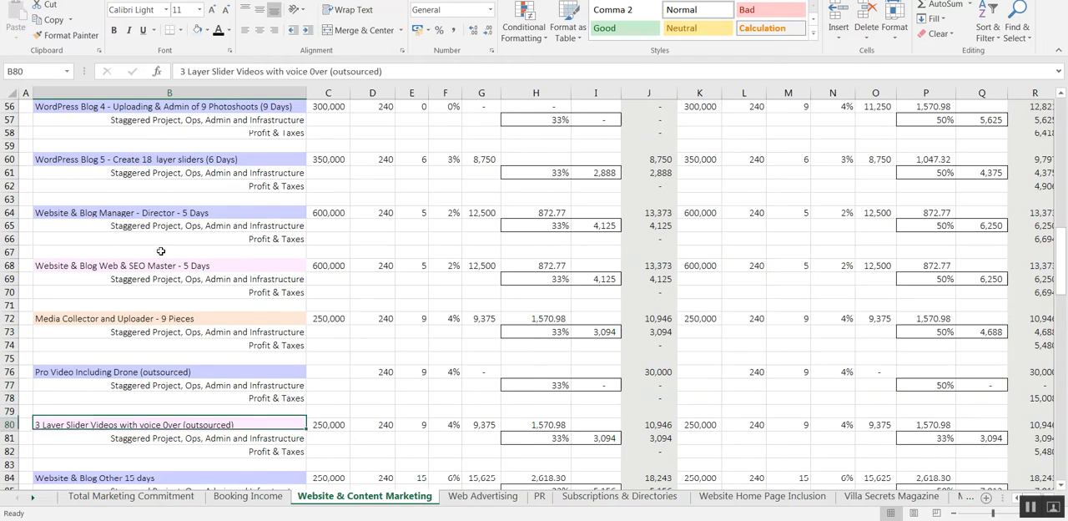
{"action": "scroll", "scroll_direction": "down", "scroll_amount": 3}
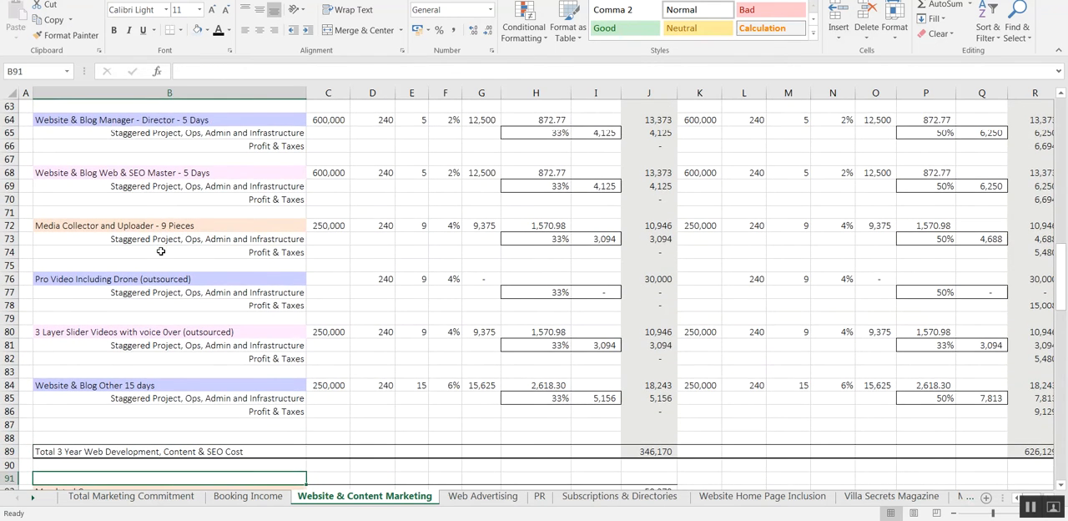
{"action": "scroll", "scroll_direction": "down", "scroll_amount": 3}
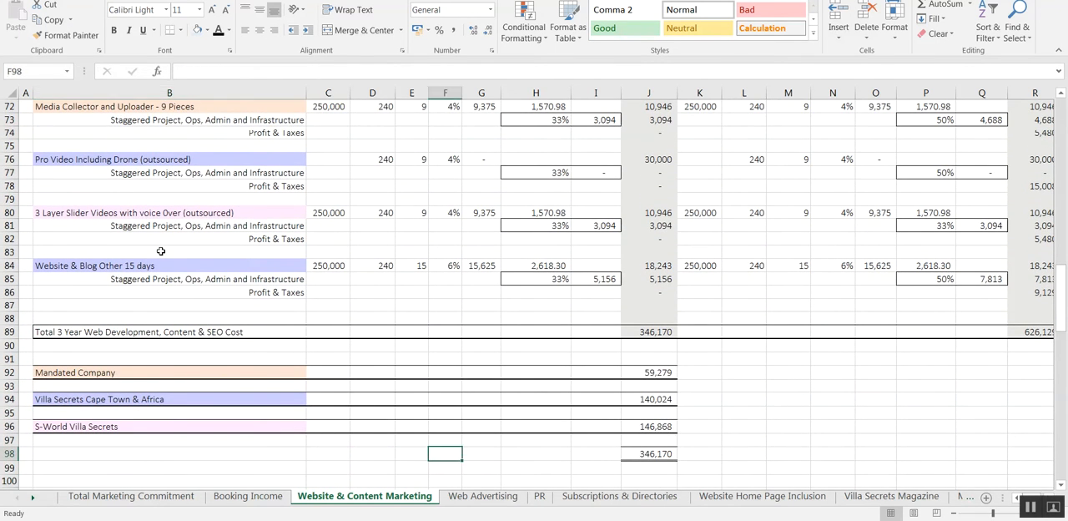
- Inspect the J98 total splitting 346,170 across three companies, then show Web Advertising
{"action": "left_click", "coordinate": [648, 453]}
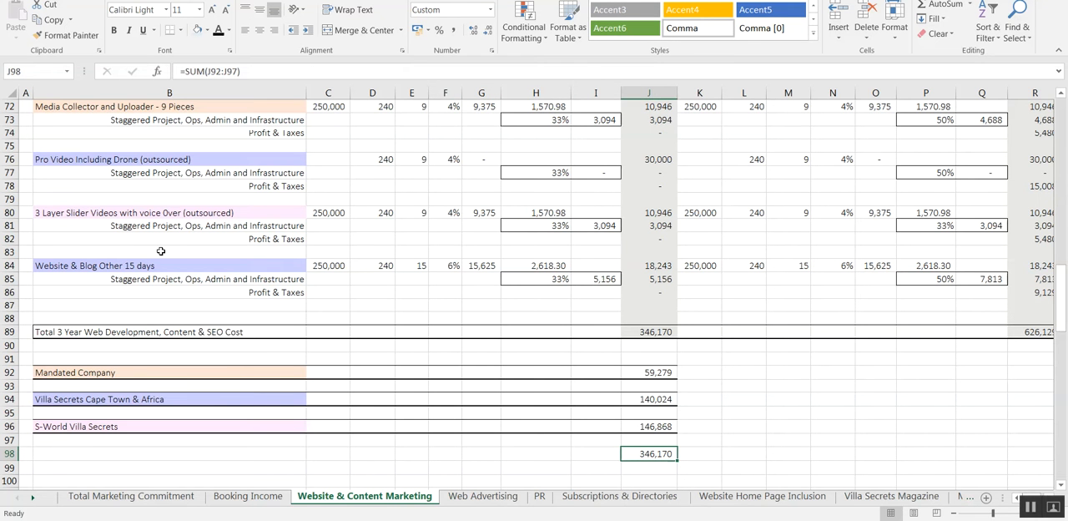
{"action": "mouse_move", "coordinate": [384, 365]}
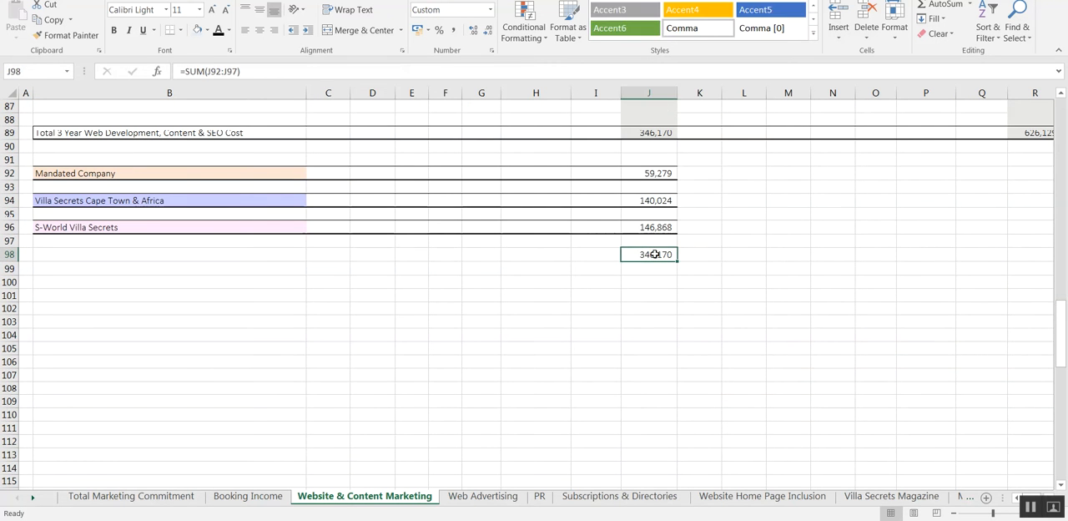
{"action": "left_click", "coordinate": [799, 254]}
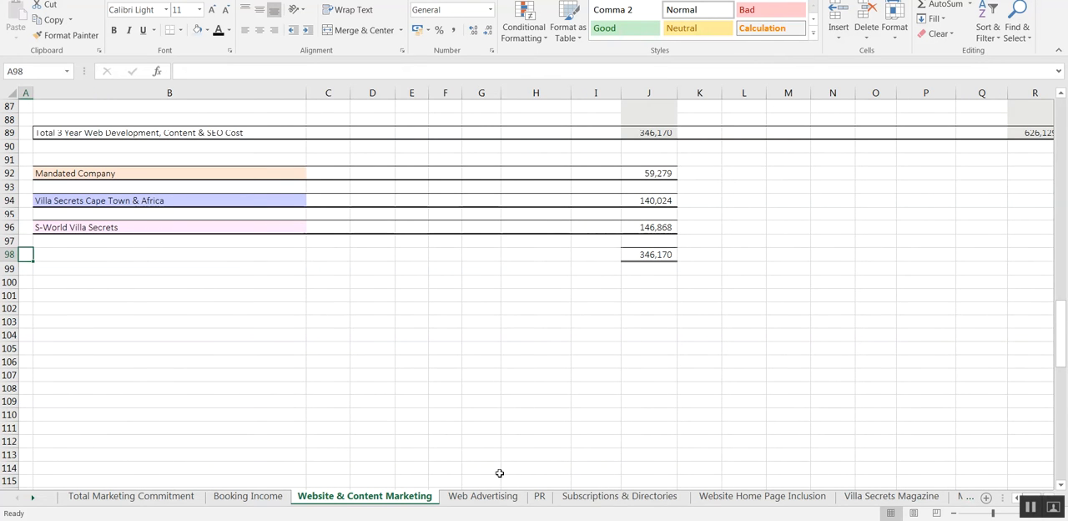
{"action": "left_click", "coordinate": [482, 496]}
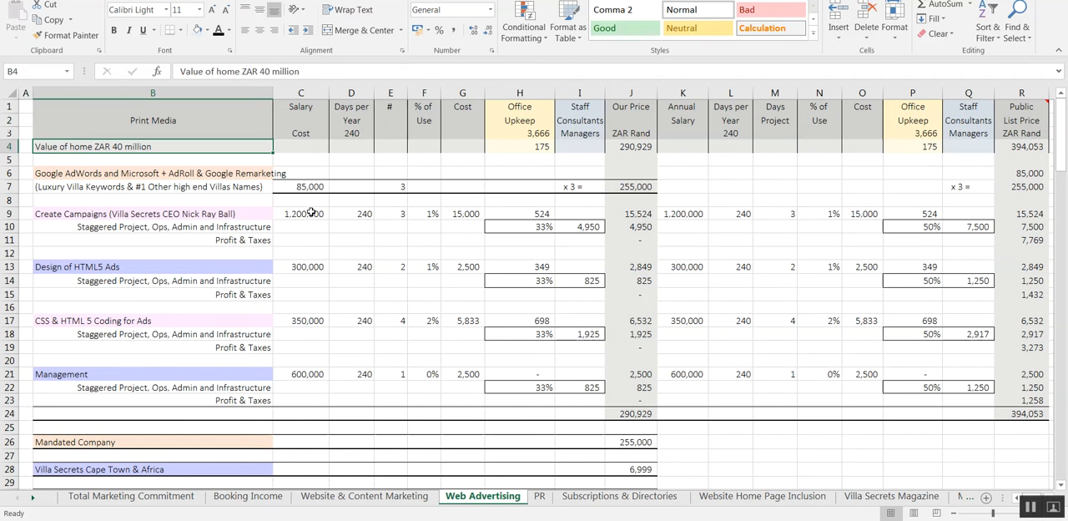
- Review the Google AdWords, Create Campaigns and HTML5 Ads items, then show the PR sheet
{"action": "double_click", "coordinate": [153, 173]}
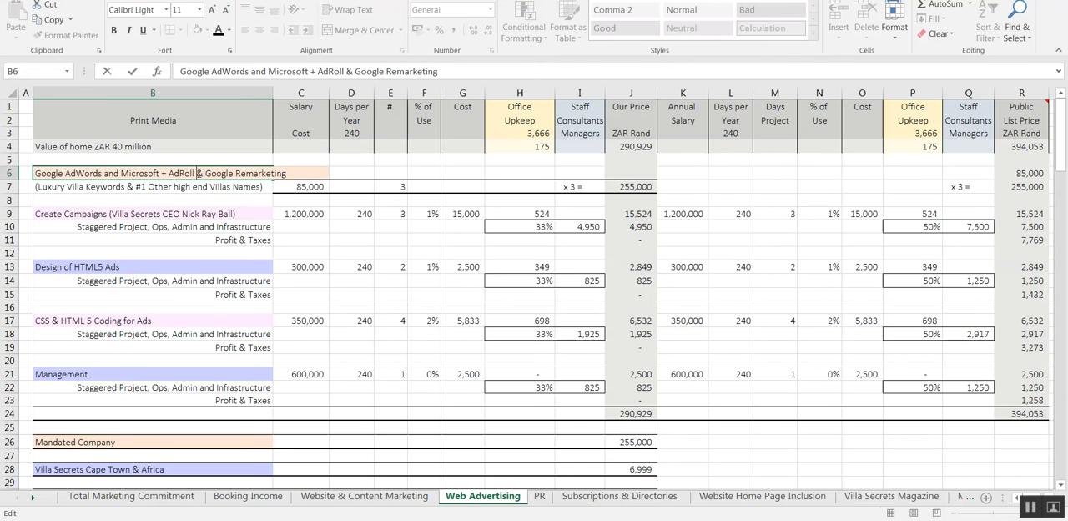
{"action": "left_click", "coordinate": [134, 214]}
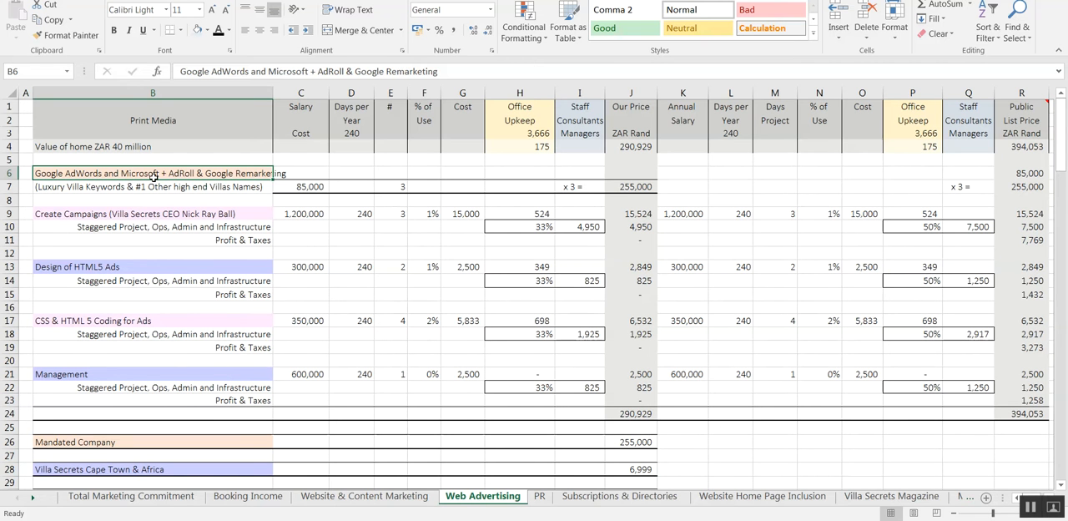
{"action": "left_click", "coordinate": [153, 226]}
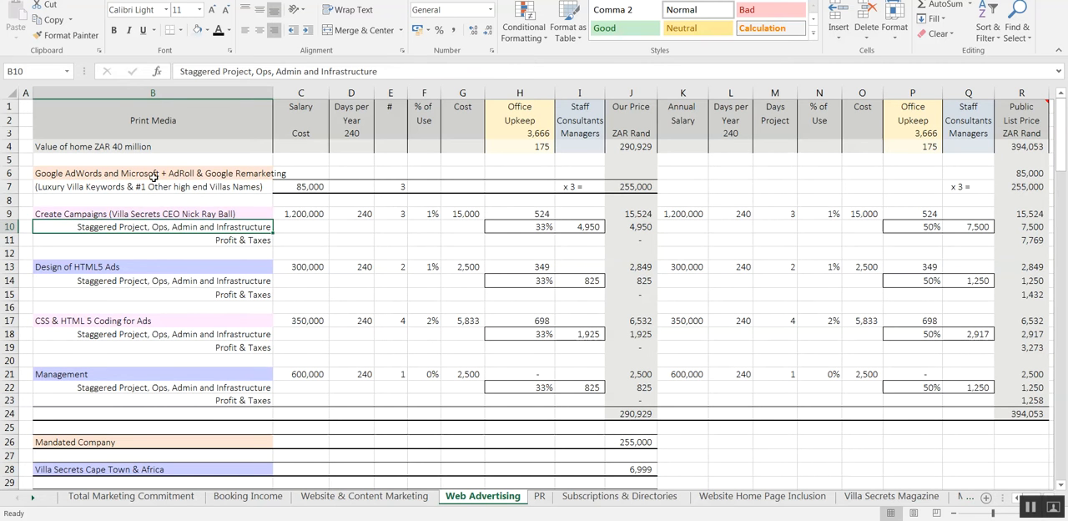
{"action": "left_click", "coordinate": [152, 214]}
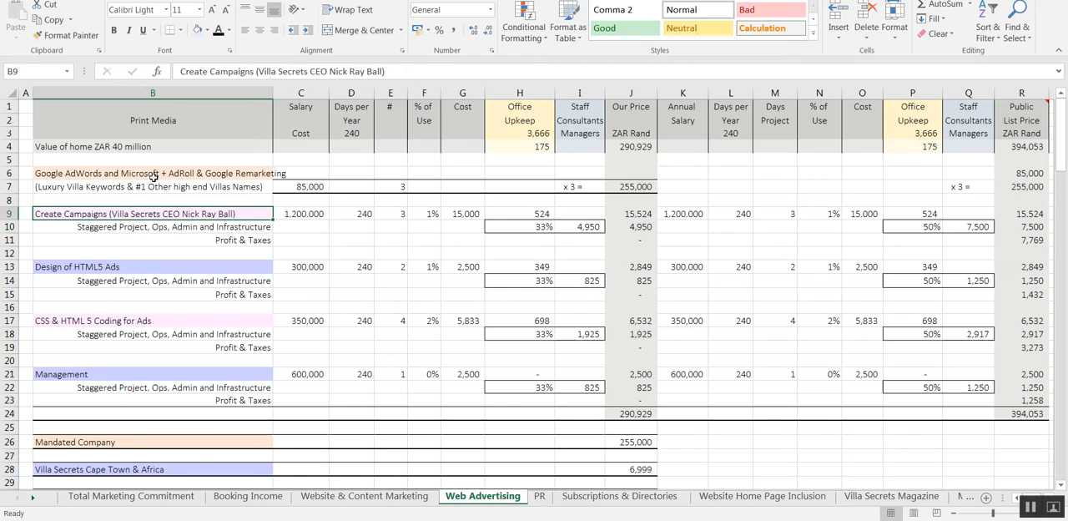
{"action": "left_click", "coordinate": [152, 266]}
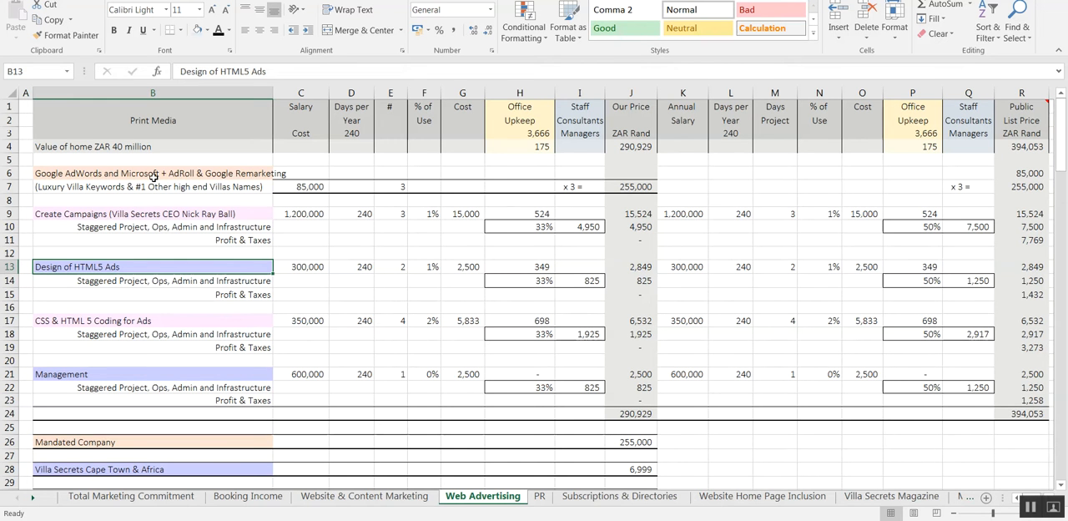
{"action": "mouse_move", "coordinate": [183, 381]}
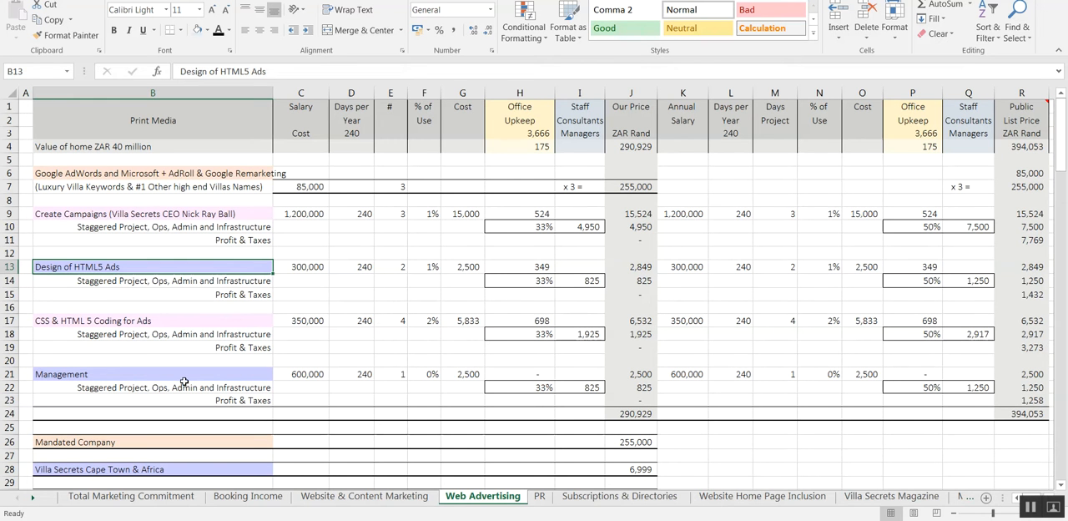
{"action": "left_click", "coordinate": [539, 496]}
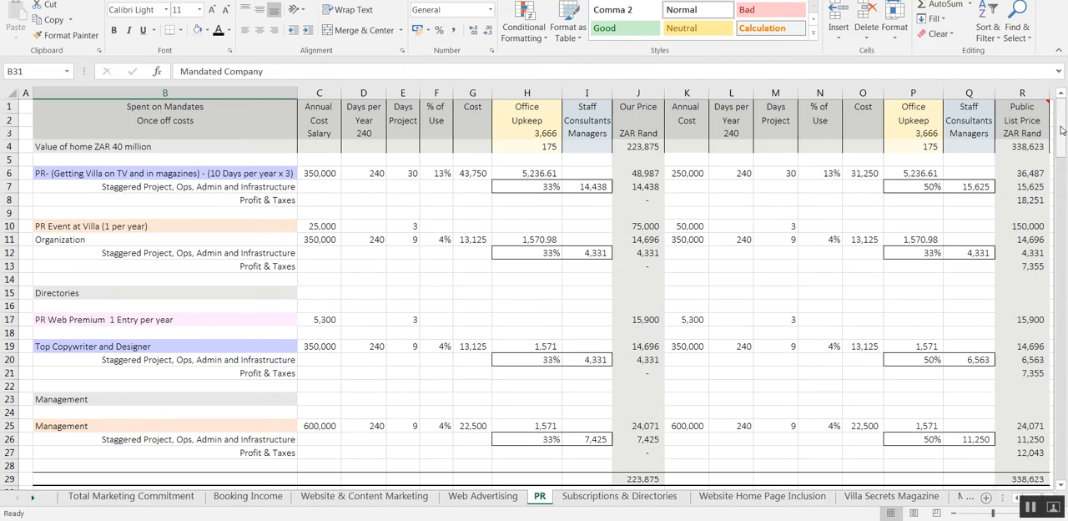
{"action": "mouse_move", "coordinate": [208, 360]}
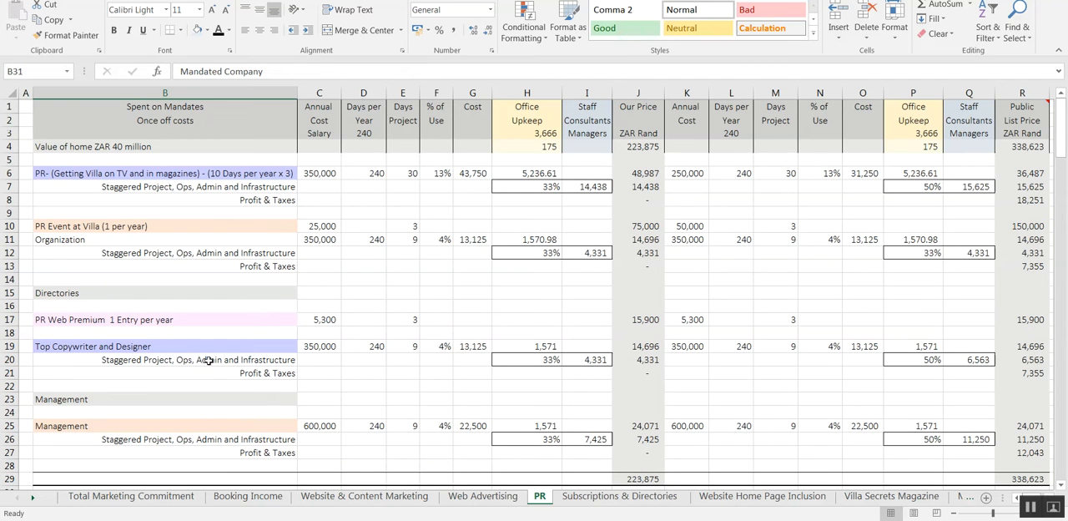
- Switch to the Subscriptions & Directories sheet totalling 140,228 rand
{"action": "left_click", "coordinate": [619, 495]}
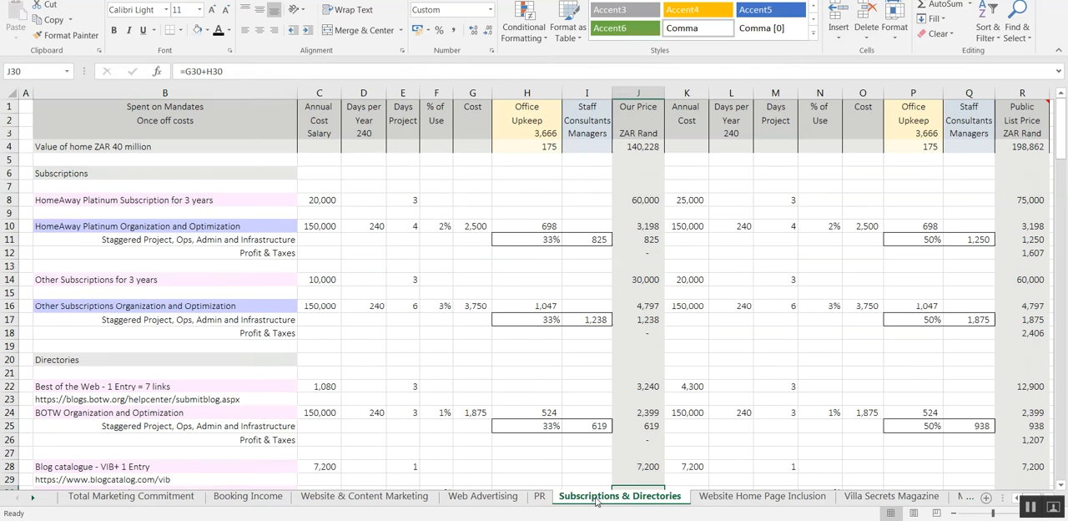
{"action": "mouse_move", "coordinate": [65, 290]}
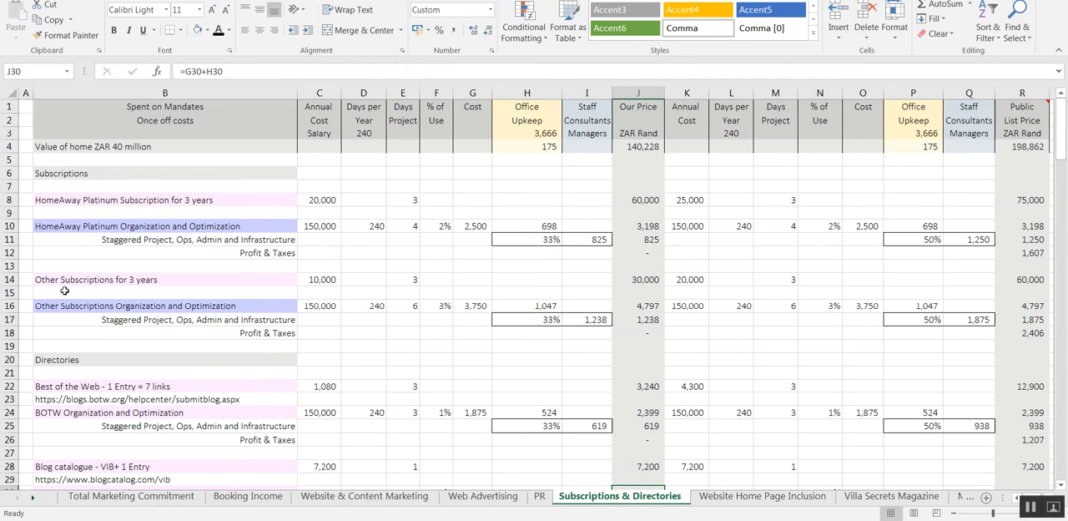
{"action": "mouse_move", "coordinate": [274, 338]}
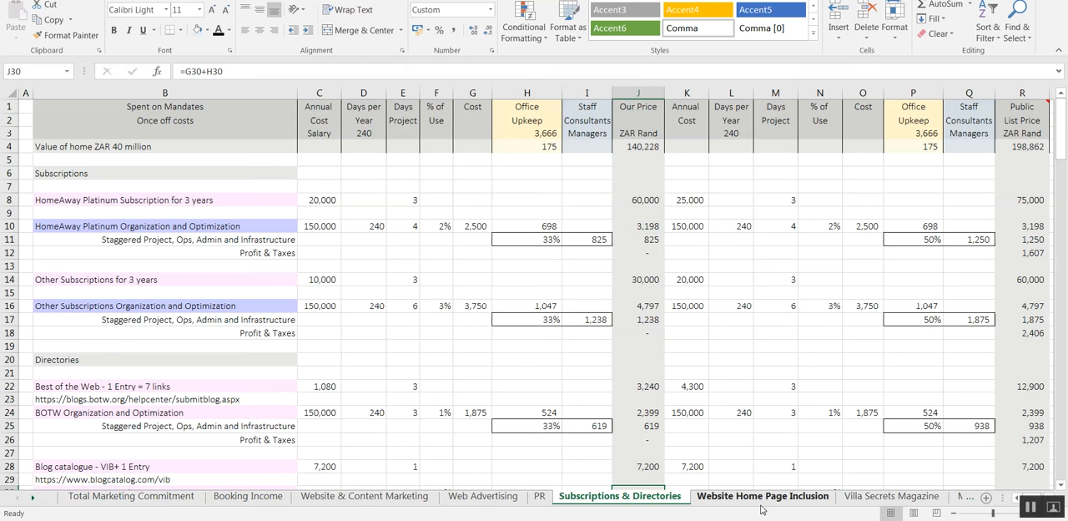
{"action": "mouse_move", "coordinate": [761, 499]}
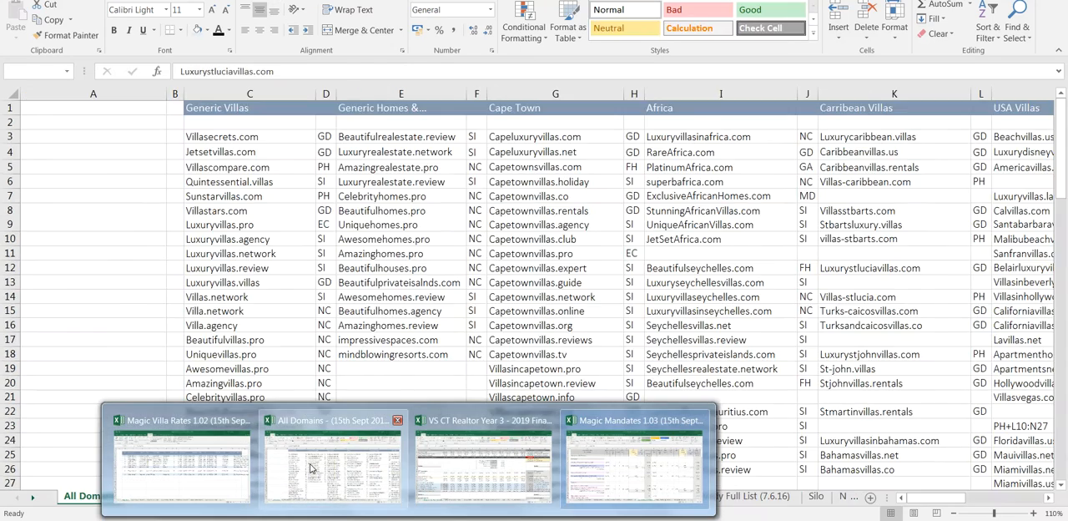
- Bring up the VS CT Realtor workbook and inspect the N41, N42 and M43 formulas
{"action": "left_click", "coordinate": [484, 463]}
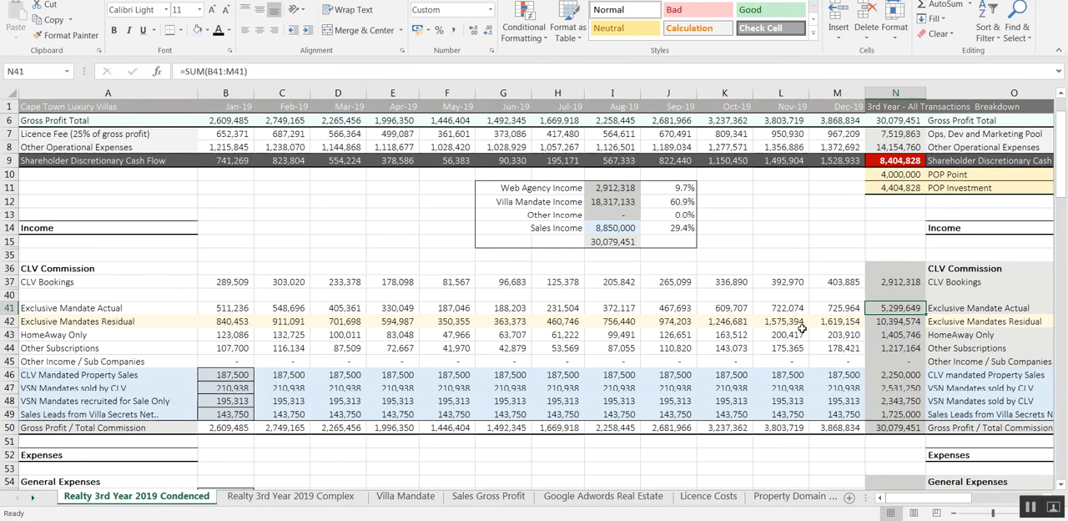
{"action": "left_click", "coordinate": [895, 321]}
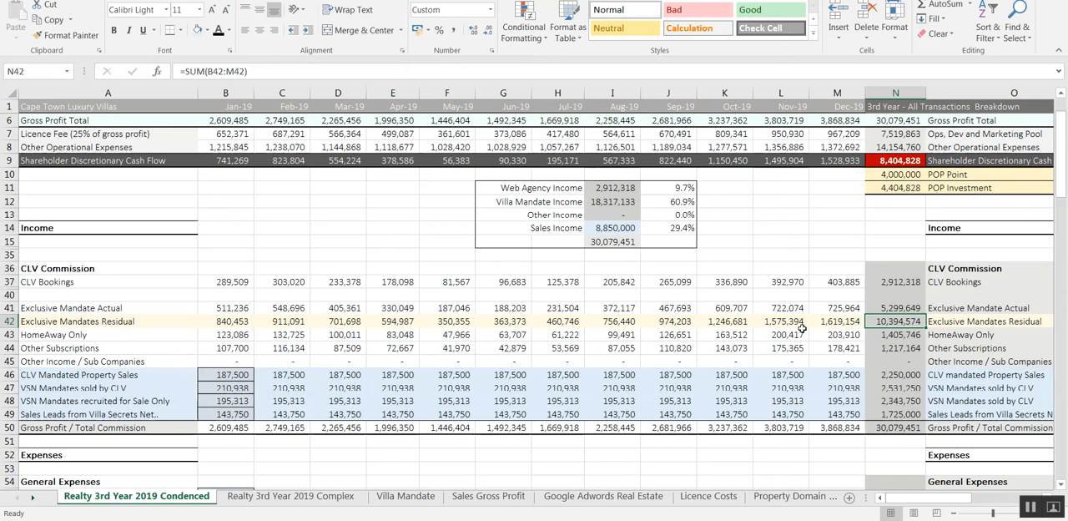
{"action": "left_click", "coordinate": [895, 308]}
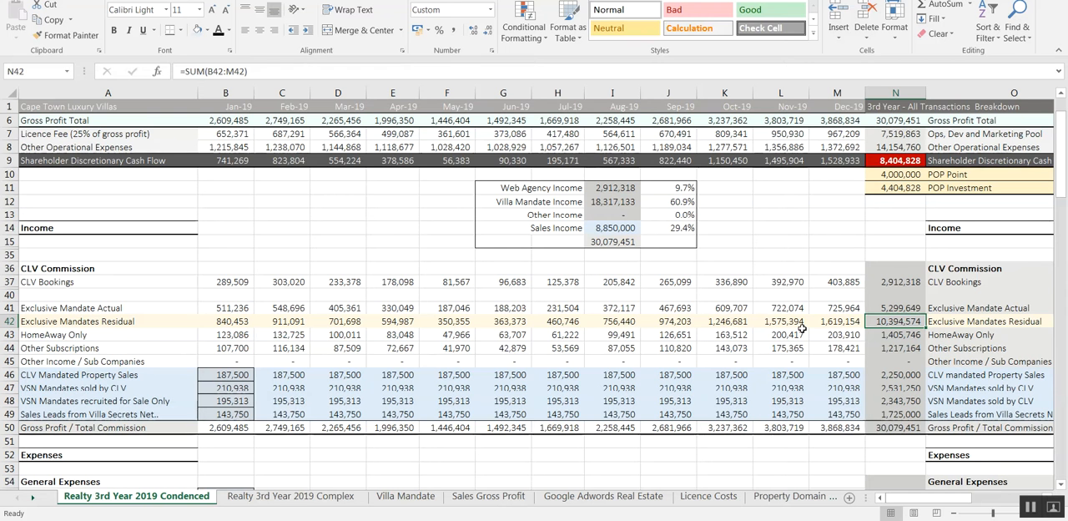
{"action": "left_click", "coordinate": [836, 334]}
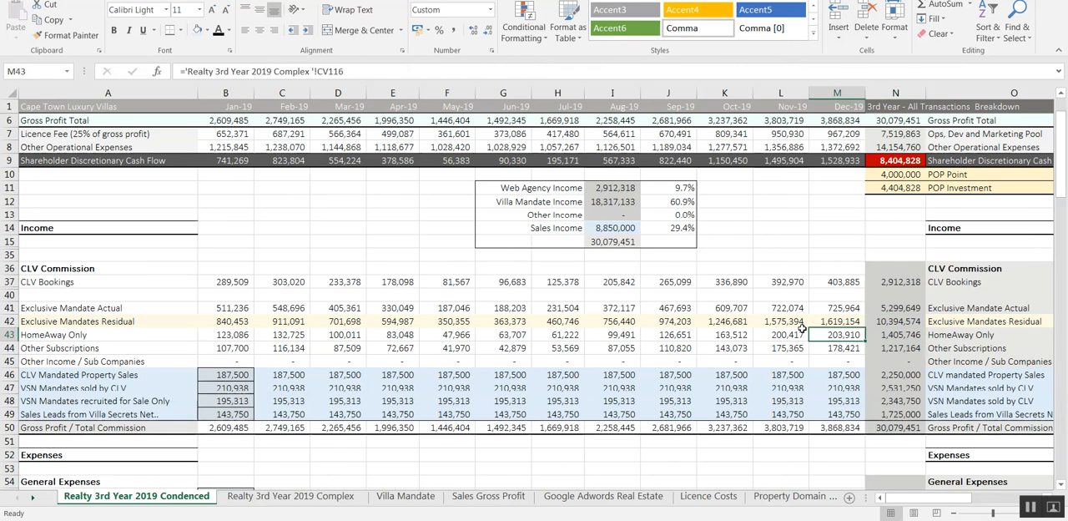
- Scroll right and check the column N yearly SUM totals, starting with Other Subscriptions
{"action": "scroll", "scroll_direction": "right", "scroll_amount": 3}
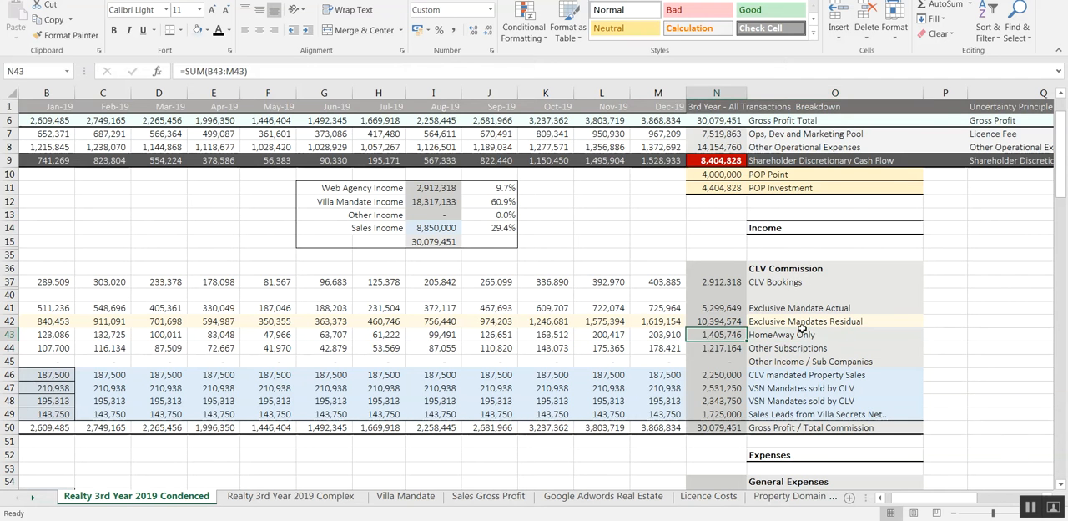
{"action": "left_click", "coordinate": [715, 348]}
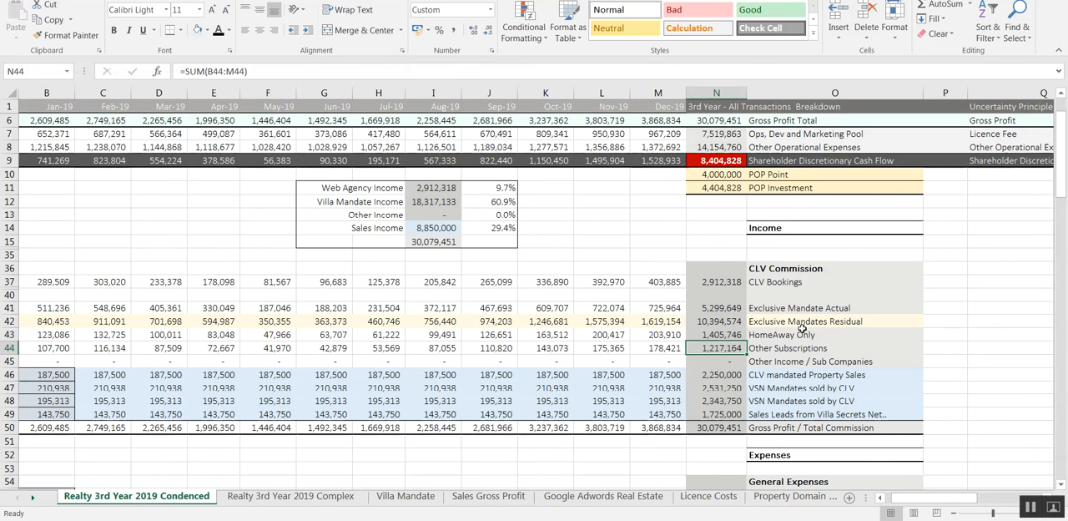
{"action": "left_click", "coordinate": [716, 374]}
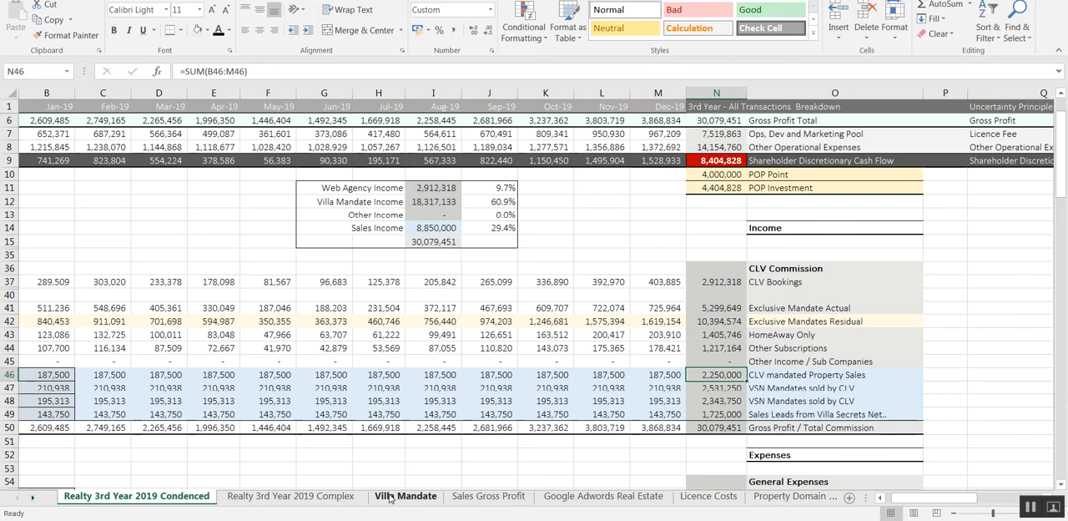
- On Villa Mandate, trial a 10,000 mid season price in B3, restore 18,000, and view yearly profits
{"action": "left_click", "coordinate": [406, 495]}
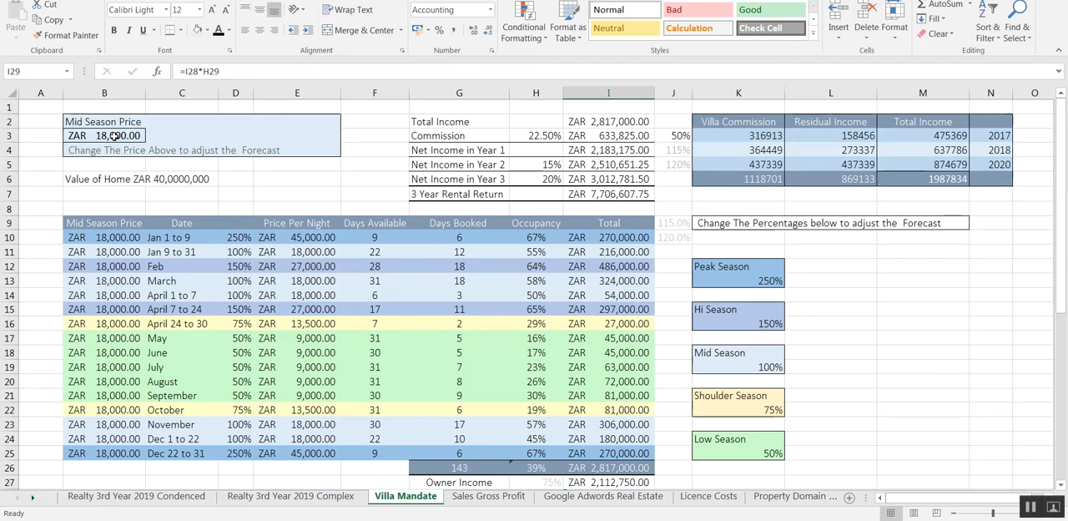
{"action": "left_click", "coordinate": [104, 135]}
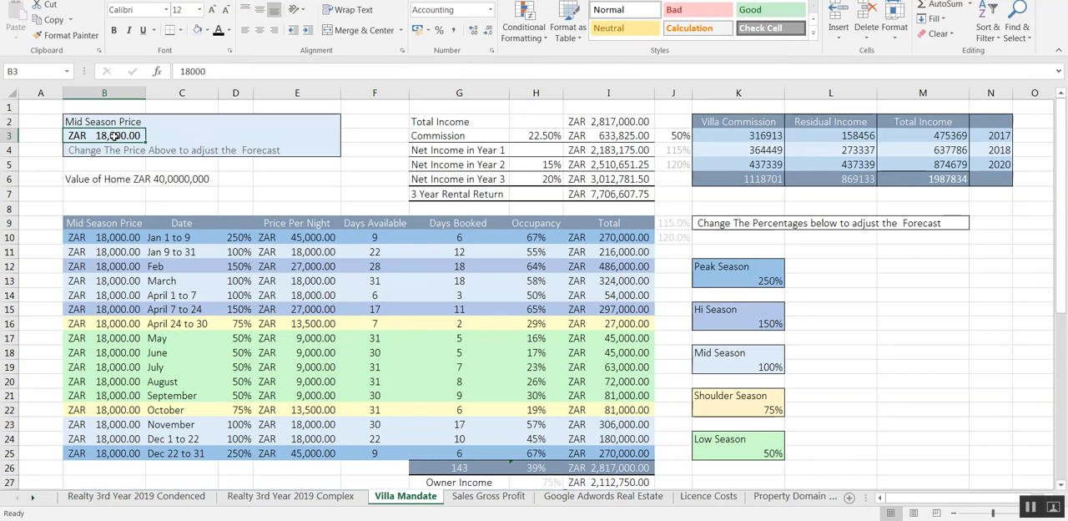
{"action": "type", "text": "18000"}
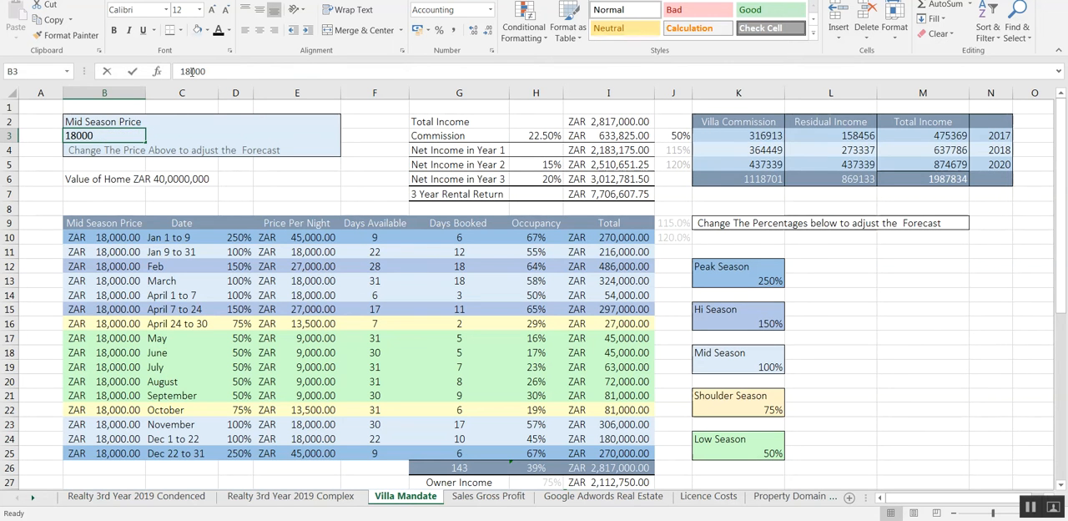
{"action": "type", "text": "10000"}
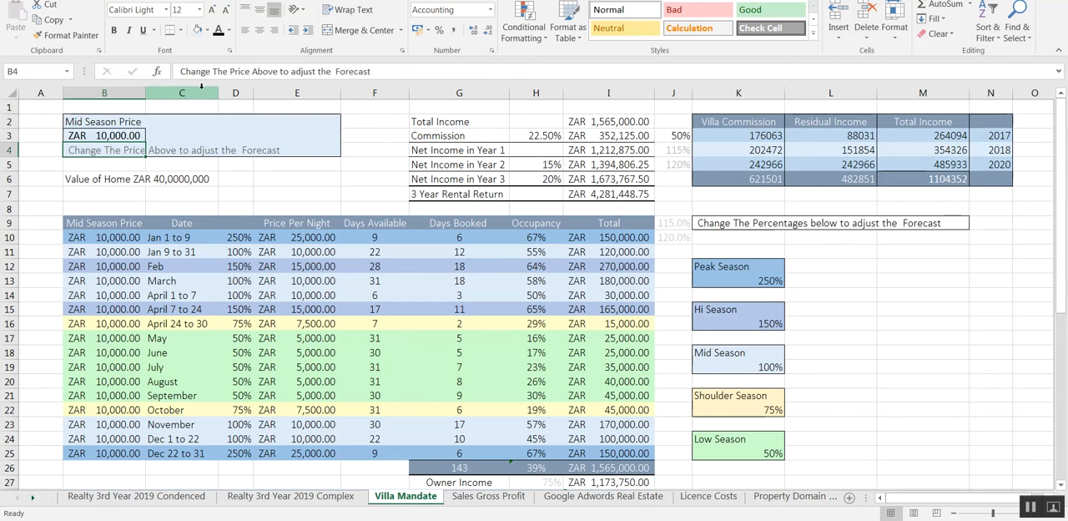
{"action": "type", "text": "18000"}
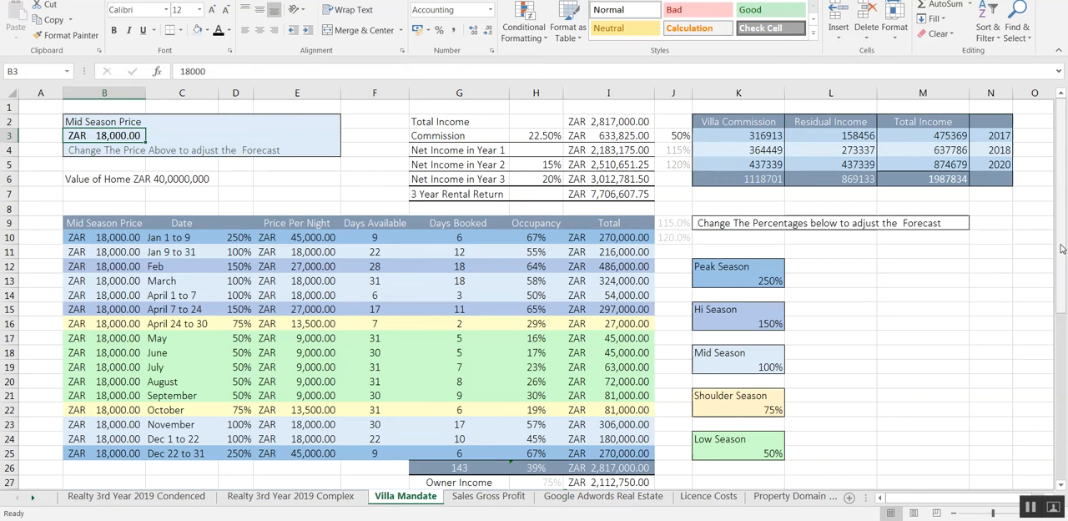
{"action": "scroll", "scroll_direction": "down", "scroll_amount": 3}
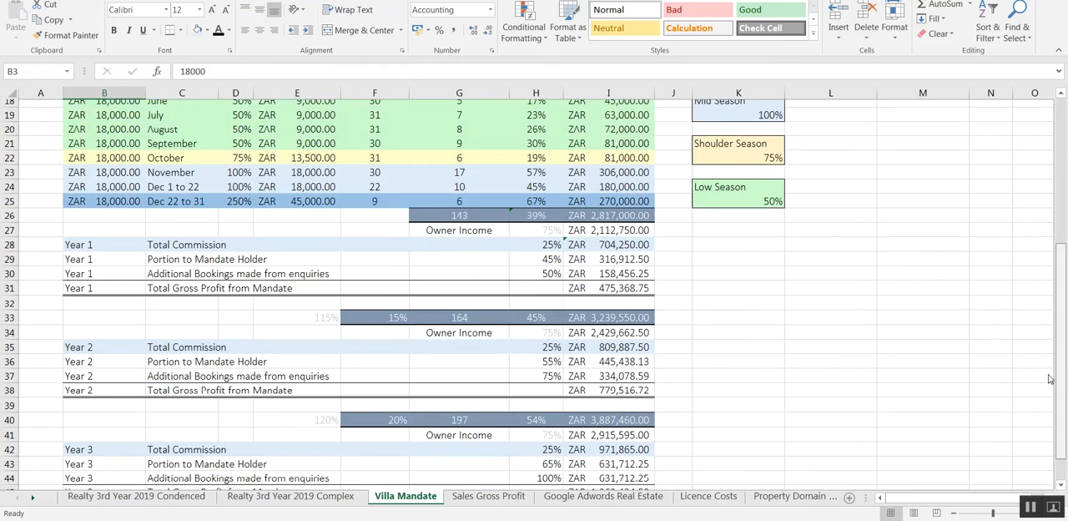
{"action": "scroll", "scroll_direction": "down", "scroll_amount": 3}
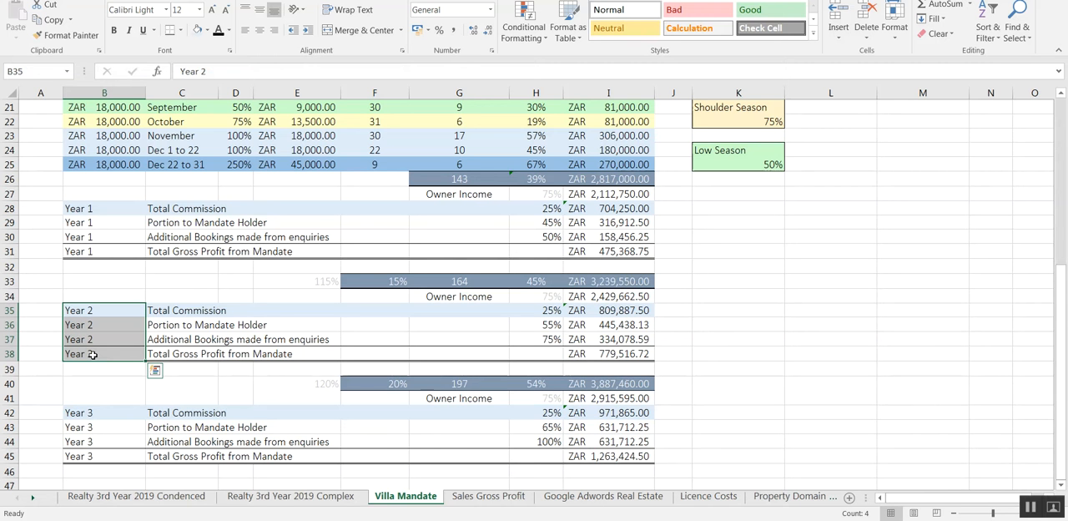
{"action": "left_click", "coordinate": [103, 441]}
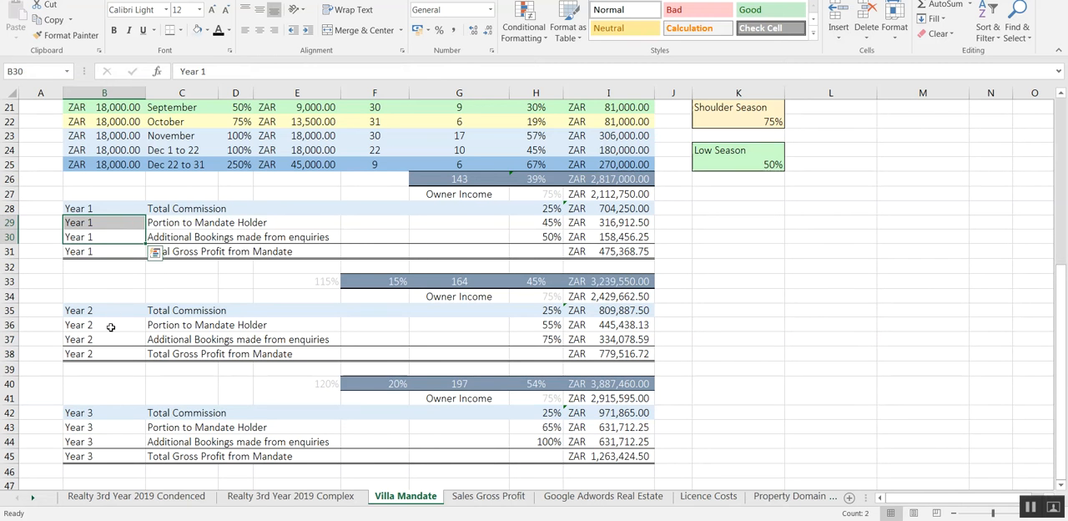
{"action": "left_click", "coordinate": [104, 324]}
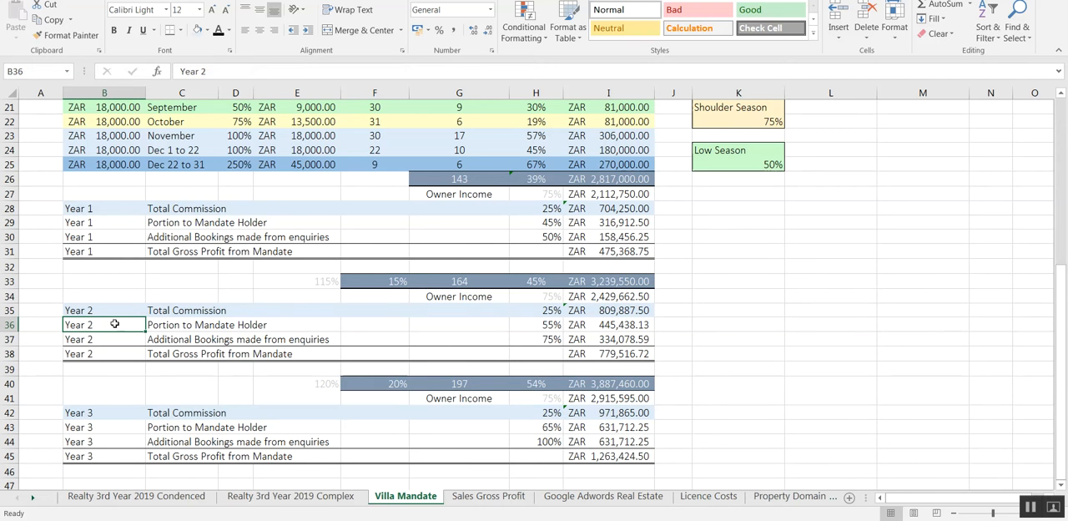
{"action": "mouse_move", "coordinate": [687, 286]}
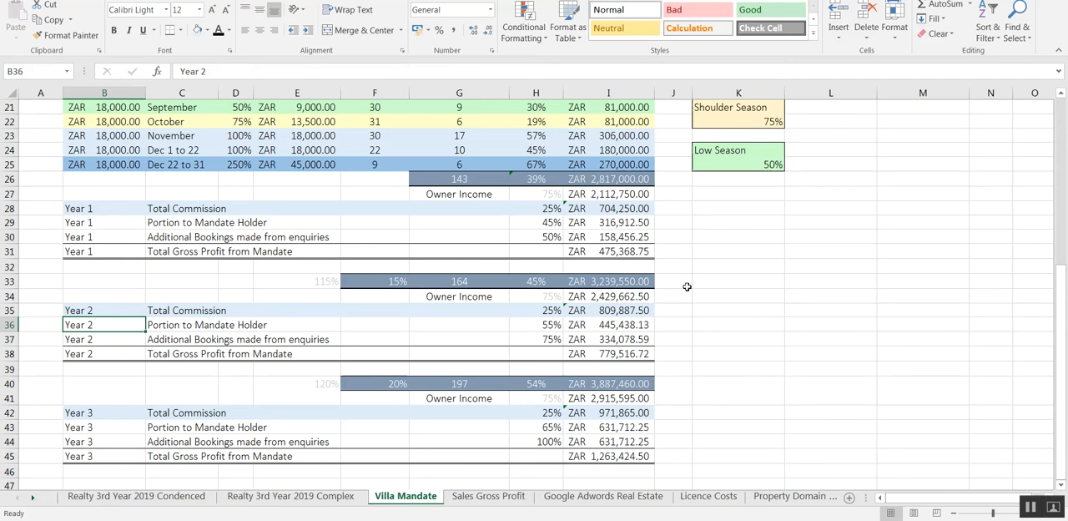
{"action": "mouse_move", "coordinate": [616, 281]}
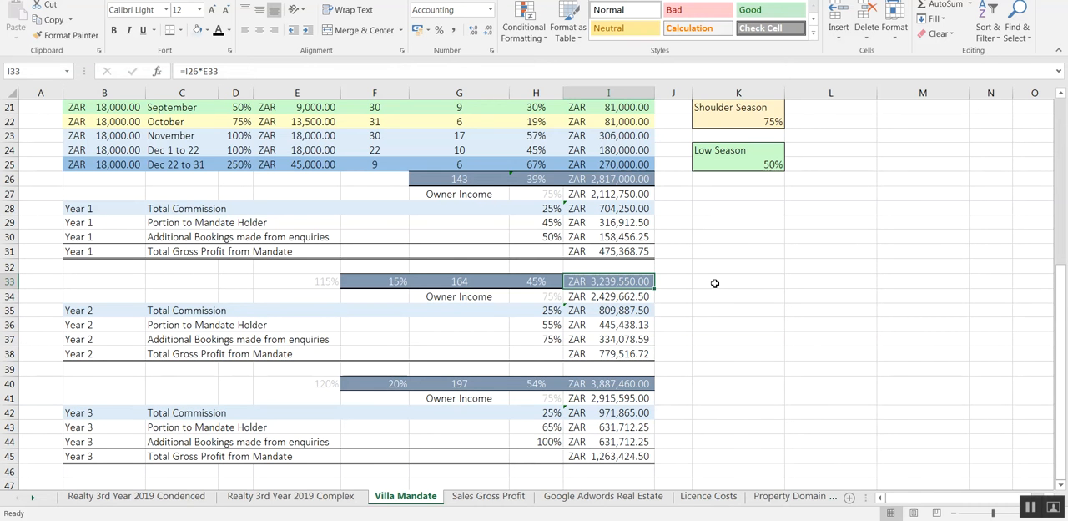
{"action": "left_click", "coordinate": [608, 296]}
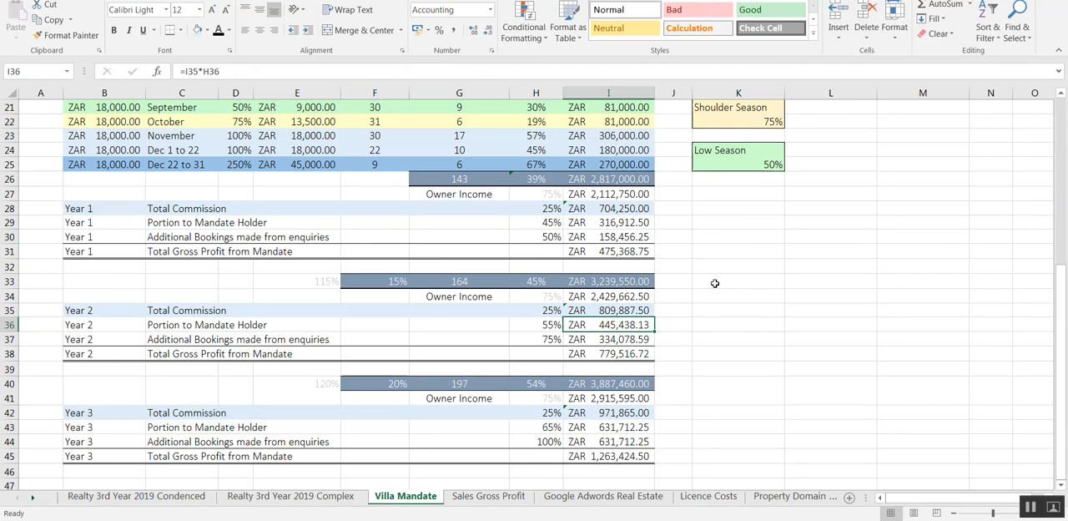
{"action": "left_click", "coordinate": [535, 324]}
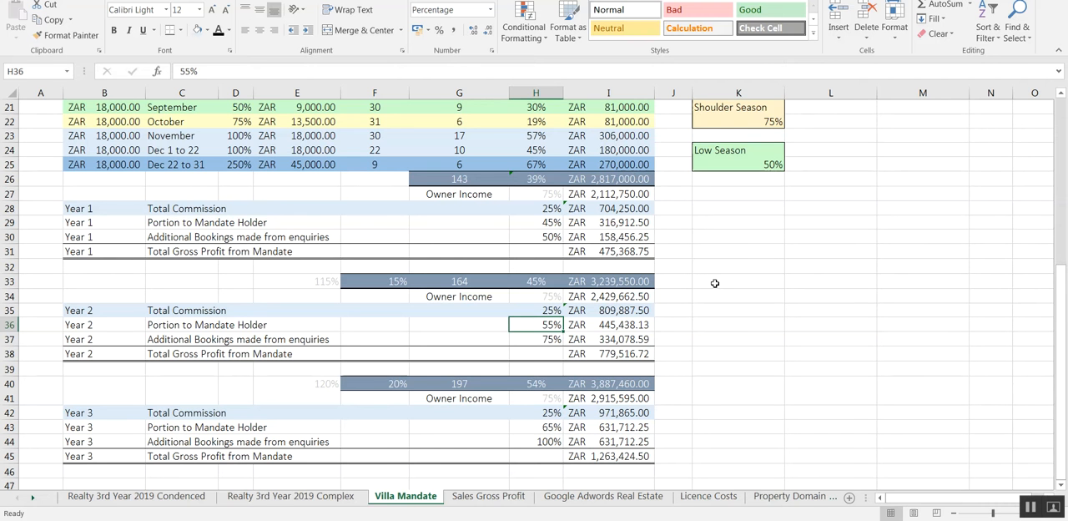
{"action": "left_click", "coordinate": [536, 339]}
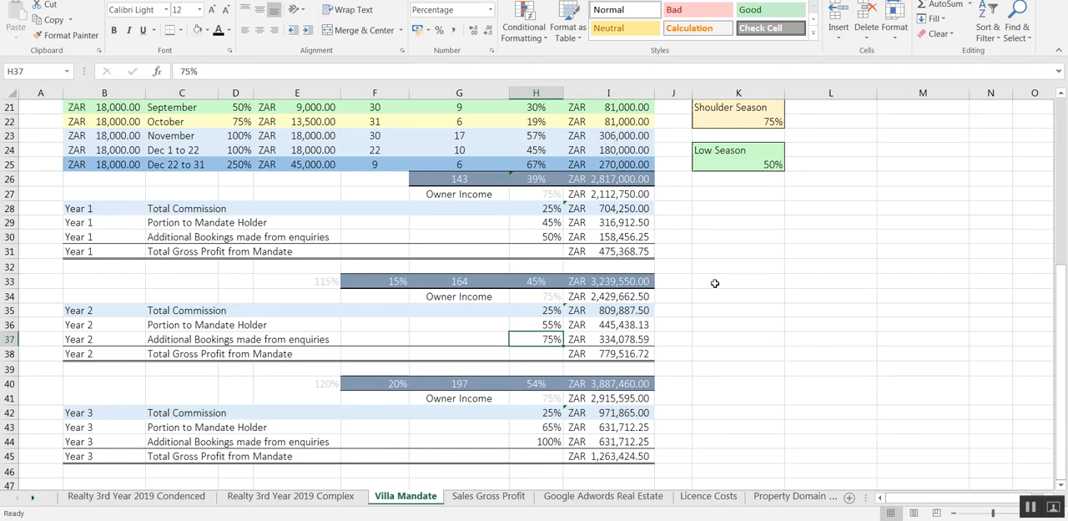
{"action": "left_click", "coordinate": [608, 325]}
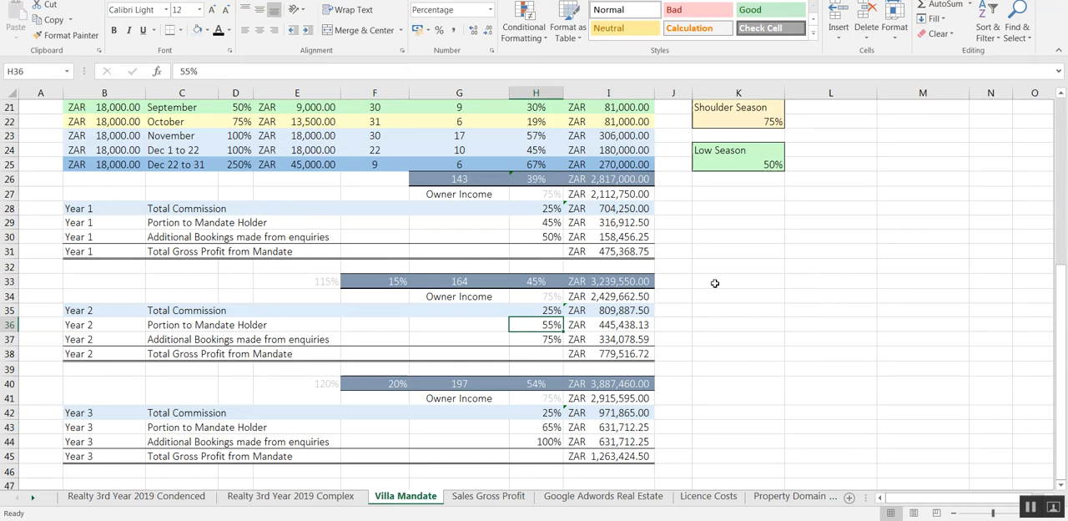
{"action": "left_click", "coordinate": [608, 339]}
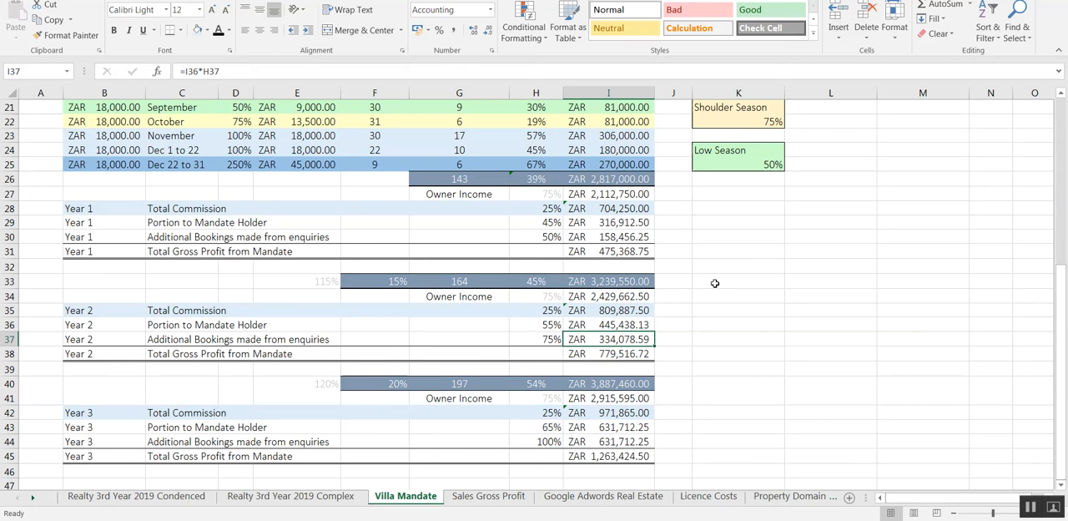
{"action": "mouse_move", "coordinate": [513, 426]}
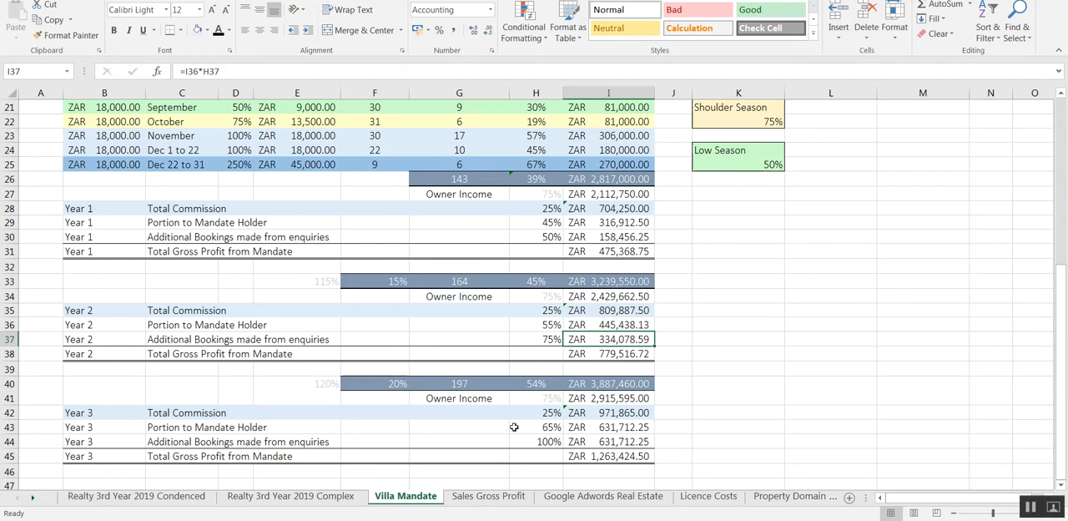
{"action": "mouse_move", "coordinate": [746, 310]}
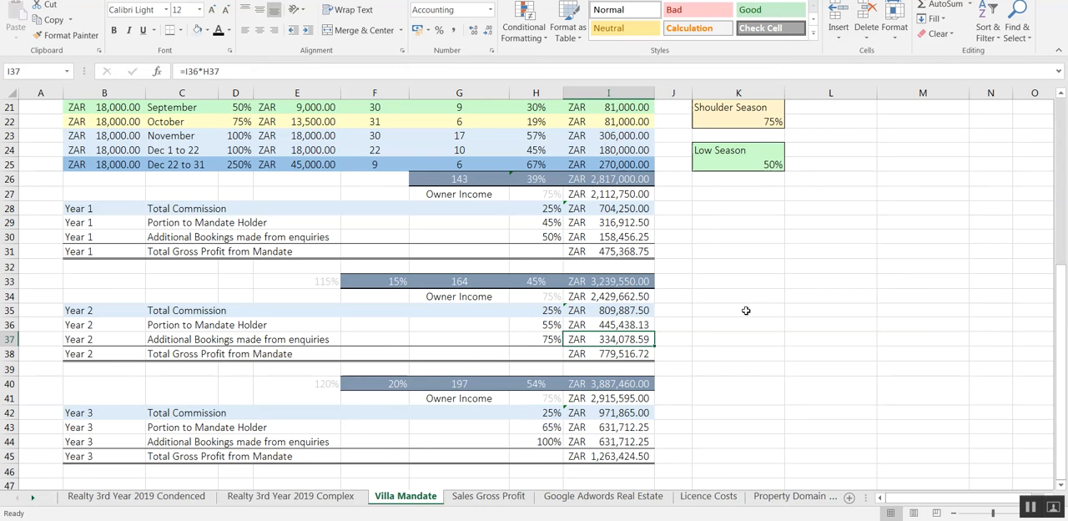
{"action": "left_click", "coordinate": [672, 339]}
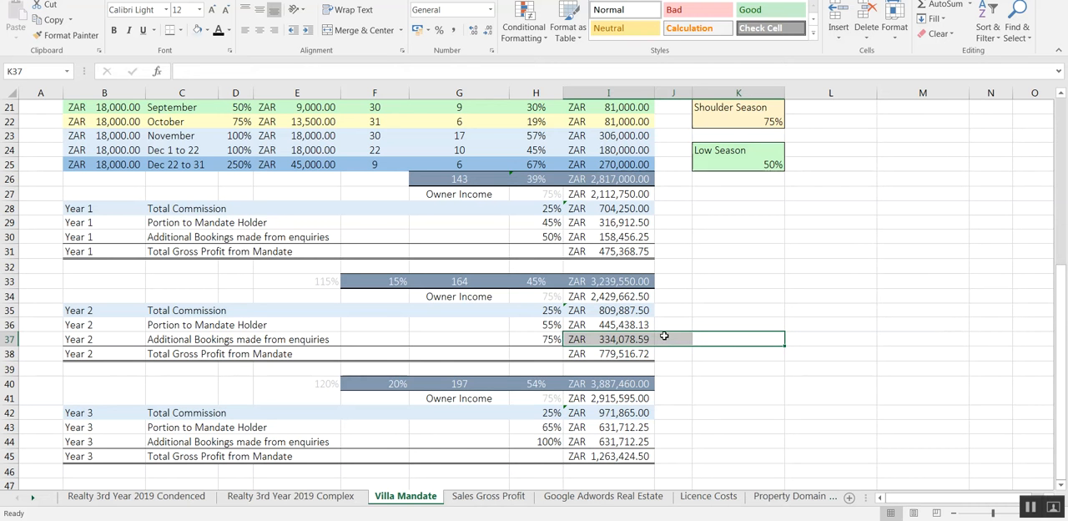
{"action": "left_click", "coordinate": [608, 325]}
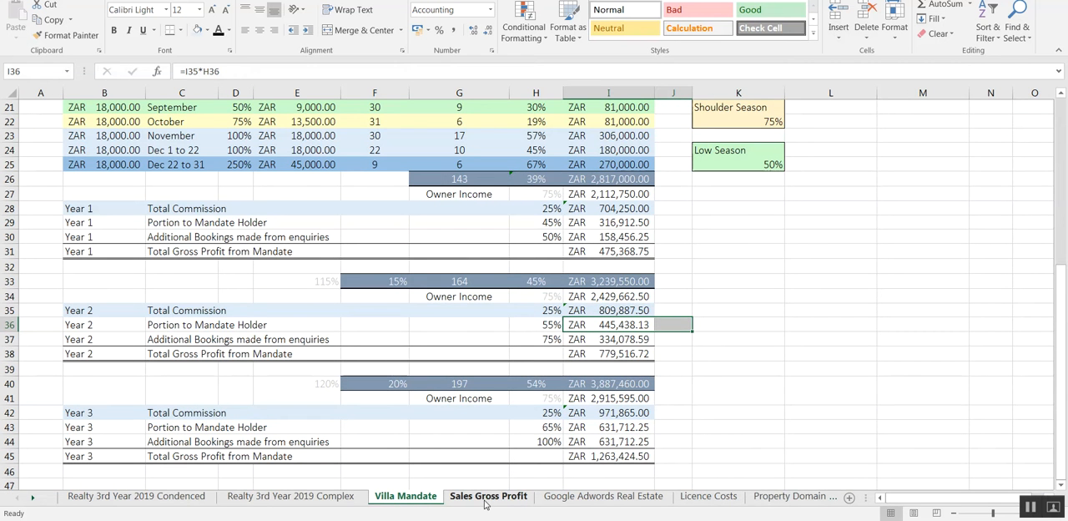
- Open Sales Gross Profit, briefly view Property Domains, and return to the commission tables
{"action": "left_click", "coordinate": [488, 495]}
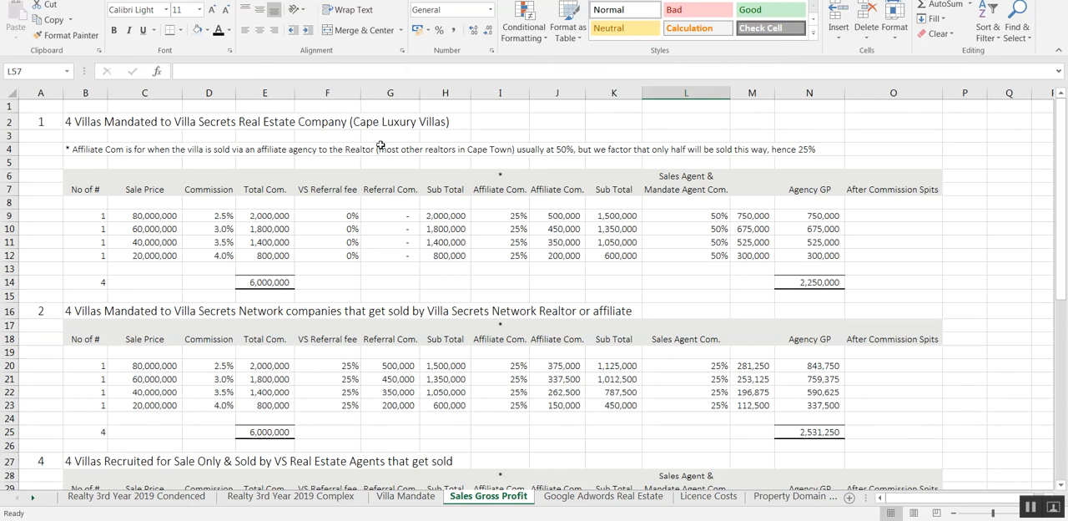
{"action": "mouse_move", "coordinate": [794, 495]}
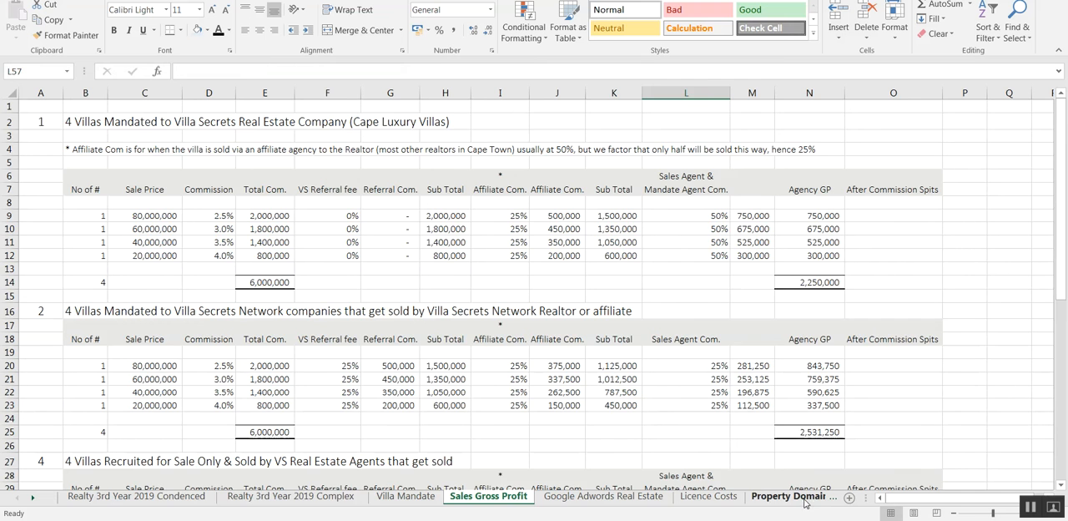
{"action": "left_click", "coordinate": [792, 495]}
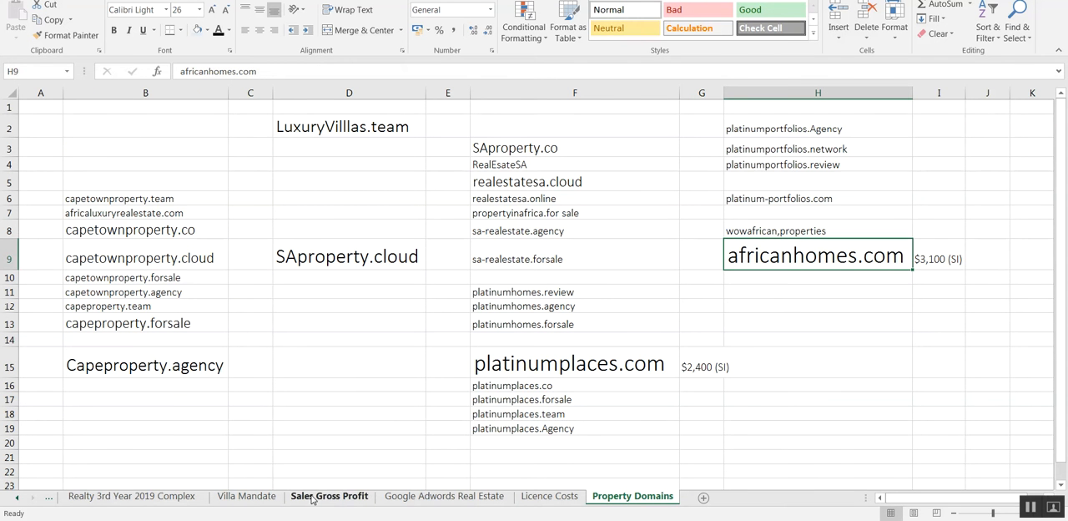
{"action": "left_click", "coordinate": [328, 495]}
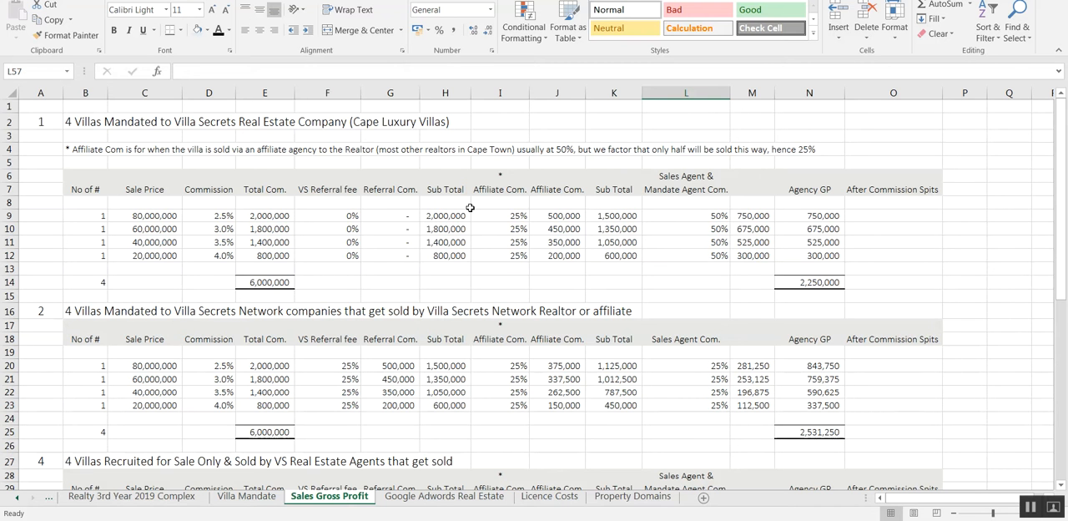
{"action": "mouse_move", "coordinate": [213, 187]}
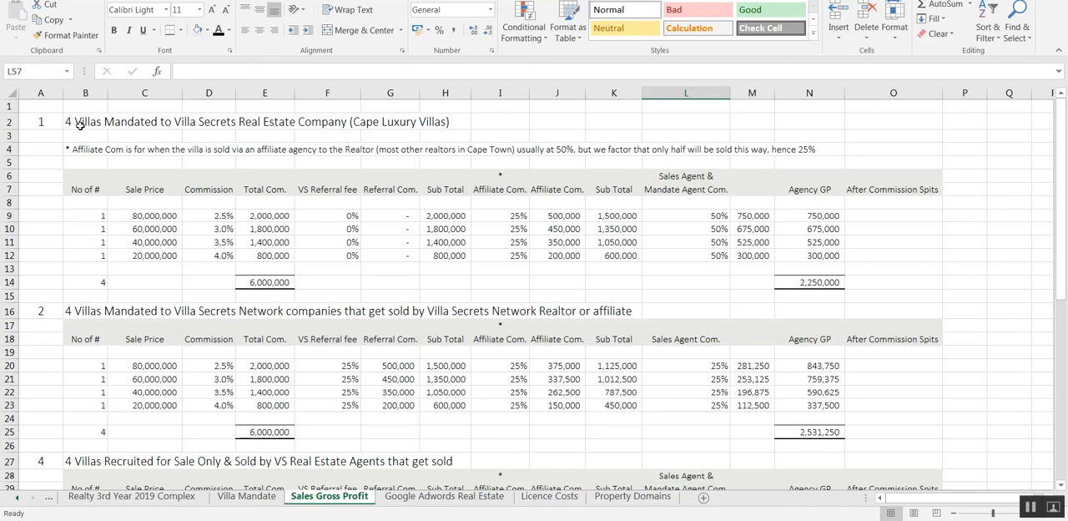
{"action": "left_click", "coordinate": [85, 121]}
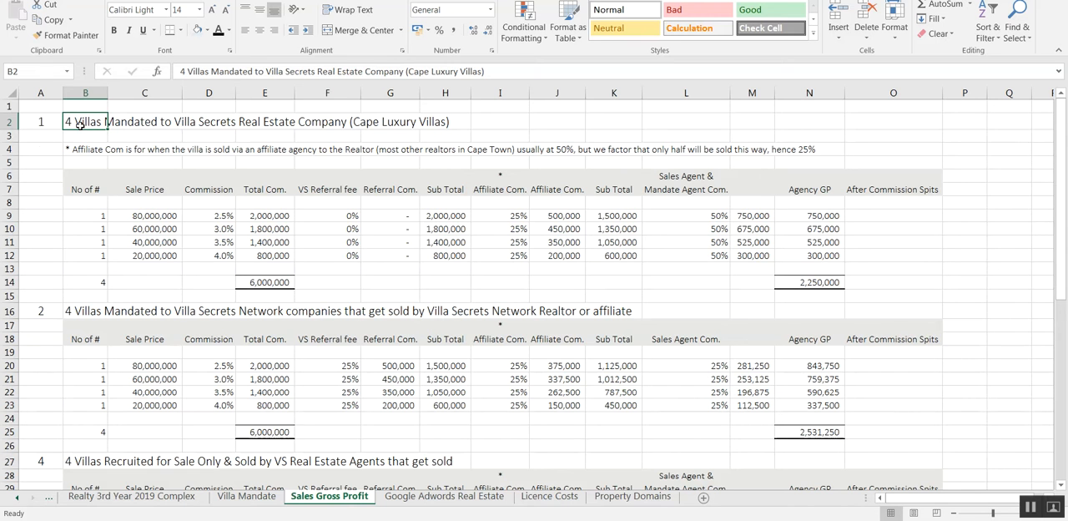
{"action": "mouse_move", "coordinate": [503, 122]}
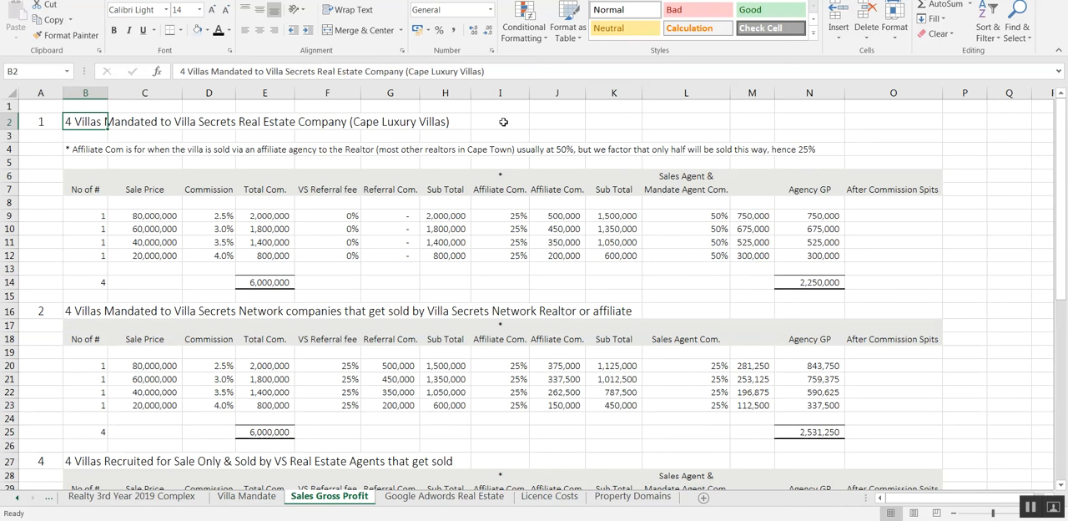
{"action": "left_click", "coordinate": [500, 121]}
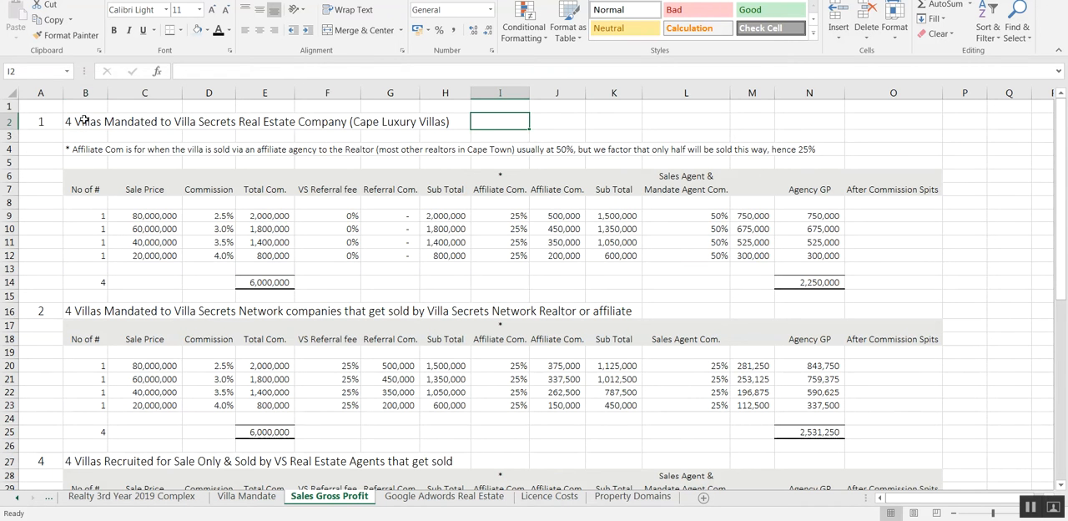
{"action": "left_click", "coordinate": [85, 121]}
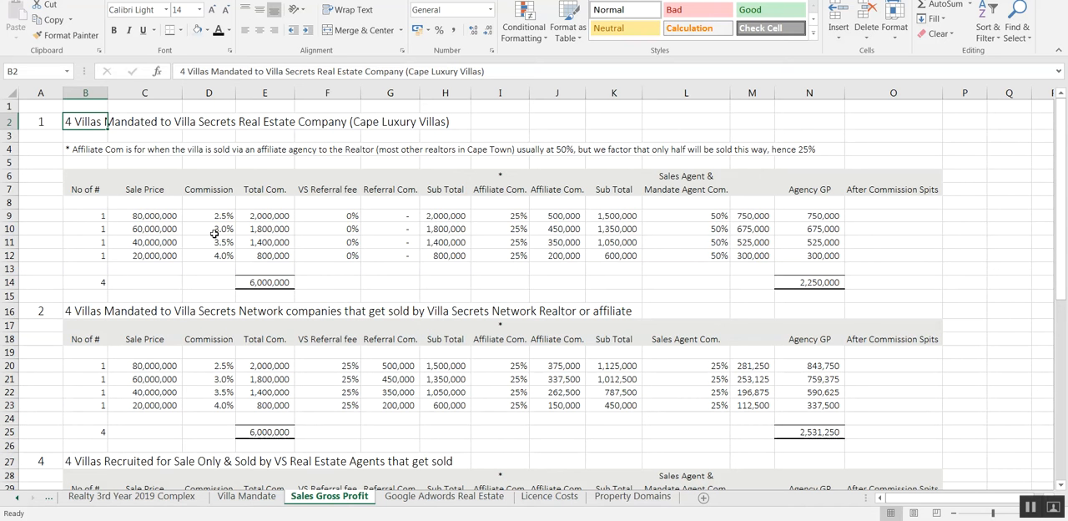
{"action": "mouse_move", "coordinate": [145, 220]}
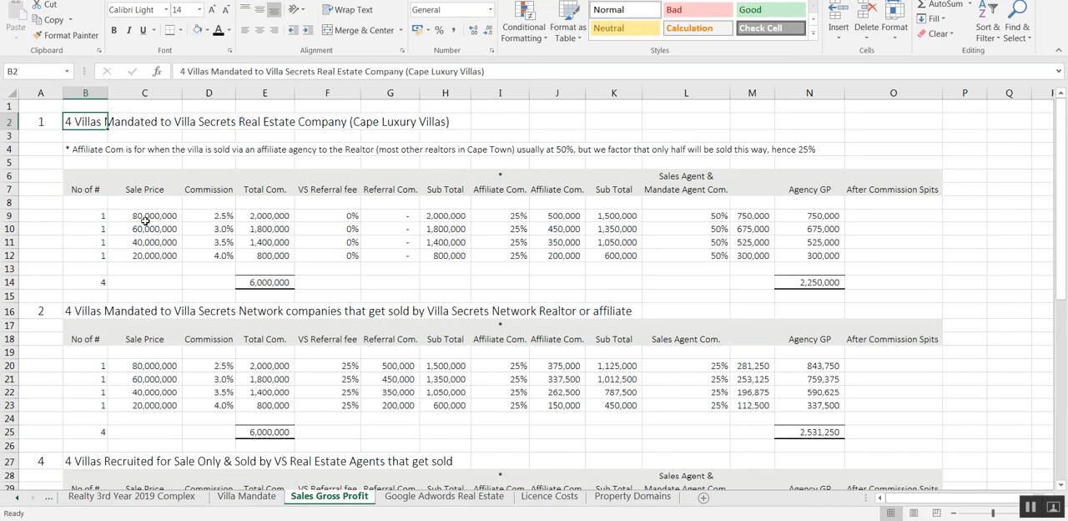
{"action": "left_click", "coordinate": [144, 242]}
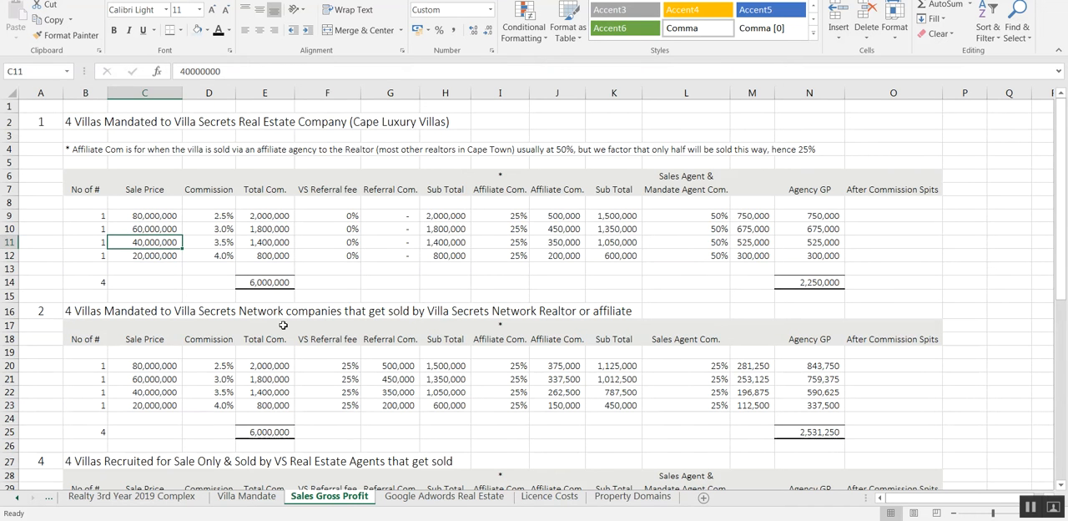
{"action": "left_click", "coordinate": [145, 215]}
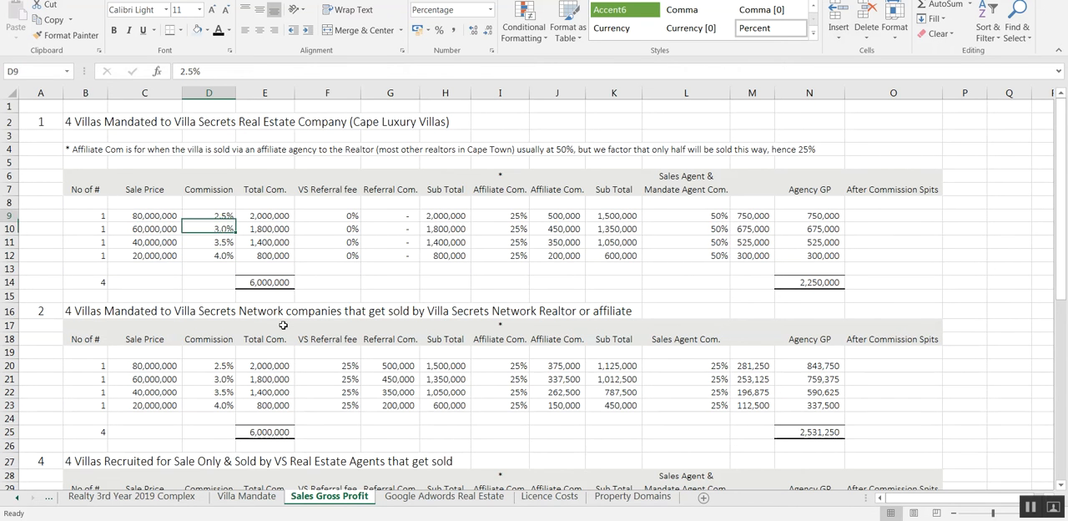
{"action": "left_click", "coordinate": [208, 215]}
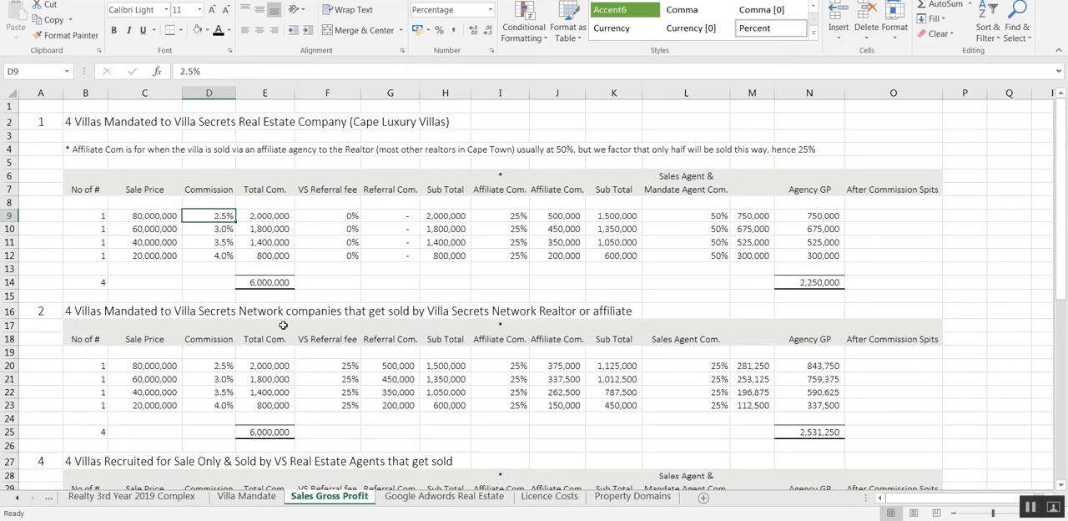
{"action": "left_click", "coordinate": [264, 216]}
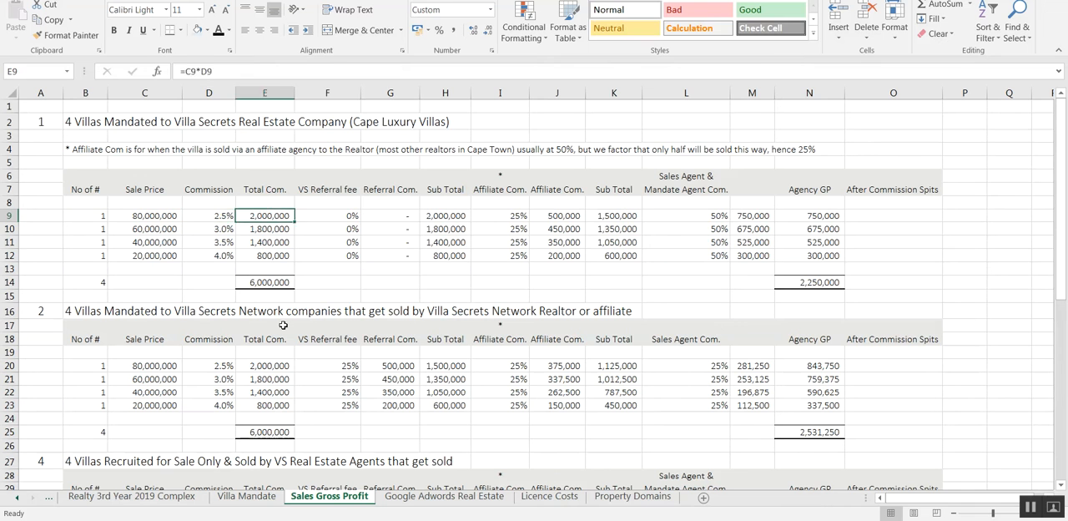
{"action": "left_click", "coordinate": [327, 215]}
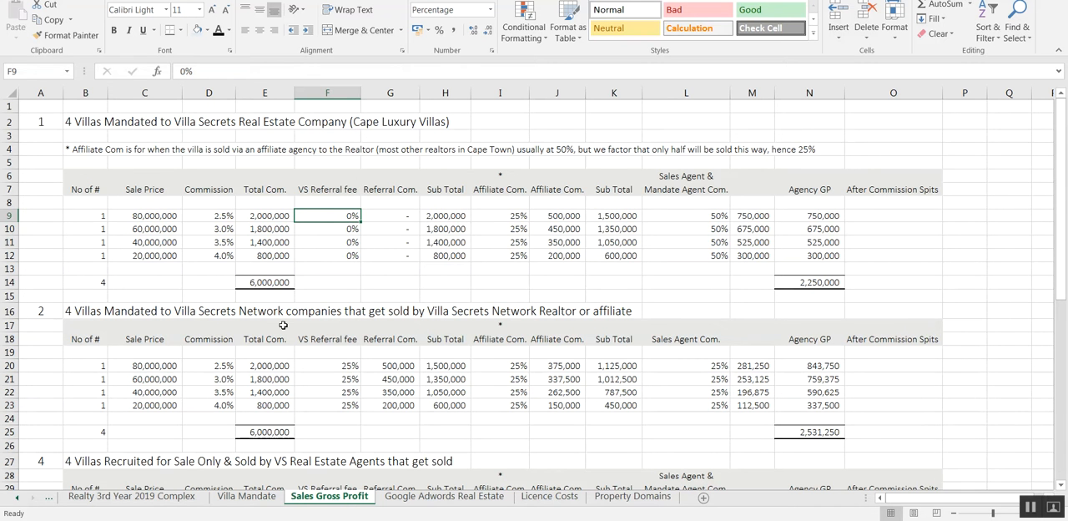
{"action": "left_click", "coordinate": [390, 216]}
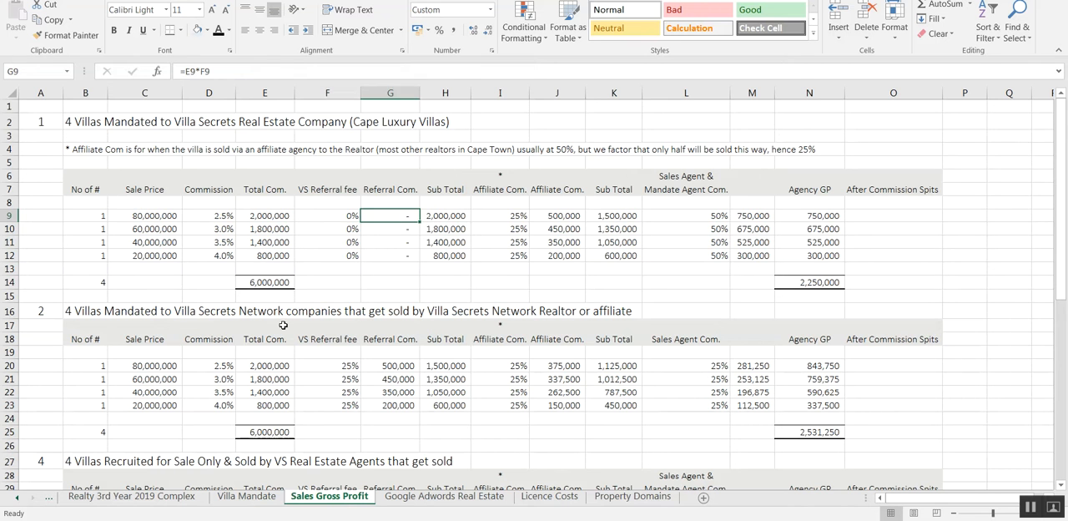
{"action": "left_click", "coordinate": [500, 216]}
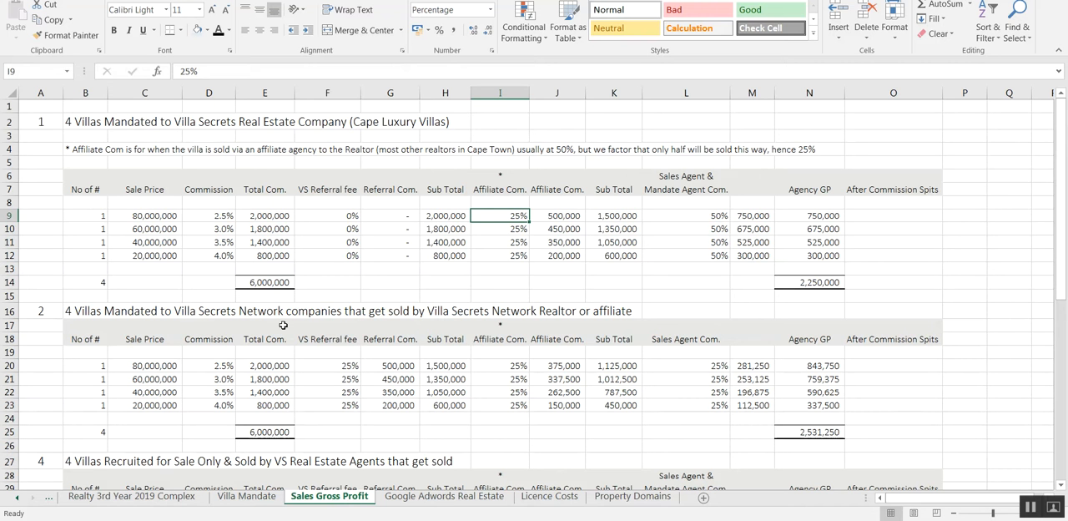
{"action": "left_click", "coordinate": [500, 202]}
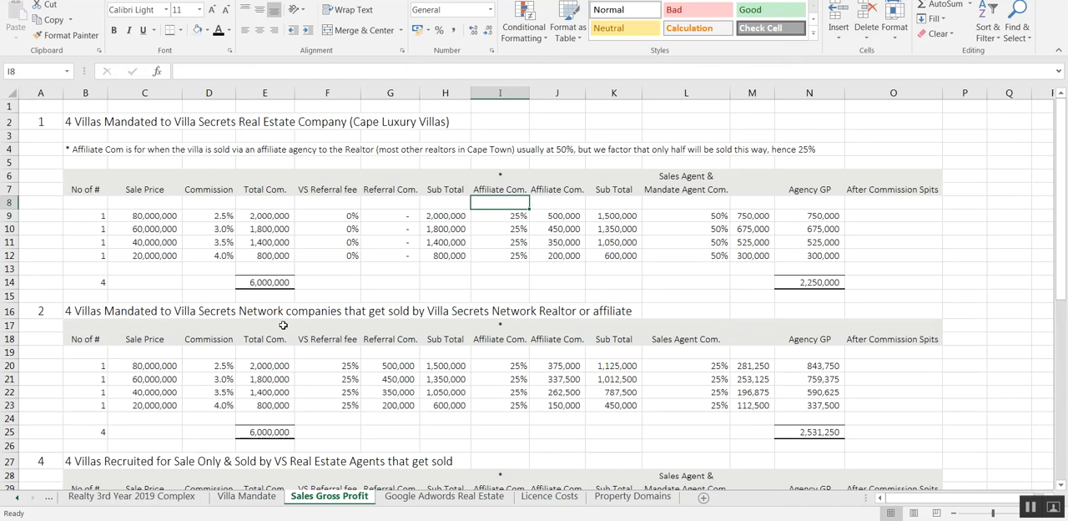
{"action": "left_click", "coordinate": [500, 216]}
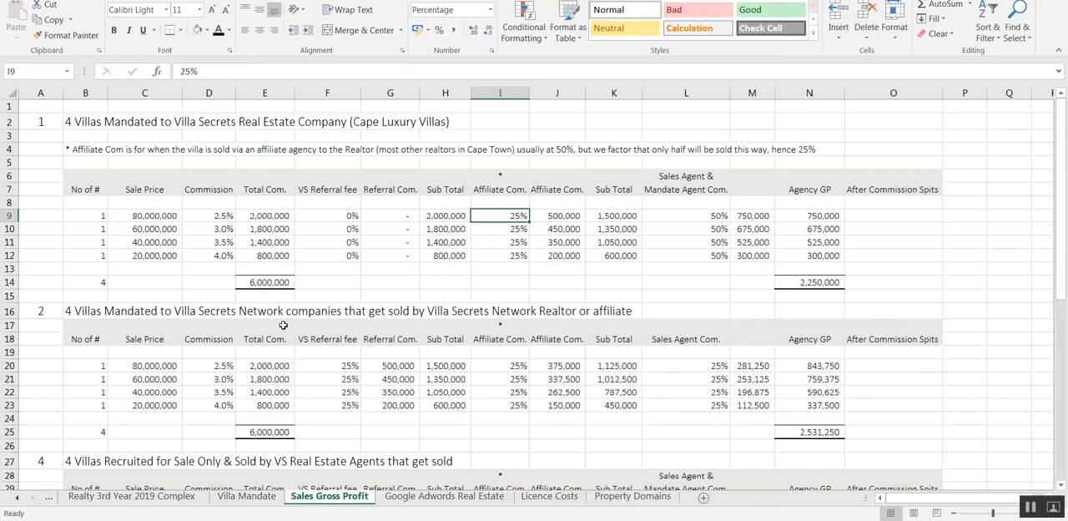
{"action": "left_click", "coordinate": [556, 216]}
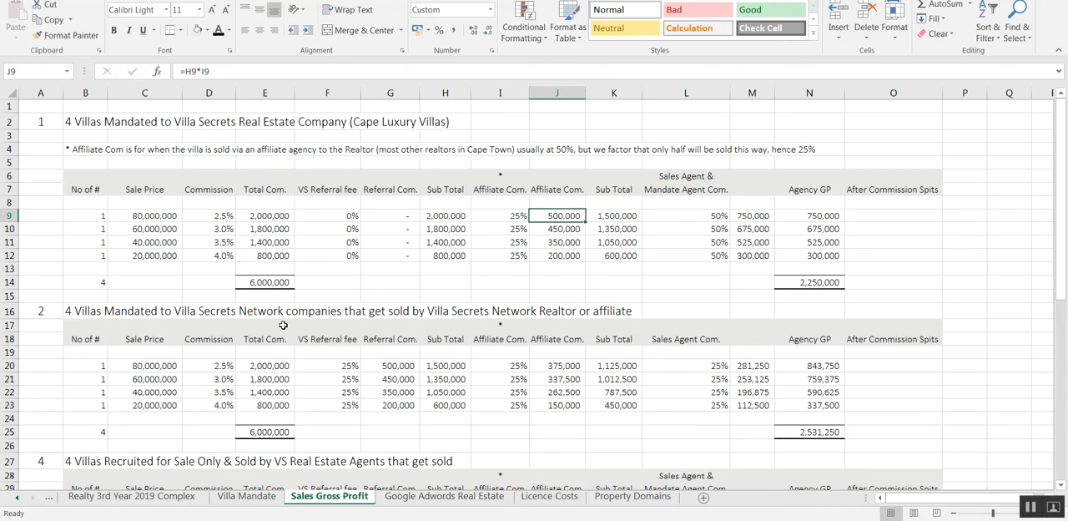
{"action": "left_click", "coordinate": [614, 216]}
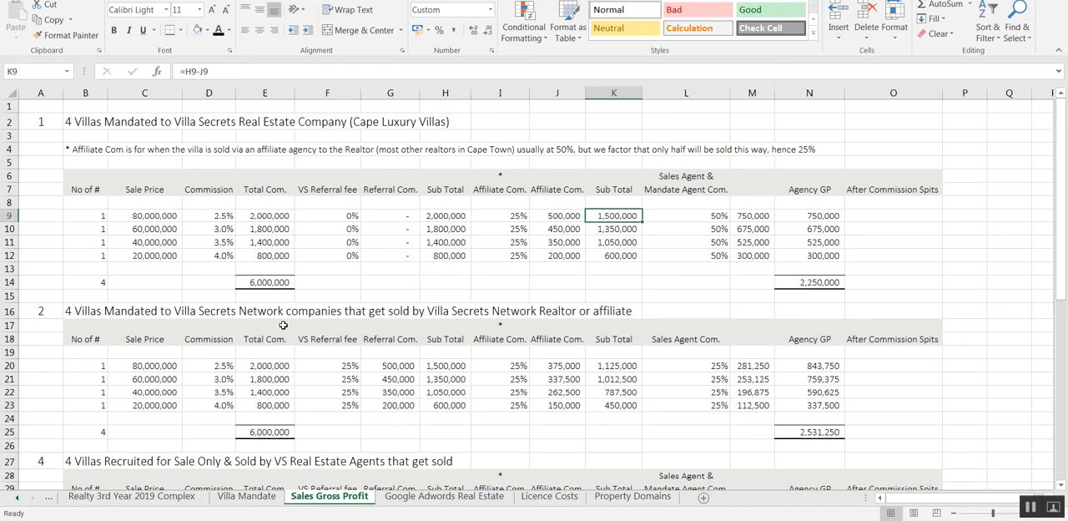
{"action": "left_click", "coordinate": [685, 215]}
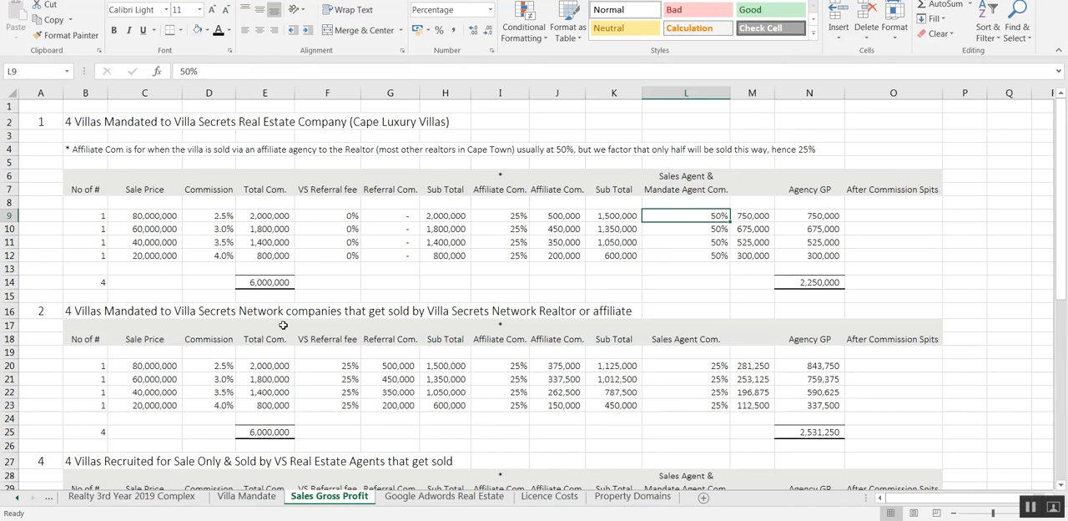
{"action": "left_click", "coordinate": [809, 215]}
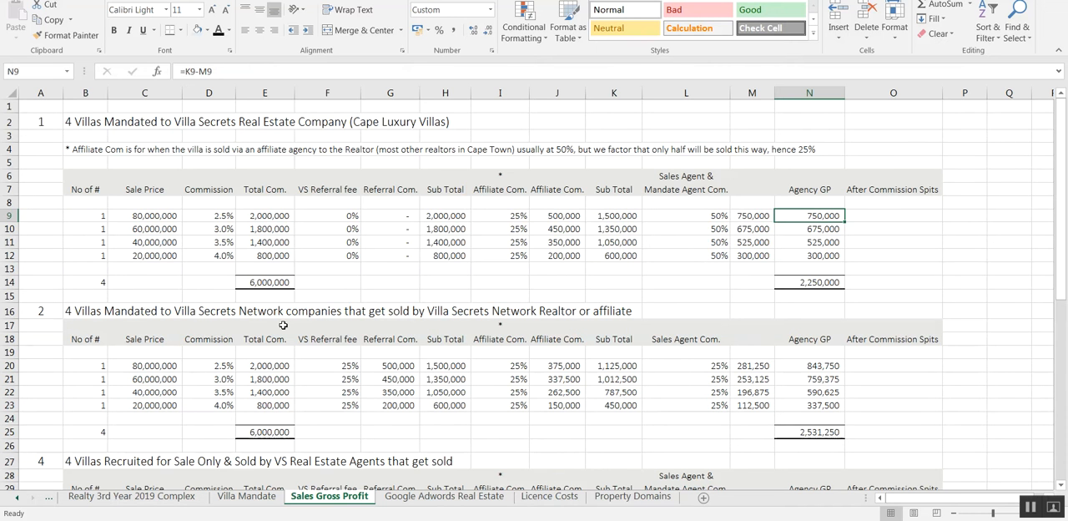
{"action": "left_click", "coordinate": [808, 295]}
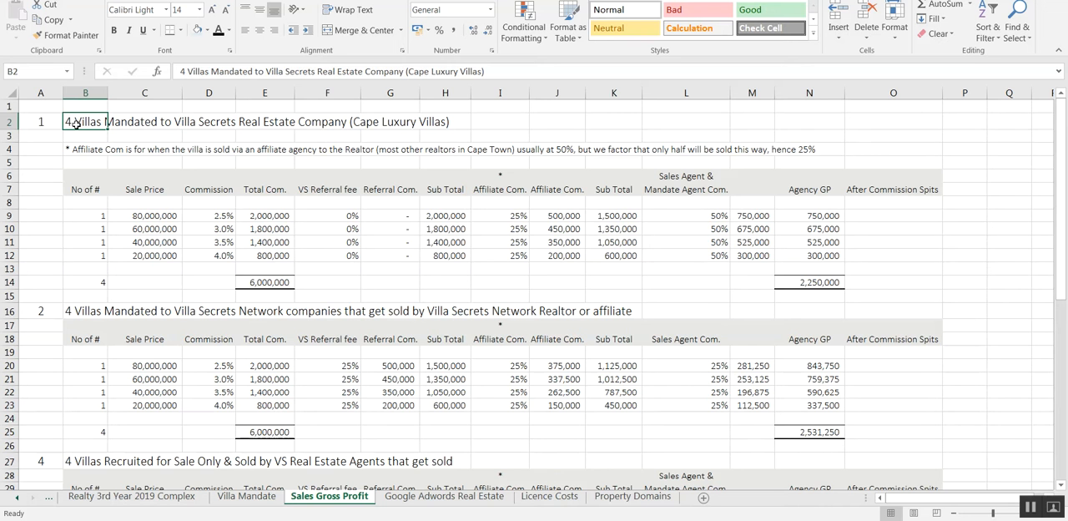
{"action": "left_click", "coordinate": [85, 135]}
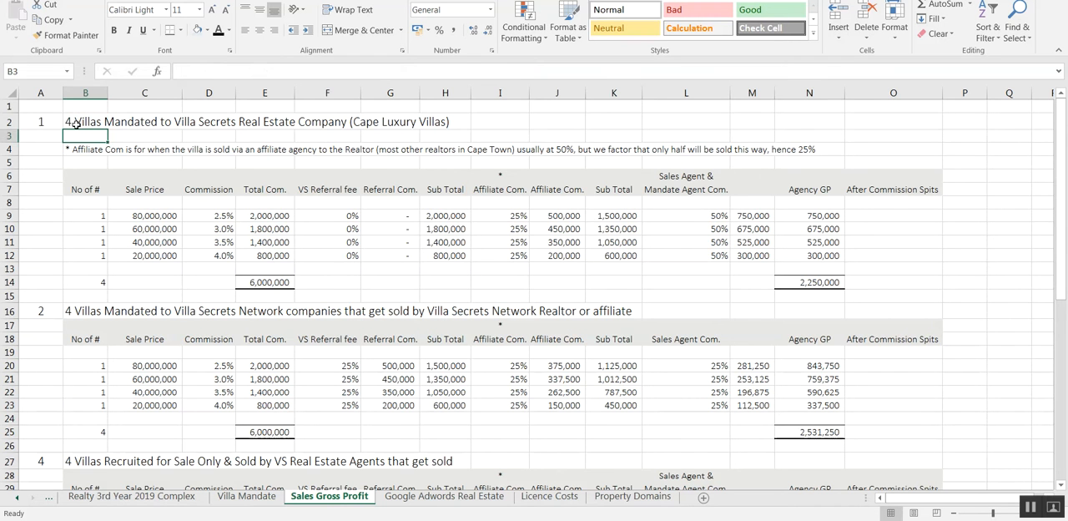
{"action": "left_click", "coordinate": [85, 310]}
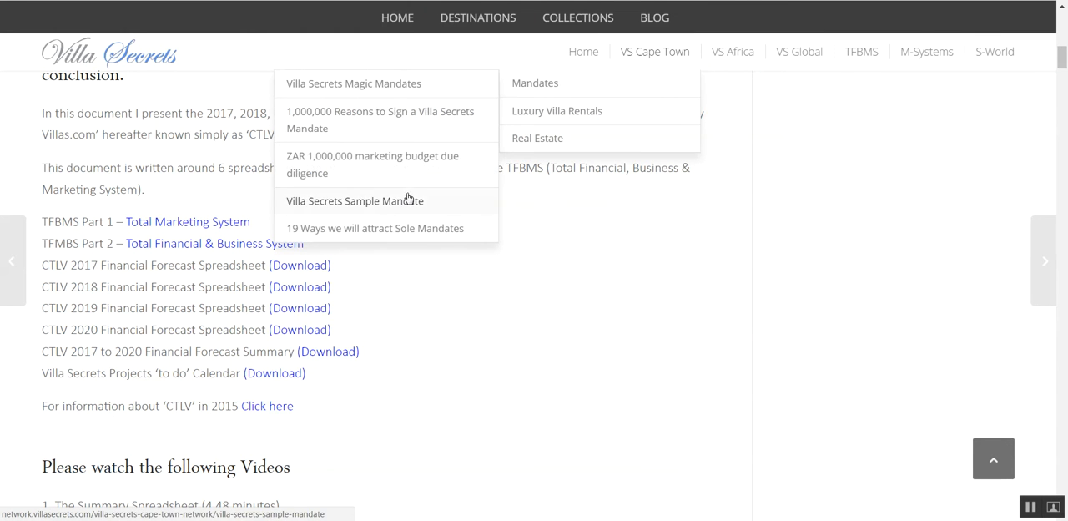
{"action": "mouse_move", "coordinate": [392, 205]}
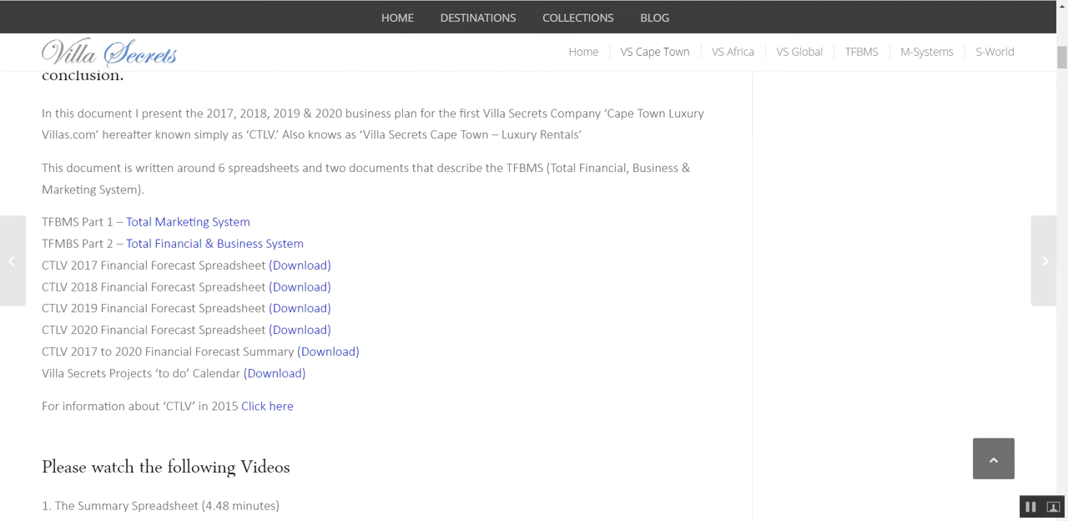
{"action": "mouse_move", "coordinate": [643, 257]}
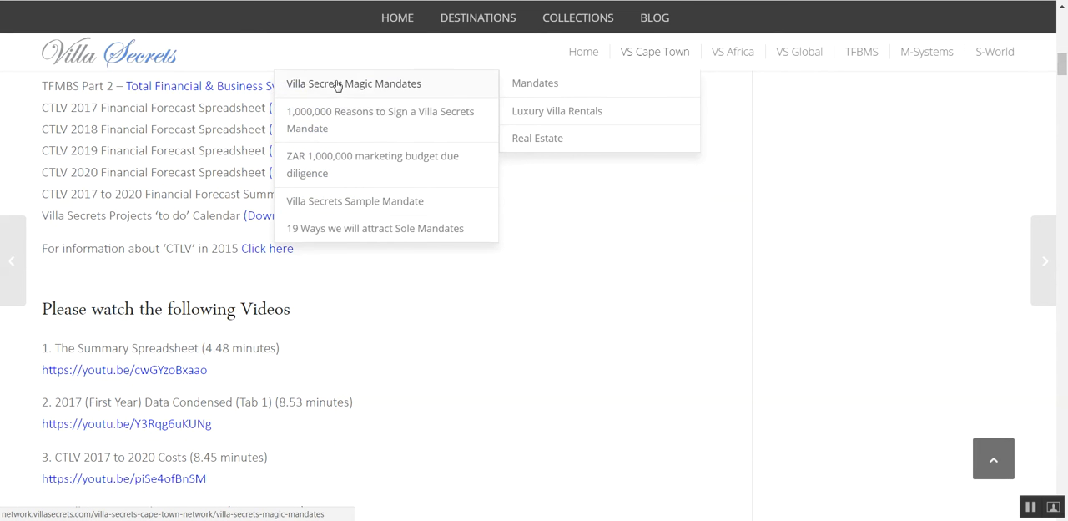
{"action": "mouse_move", "coordinate": [349, 171]}
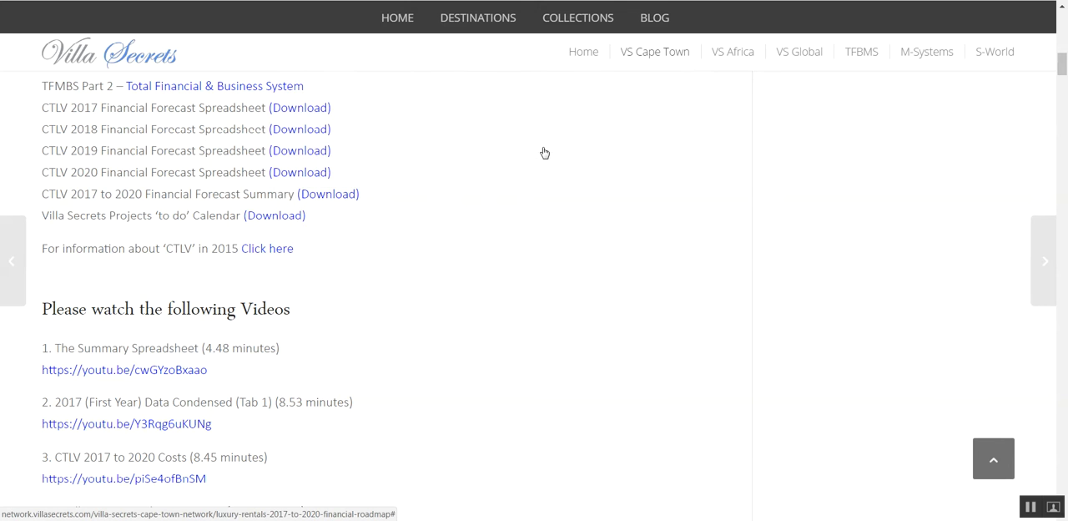
{"action": "mouse_move", "coordinate": [654, 51]}
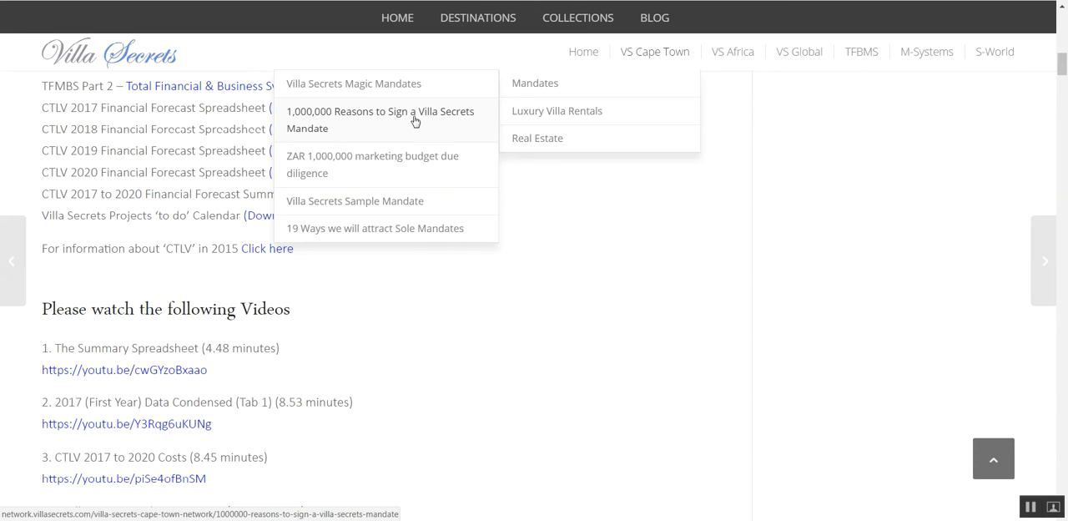
- Open the '1,000,000 Reasons to Sign a Villa Secrets Mandate' article from the Mandates menu
{"action": "left_click", "coordinate": [412, 120]}
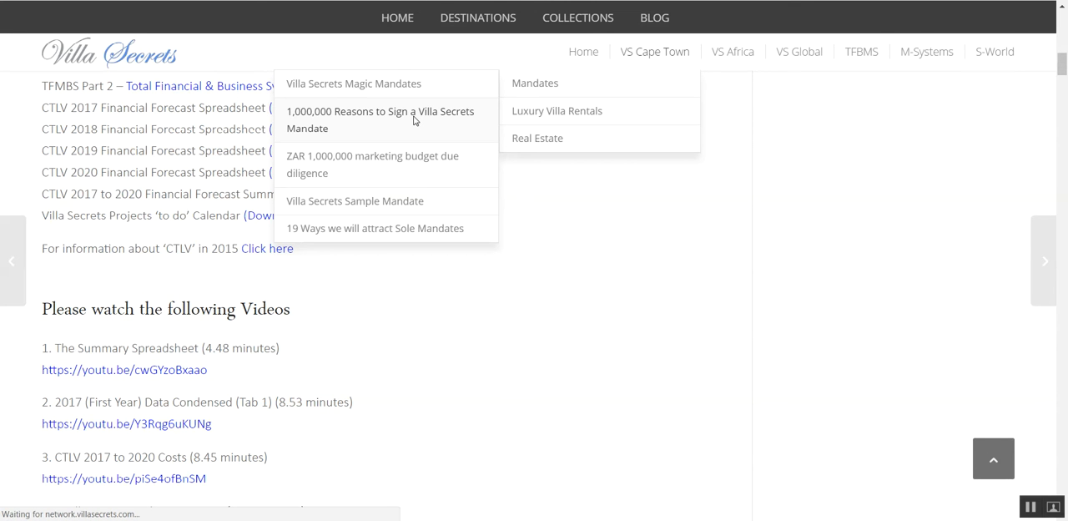
{"action": "left_click", "coordinate": [379, 119]}
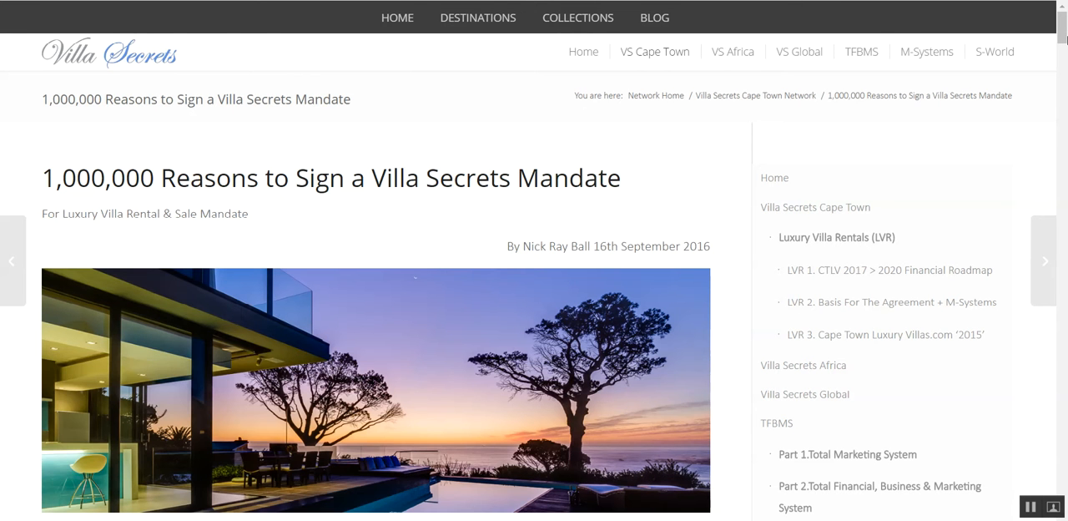
{"action": "scroll", "scroll_direction": "down", "scroll_amount": 3}
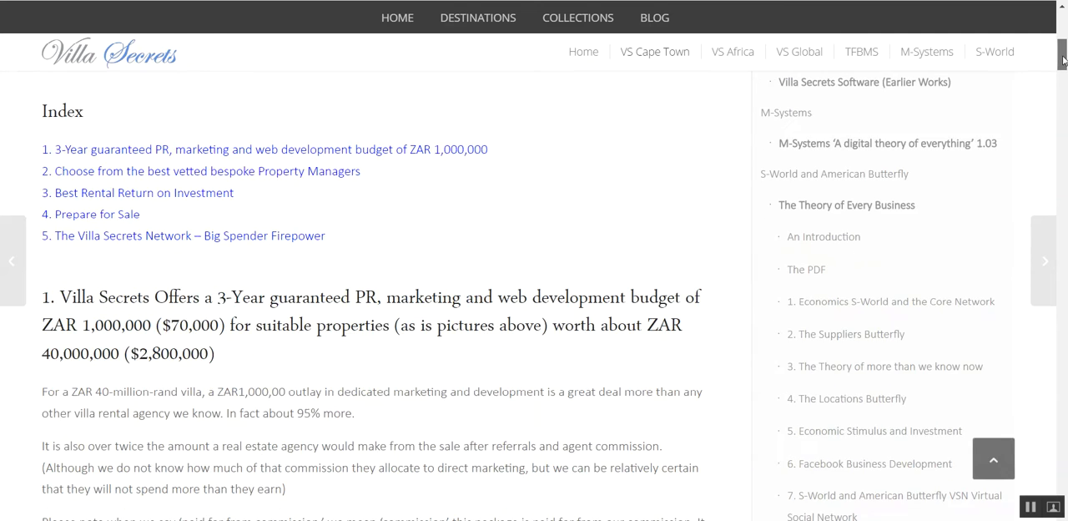
{"action": "mouse_move", "coordinate": [81, 213]}
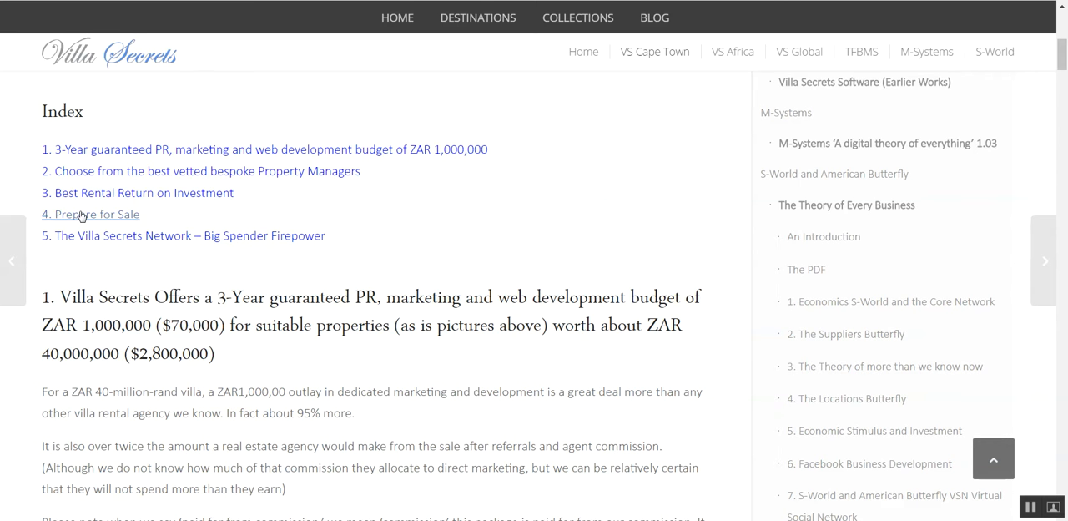
{"action": "left_click", "coordinate": [90, 214]}
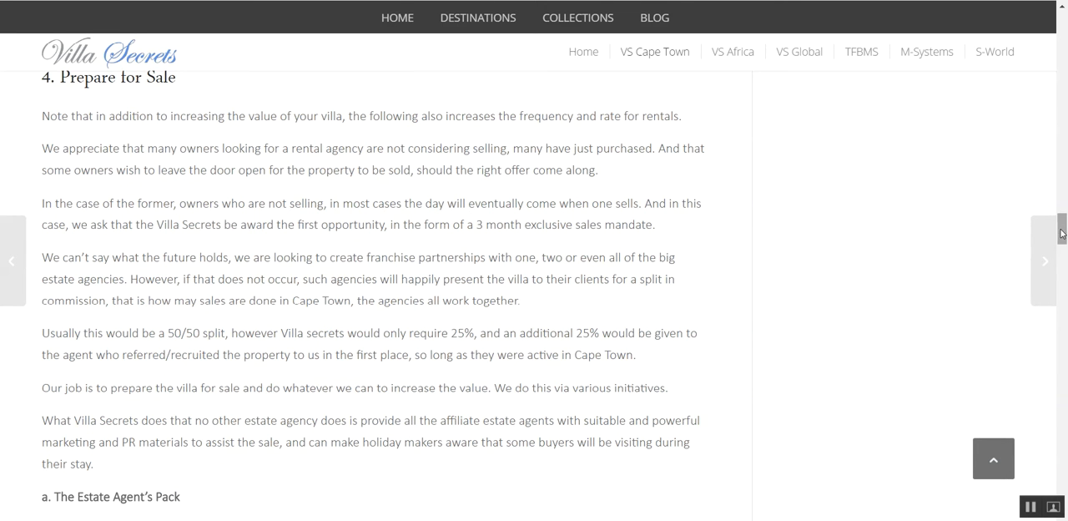
{"action": "scroll", "scroll_direction": "down", "scroll_amount": 3}
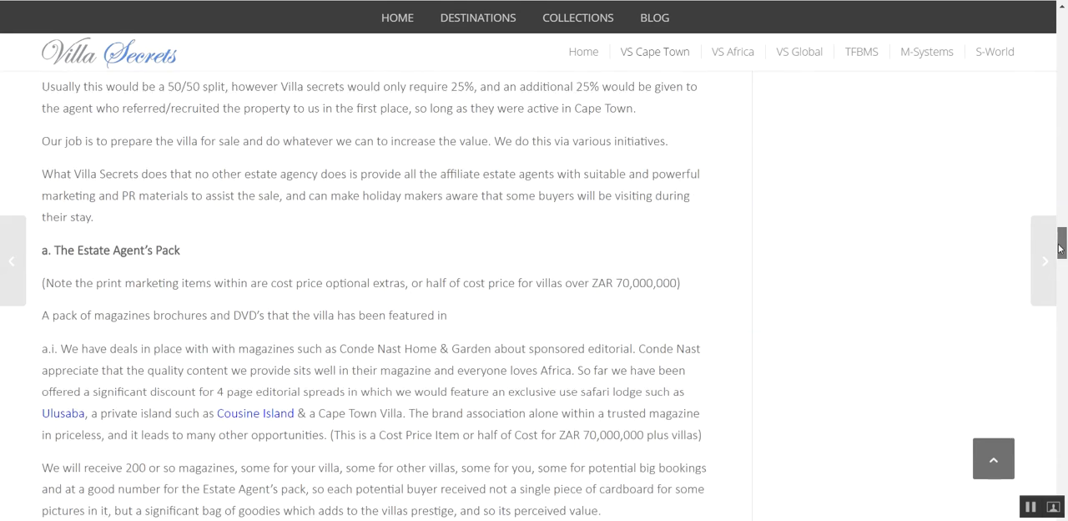
{"action": "scroll", "scroll_direction": "down", "scroll_amount": 3}
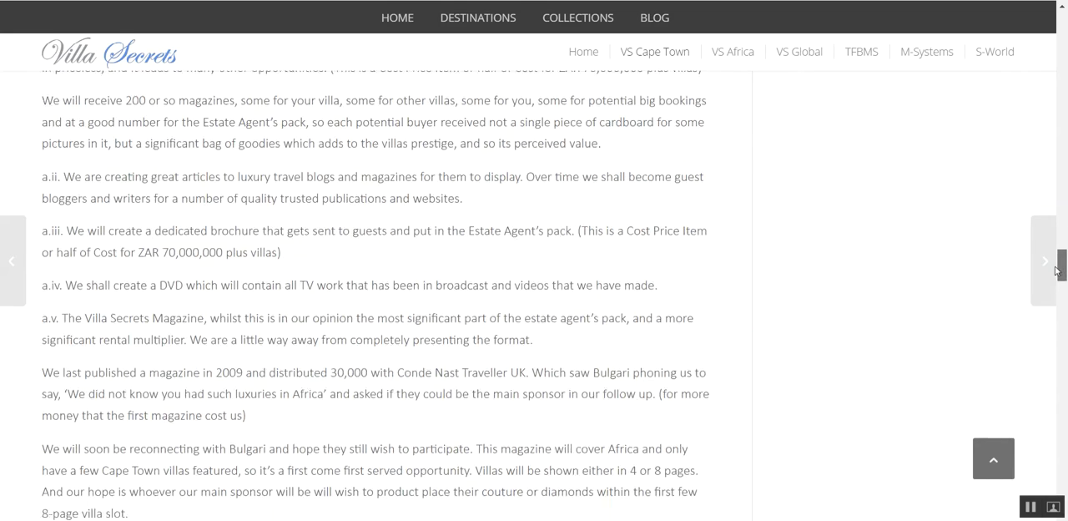
{"action": "scroll", "scroll_direction": "down", "scroll_amount": 3}
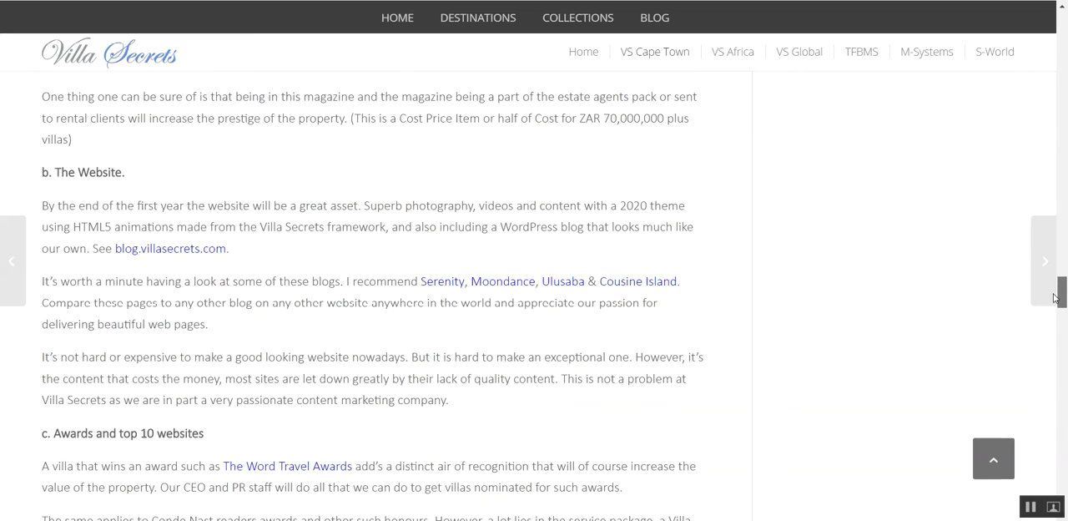
{"action": "scroll", "scroll_direction": "down", "scroll_amount": 3}
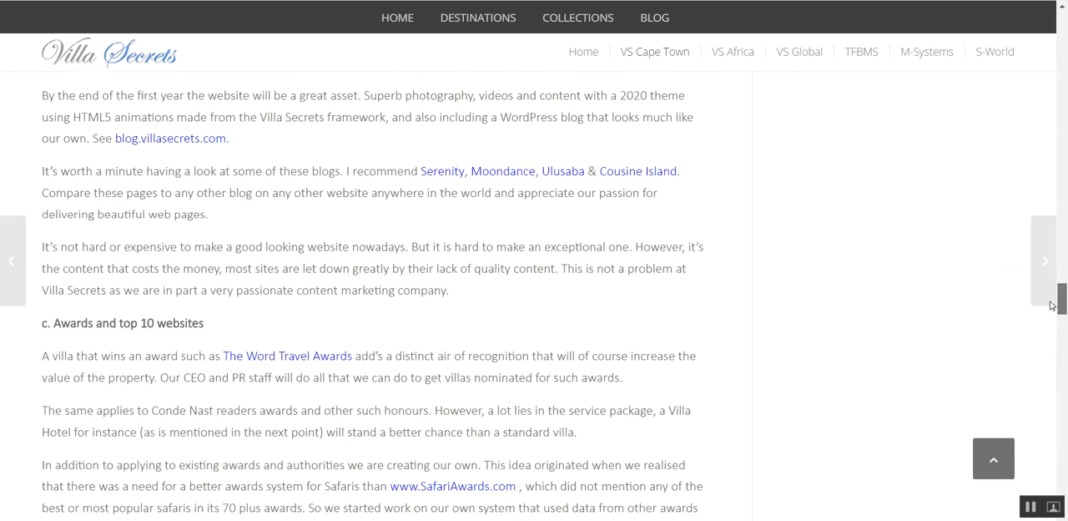
{"action": "scroll", "scroll_direction": "down", "scroll_amount": 3}
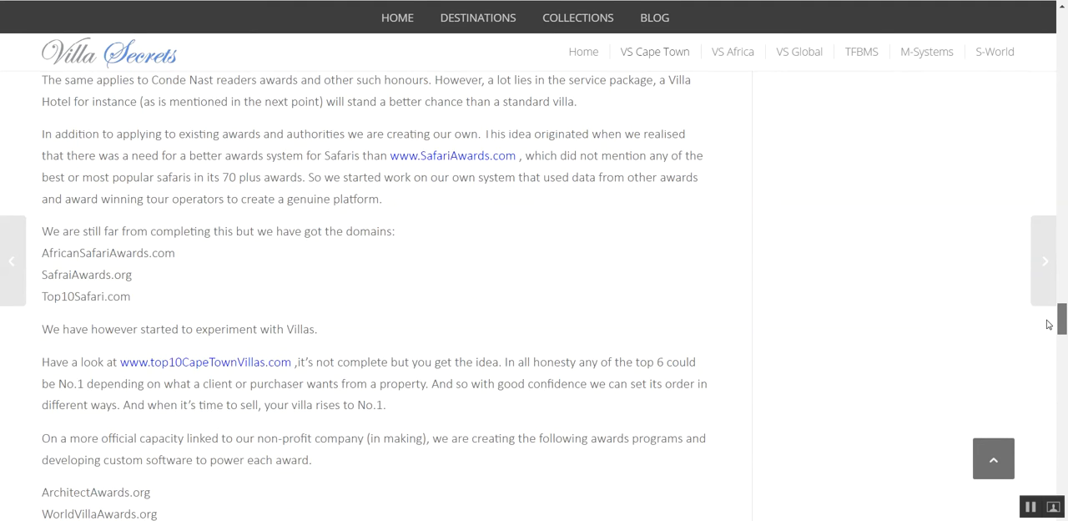
{"action": "scroll", "scroll_direction": "down", "scroll_amount": 3}
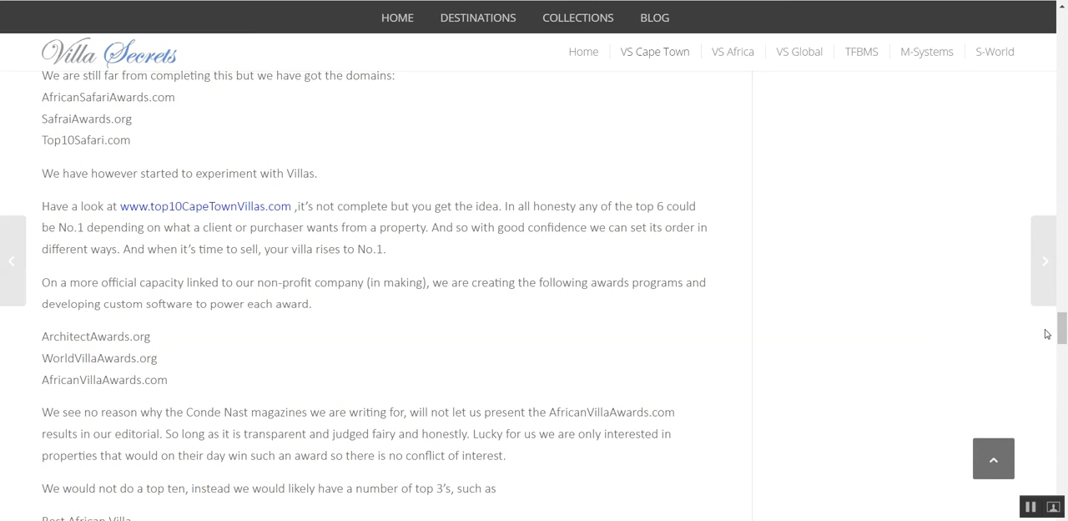
{"action": "mouse_move", "coordinate": [1053, 338]}
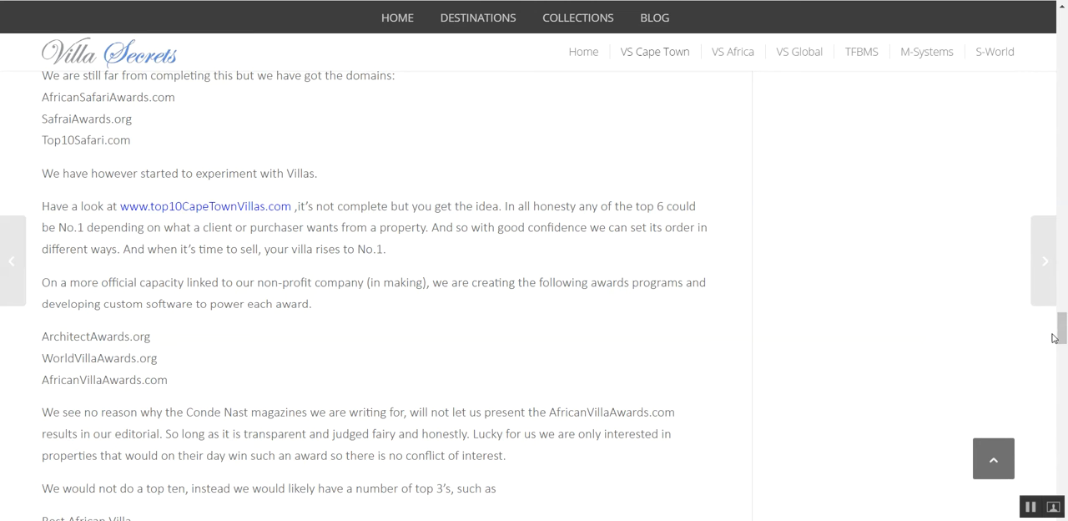
{"action": "scroll", "scroll_direction": "down", "scroll_amount": 3}
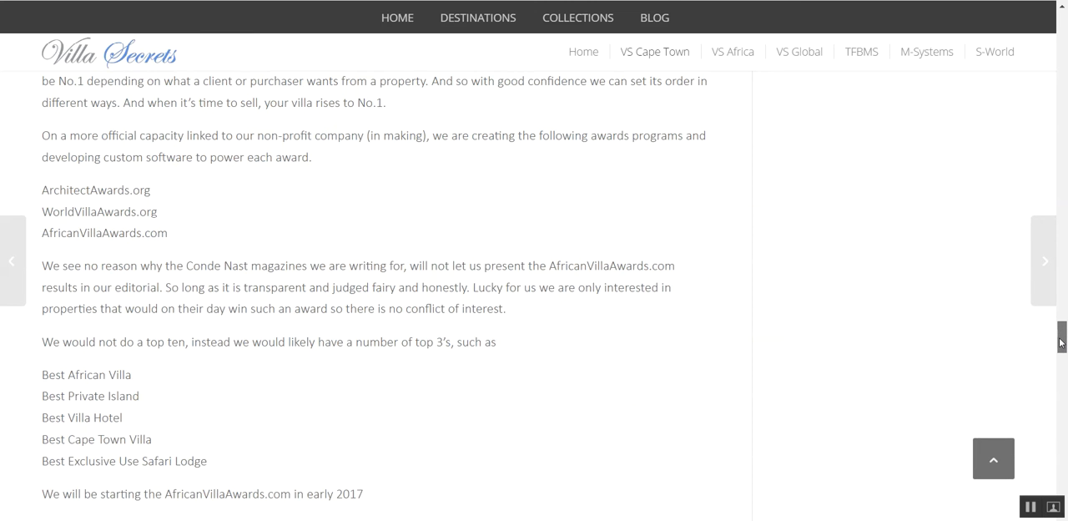
{"action": "scroll", "scroll_direction": "down", "scroll_amount": 3}
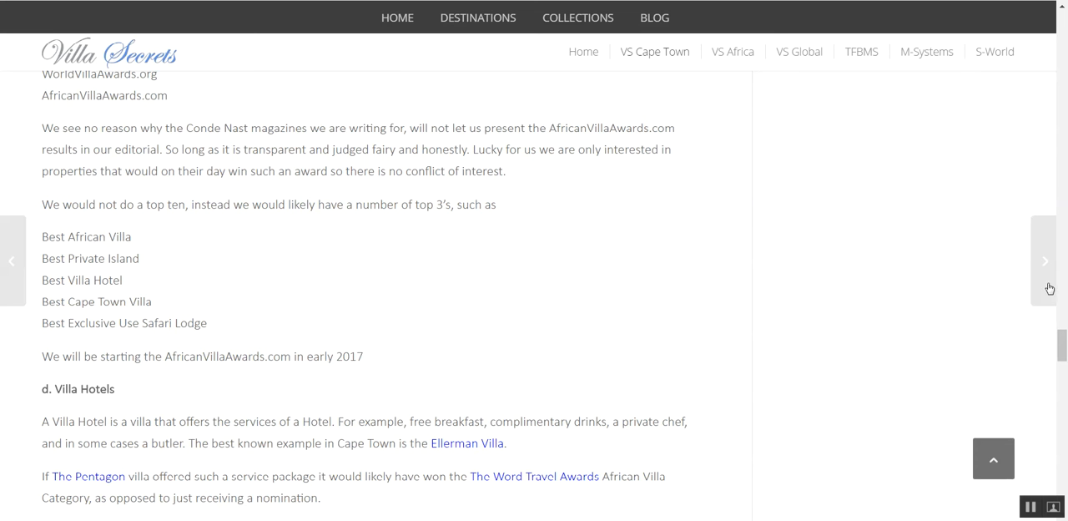
{"action": "scroll", "scroll_direction": "down", "scroll_amount": 3}
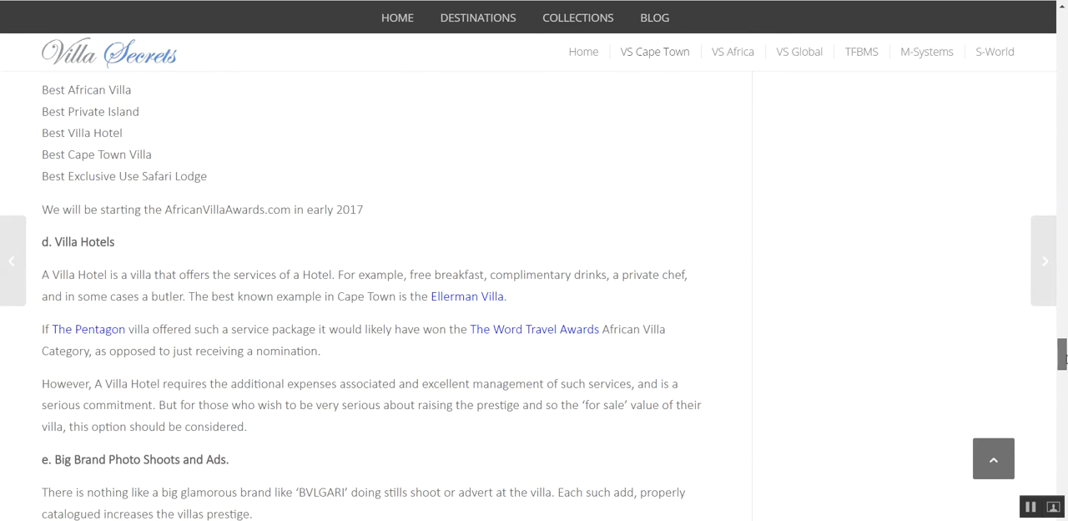
{"action": "scroll", "scroll_direction": "down", "scroll_amount": 3}
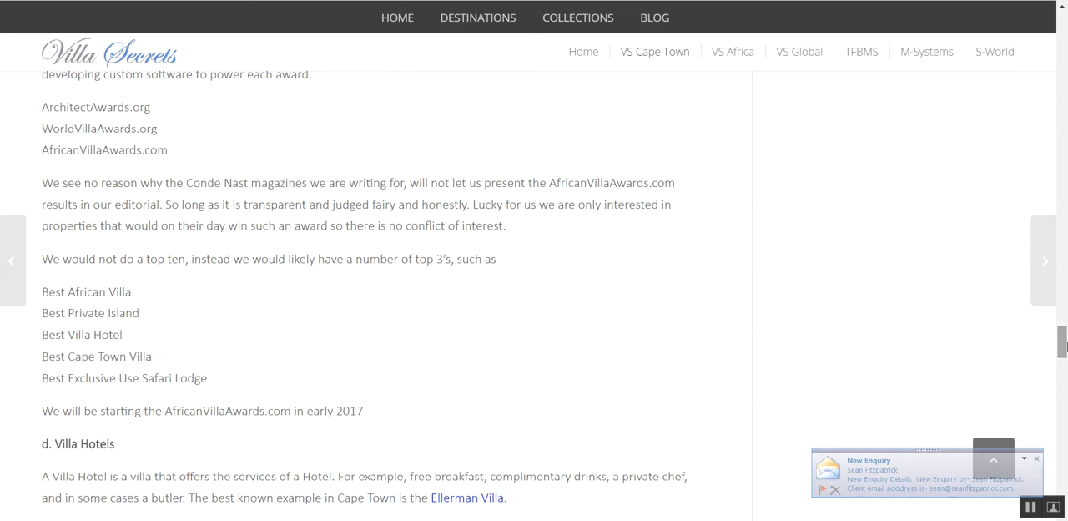
{"action": "left_click", "coordinate": [1036, 458]}
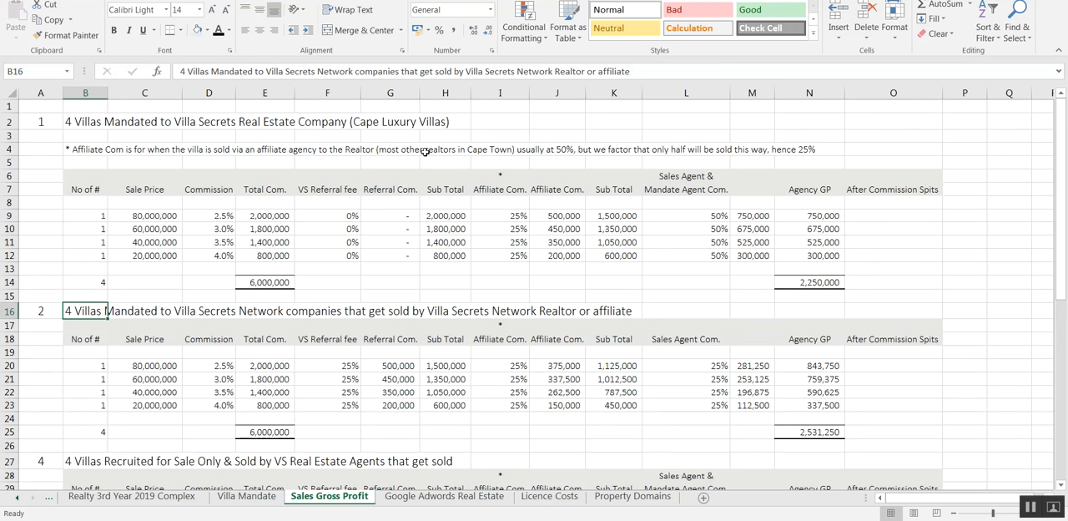
- Review cells B14 and B16, then renumber the Recruited for Sale Only scenario in A27 as 3
{"action": "left_click", "coordinate": [86, 281]}
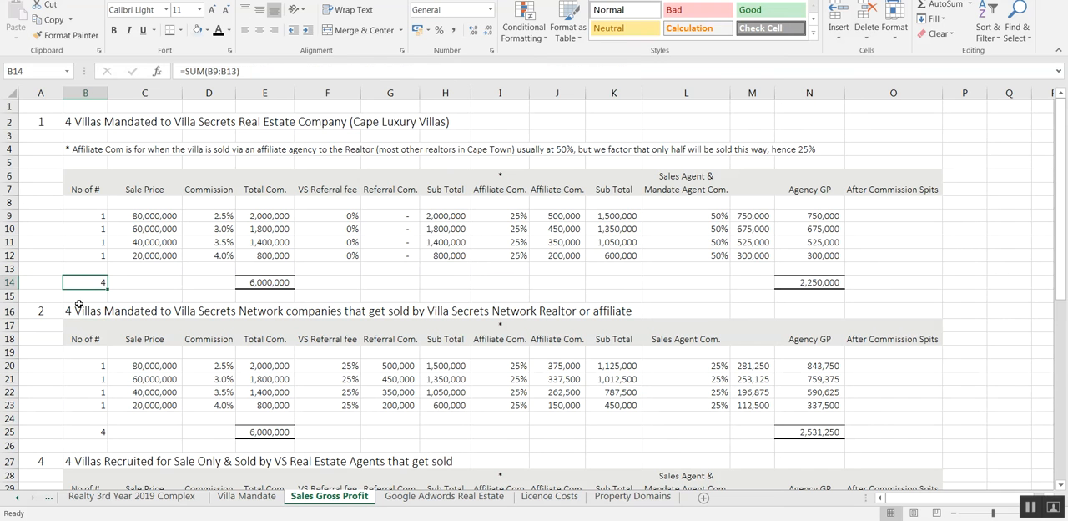
{"action": "left_click", "coordinate": [85, 311]}
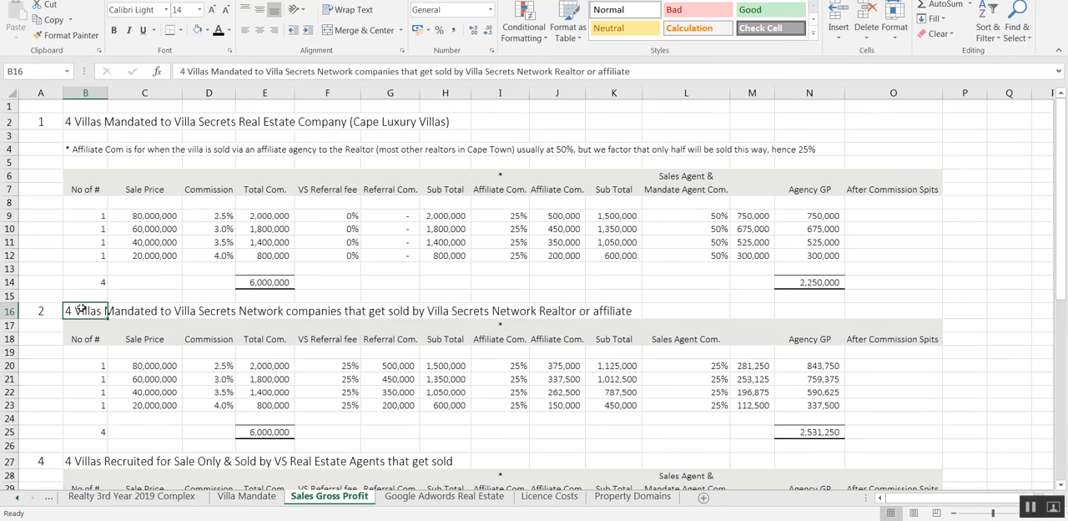
{"action": "left_click", "coordinate": [264, 310]}
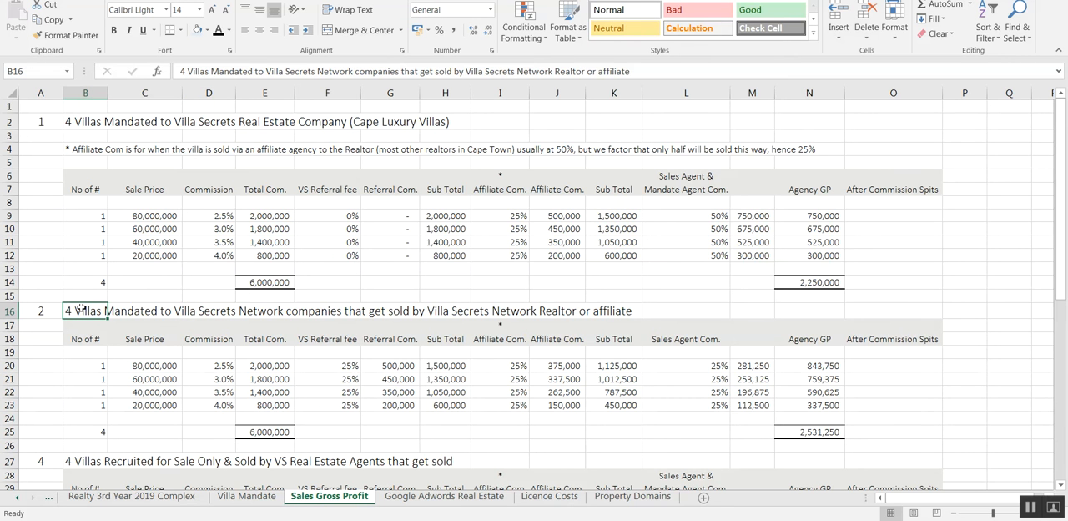
{"action": "left_click", "coordinate": [86, 379]}
{"action": "type", "text": "3"}
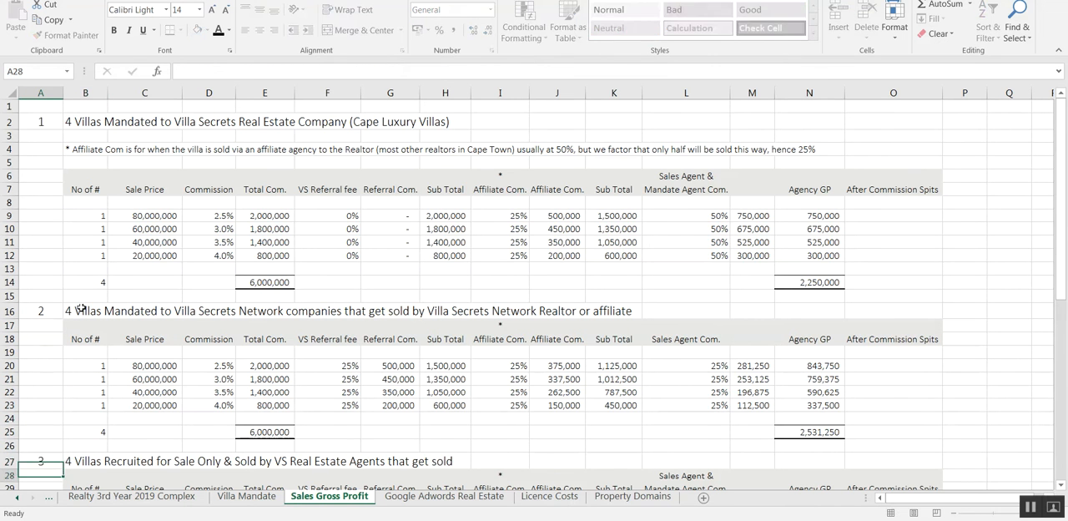
{"action": "scroll", "scroll_direction": "down", "scroll_amount": 3}
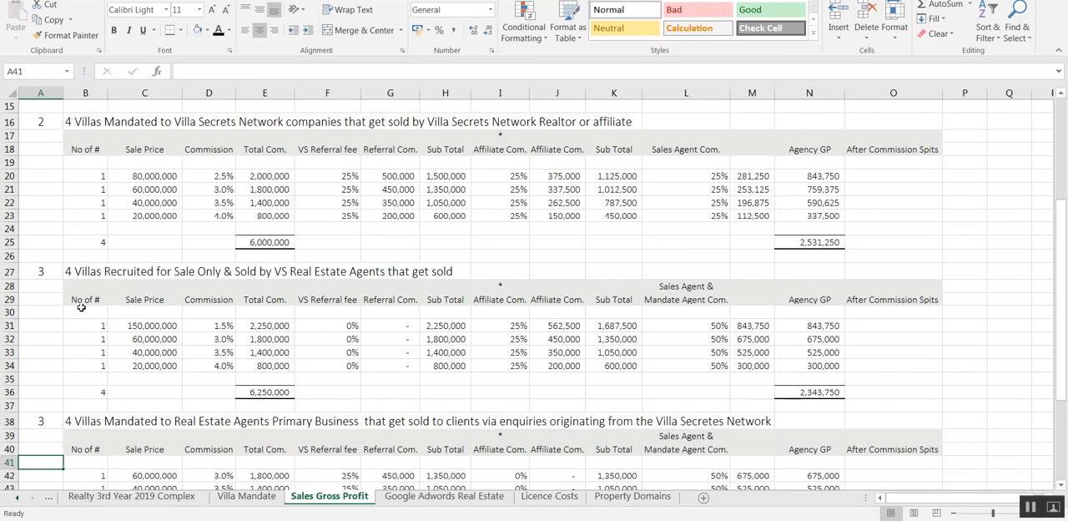
{"action": "left_click", "coordinate": [40, 298]}
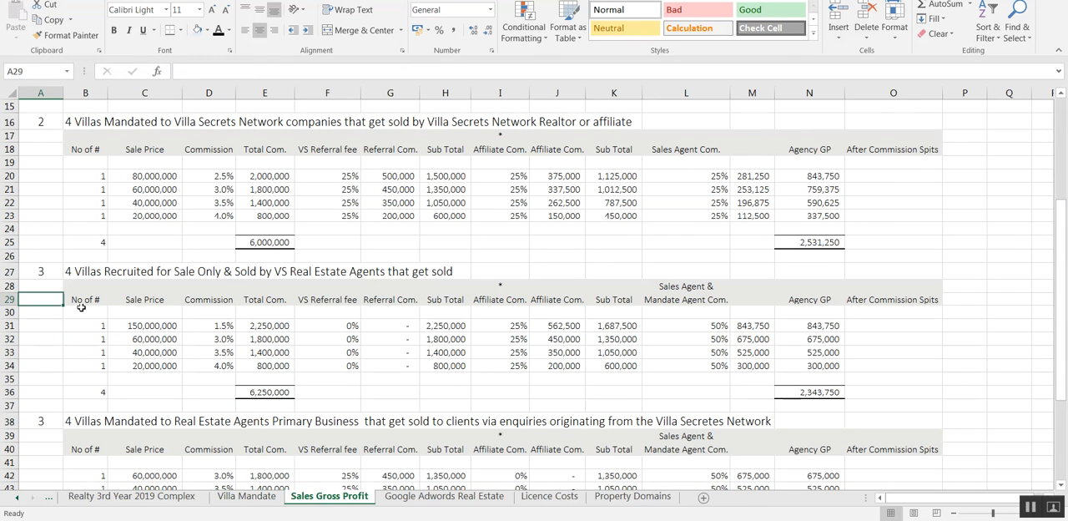
{"action": "left_click", "coordinate": [85, 271]}
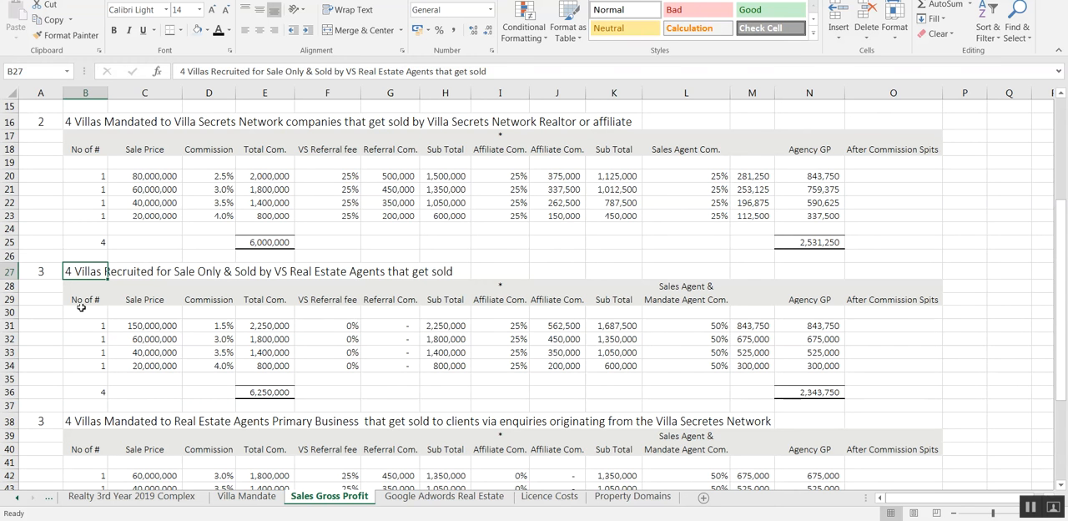
{"action": "left_click", "coordinate": [85, 311]}
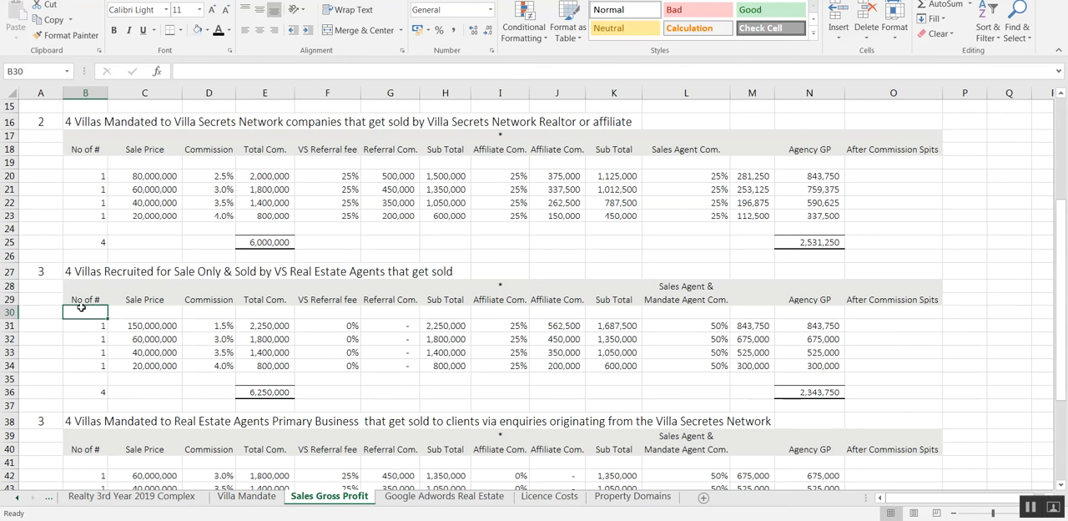
{"action": "left_click", "coordinate": [144, 326]}
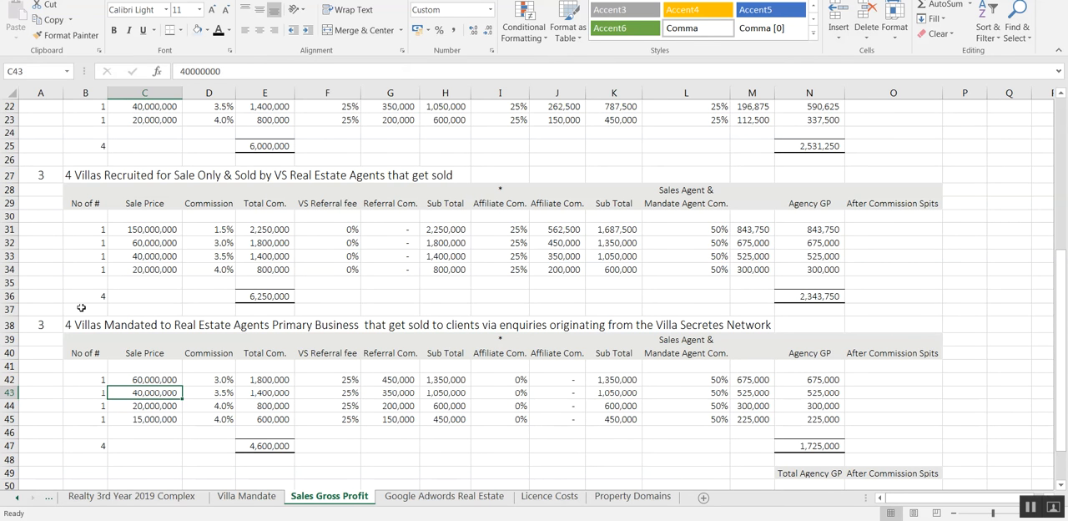
{"action": "left_click", "coordinate": [209, 325]}
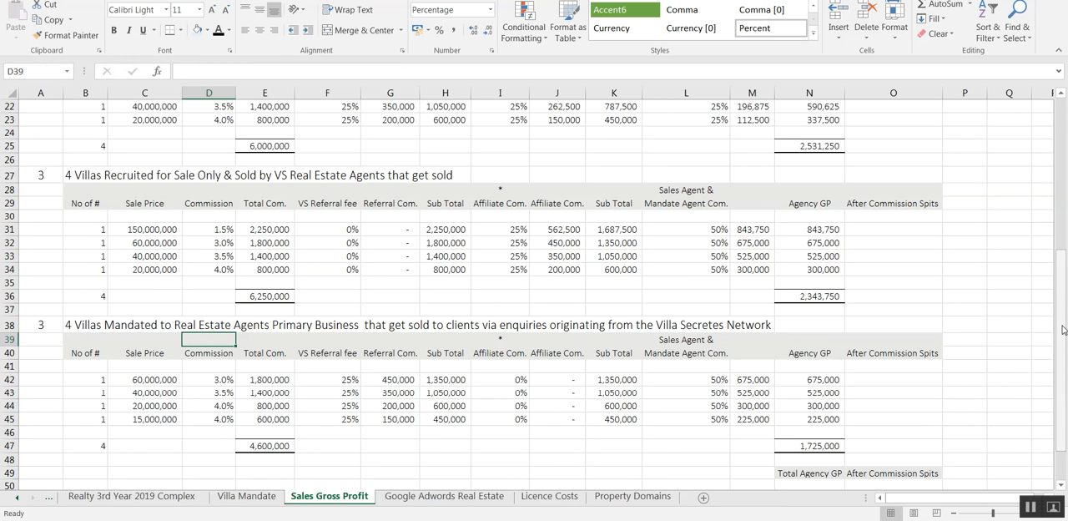
{"action": "scroll", "scroll_direction": "down", "scroll_amount": 3}
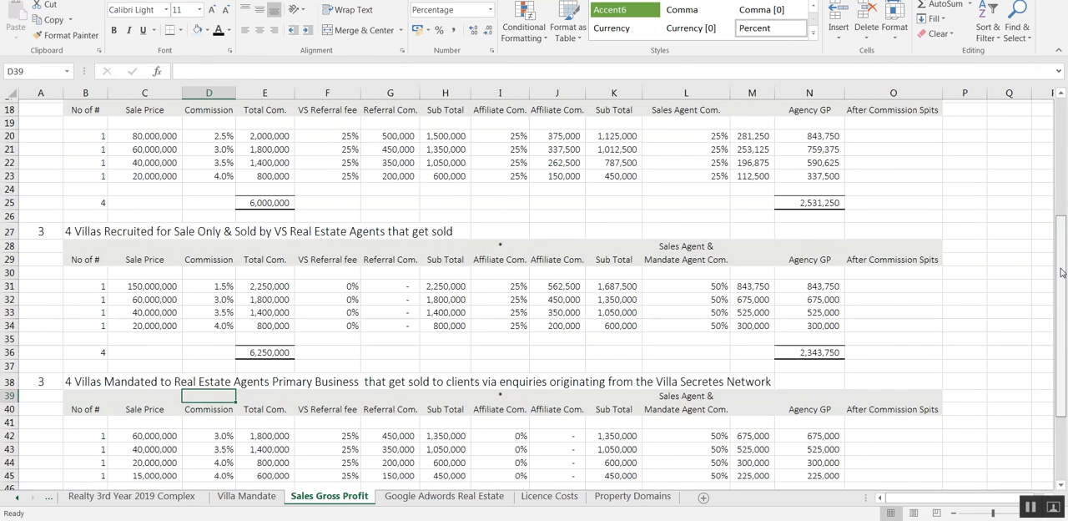
{"action": "scroll", "scroll_direction": "up", "scroll_amount": 3}
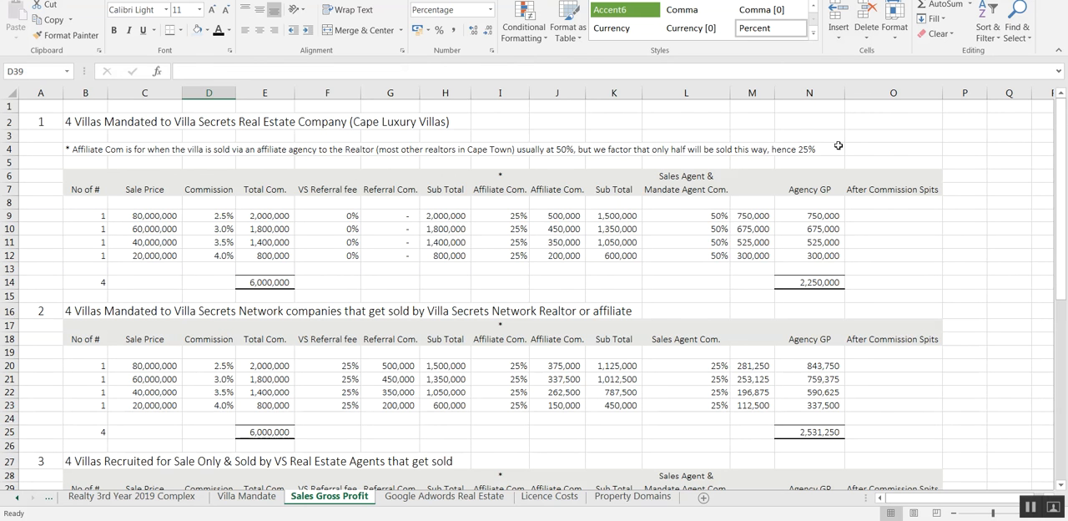
{"action": "mouse_move", "coordinate": [142, 134]}
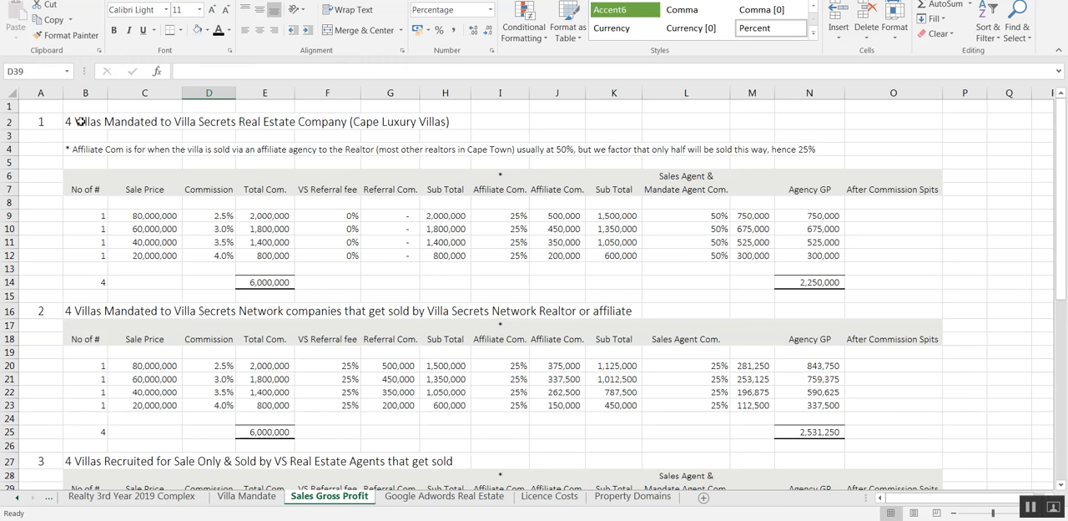
{"action": "left_click", "coordinate": [85, 121]}
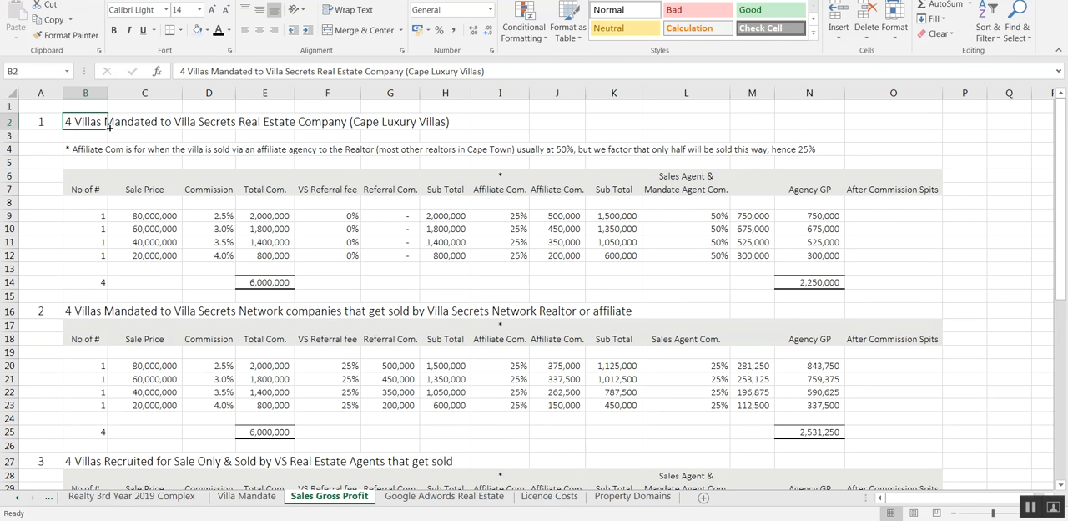
{"action": "mouse_move", "coordinate": [466, 213]}
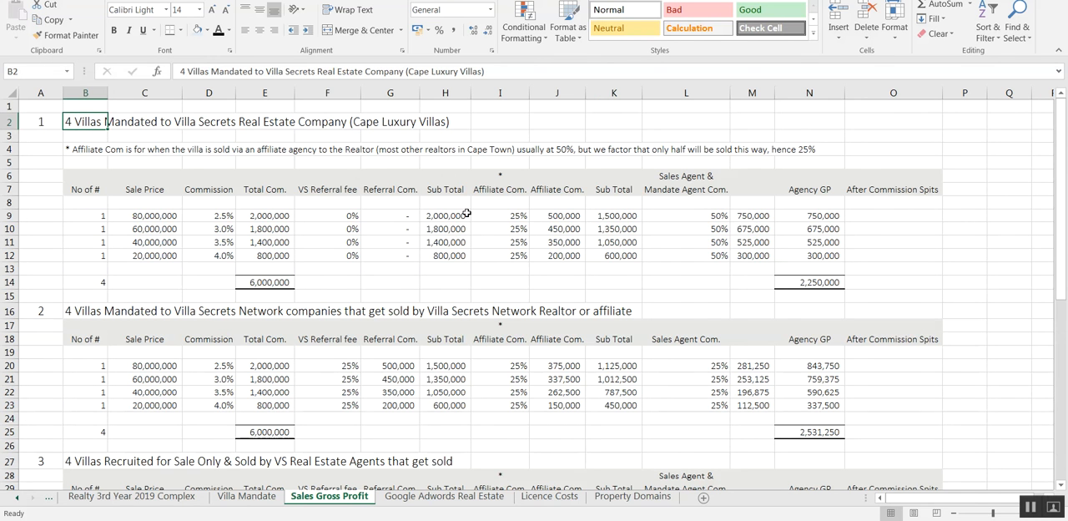
{"action": "left_click", "coordinate": [86, 228]}
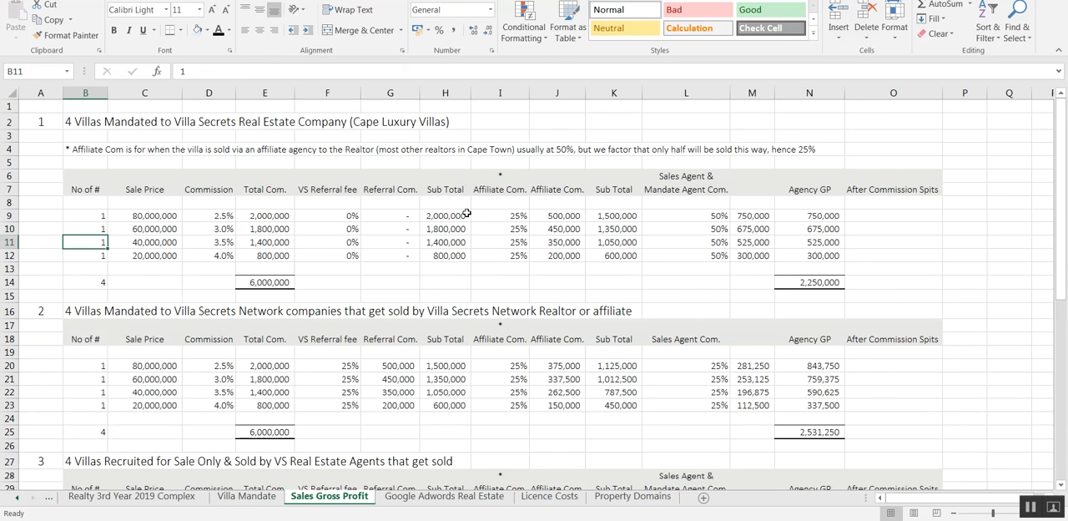
{"action": "left_click", "coordinate": [85, 391]}
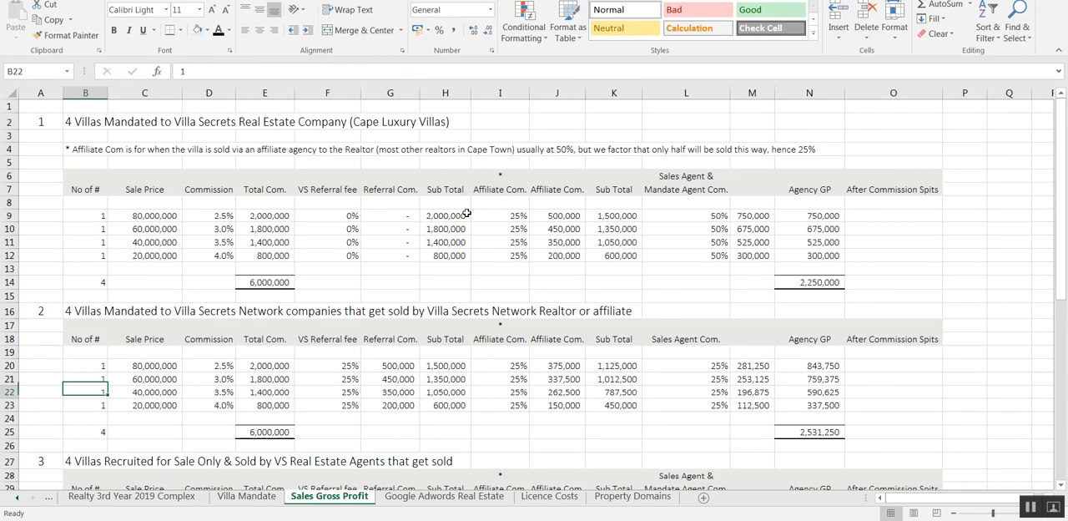
{"action": "scroll", "scroll_direction": "down", "scroll_amount": 3}
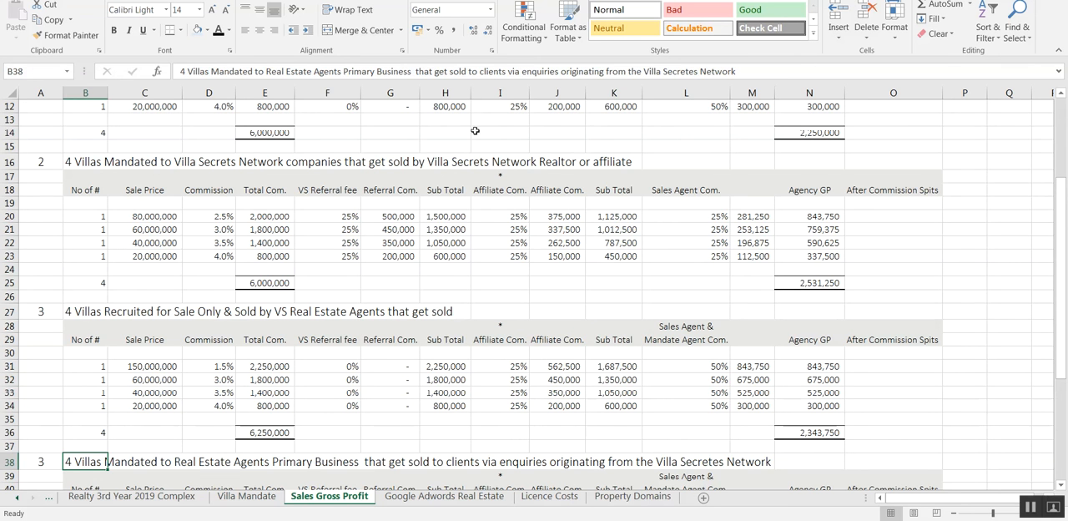
{"action": "mouse_move", "coordinate": [474, 131]}
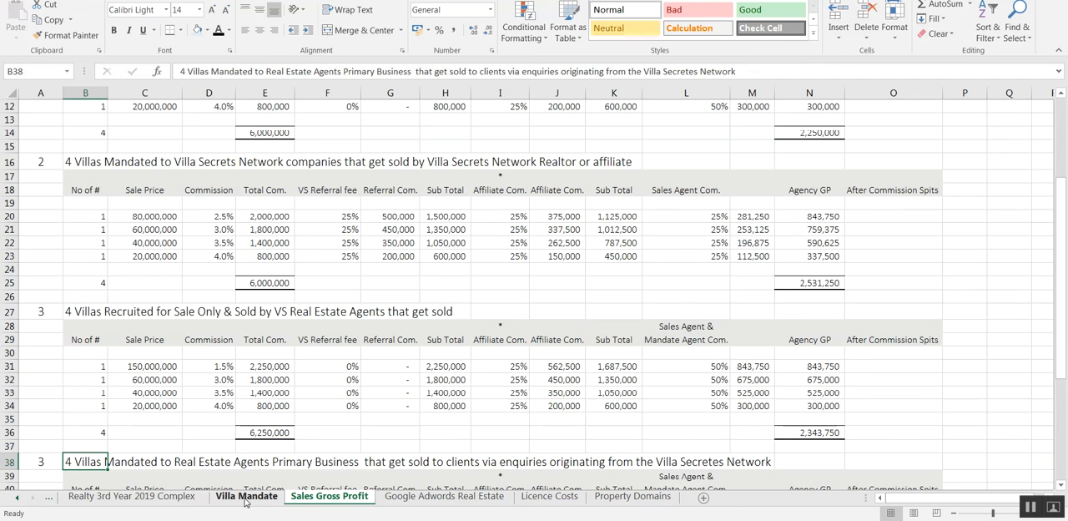
- Cross-check the Complex, Villa Mandate and Sales Gross Profit sheets, then return to the Condensed row 48 label
{"action": "left_click", "coordinate": [131, 496]}
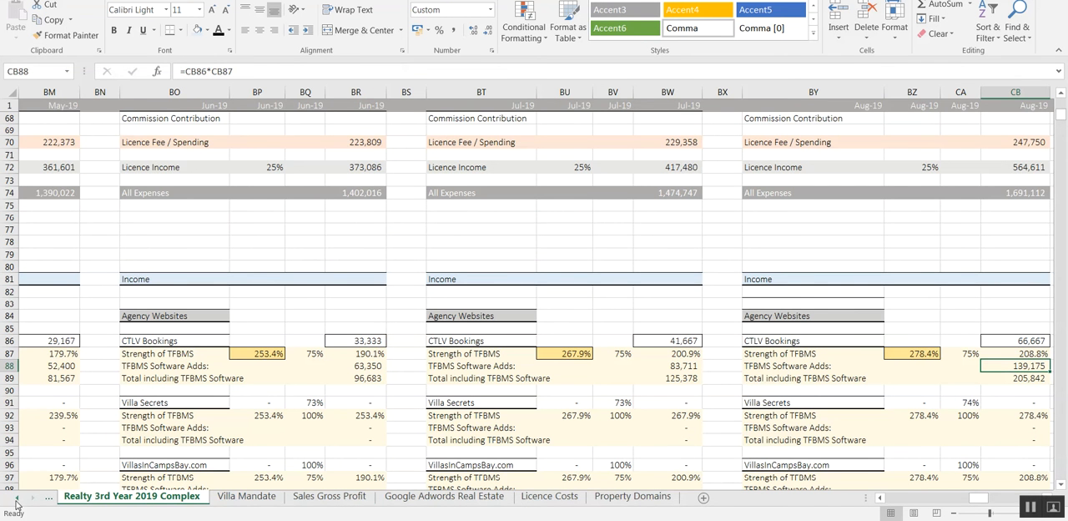
{"action": "left_click", "coordinate": [136, 496]}
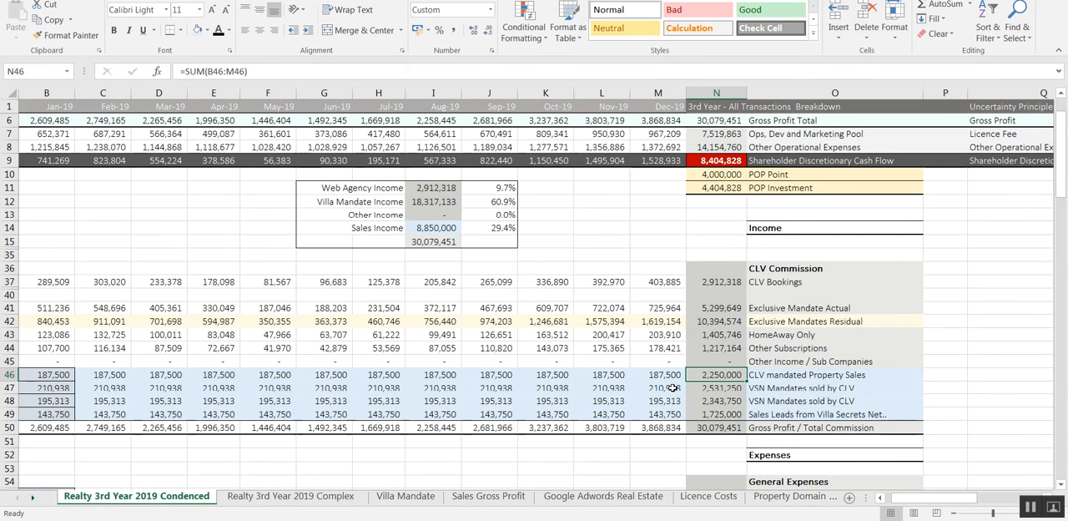
{"action": "mouse_move", "coordinate": [426, 403]}
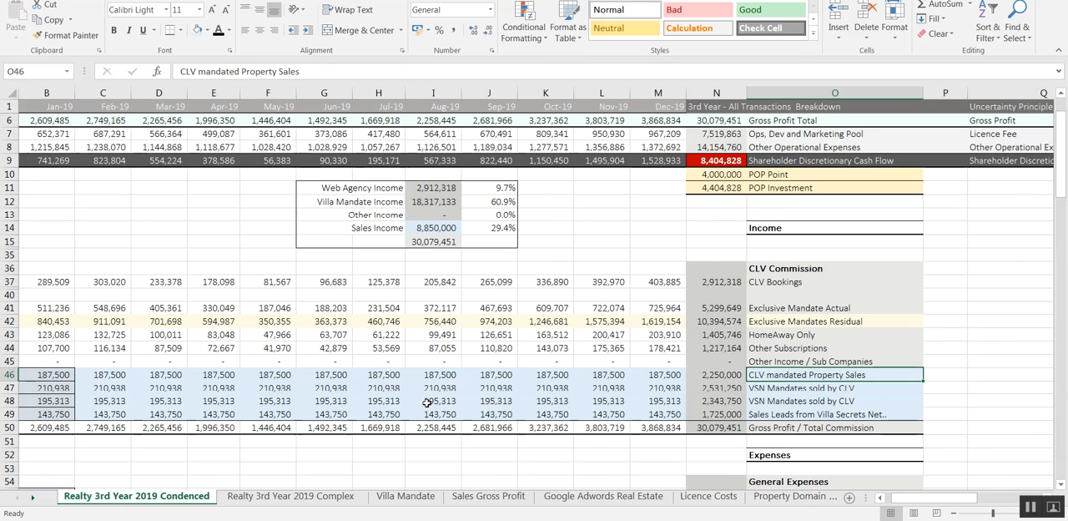
{"action": "left_click", "coordinate": [834, 387]}
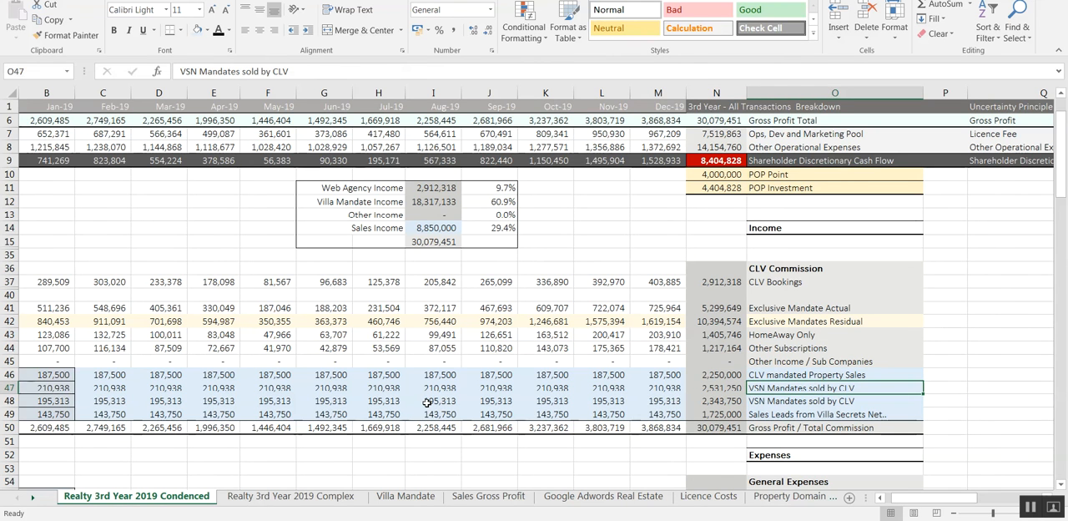
{"action": "left_click", "coordinate": [834, 400]}
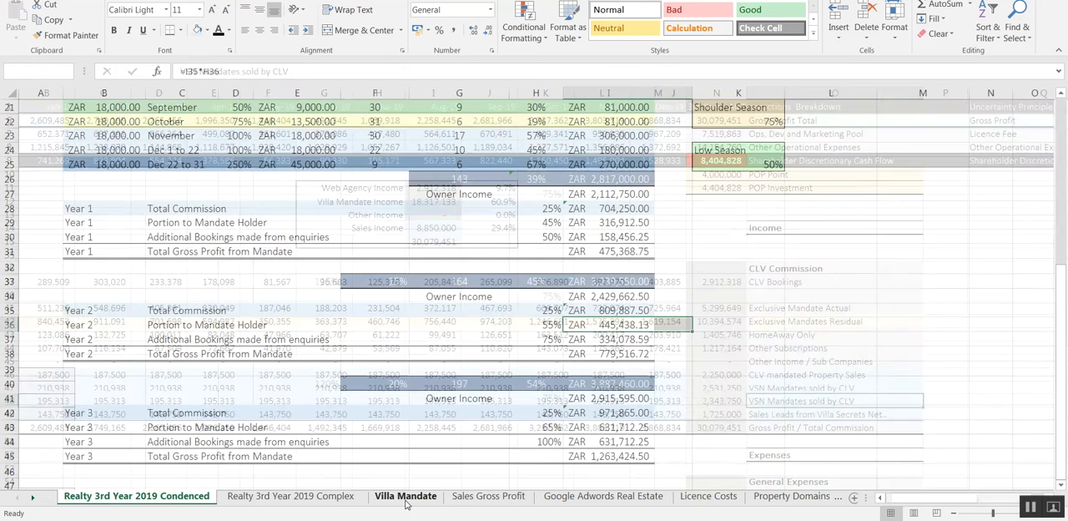
{"action": "left_click", "coordinate": [488, 496]}
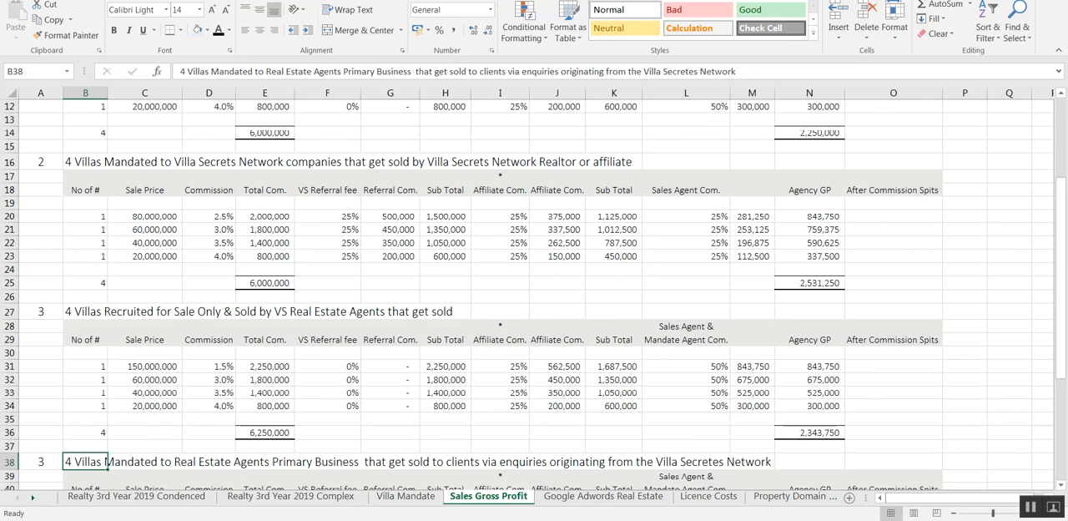
{"action": "left_click", "coordinate": [136, 495]}
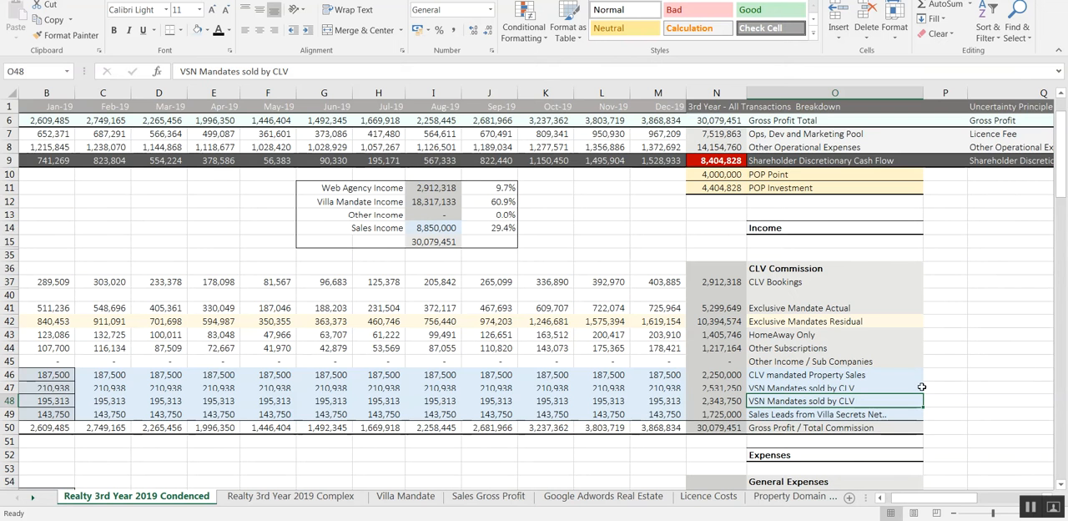
{"action": "mouse_move", "coordinate": [854, 401]}
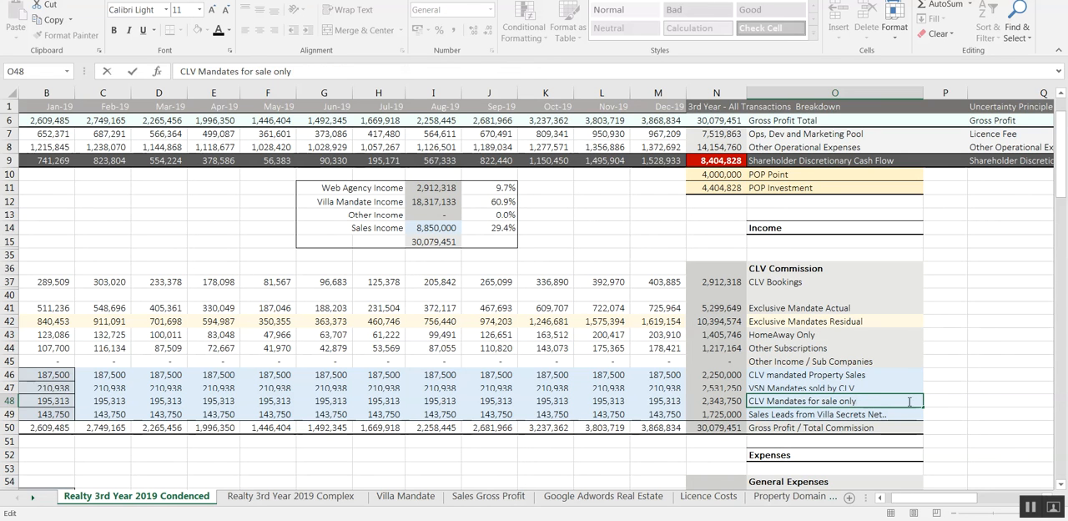
- Commit the 'CLV Mandates for sale only' label, check Sales Gross Profit, and return to the Condensed sheet
{"action": "left_click", "coordinate": [835, 414]}
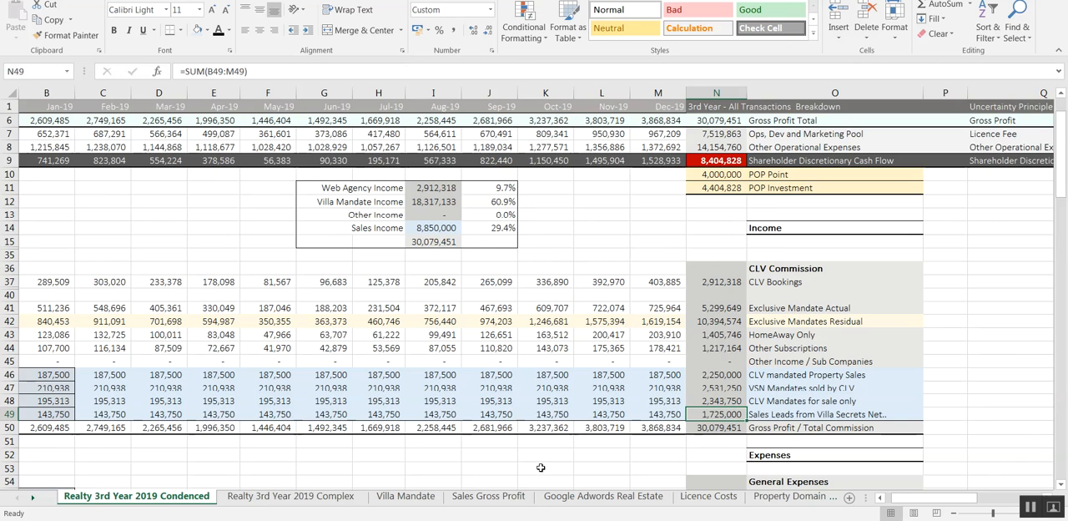
{"action": "left_click", "coordinate": [603, 496]}
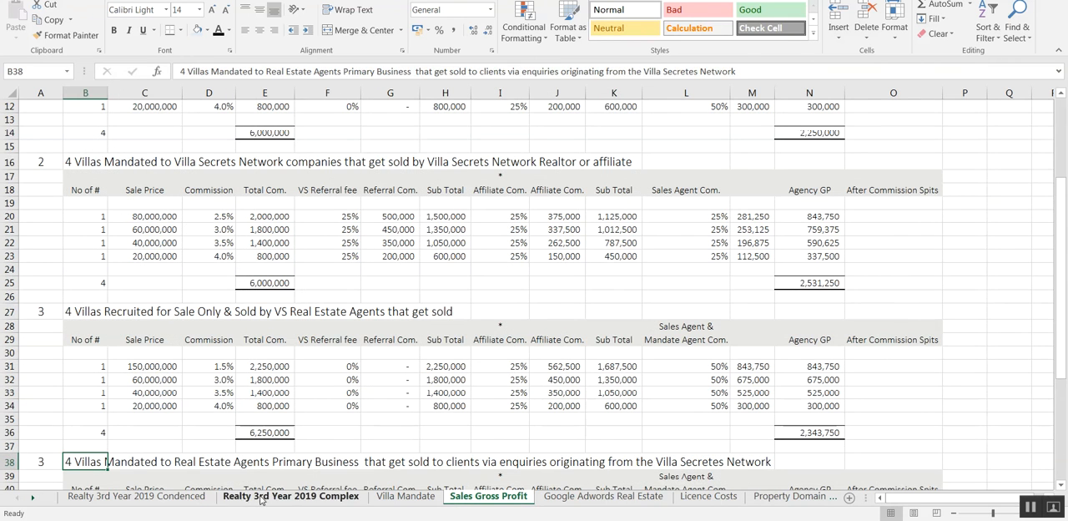
{"action": "left_click", "coordinate": [135, 496]}
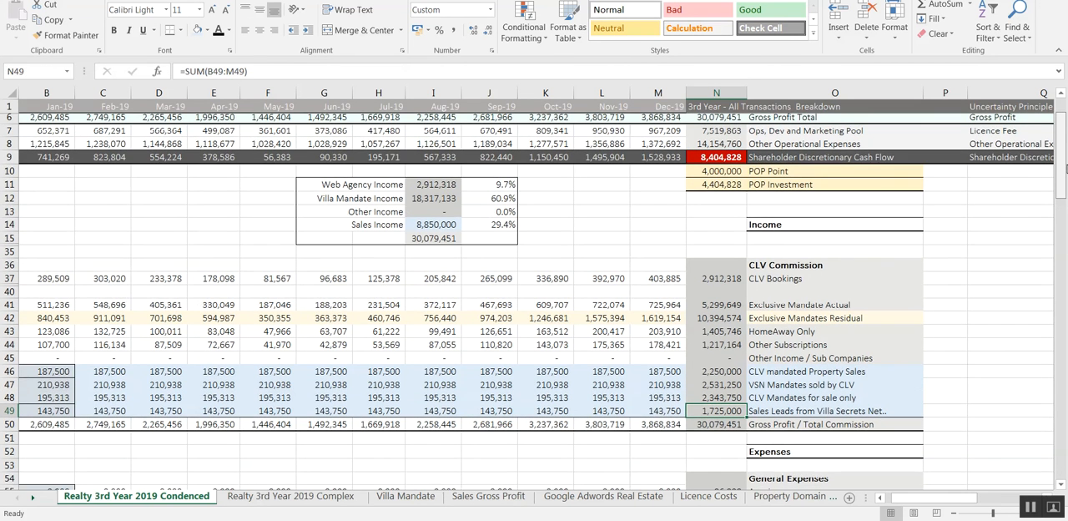
{"action": "scroll", "scroll_direction": "down", "scroll_amount": 3}
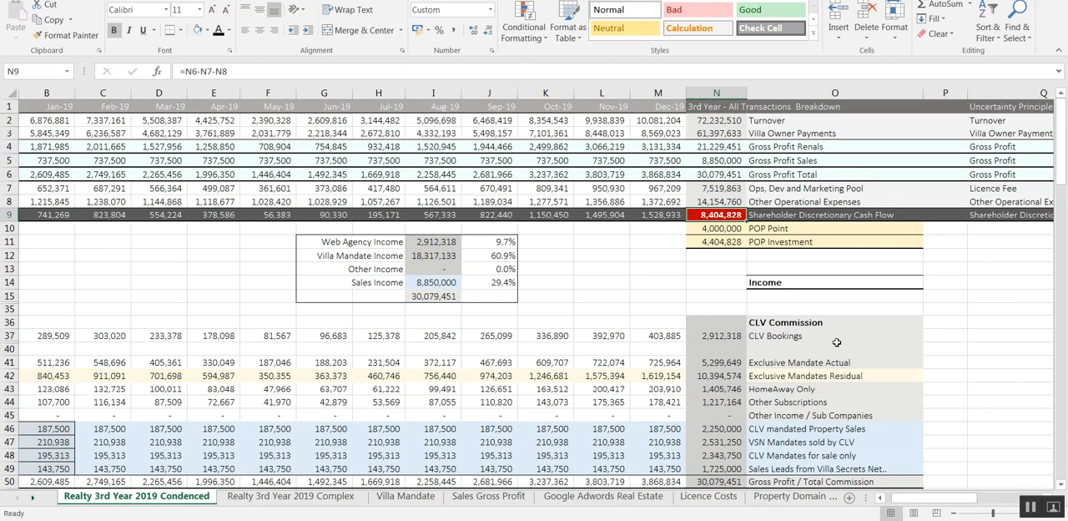
{"action": "mouse_move", "coordinate": [349, 242]}
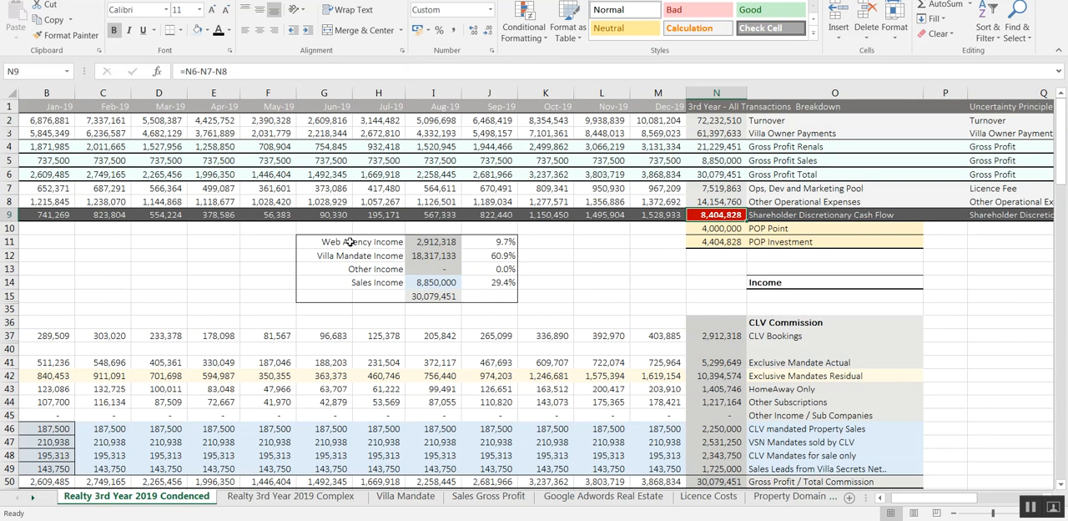
{"action": "left_click", "coordinate": [324, 241]}
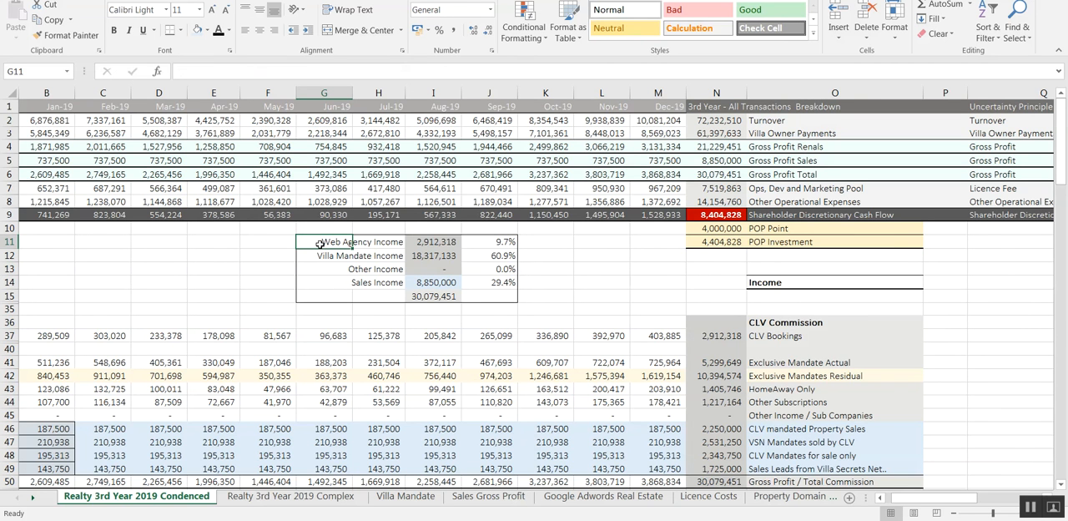
{"action": "left_click", "coordinate": [324, 255]}
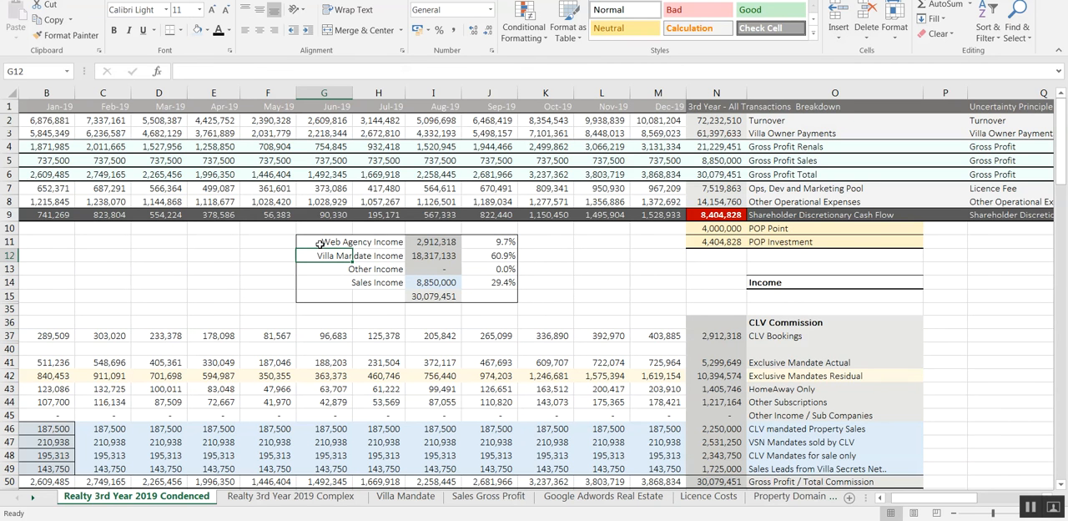
{"action": "left_click", "coordinate": [324, 282]}
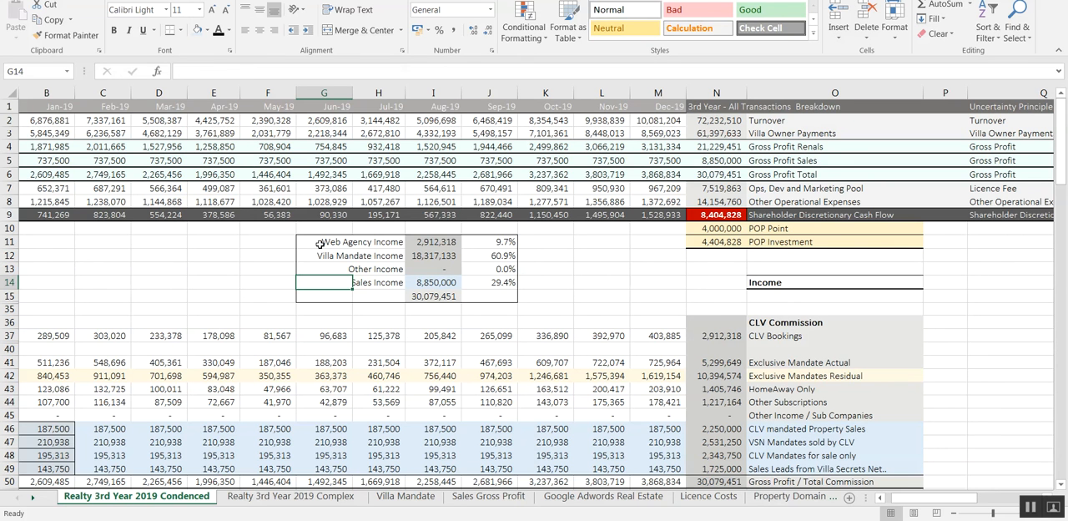
{"action": "mouse_move", "coordinate": [703, 349]}
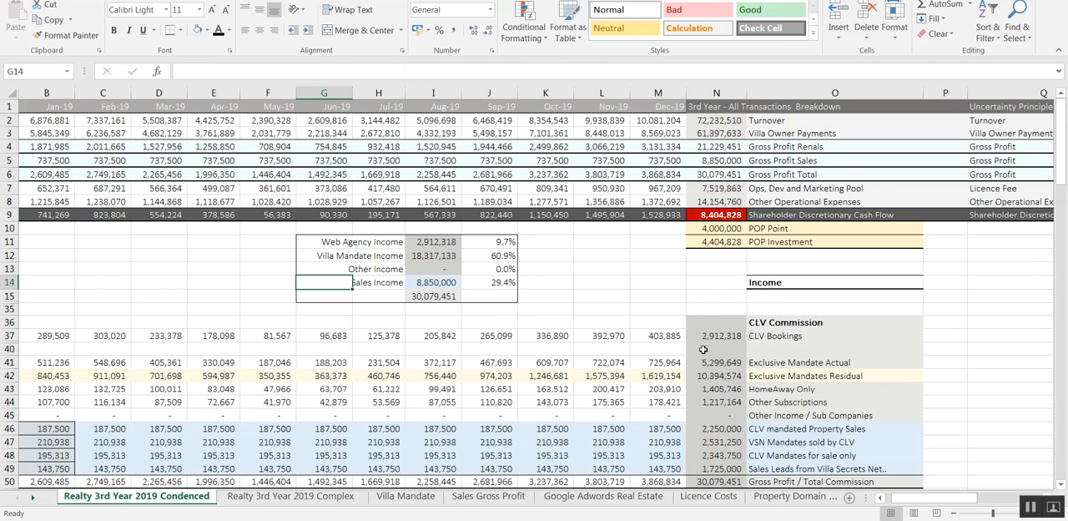
{"action": "mouse_move", "coordinate": [683, 284]}
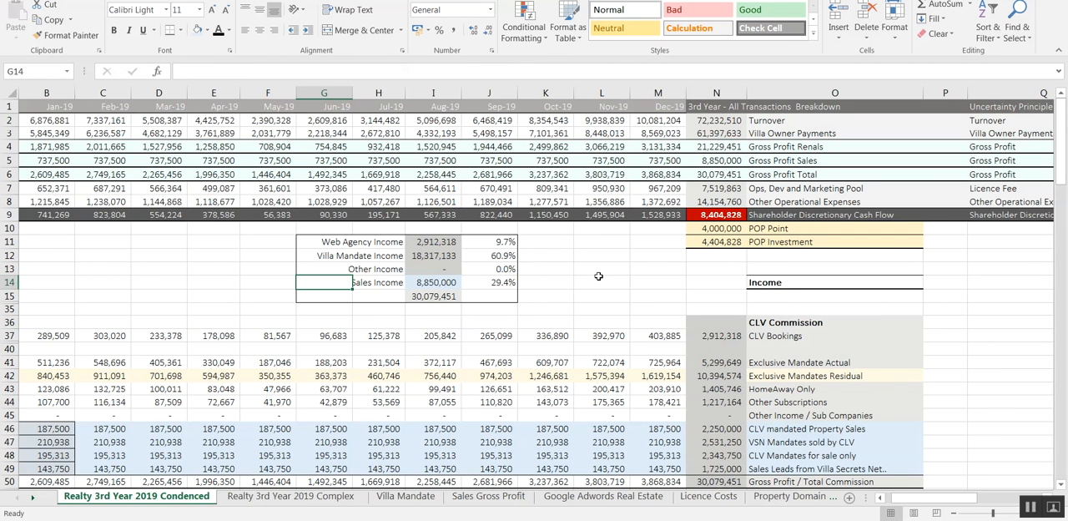
{"action": "left_click", "coordinate": [601, 269]}
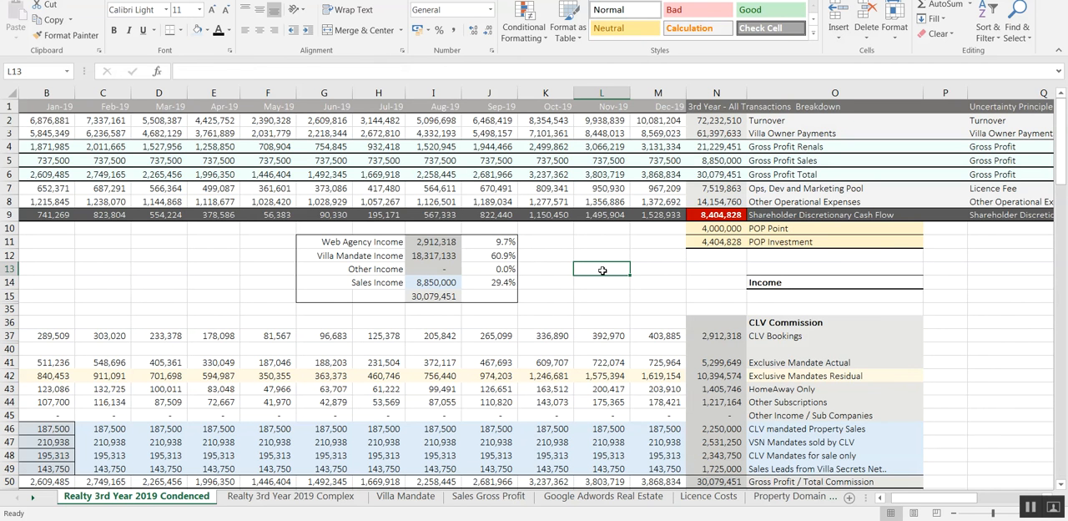
{"action": "mouse_move", "coordinate": [843, 338]}
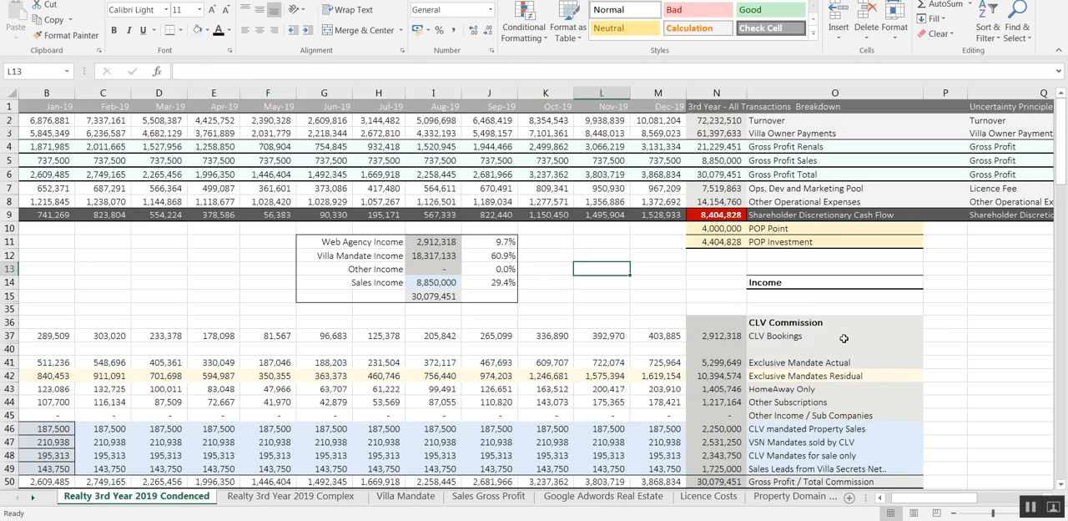
{"action": "mouse_move", "coordinate": [970, 417]}
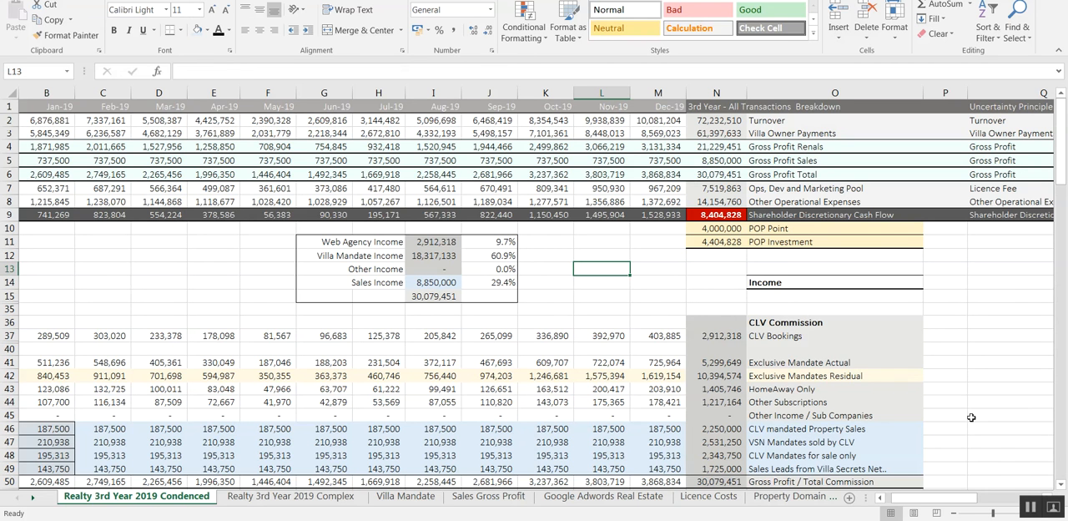
{"action": "mouse_move", "coordinate": [1009, 466]}
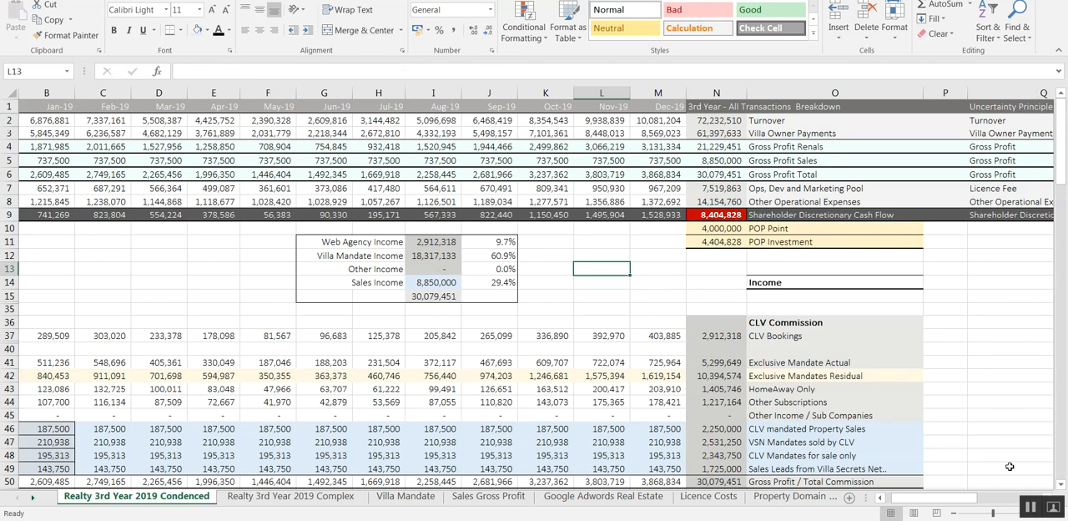